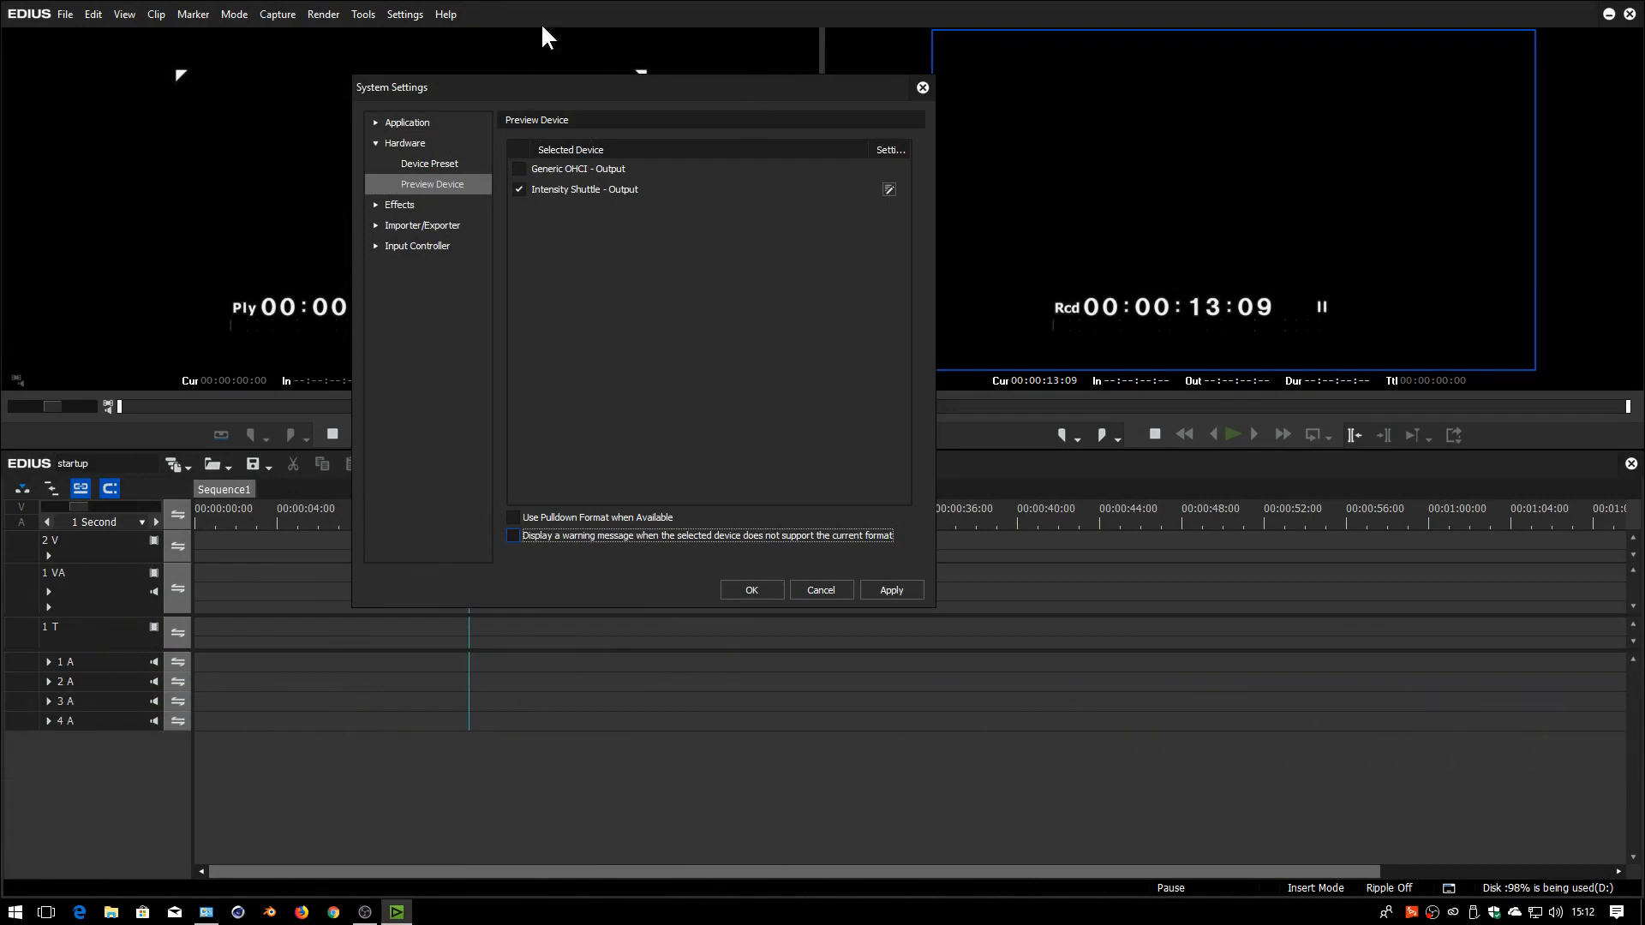
pyautogui.moveTo(420, 175)
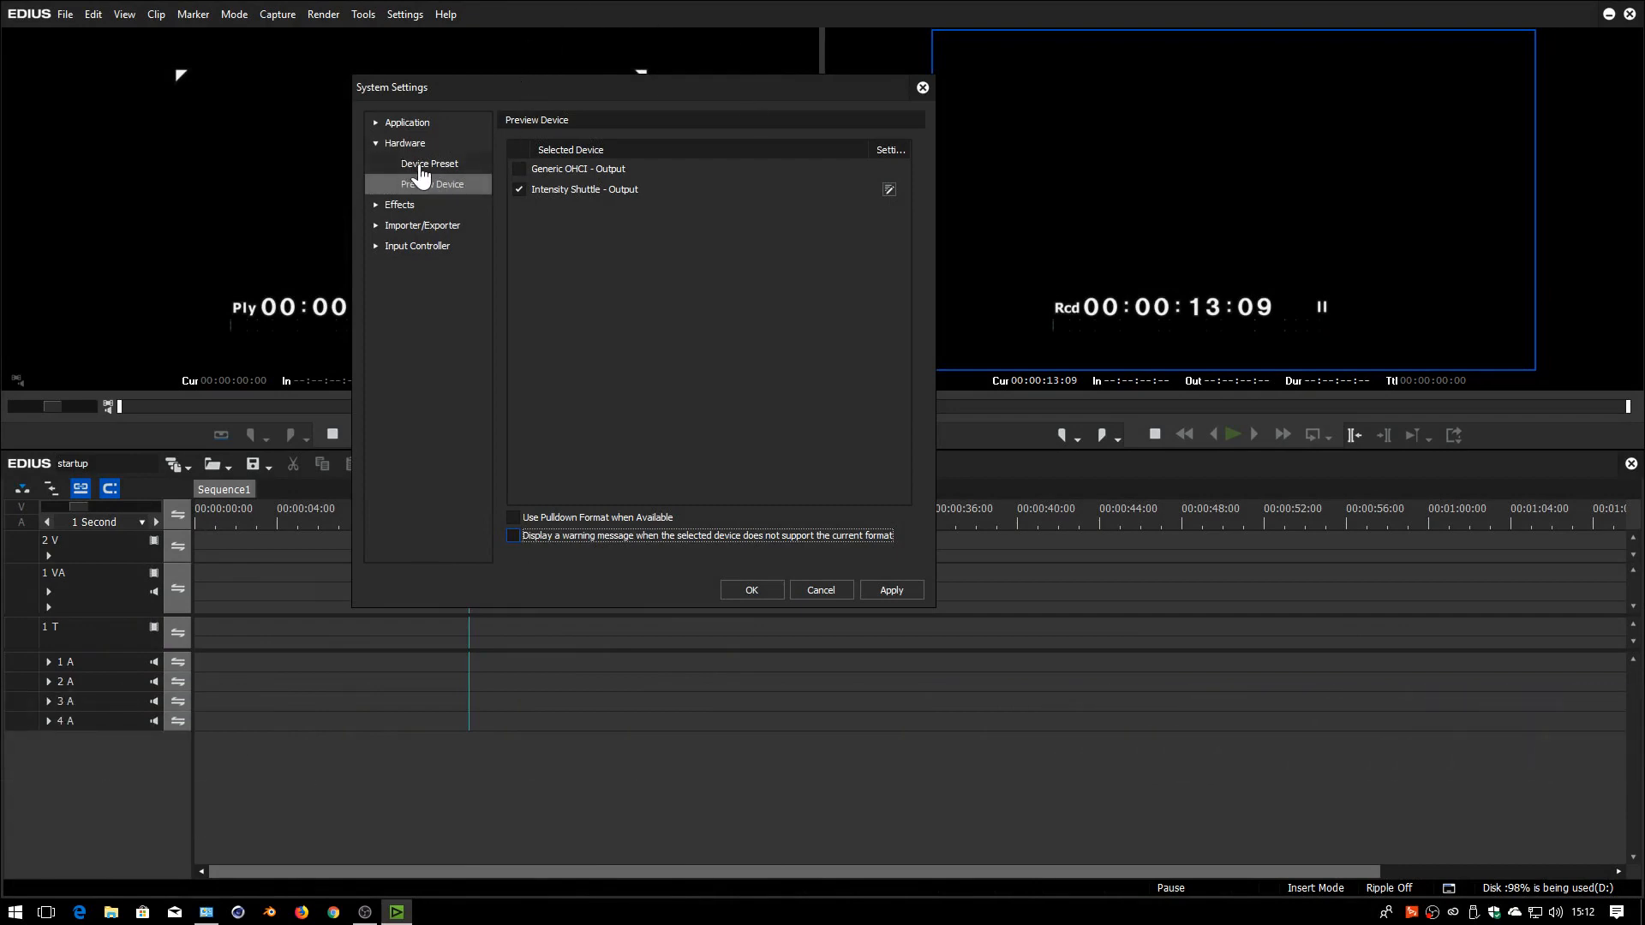
# Show the Hardware Device Preset page in System Settings
pyautogui.click(428, 163)
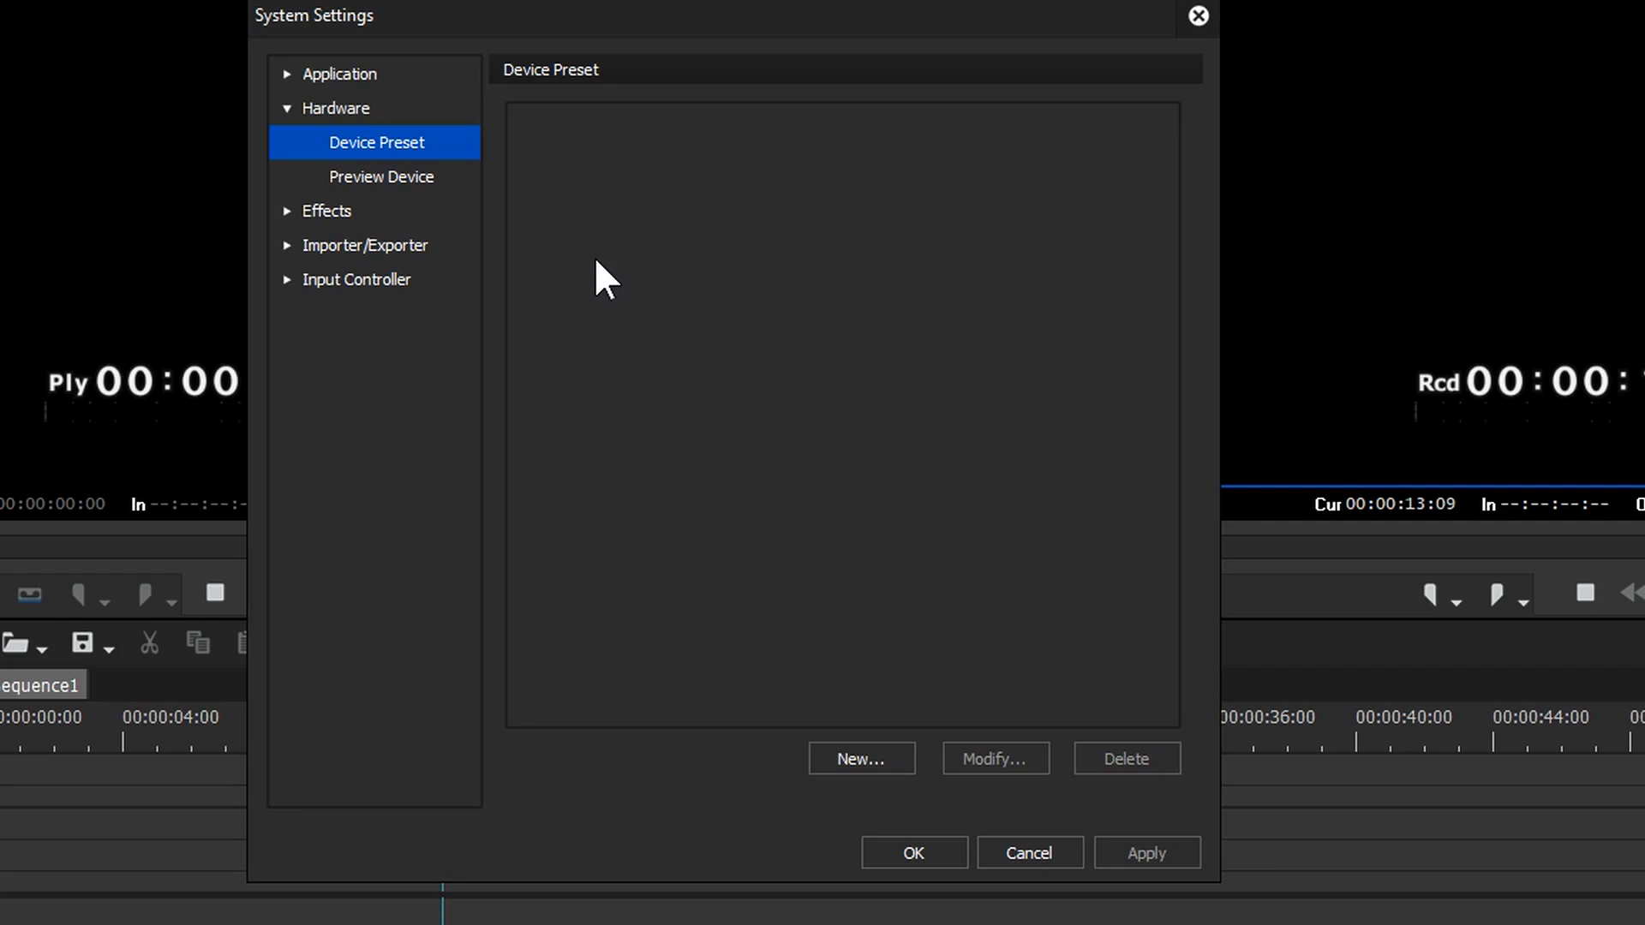
pyautogui.moveTo(545, 147)
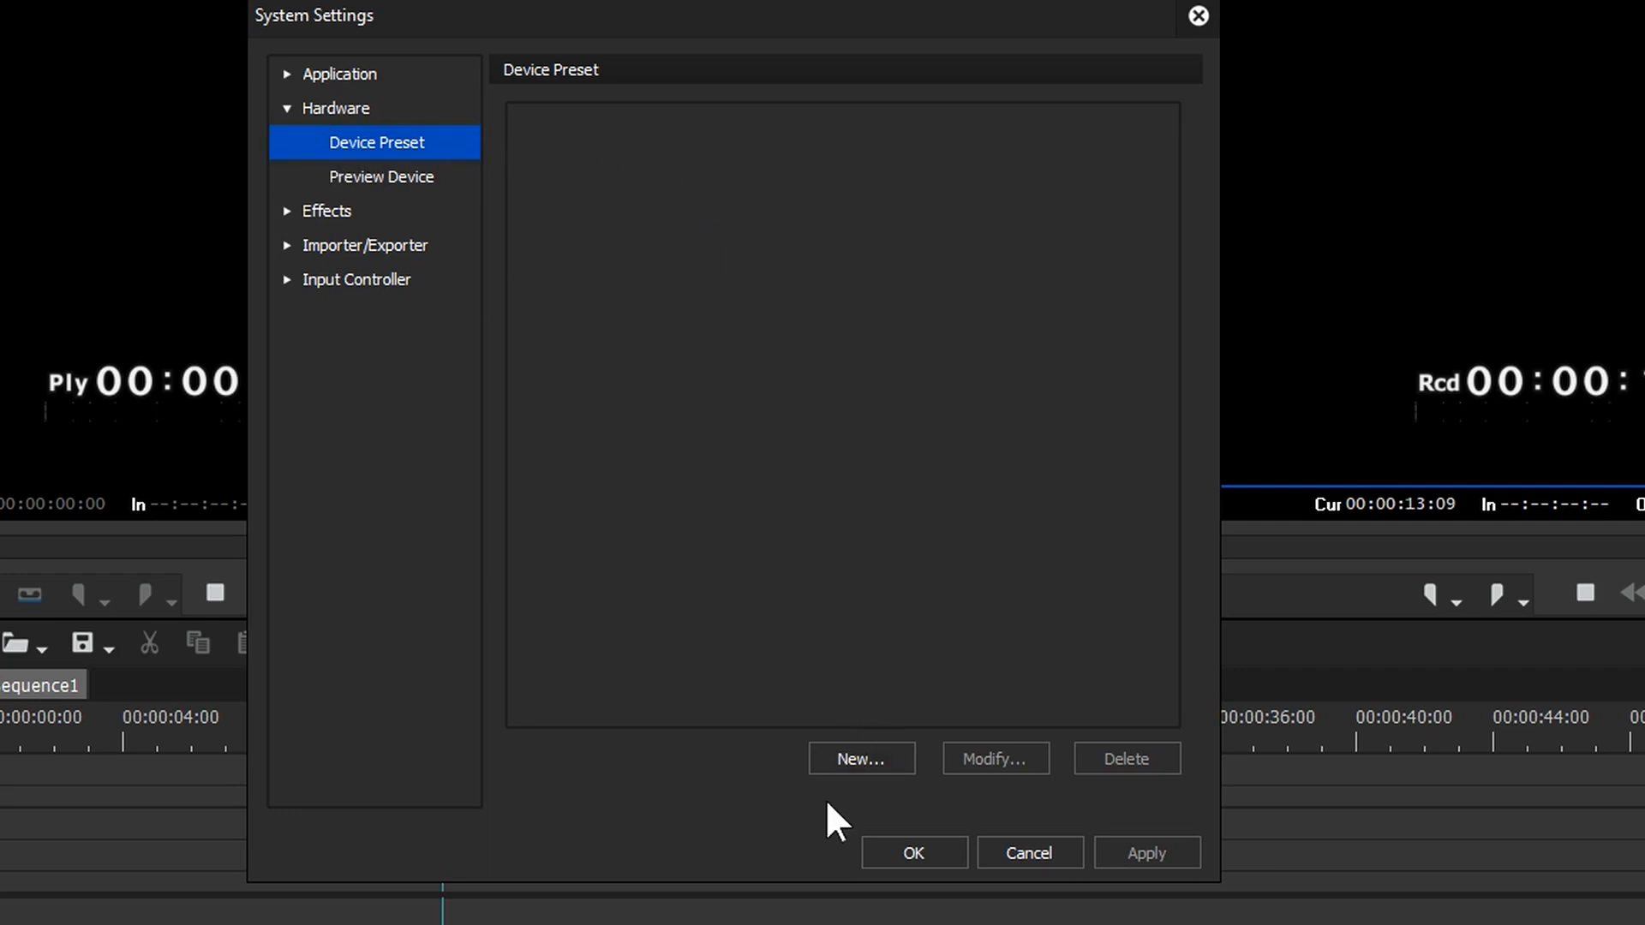
# Create a new device preset named BM 1920, keeping the default DV icon
pyautogui.click(860, 758)
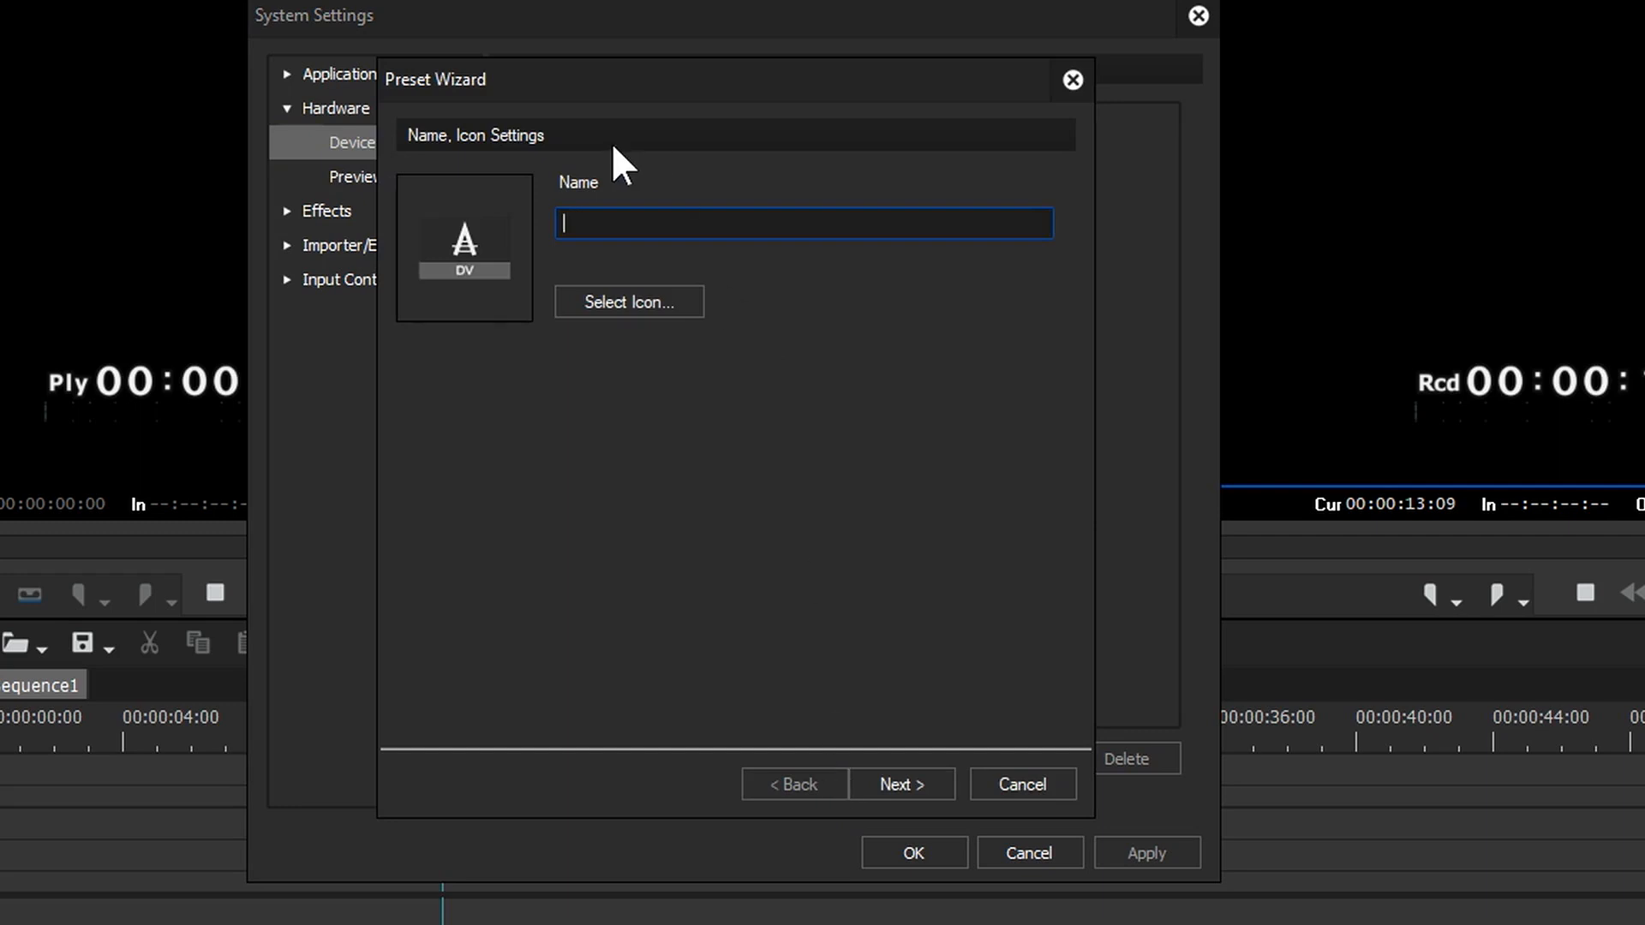
pyautogui.write('BM 1920')
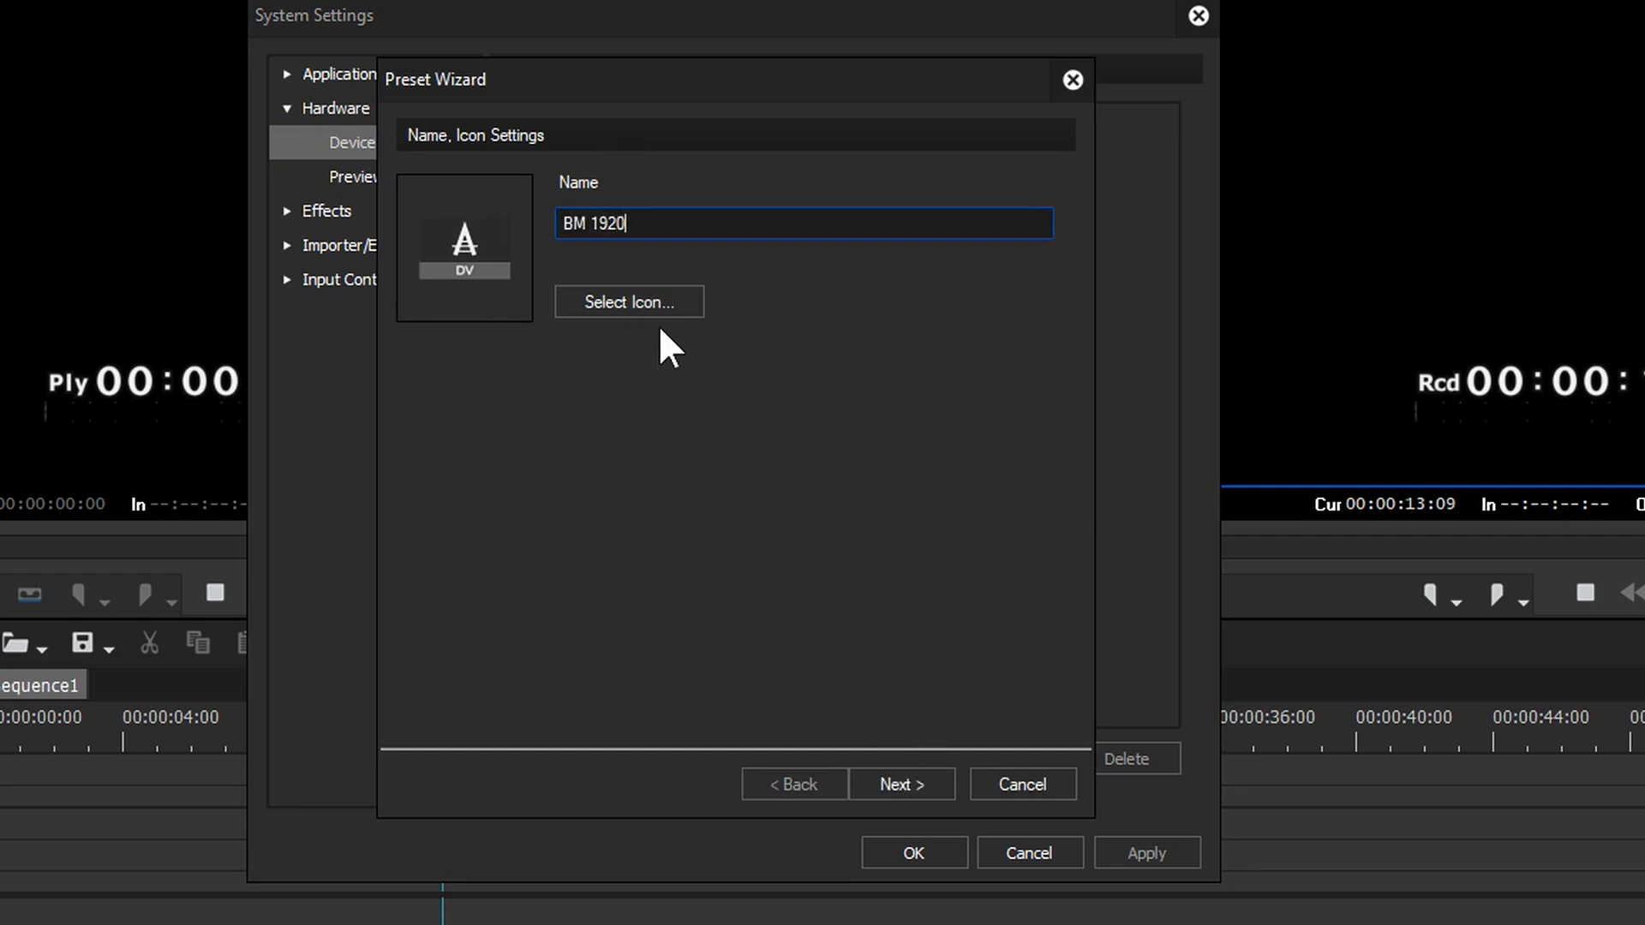
pyautogui.moveTo(973, 858)
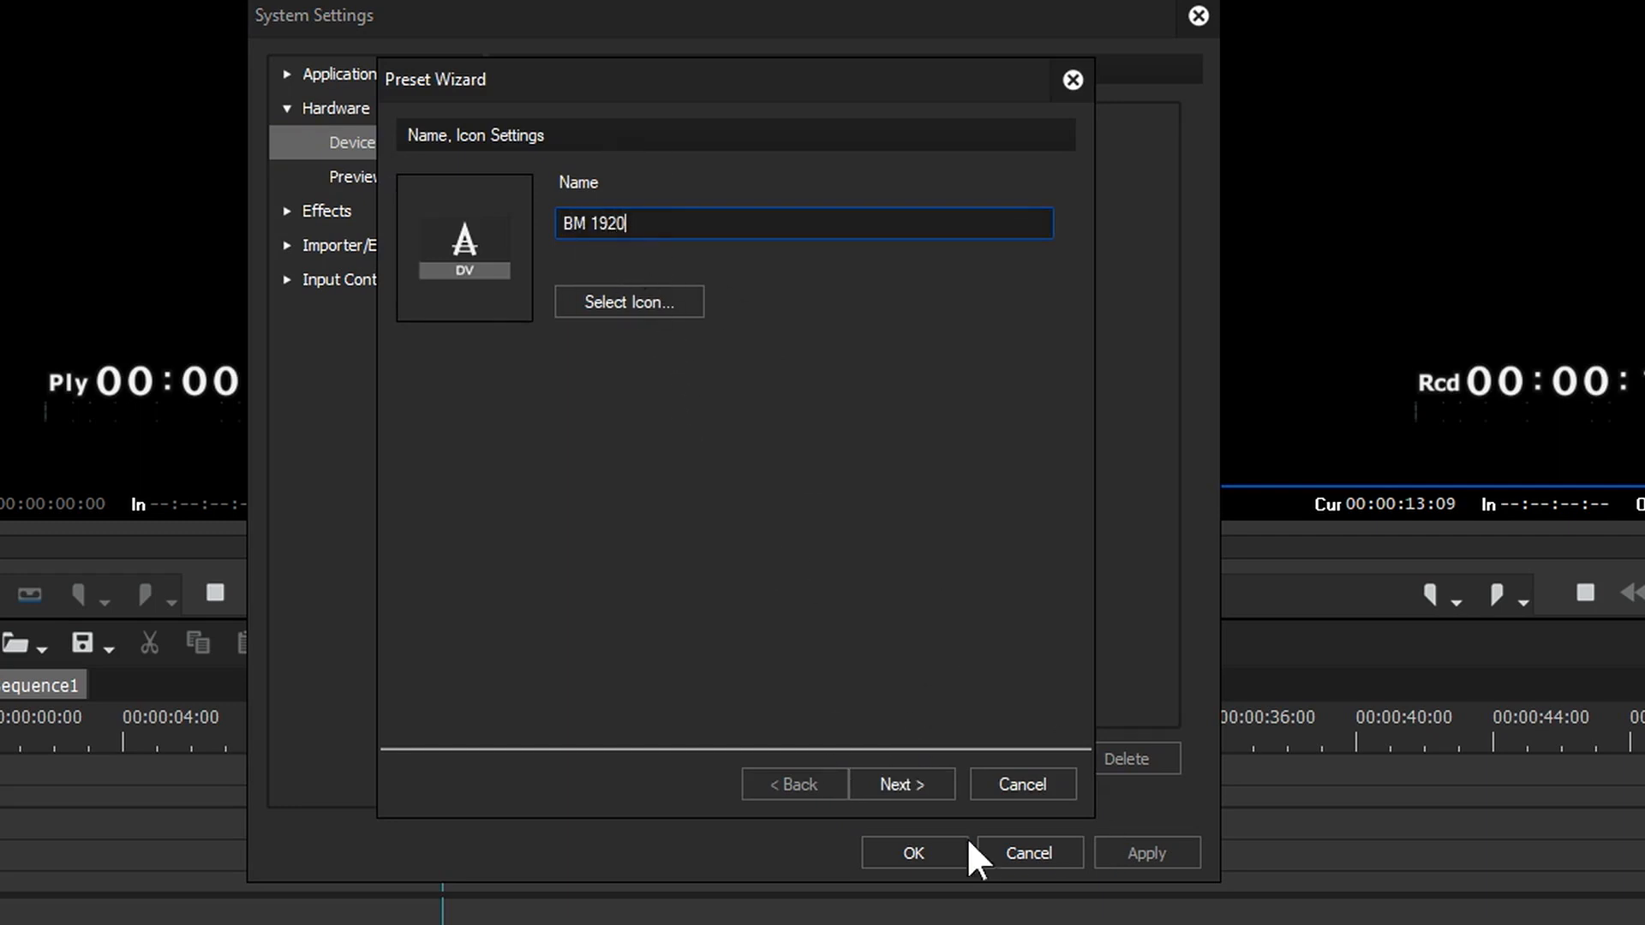
pyautogui.click(629, 302)
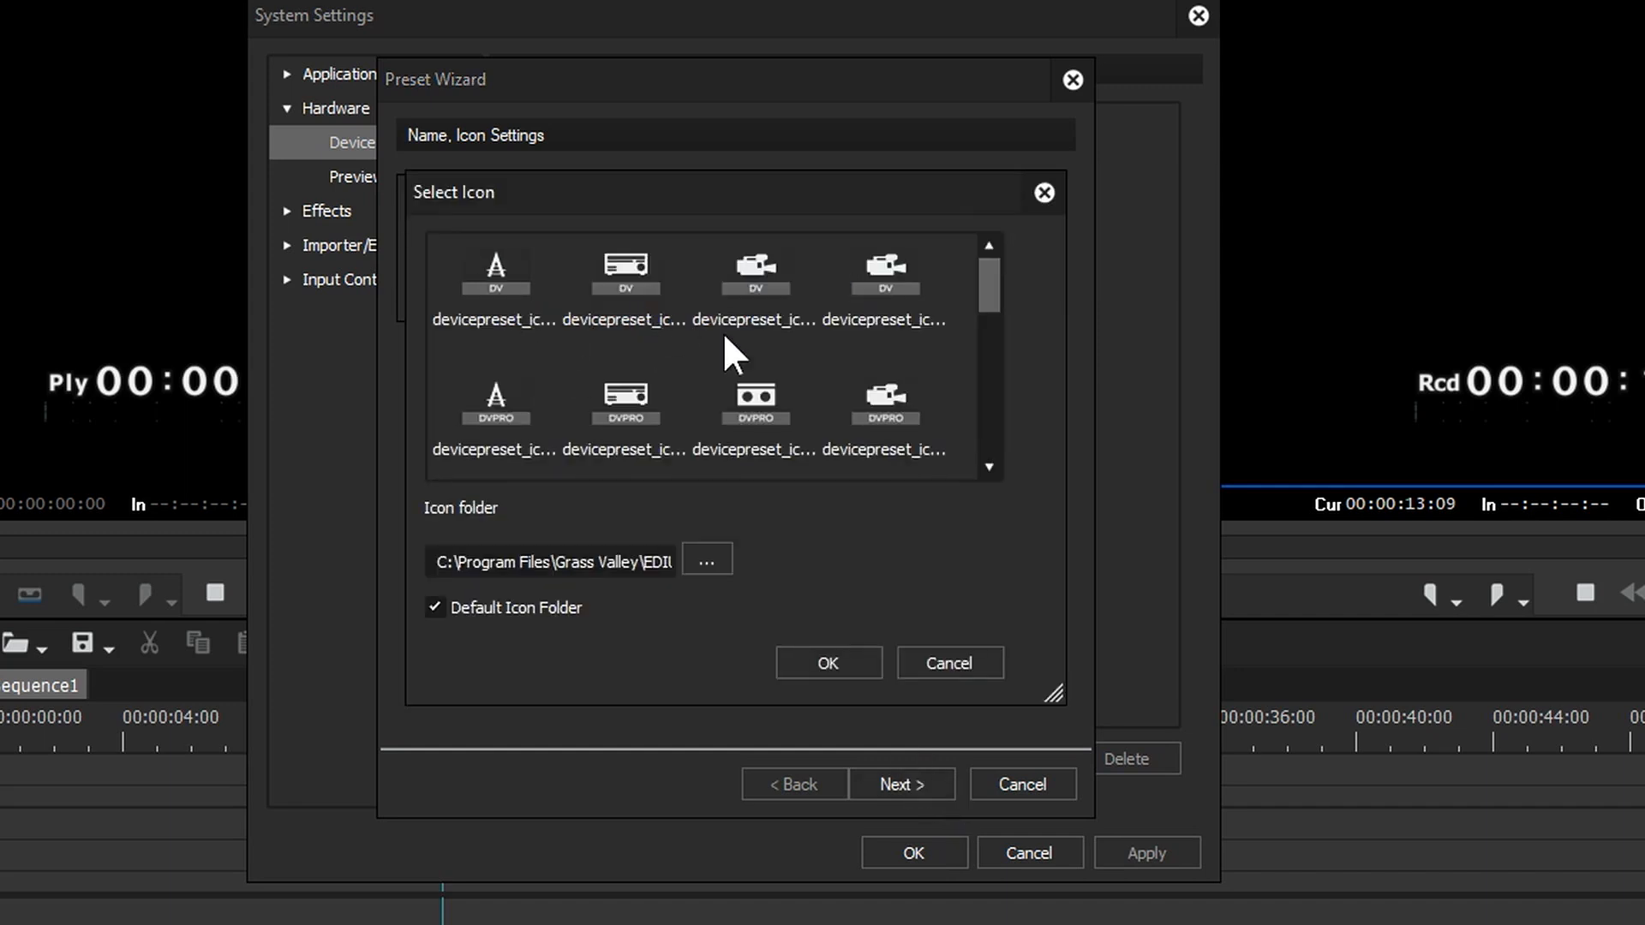
pyautogui.moveTo(608, 351)
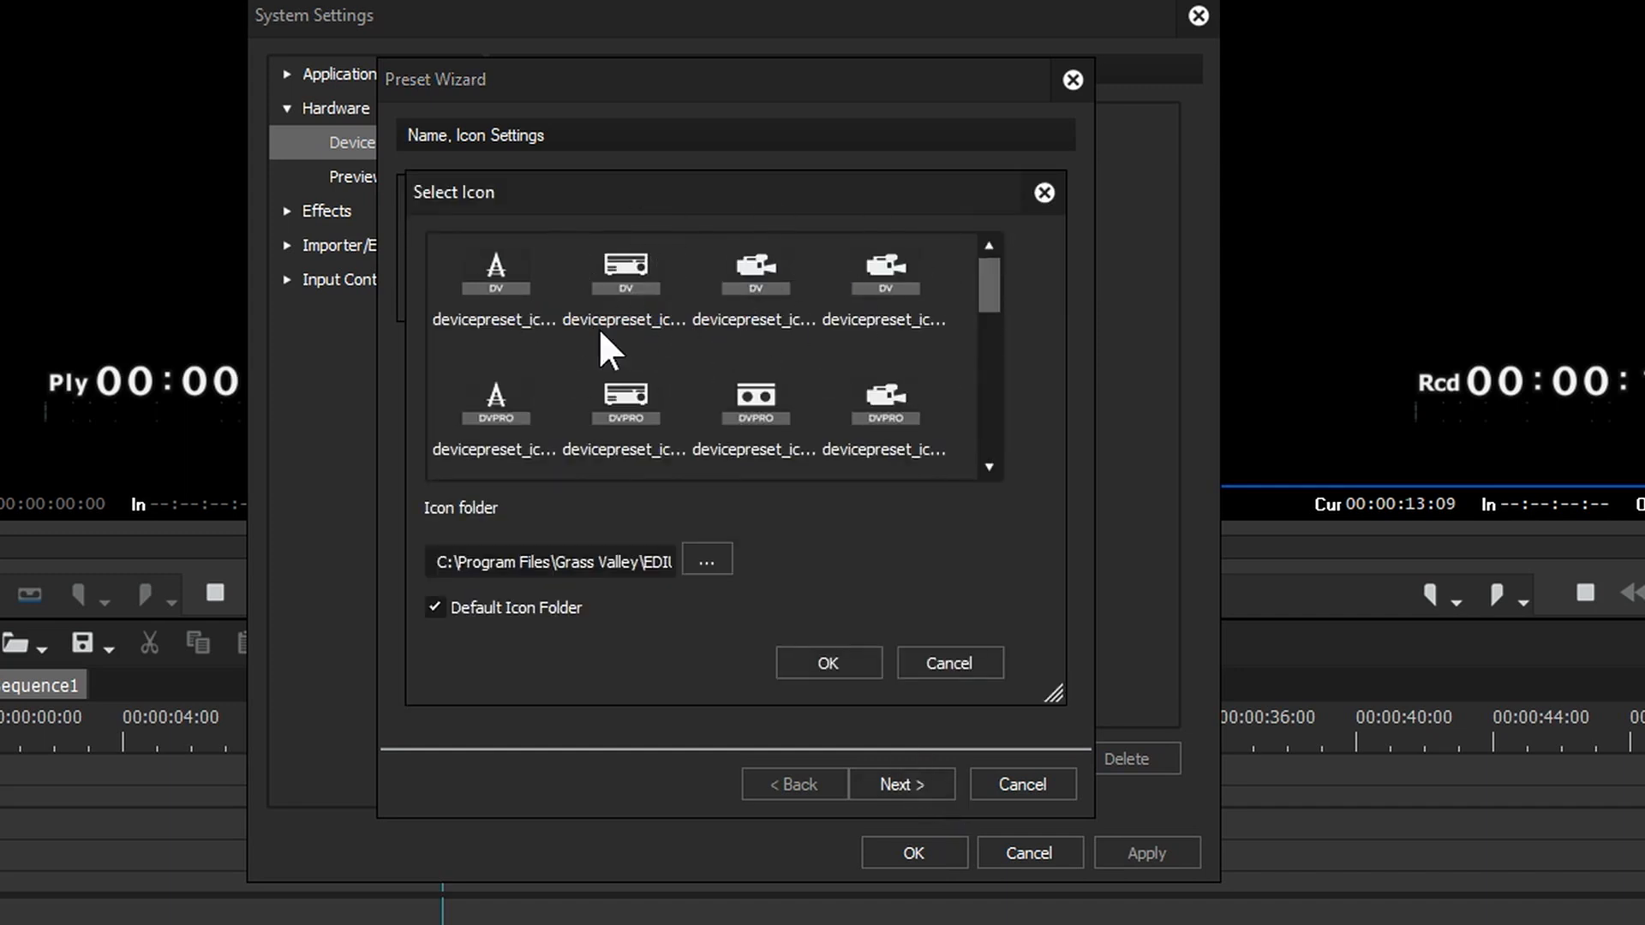
pyautogui.click(827, 661)
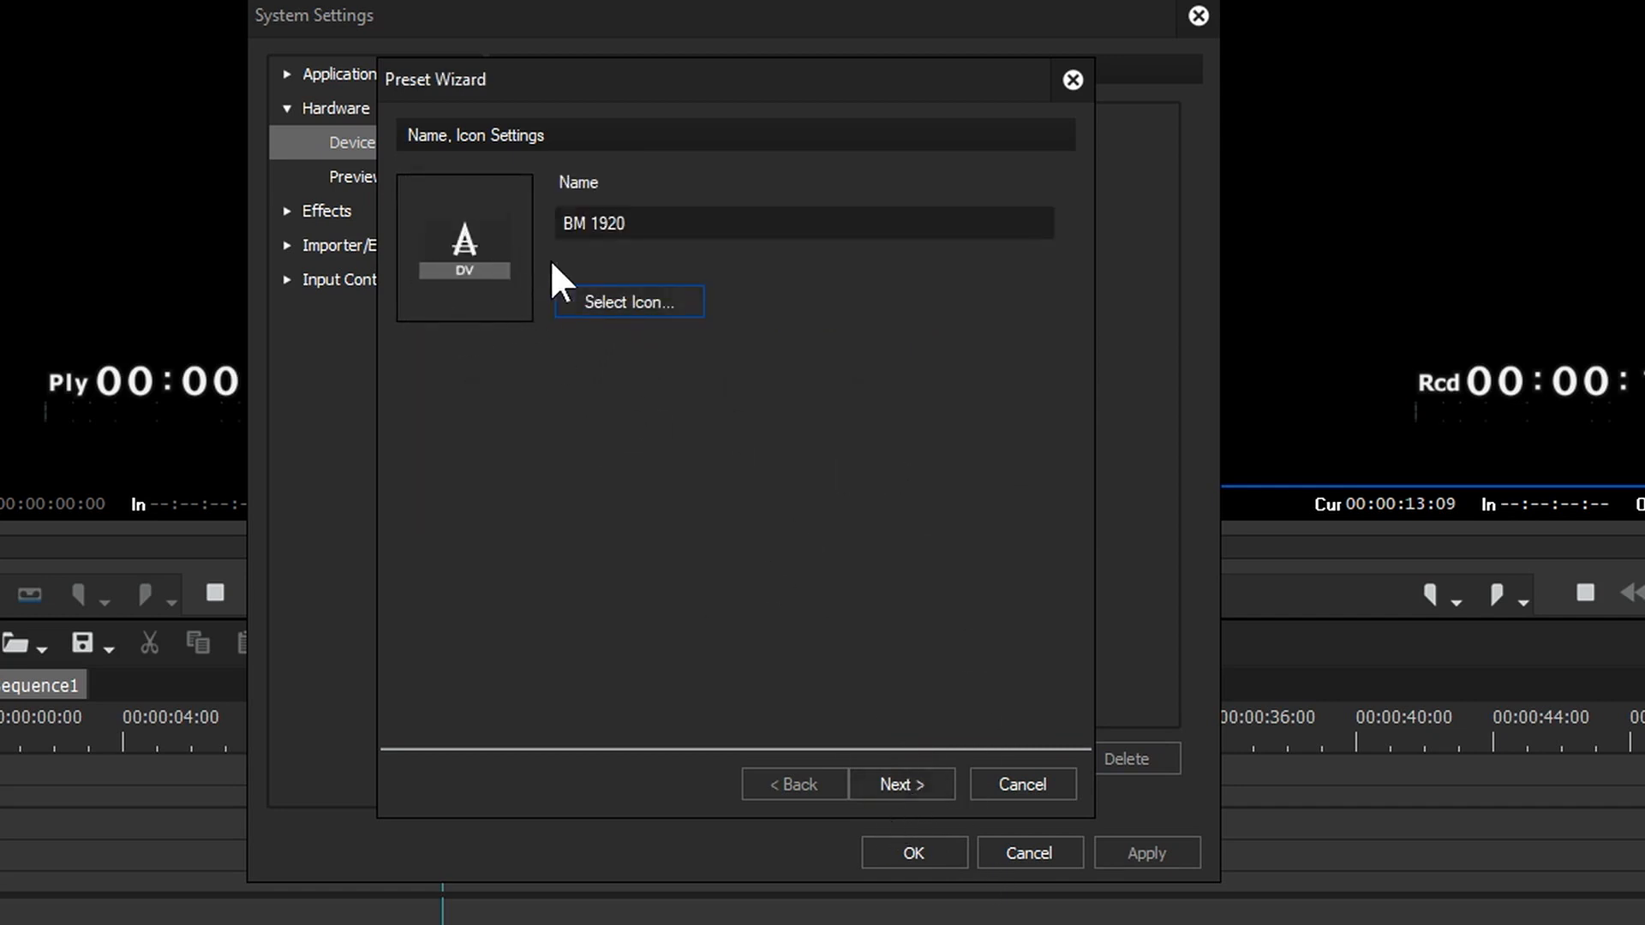
# Set the preset's input interface to Intensity Shuttle, giving 8-bit 1920x1080 59.94i video
pyautogui.click(900, 784)
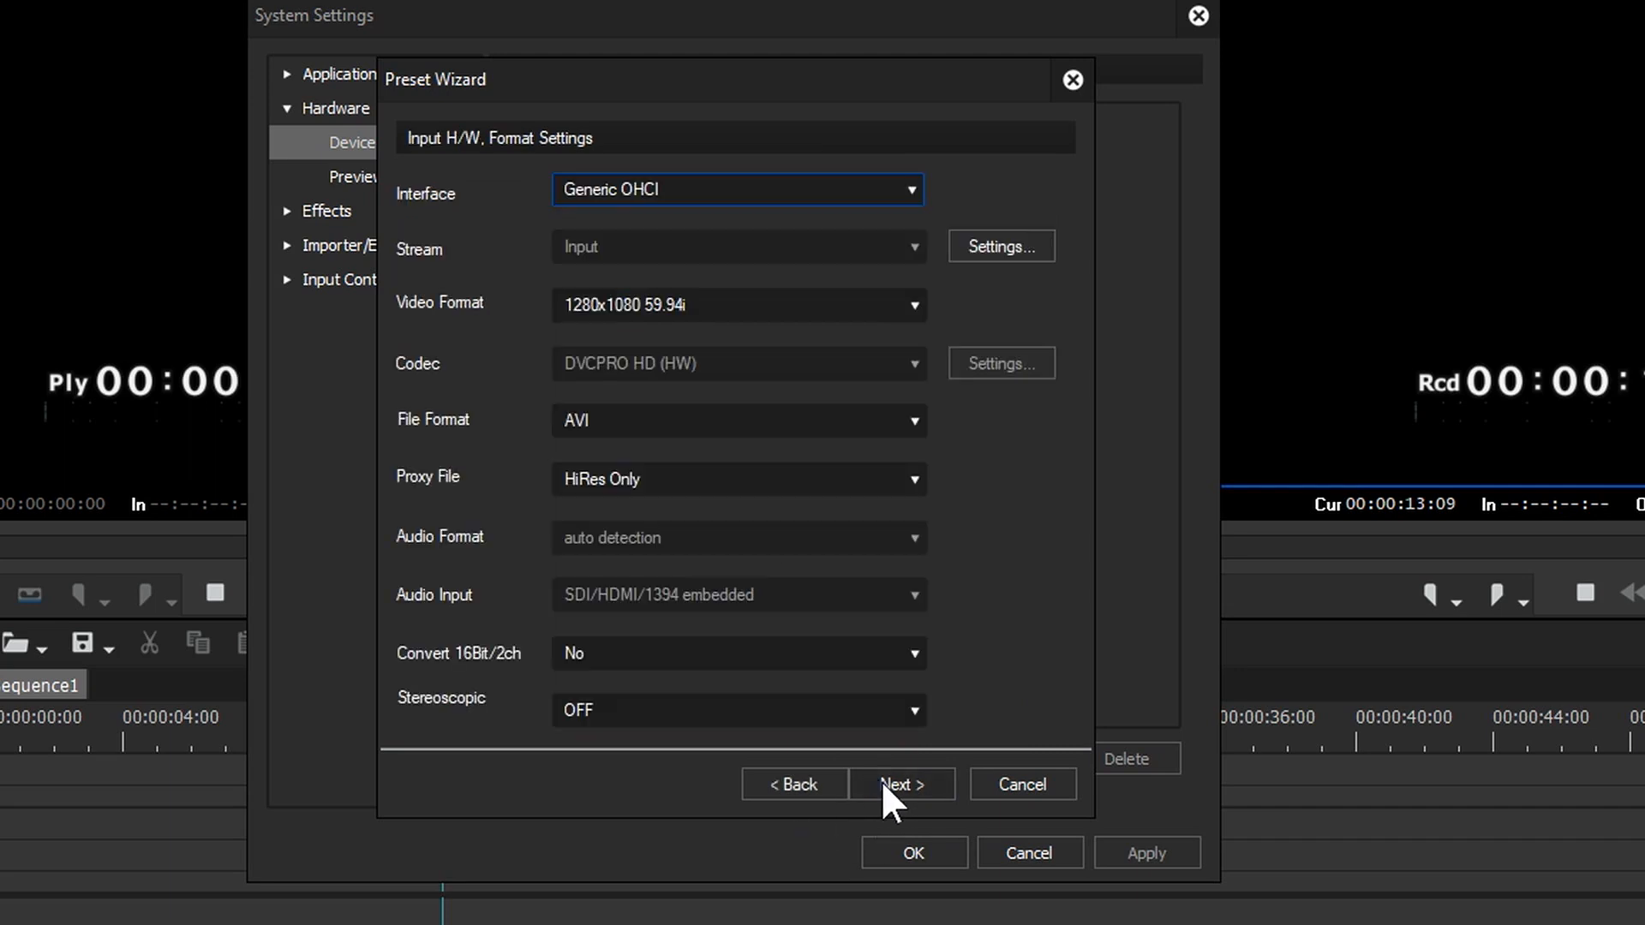
pyautogui.moveTo(495, 578)
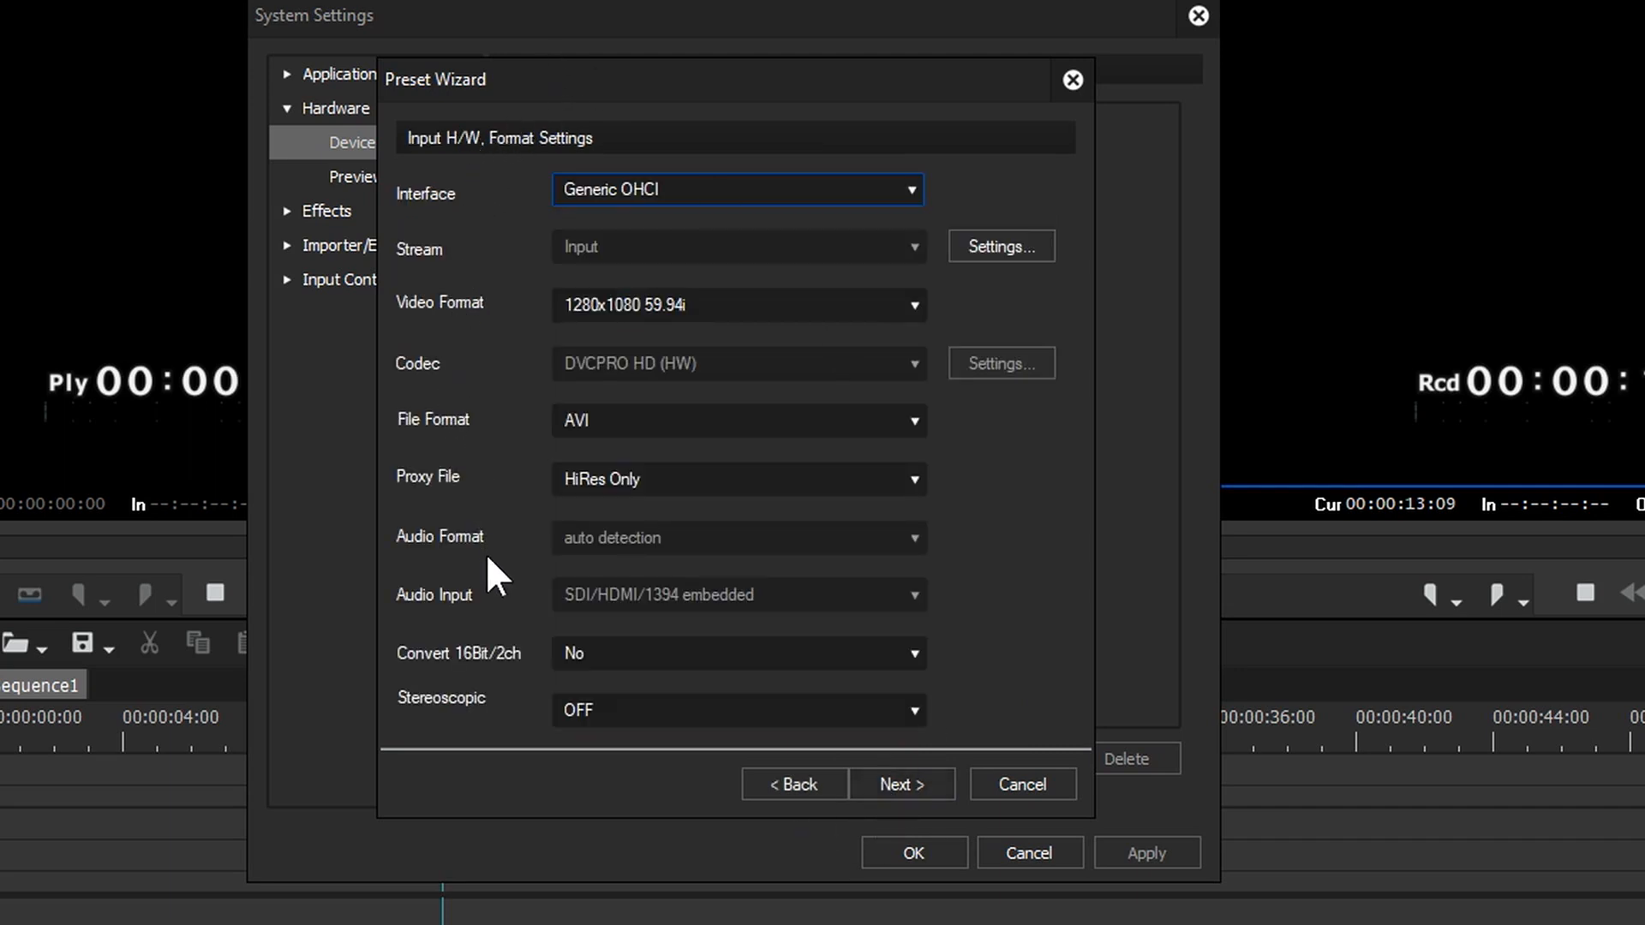
pyautogui.moveTo(888, 466)
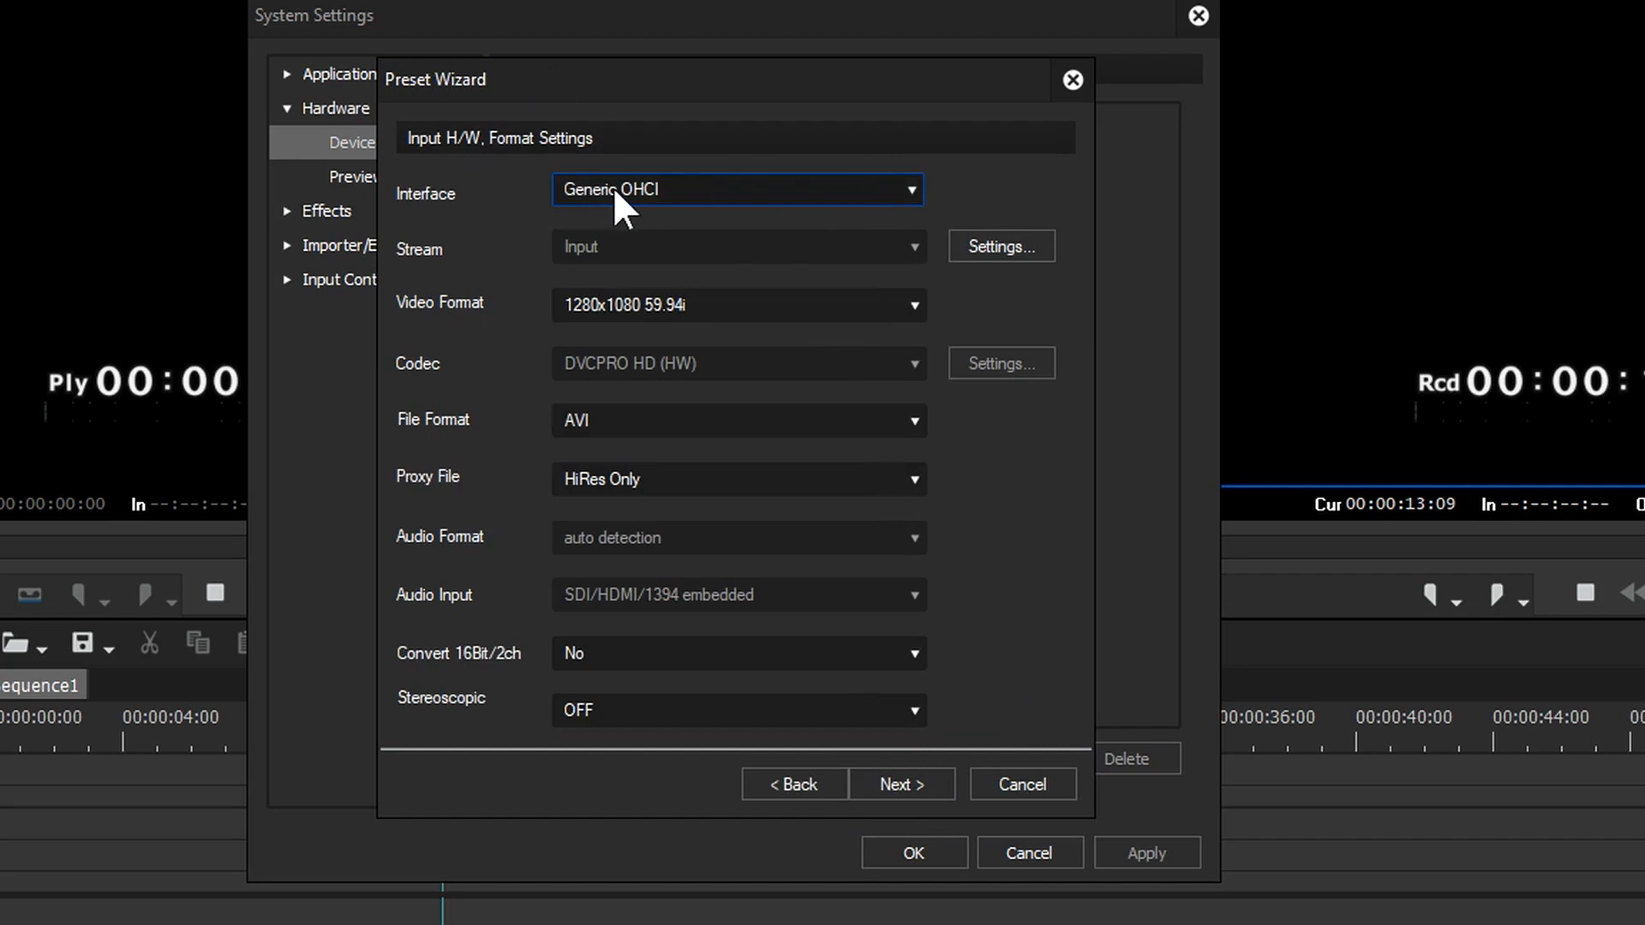
pyautogui.moveTo(721, 216)
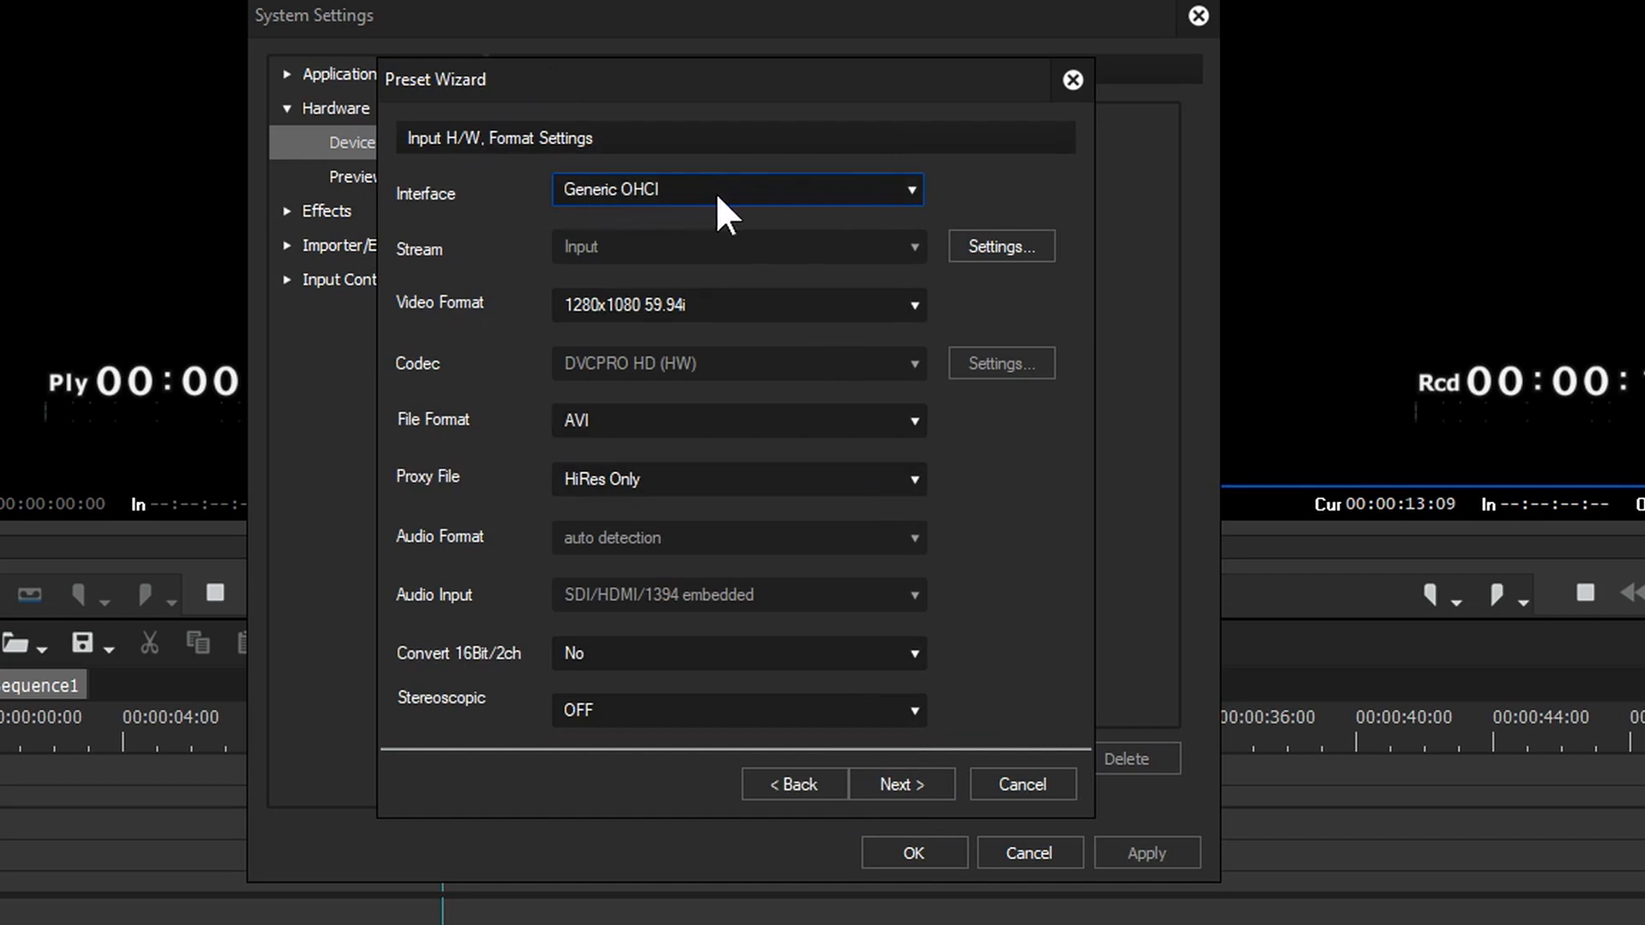
pyautogui.moveTo(862, 204)
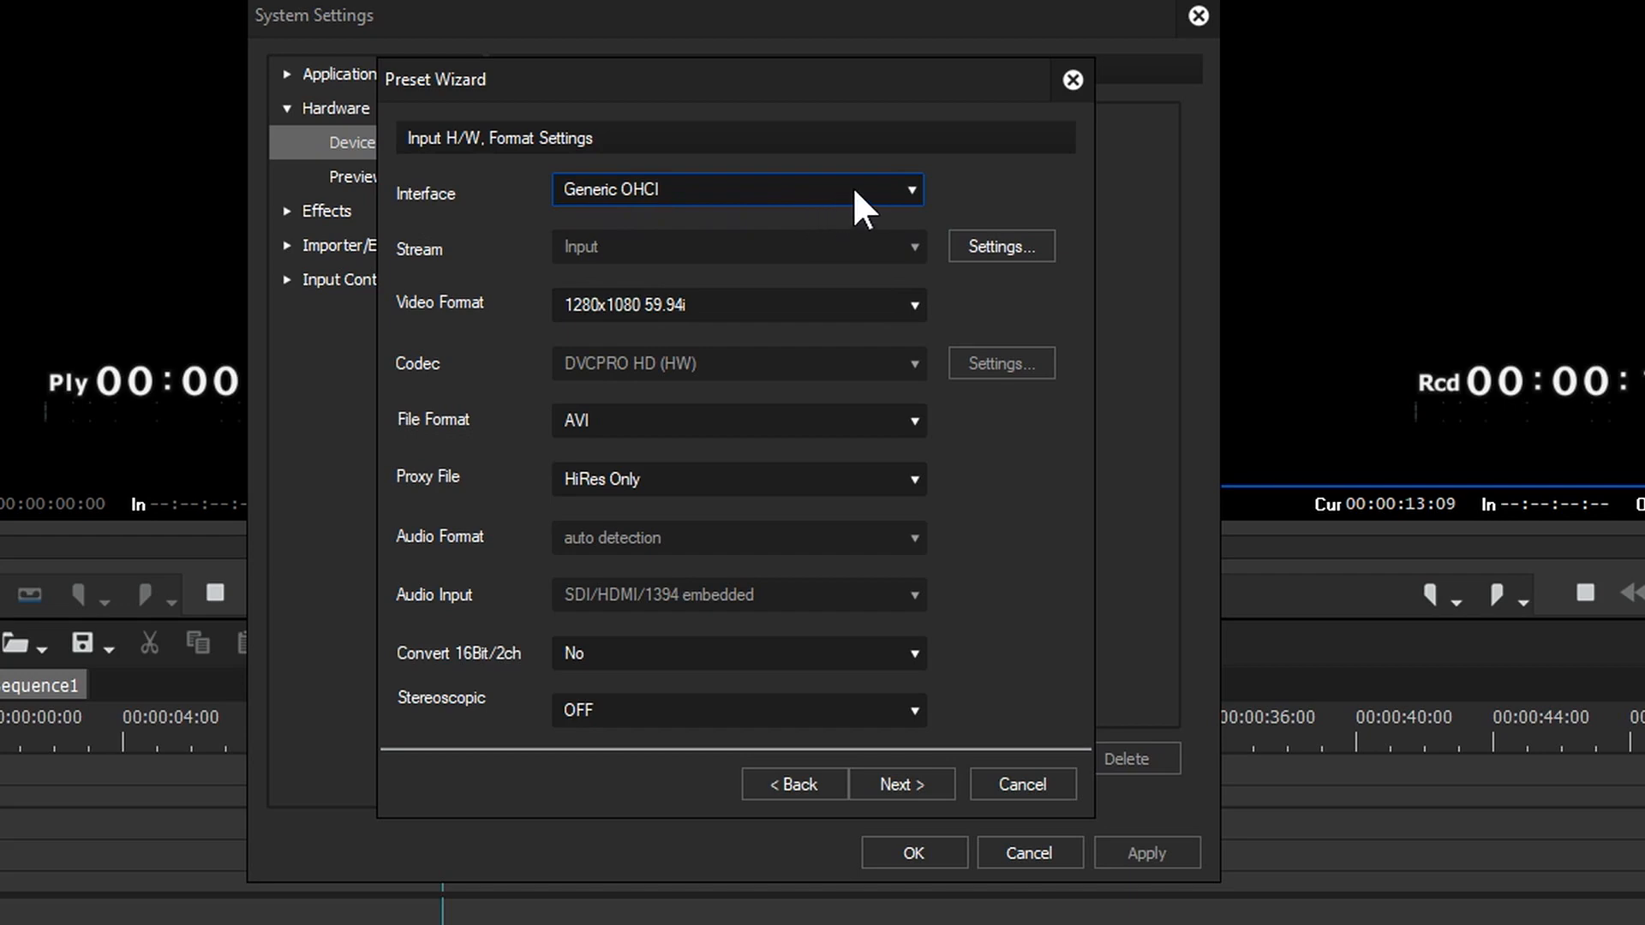
pyautogui.click(736, 190)
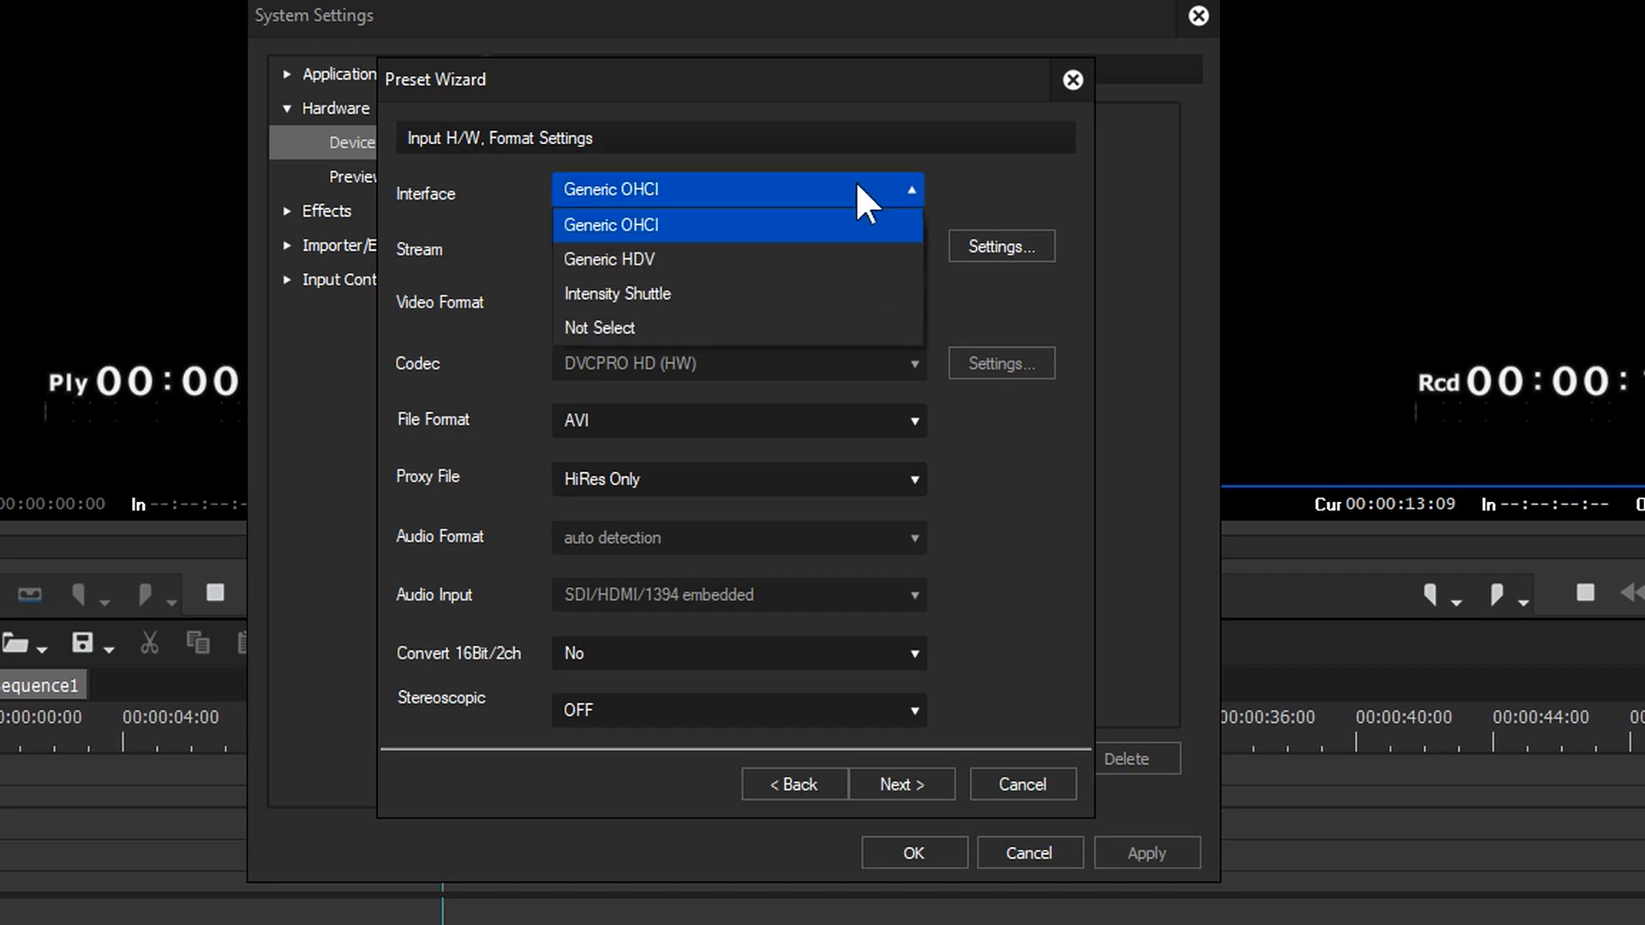
pyautogui.moveTo(615, 293)
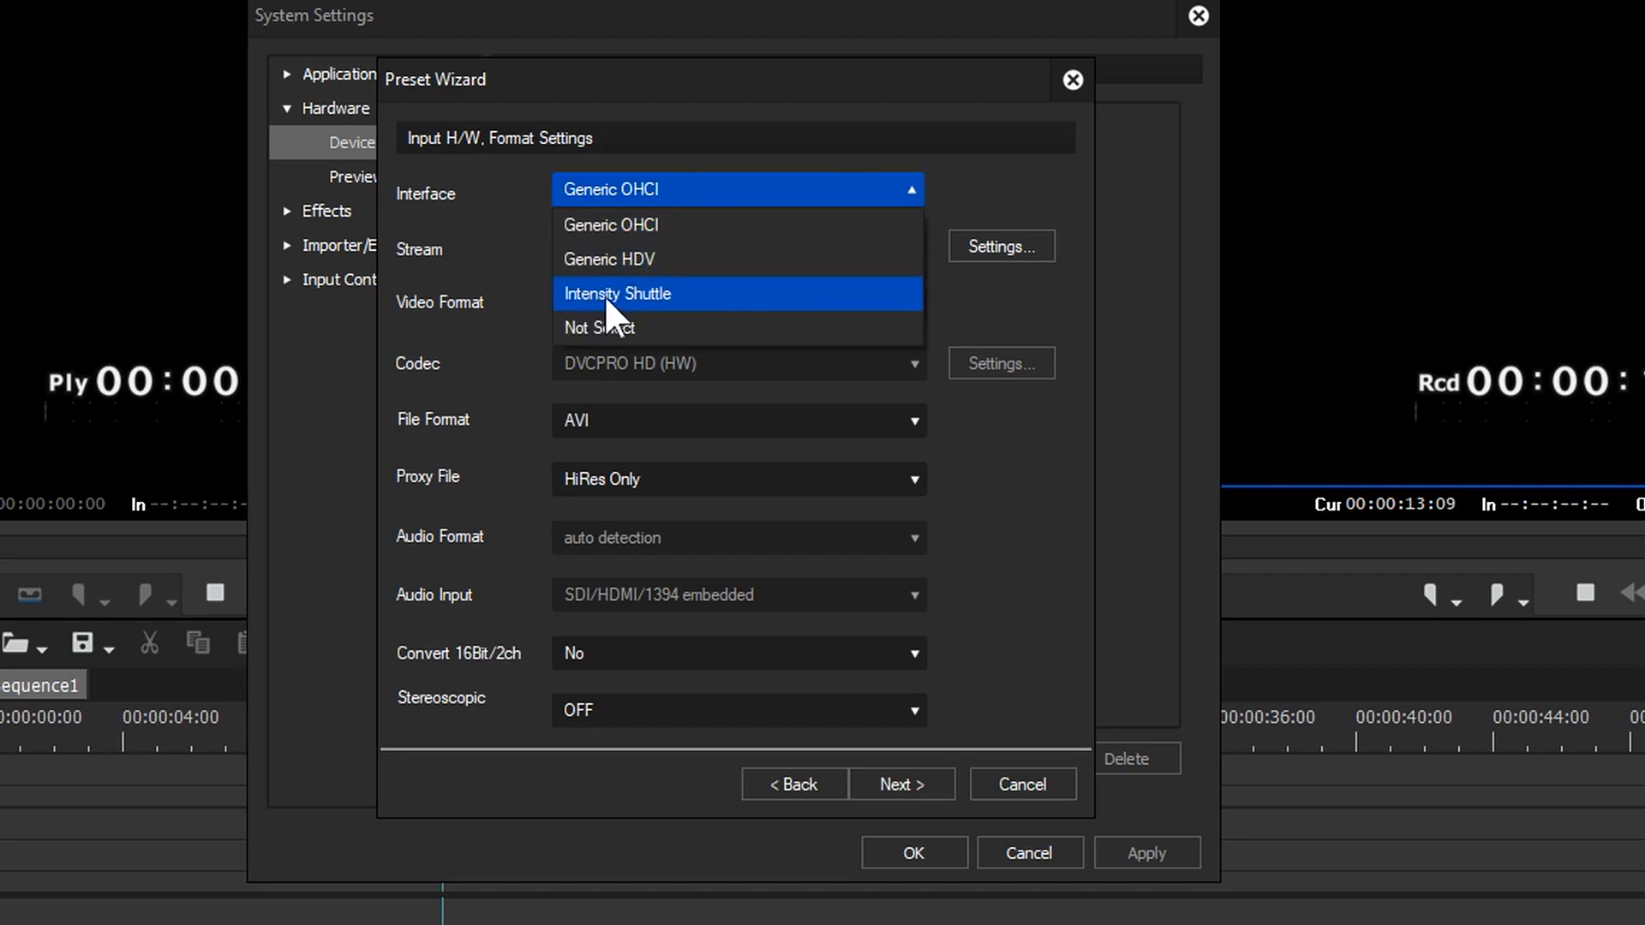
pyautogui.click(619, 293)
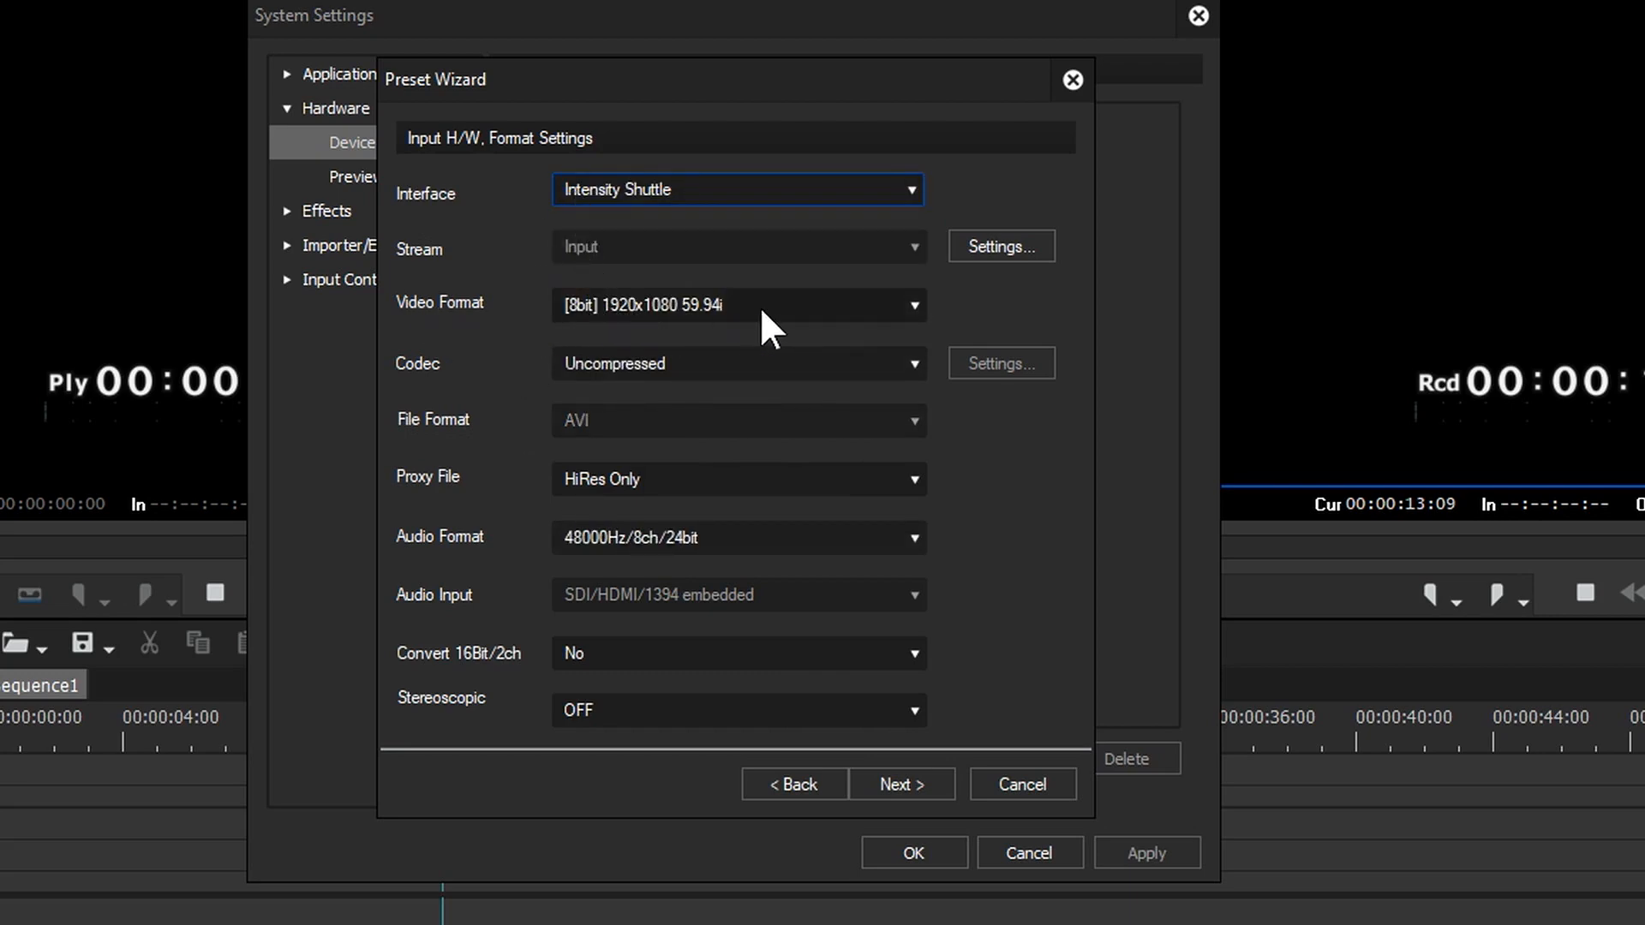
pyautogui.moveTo(582, 320)
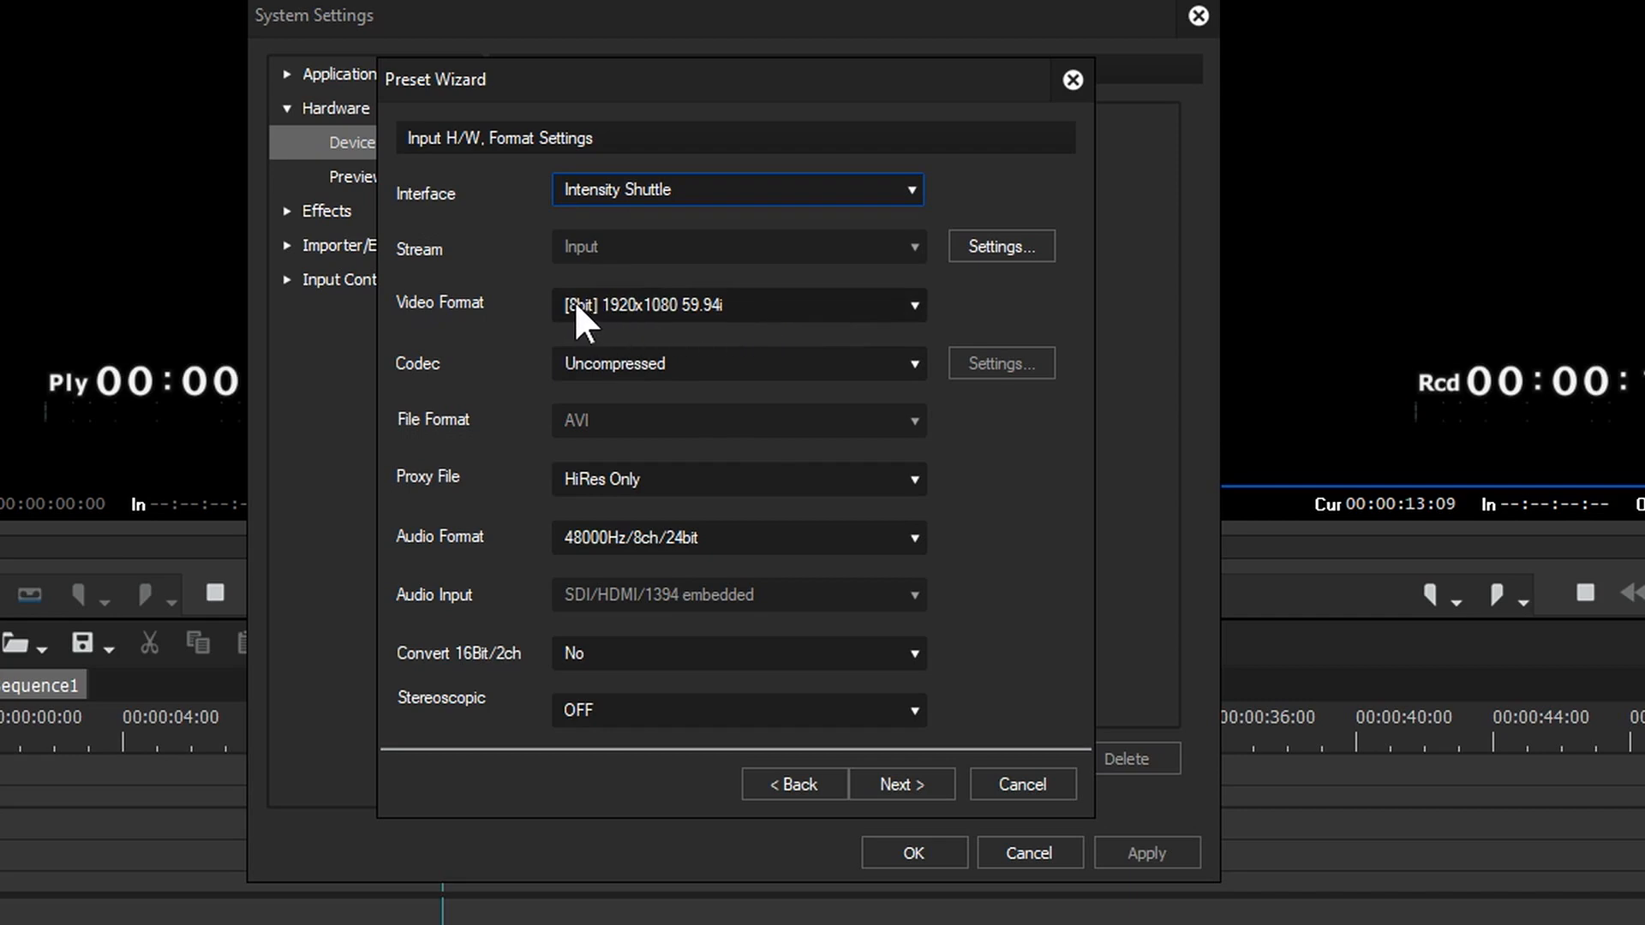
pyautogui.moveTo(672, 327)
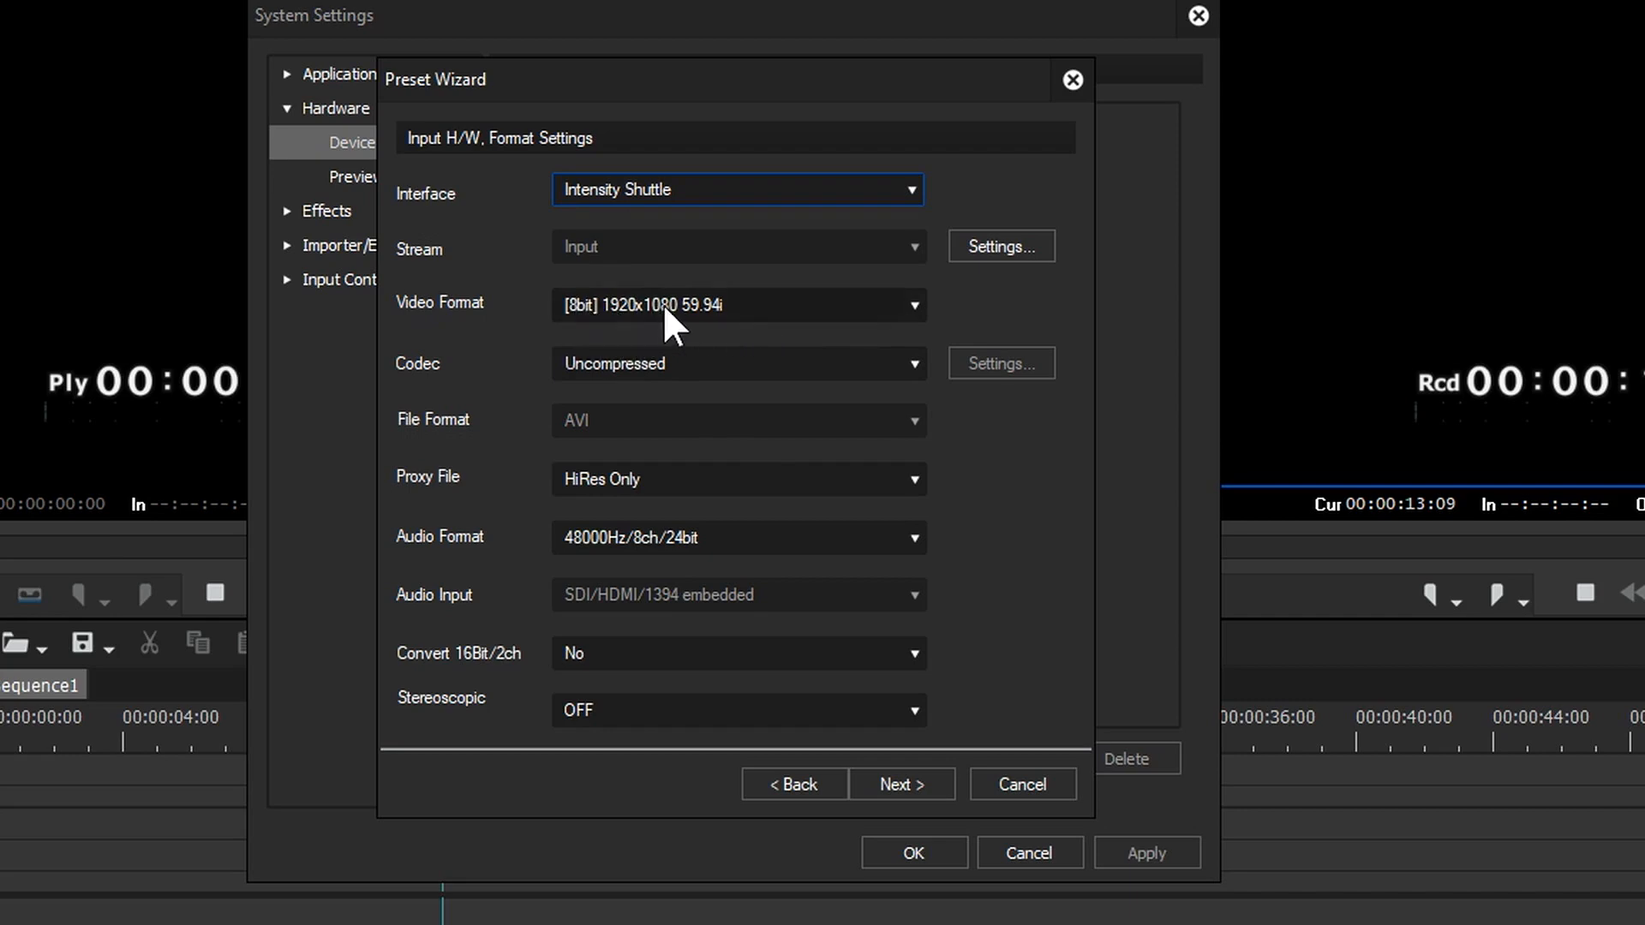
pyautogui.moveTo(726, 330)
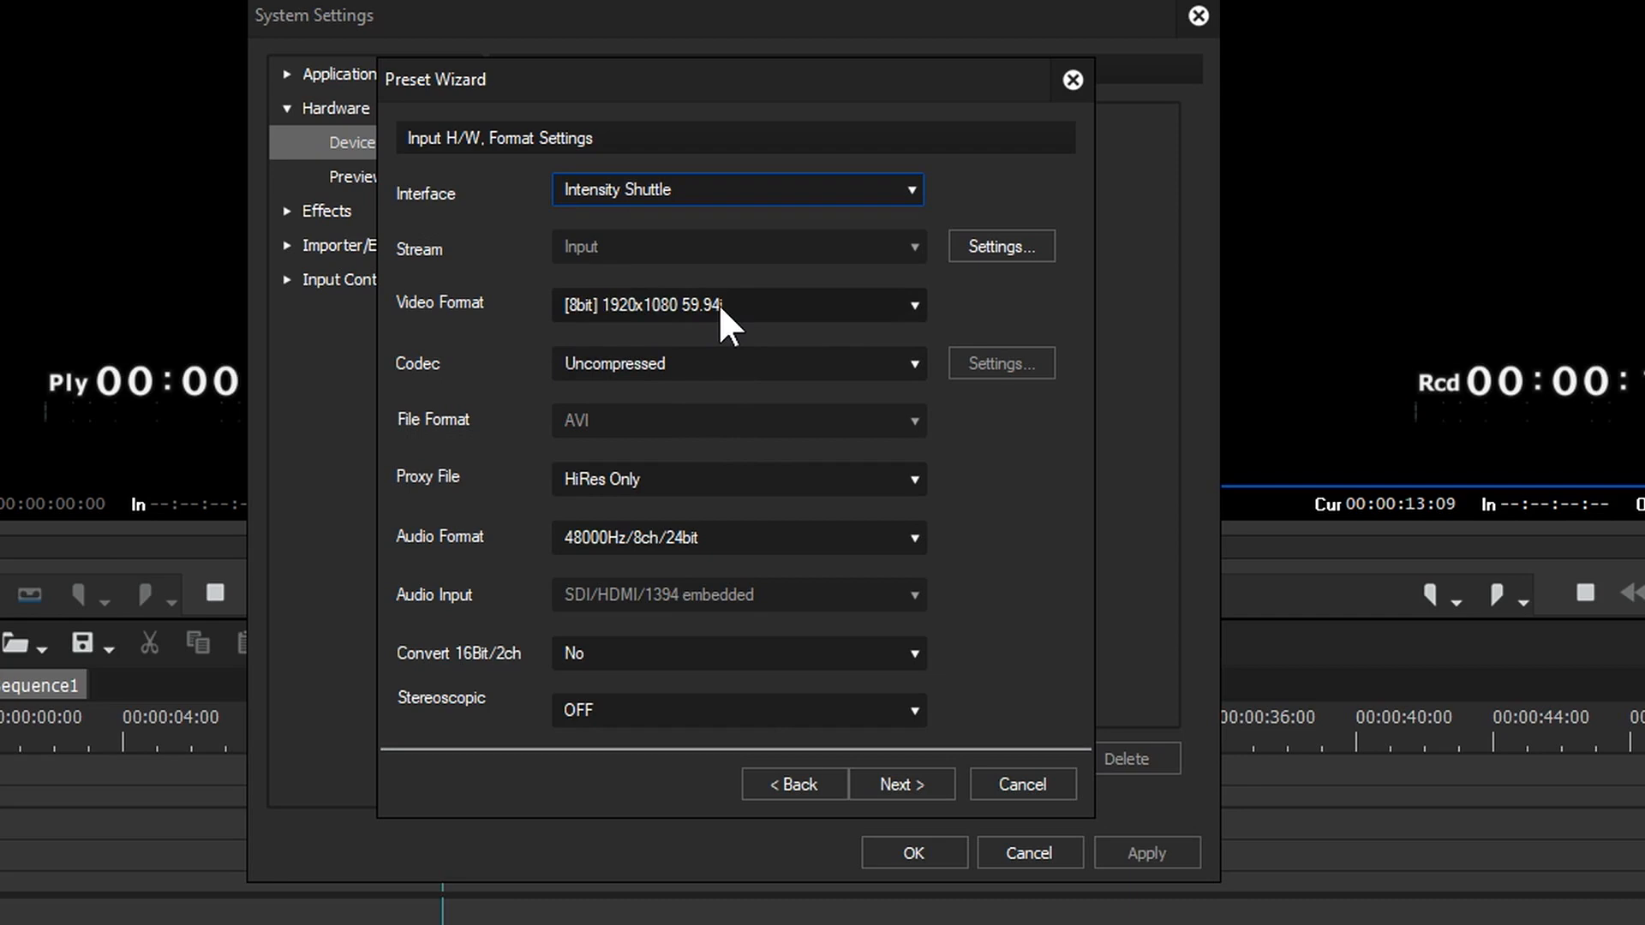
pyautogui.moveTo(919, 330)
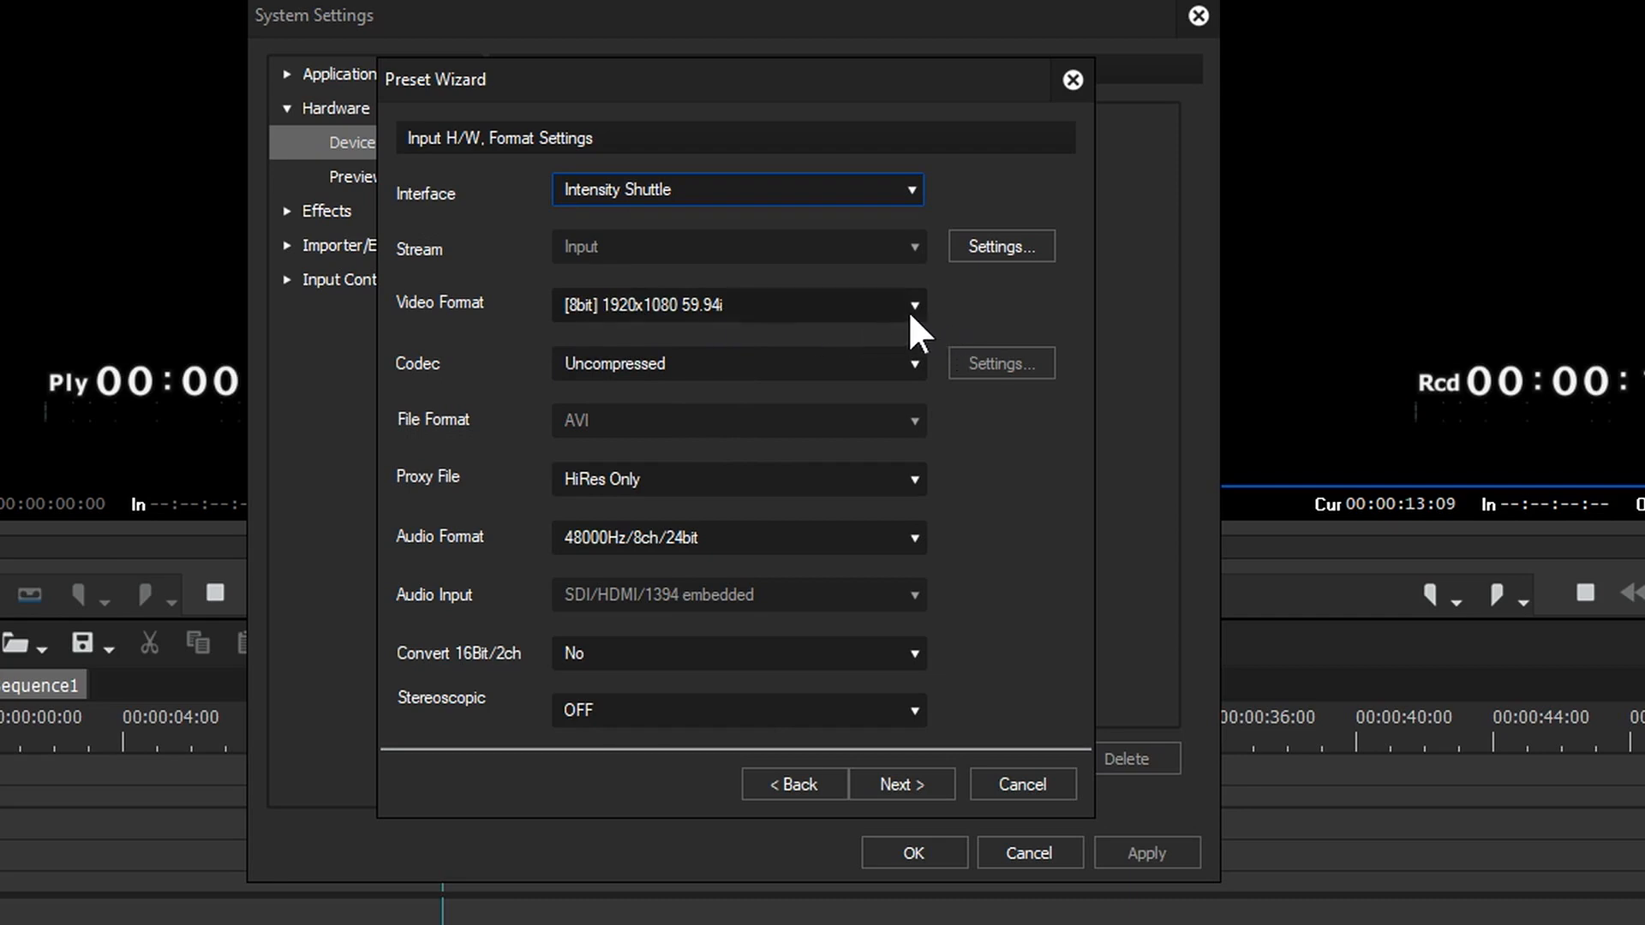
# Bring up the Intensity Shuttle video format choices for the preset's input
pyautogui.click(735, 305)
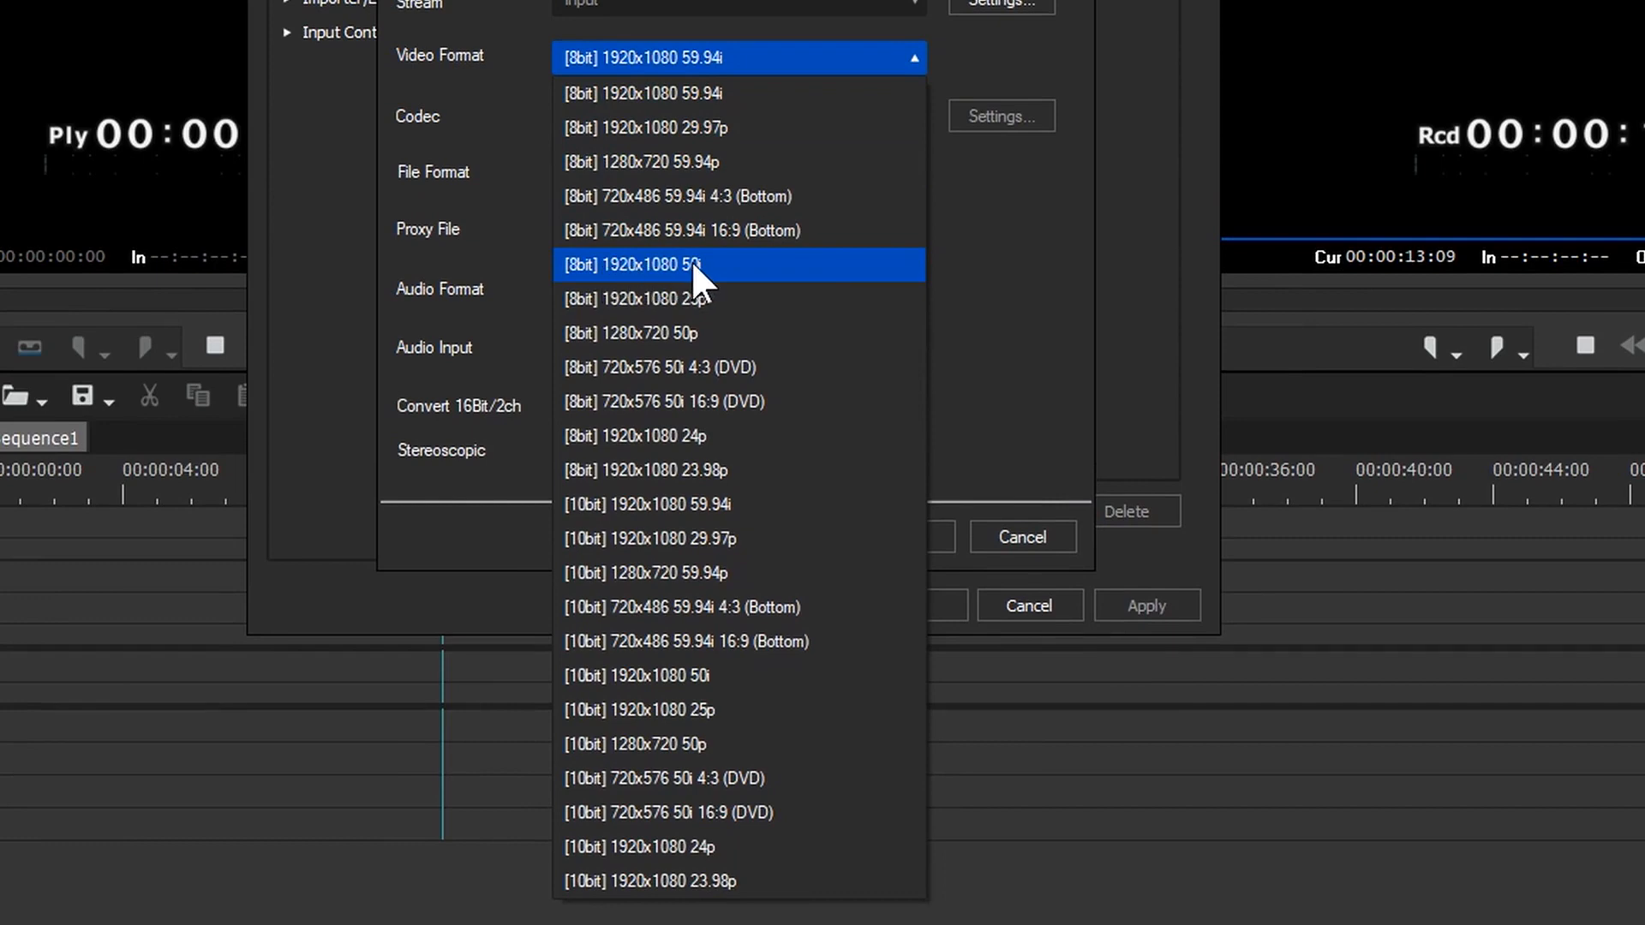
pyautogui.moveTo(703, 31)
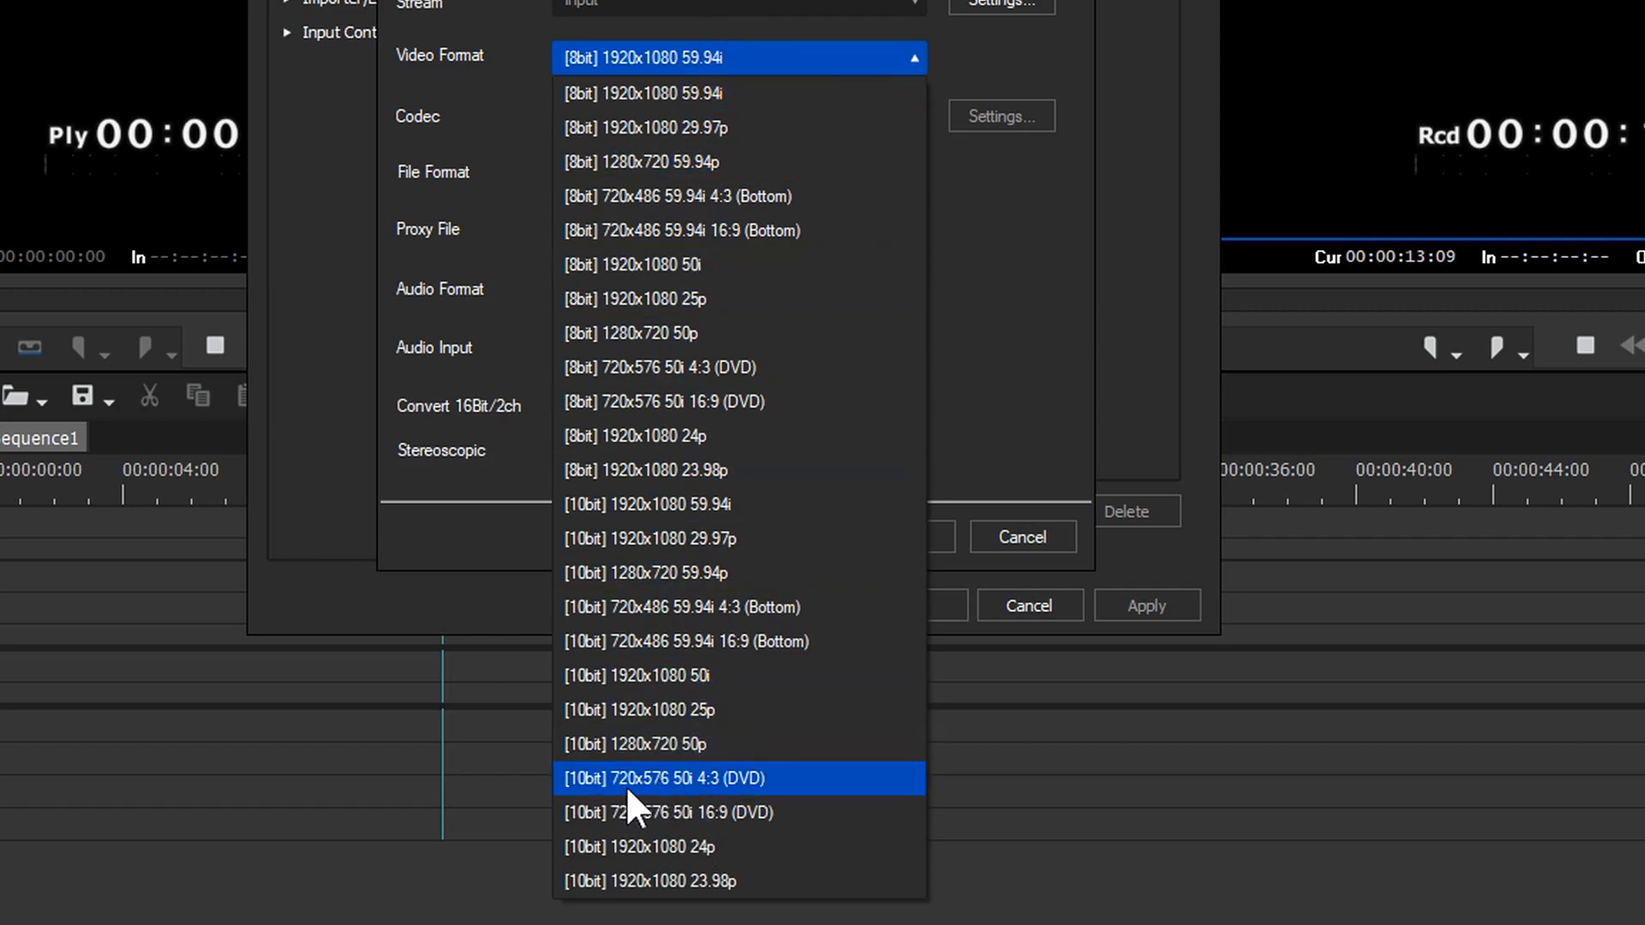
pyautogui.moveTo(717, 795)
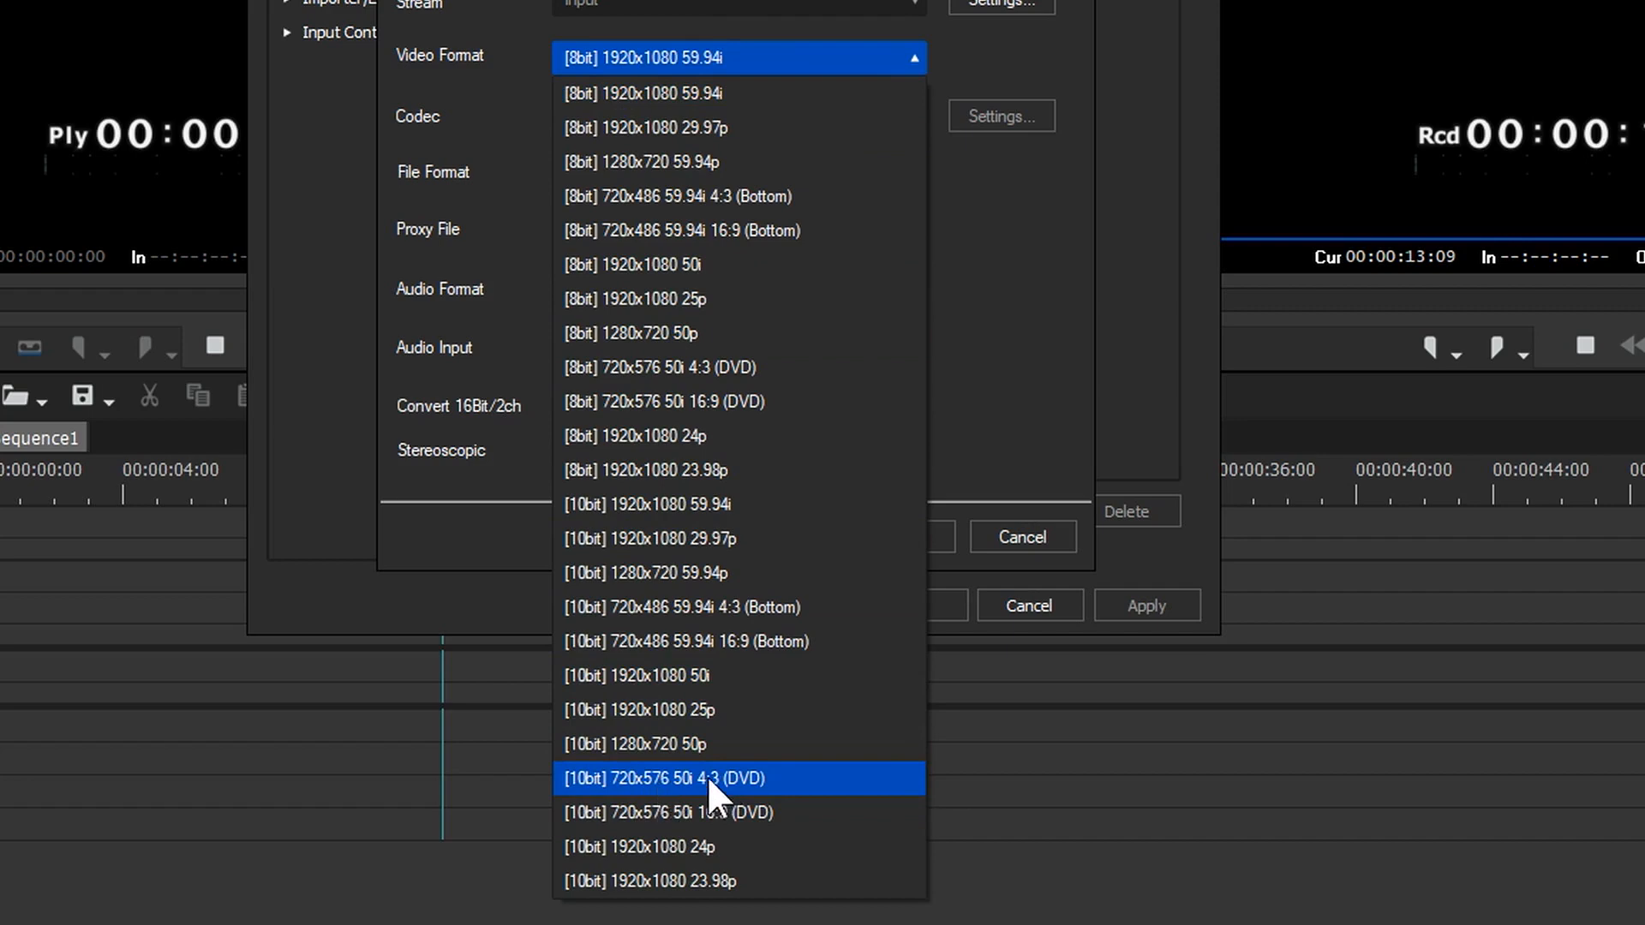
pyautogui.moveTo(661, 792)
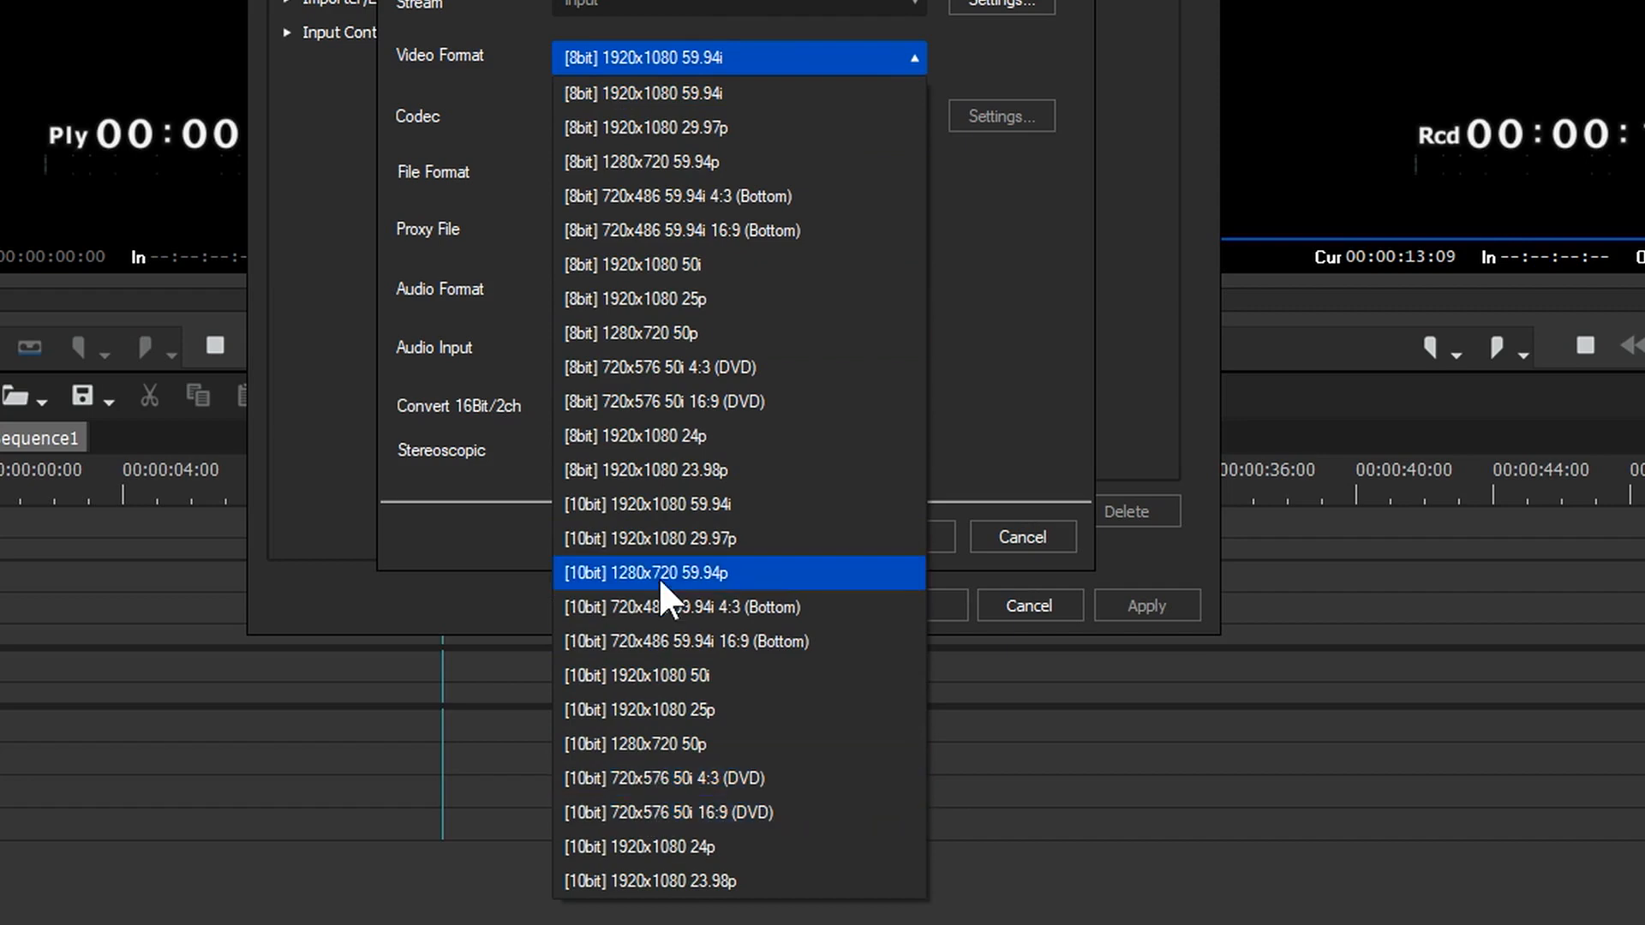
pyautogui.moveTo(702, 401)
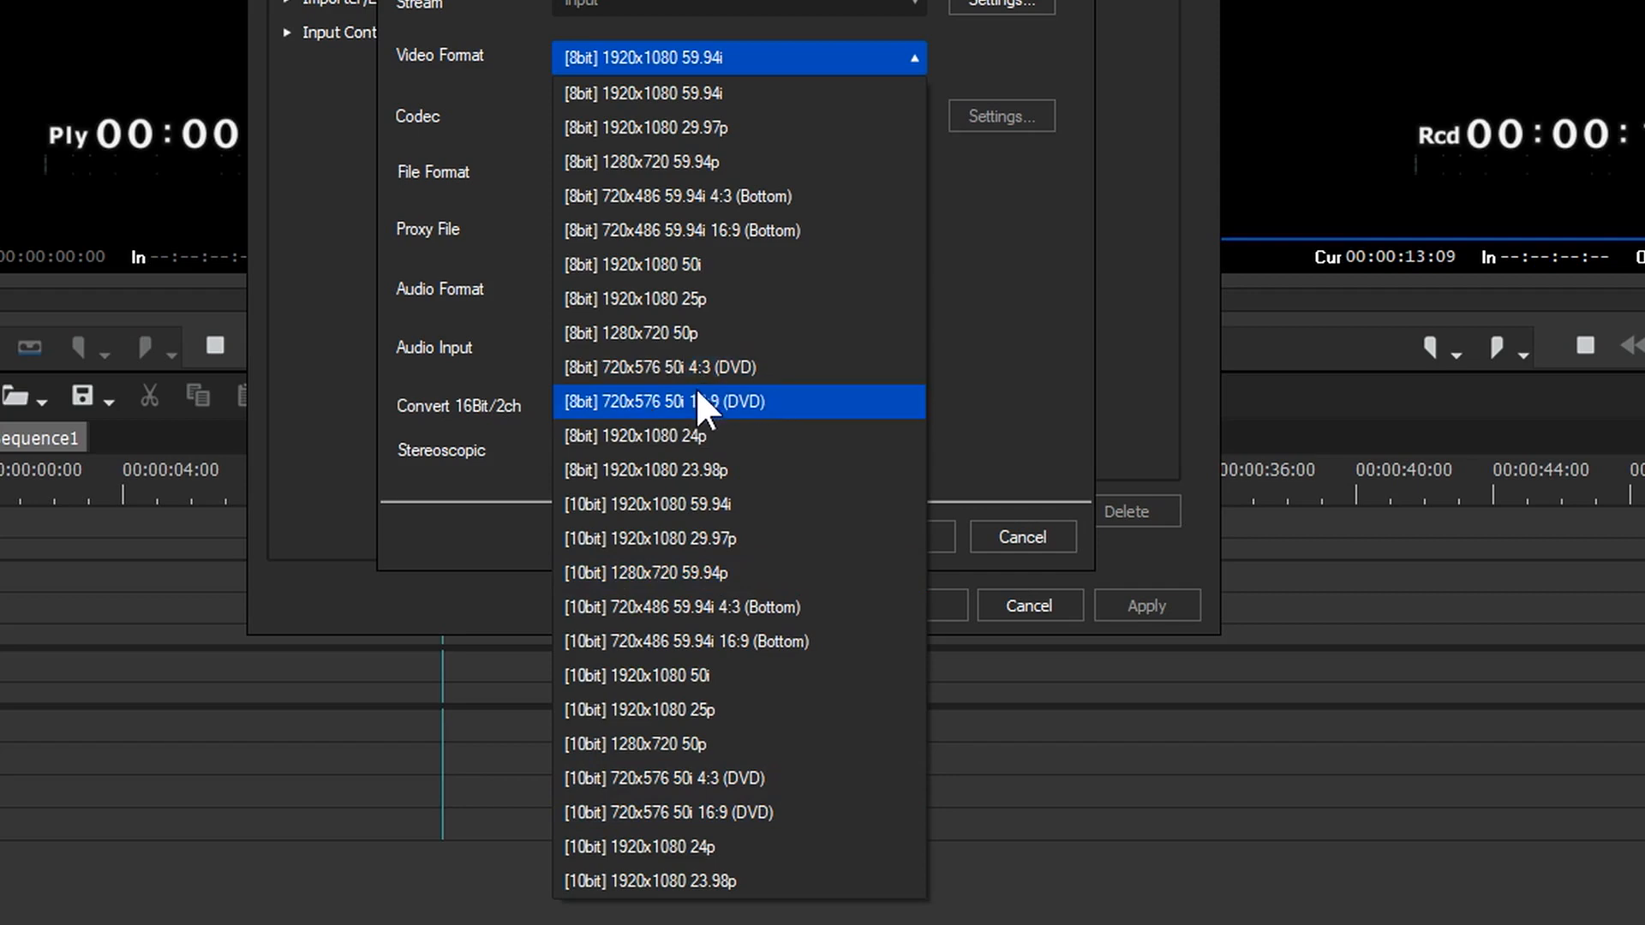
pyautogui.moveTo(687, 744)
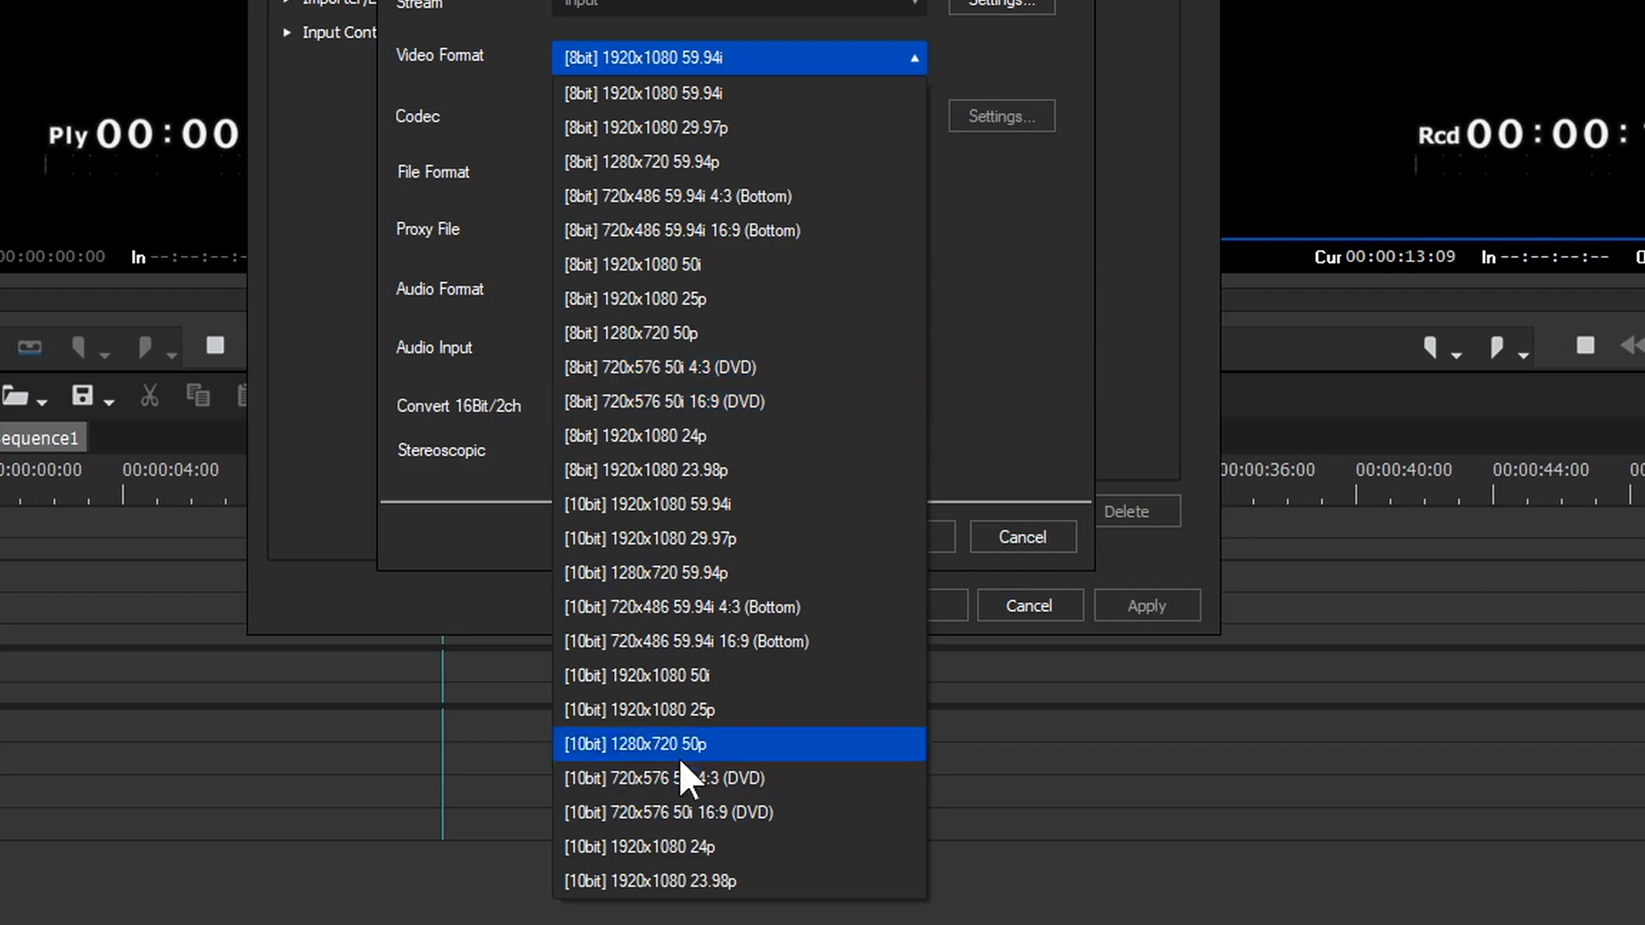
pyautogui.moveTo(735, 778)
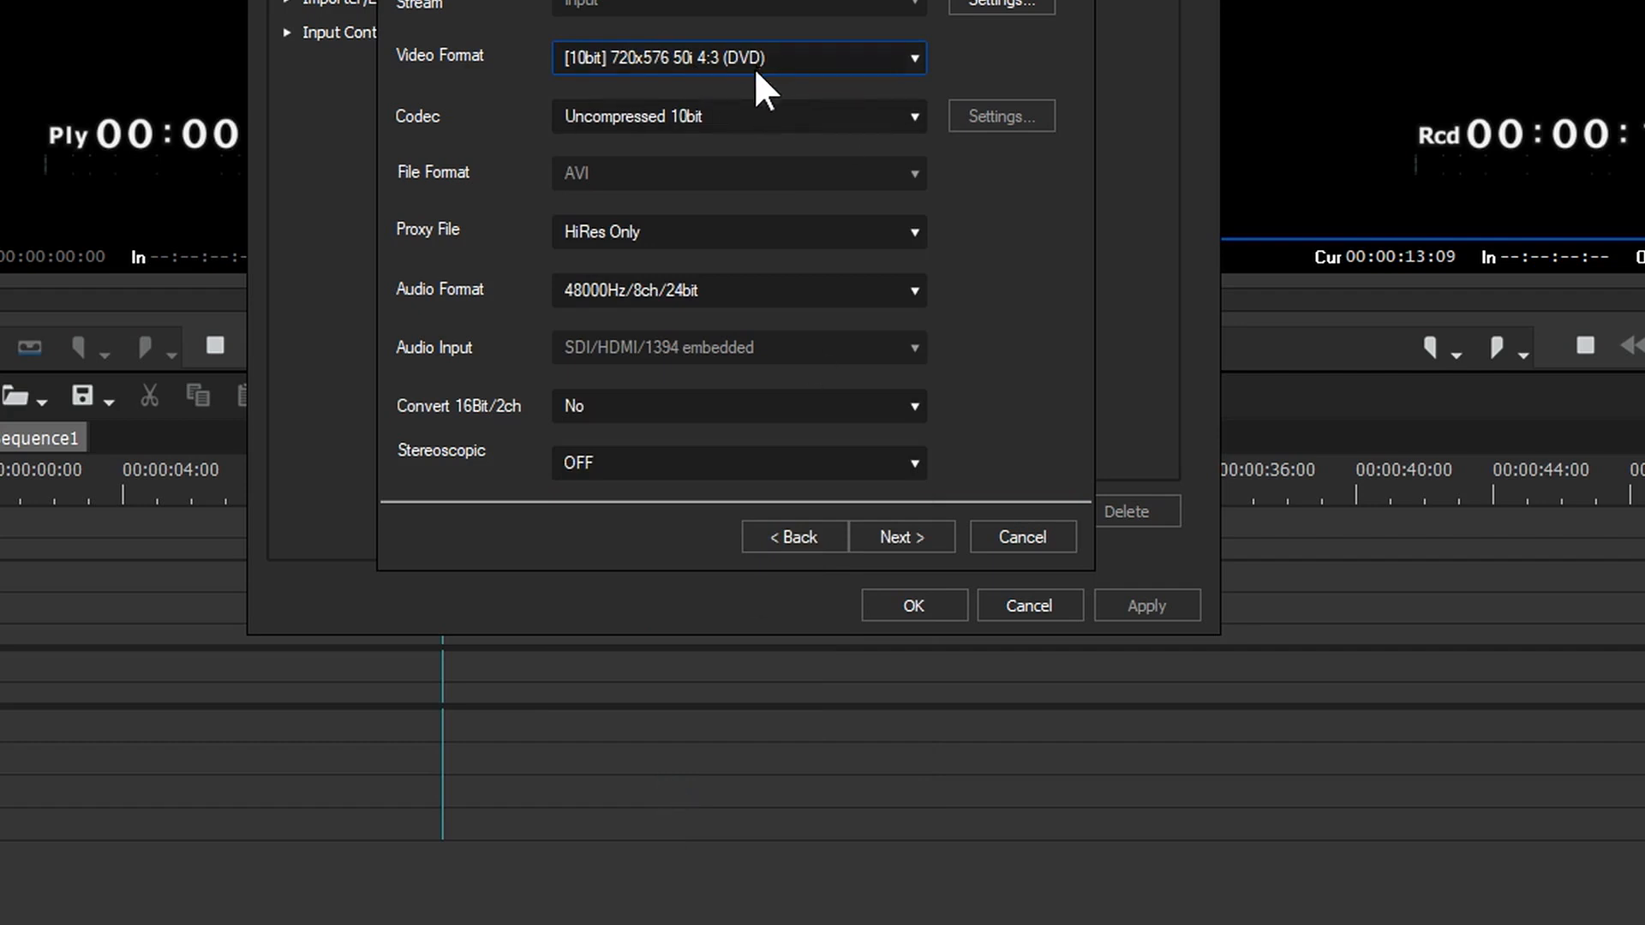
pyautogui.moveTo(690, 79)
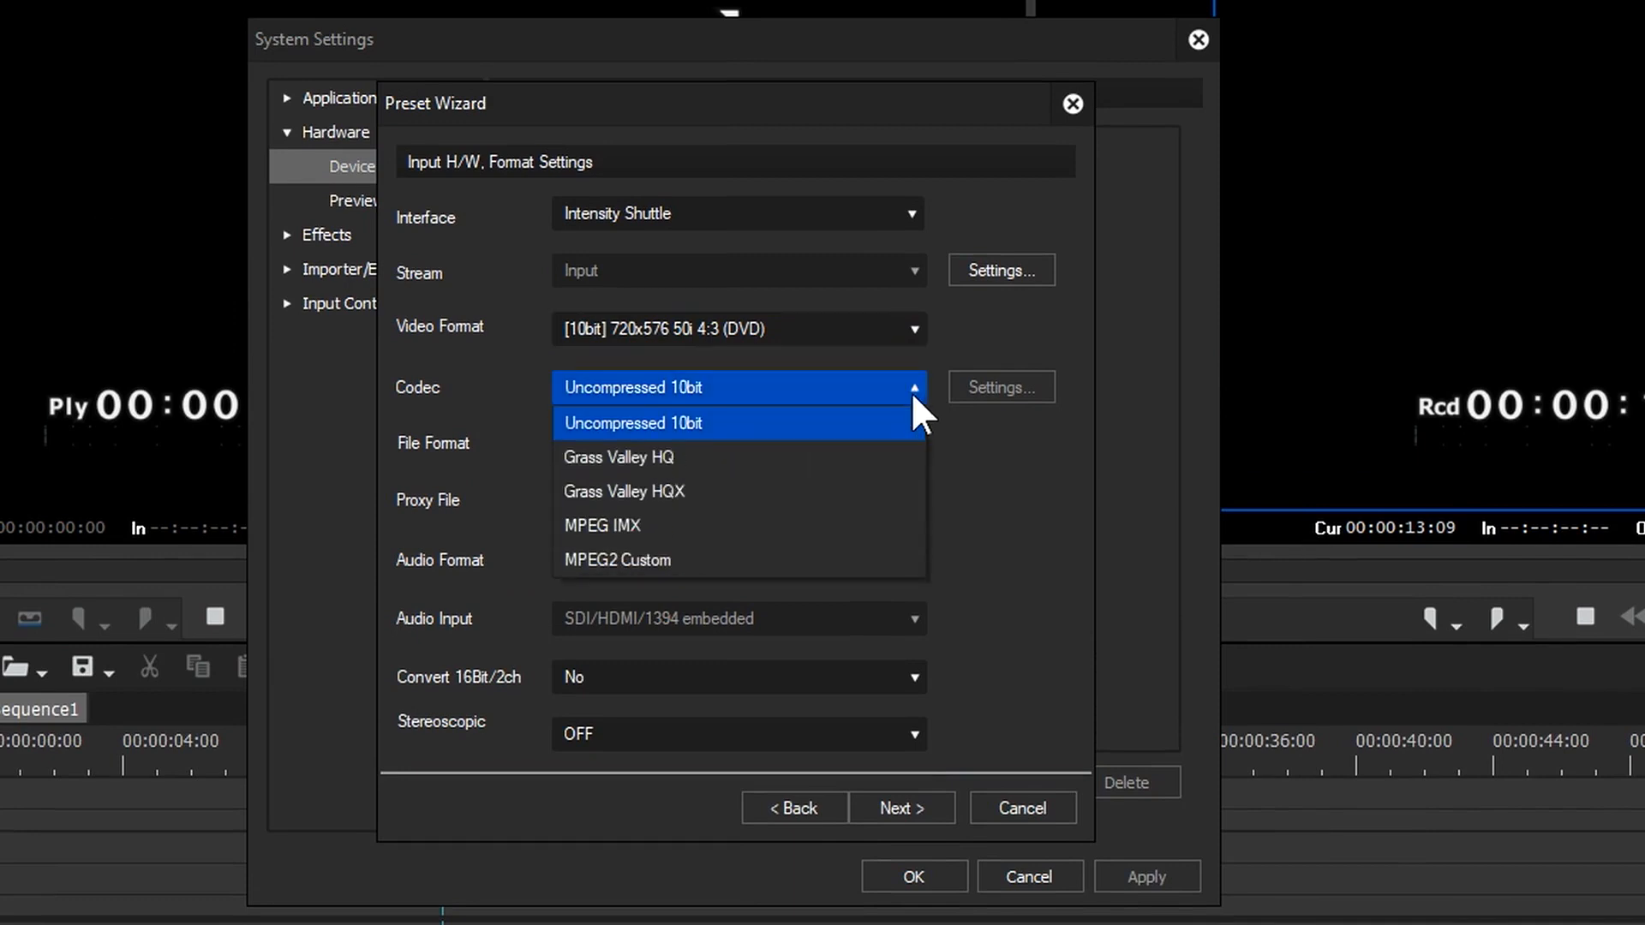
pyautogui.moveTo(661, 492)
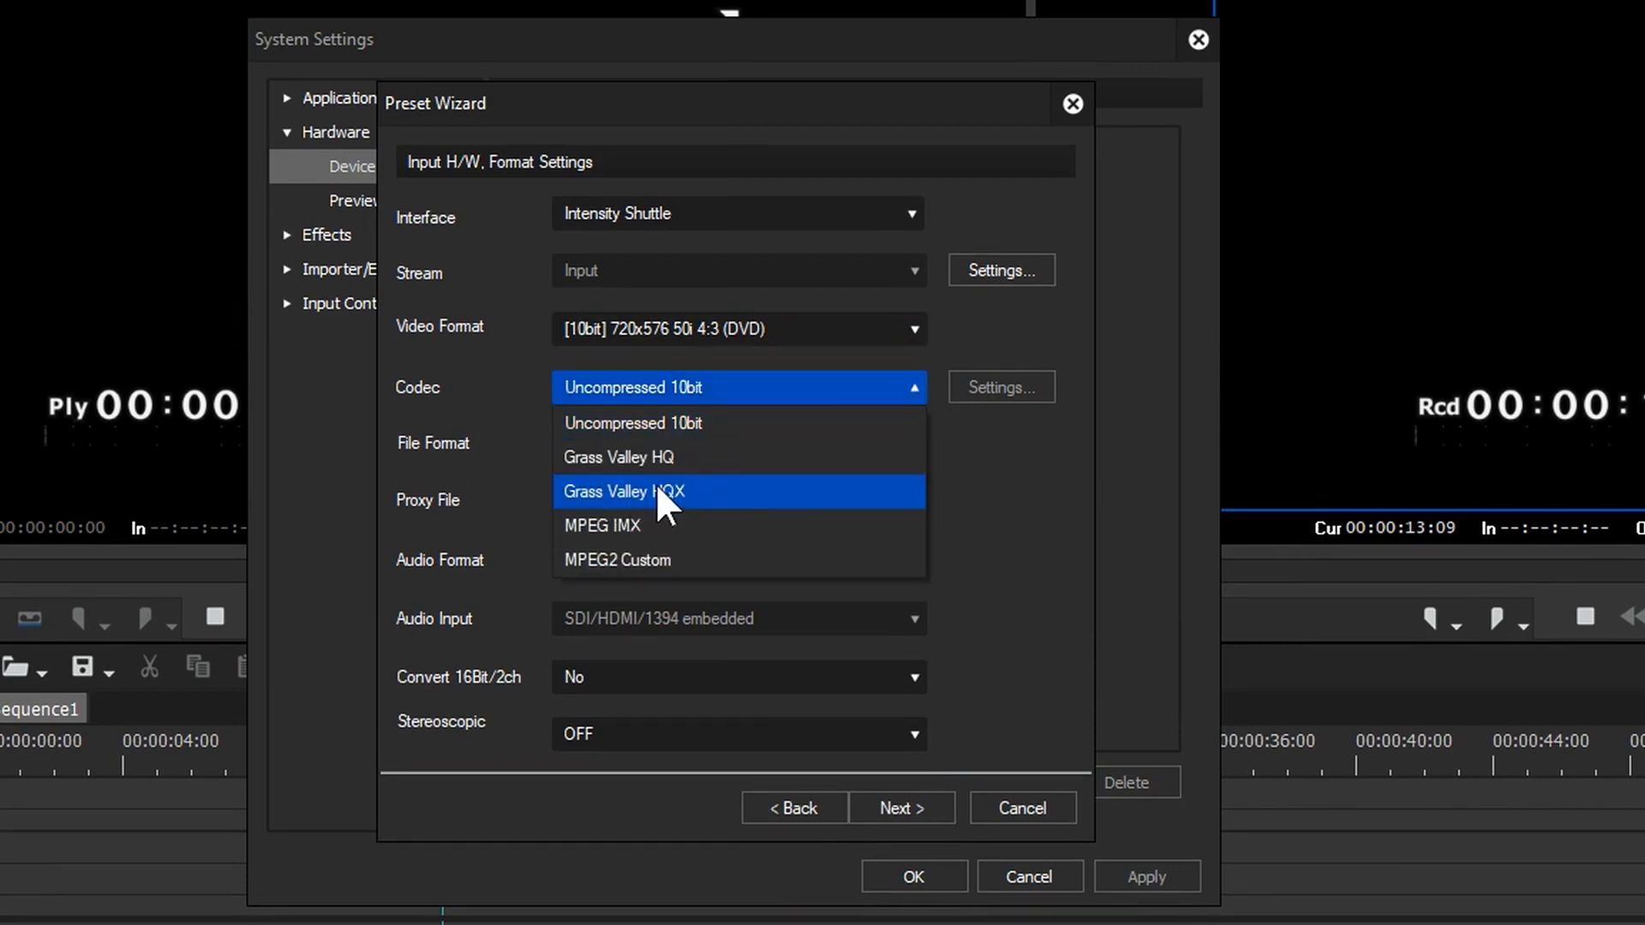
# Set the input codec to Grass Valley HQX, keeping Online (Standard) quality
pyautogui.click(623, 491)
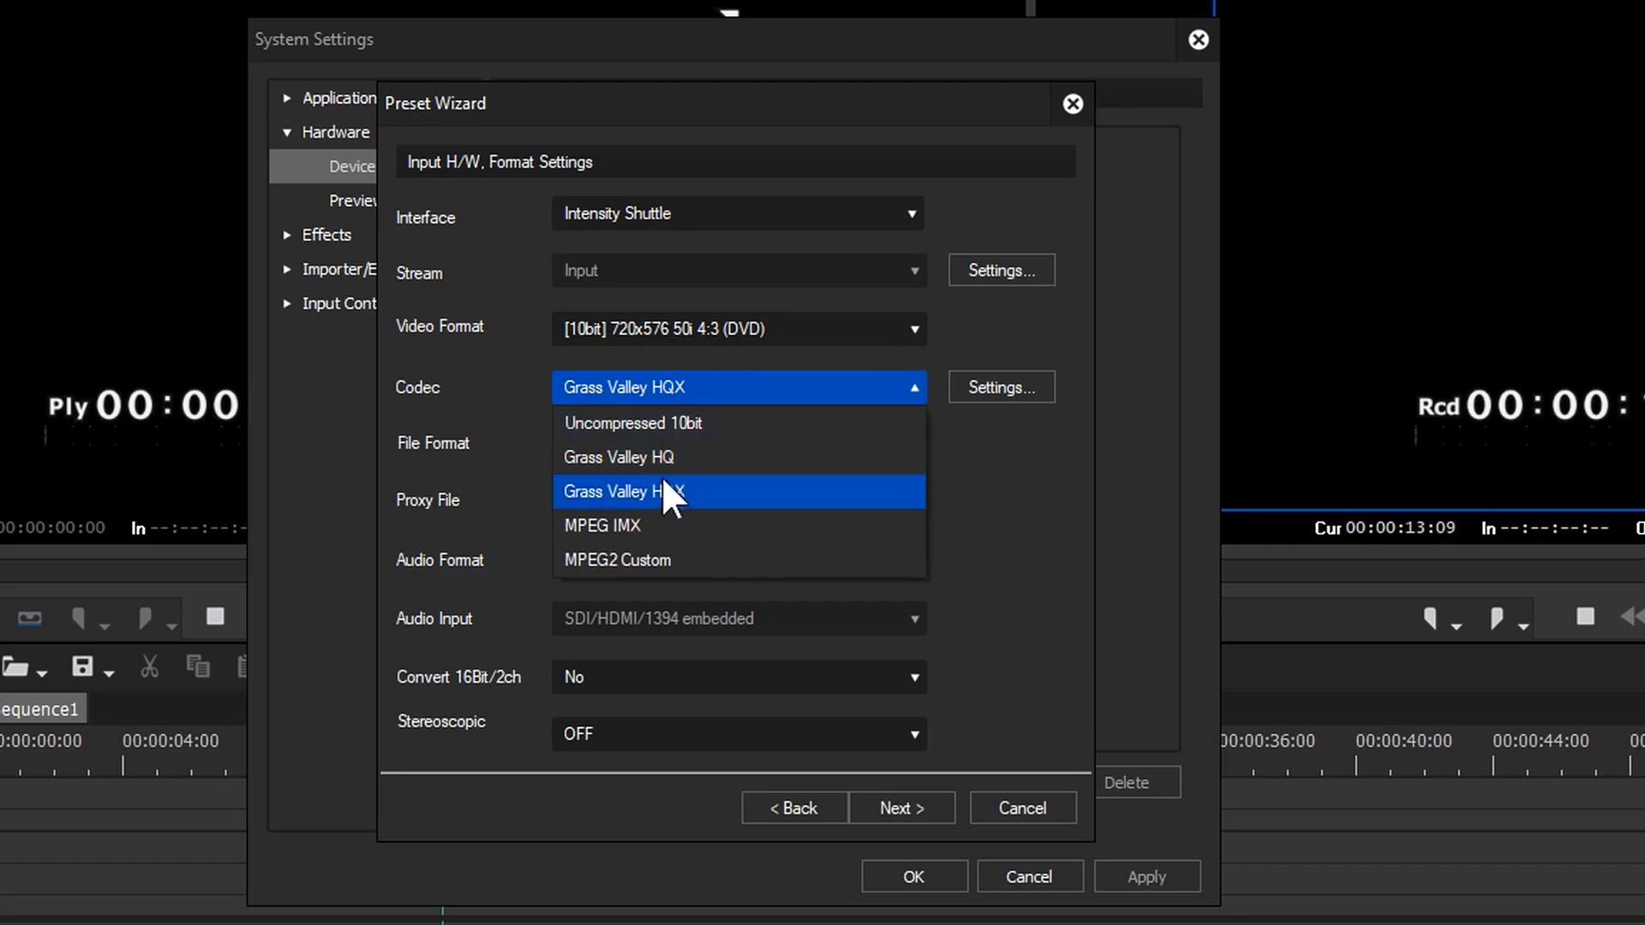
pyautogui.moveTo(662, 456)
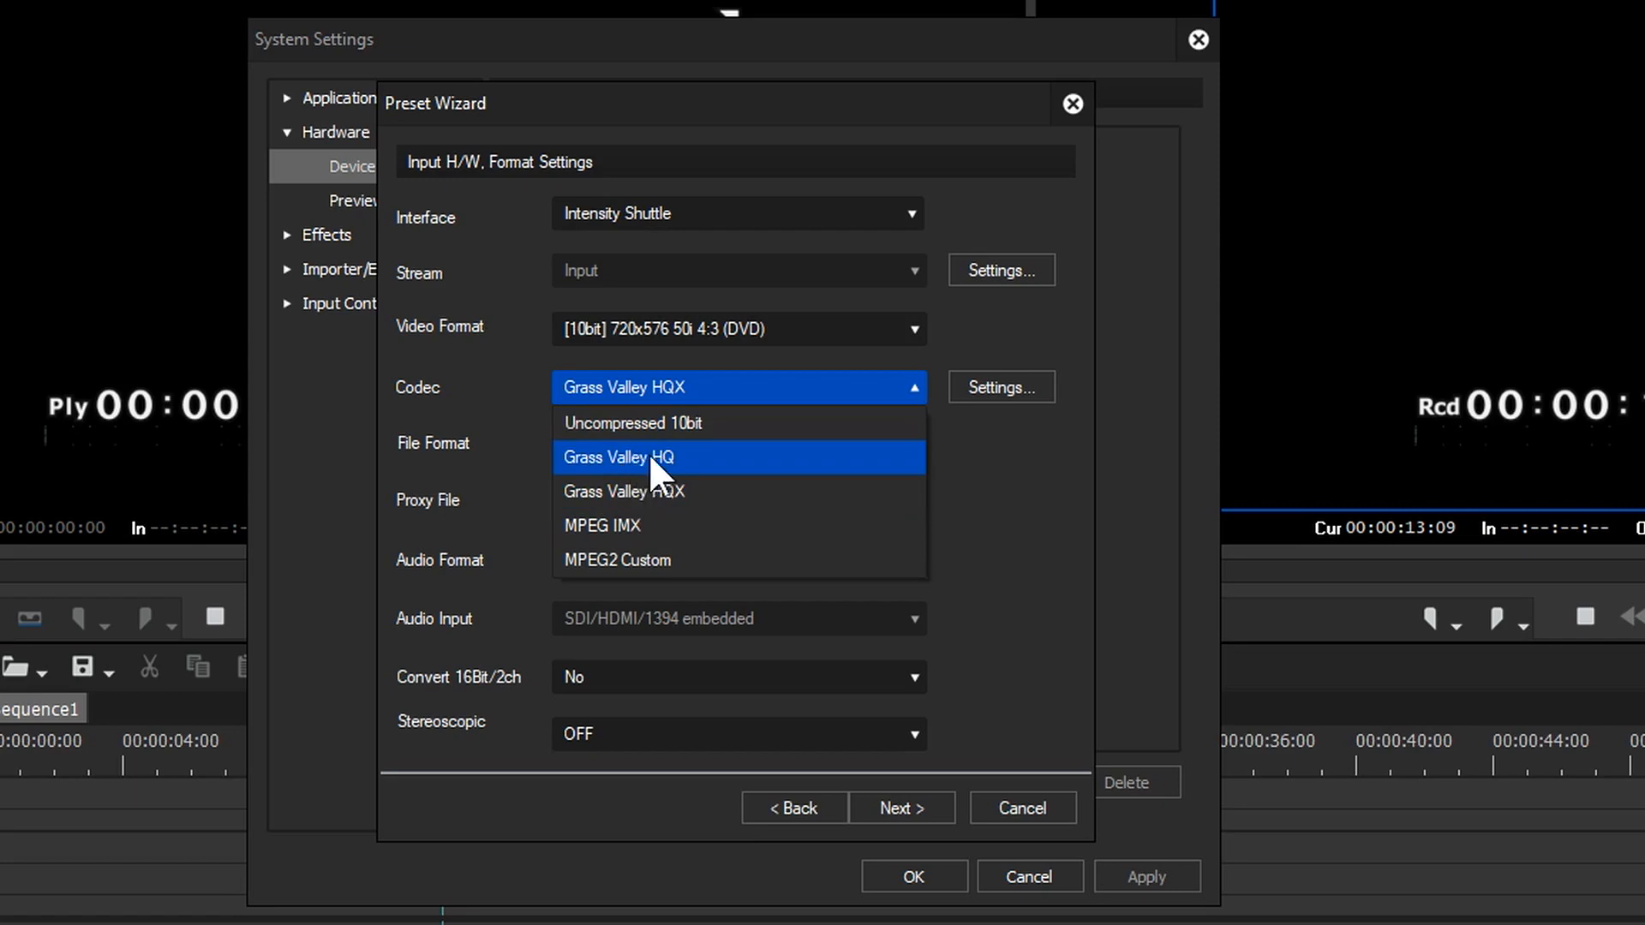
pyautogui.moveTo(672, 491)
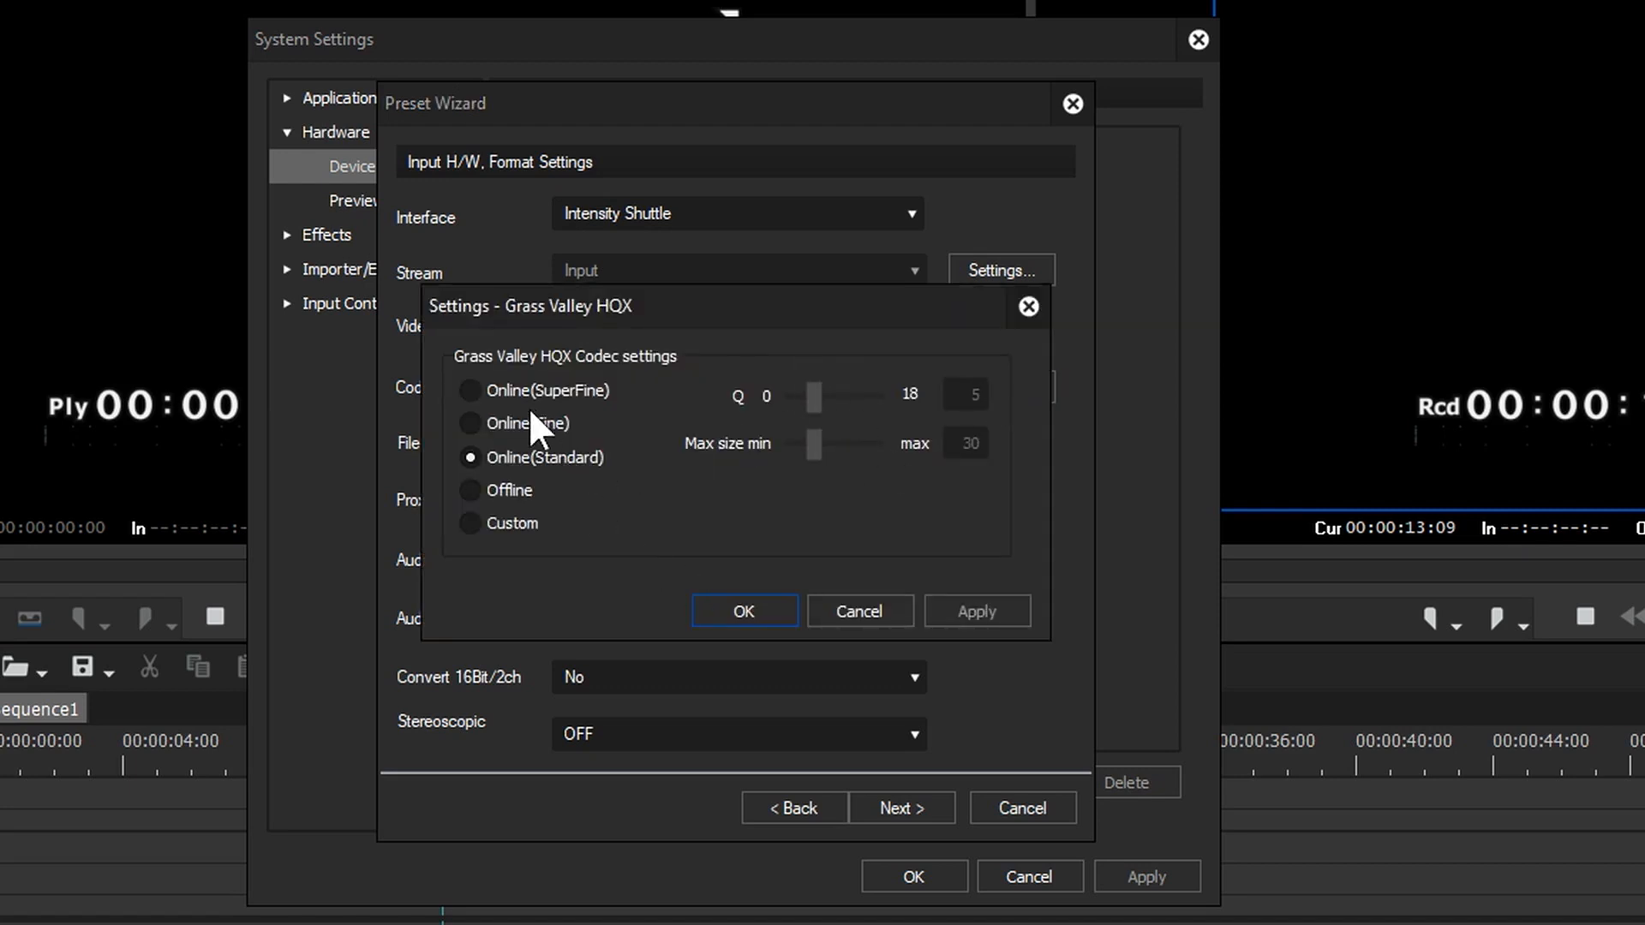
pyautogui.click(742, 610)
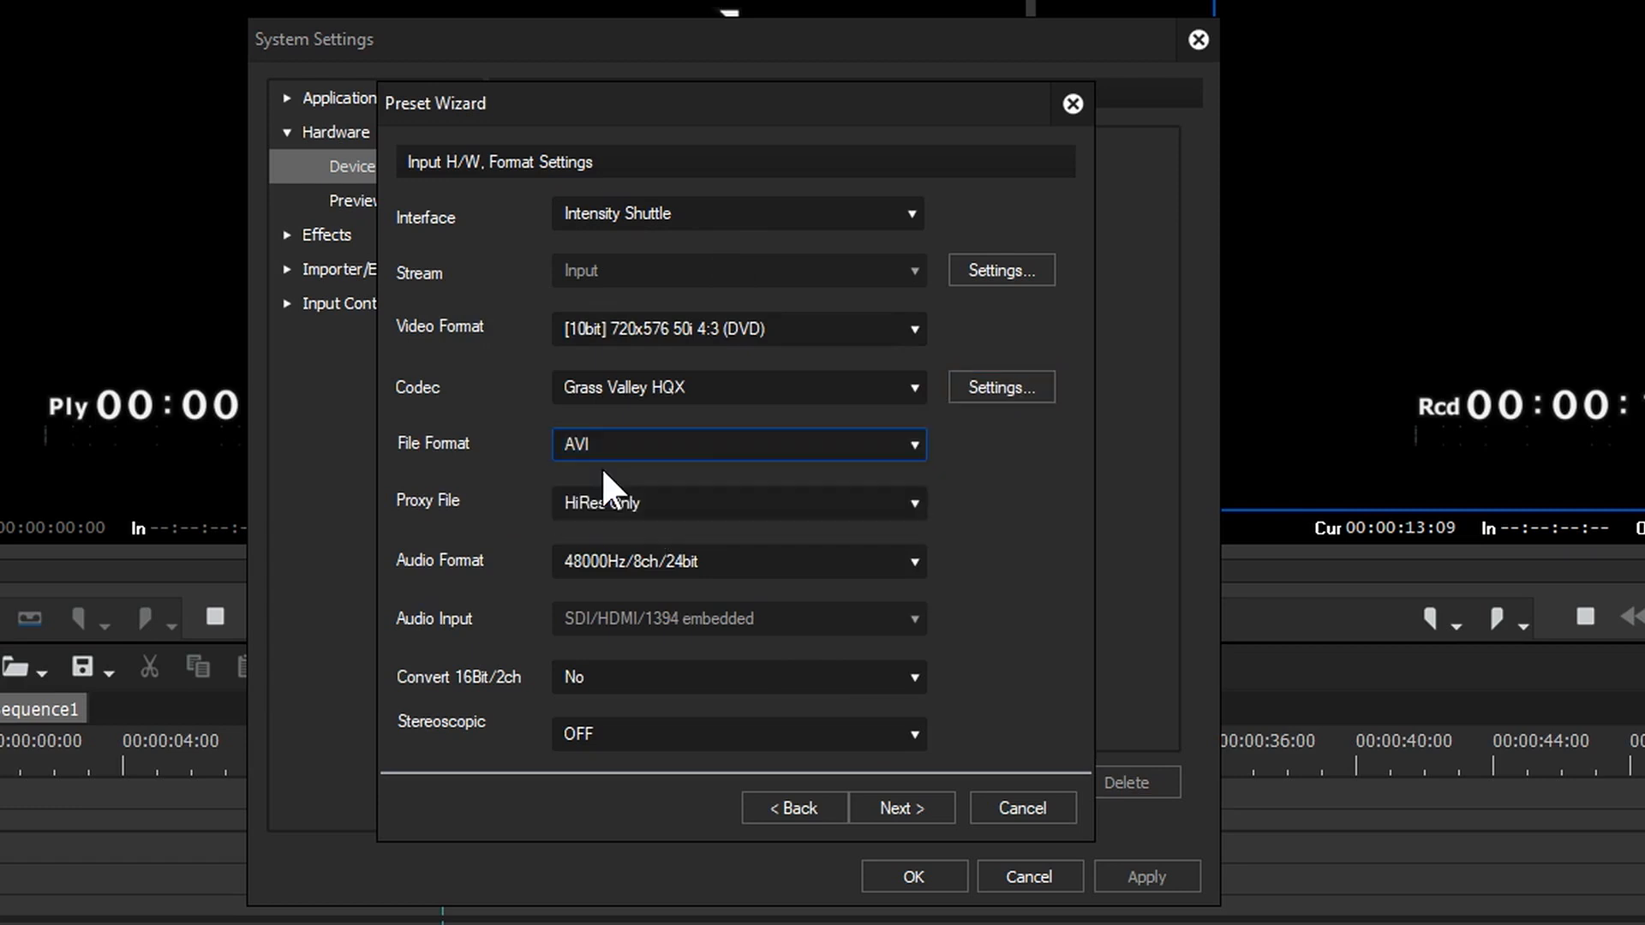
pyautogui.moveTo(687, 465)
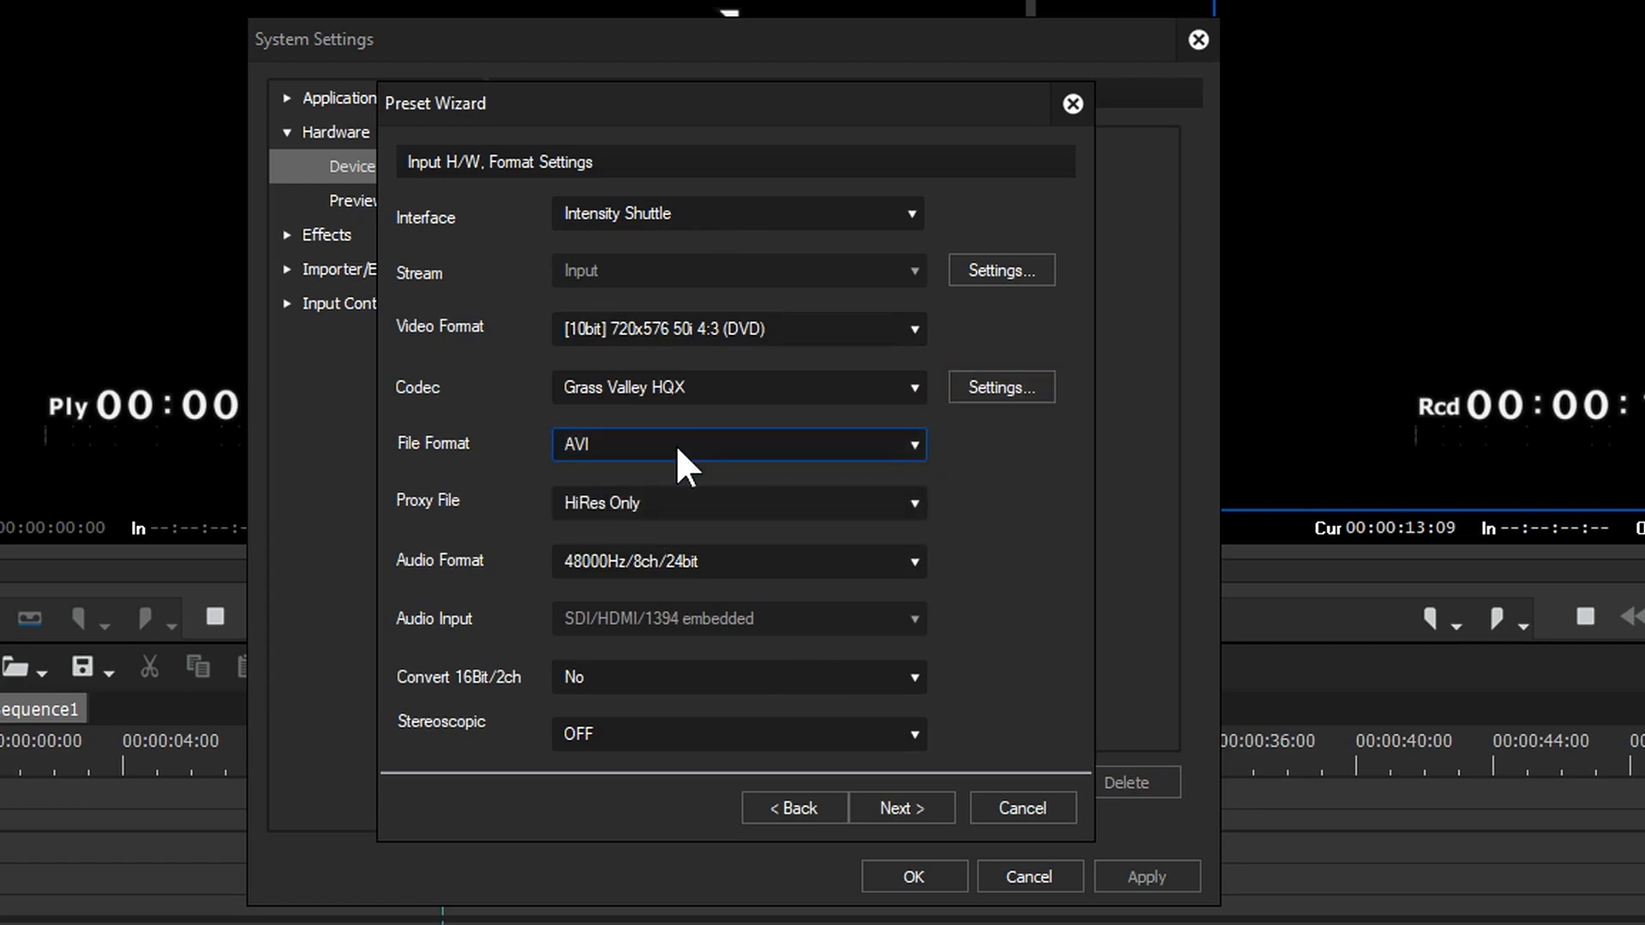
pyautogui.moveTo(716, 514)
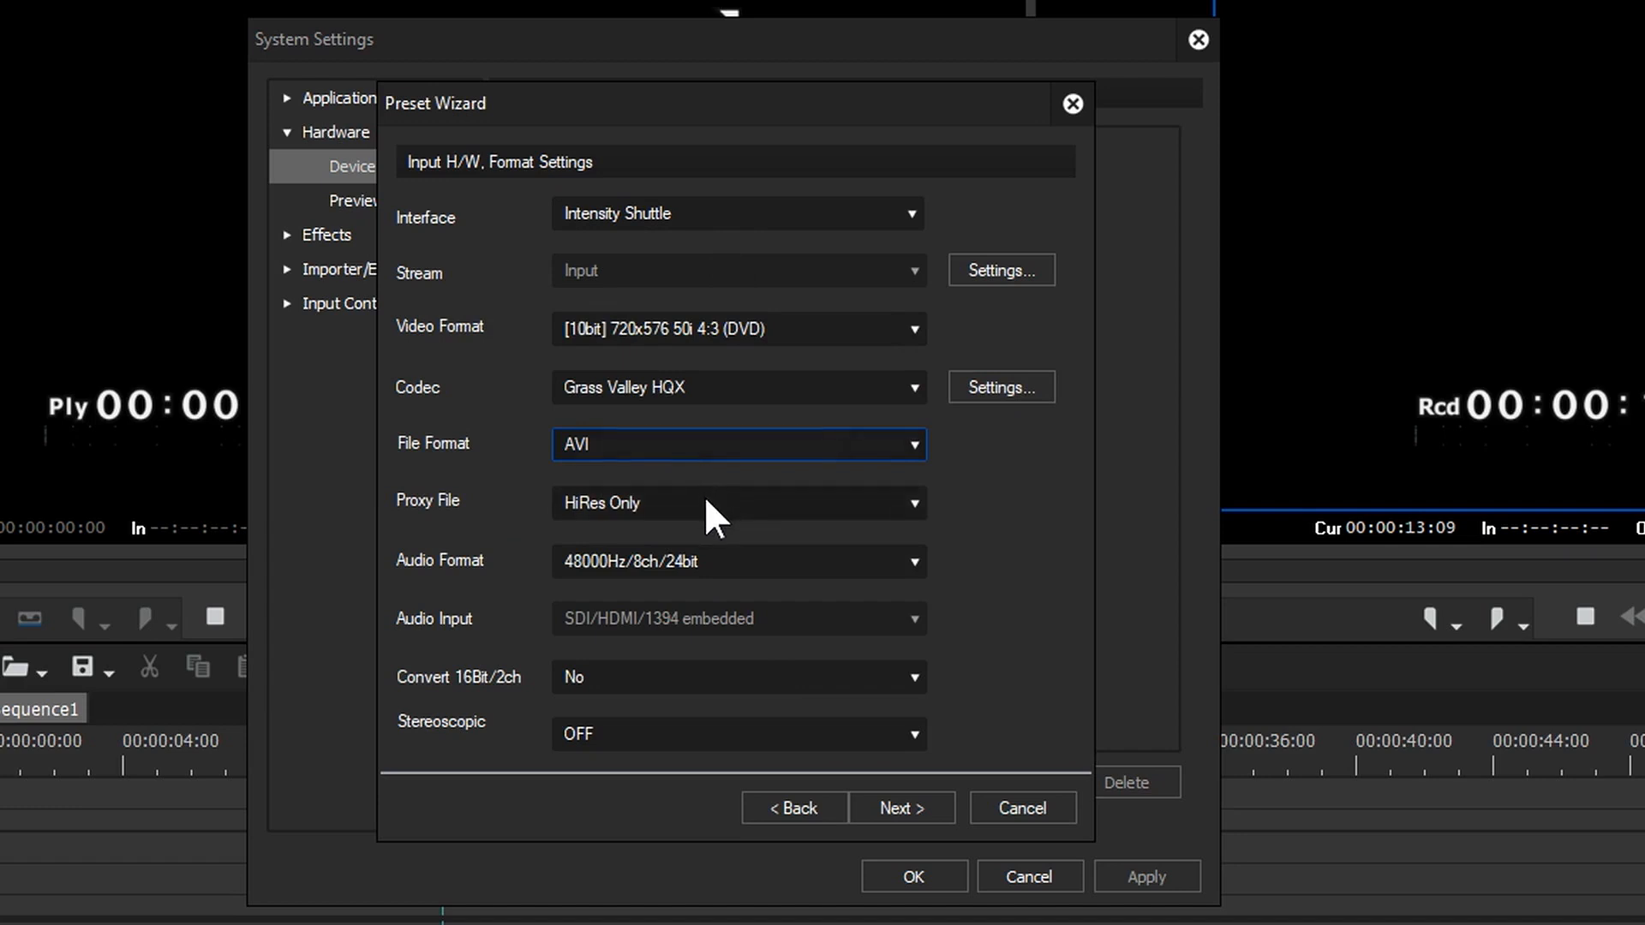
# Keep proxy file HiRes Only and set audio format to 48000Hz/2ch/24bit
pyautogui.click(737, 502)
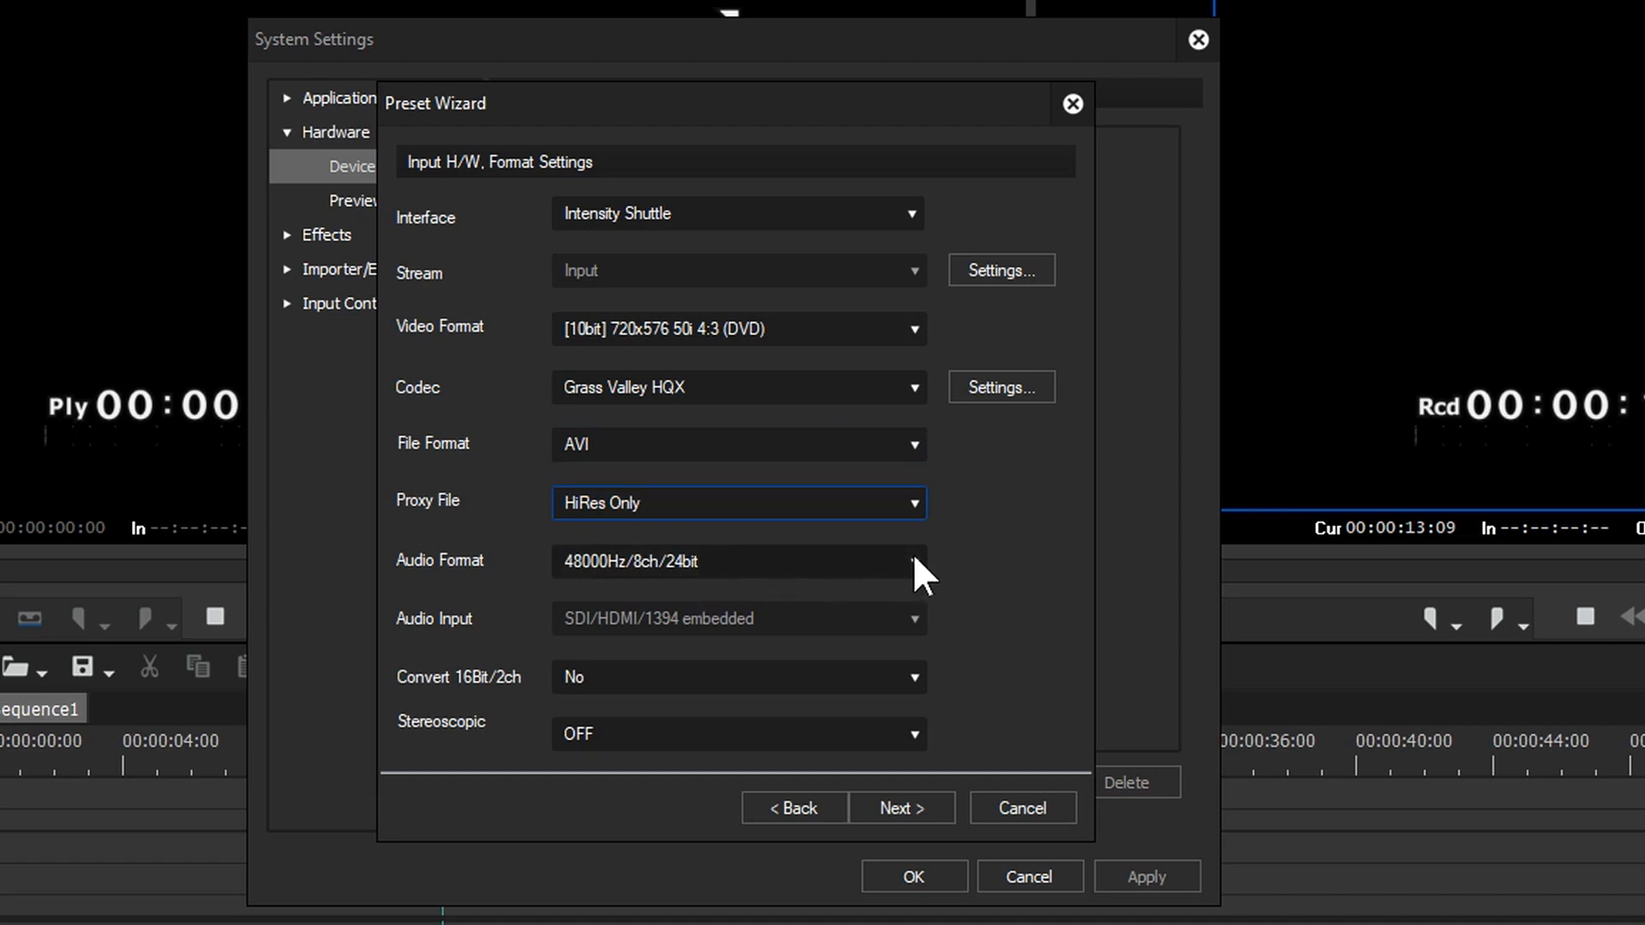
pyautogui.click(735, 562)
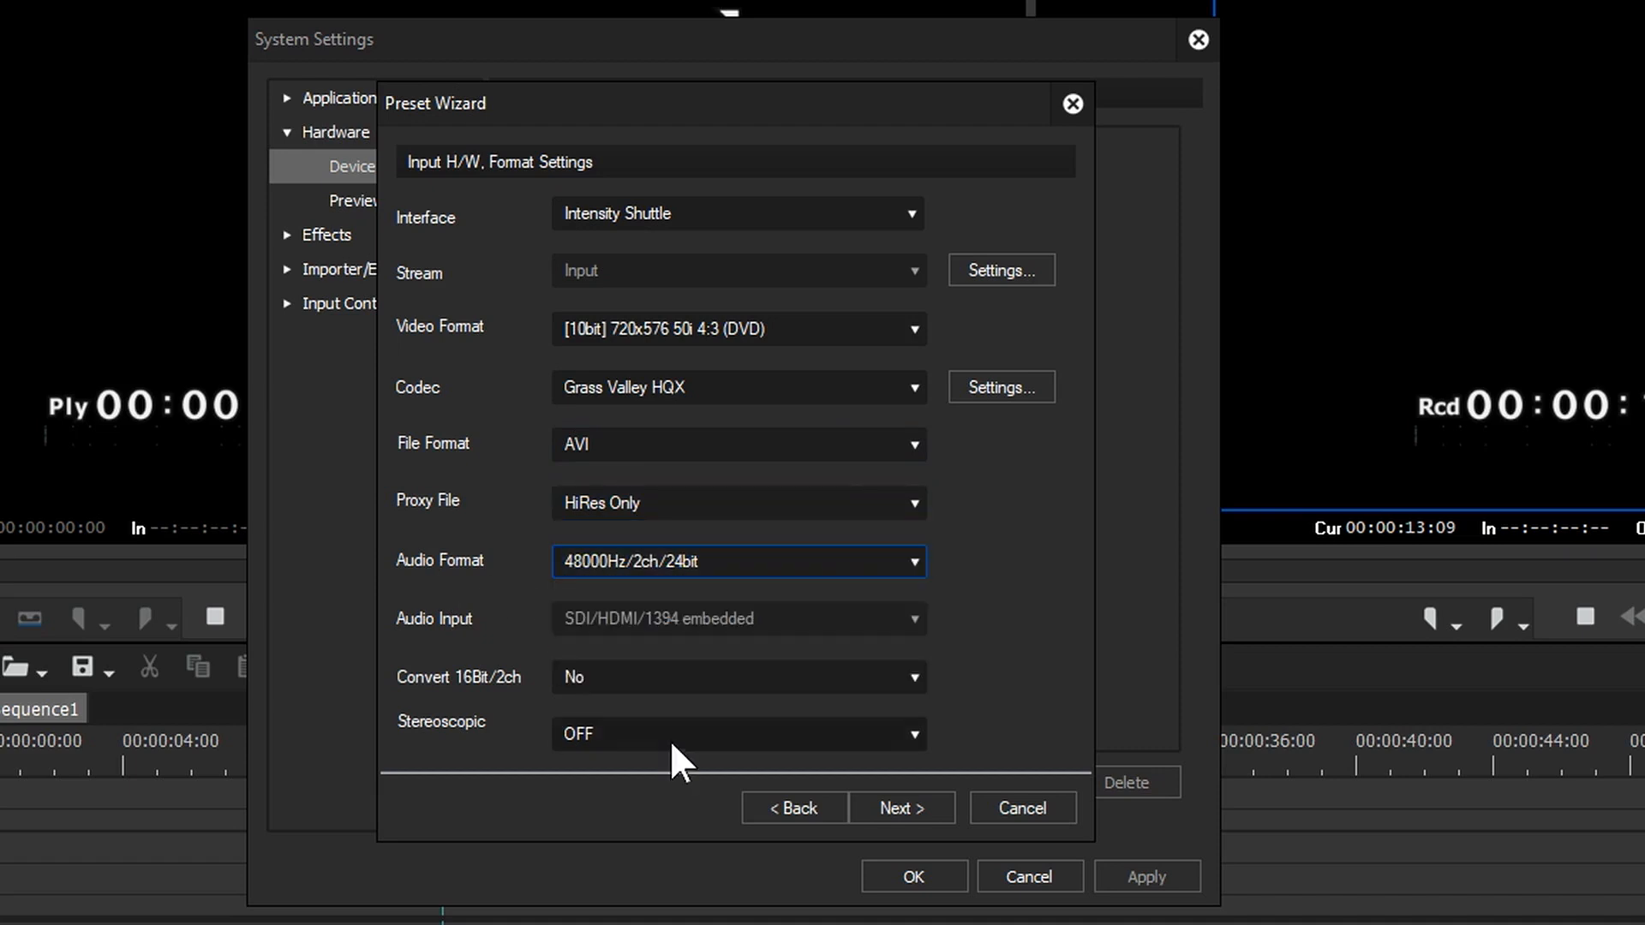
pyautogui.moveTo(915, 821)
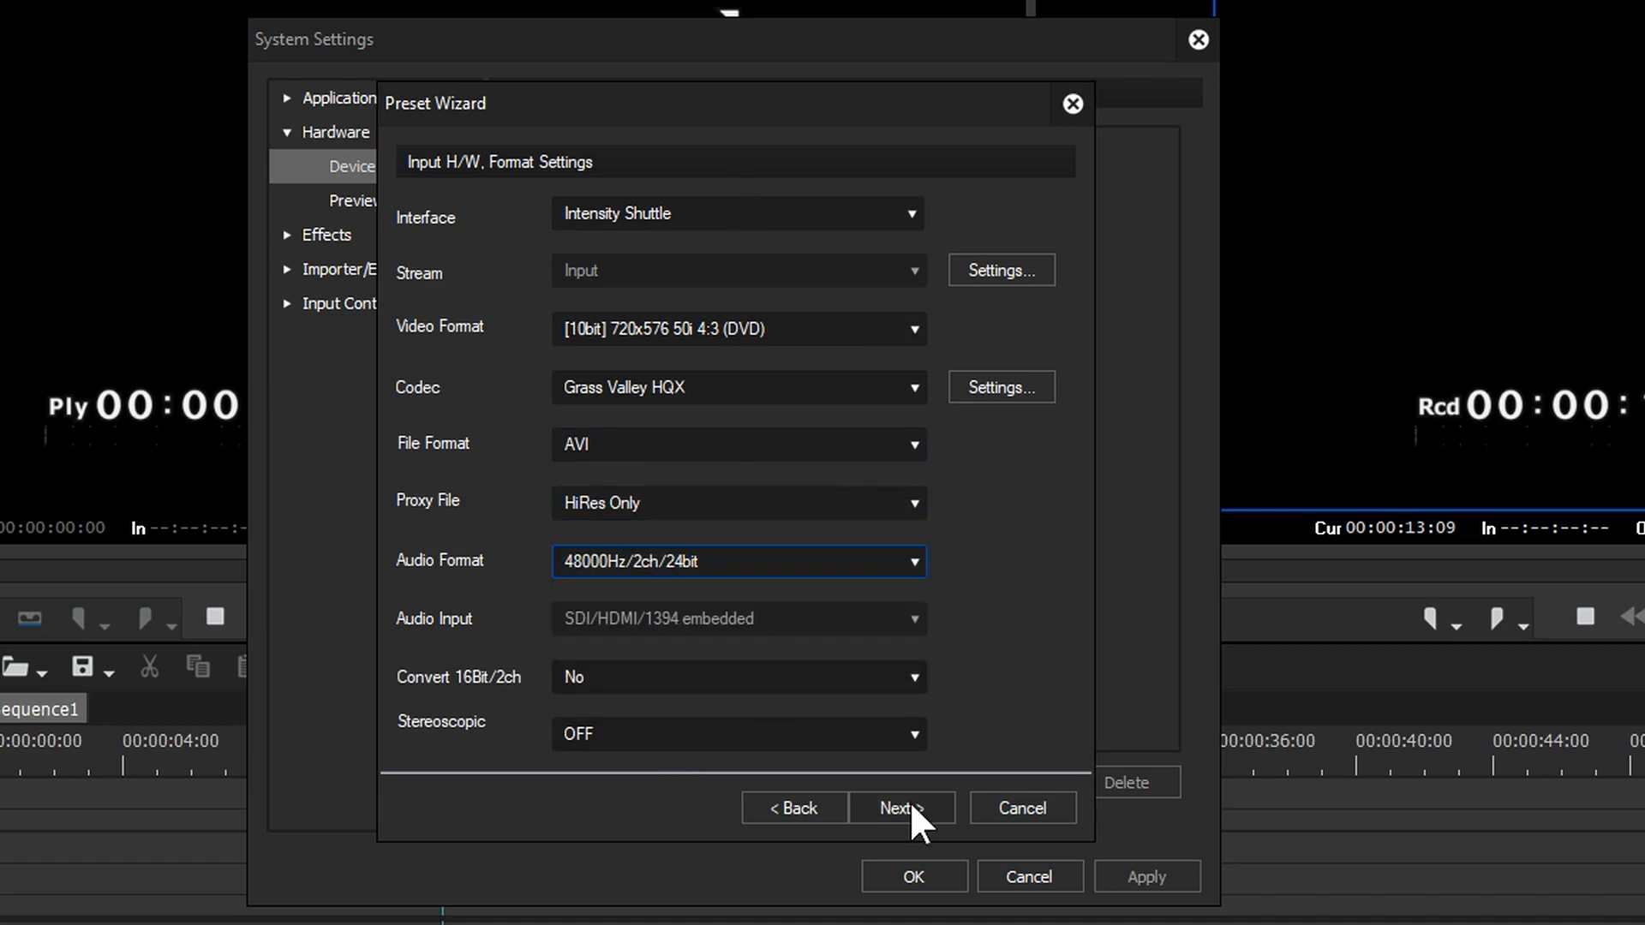
# Accept the default Generic OHCI output settings and complete the BM 1920 preset
pyautogui.click(899, 807)
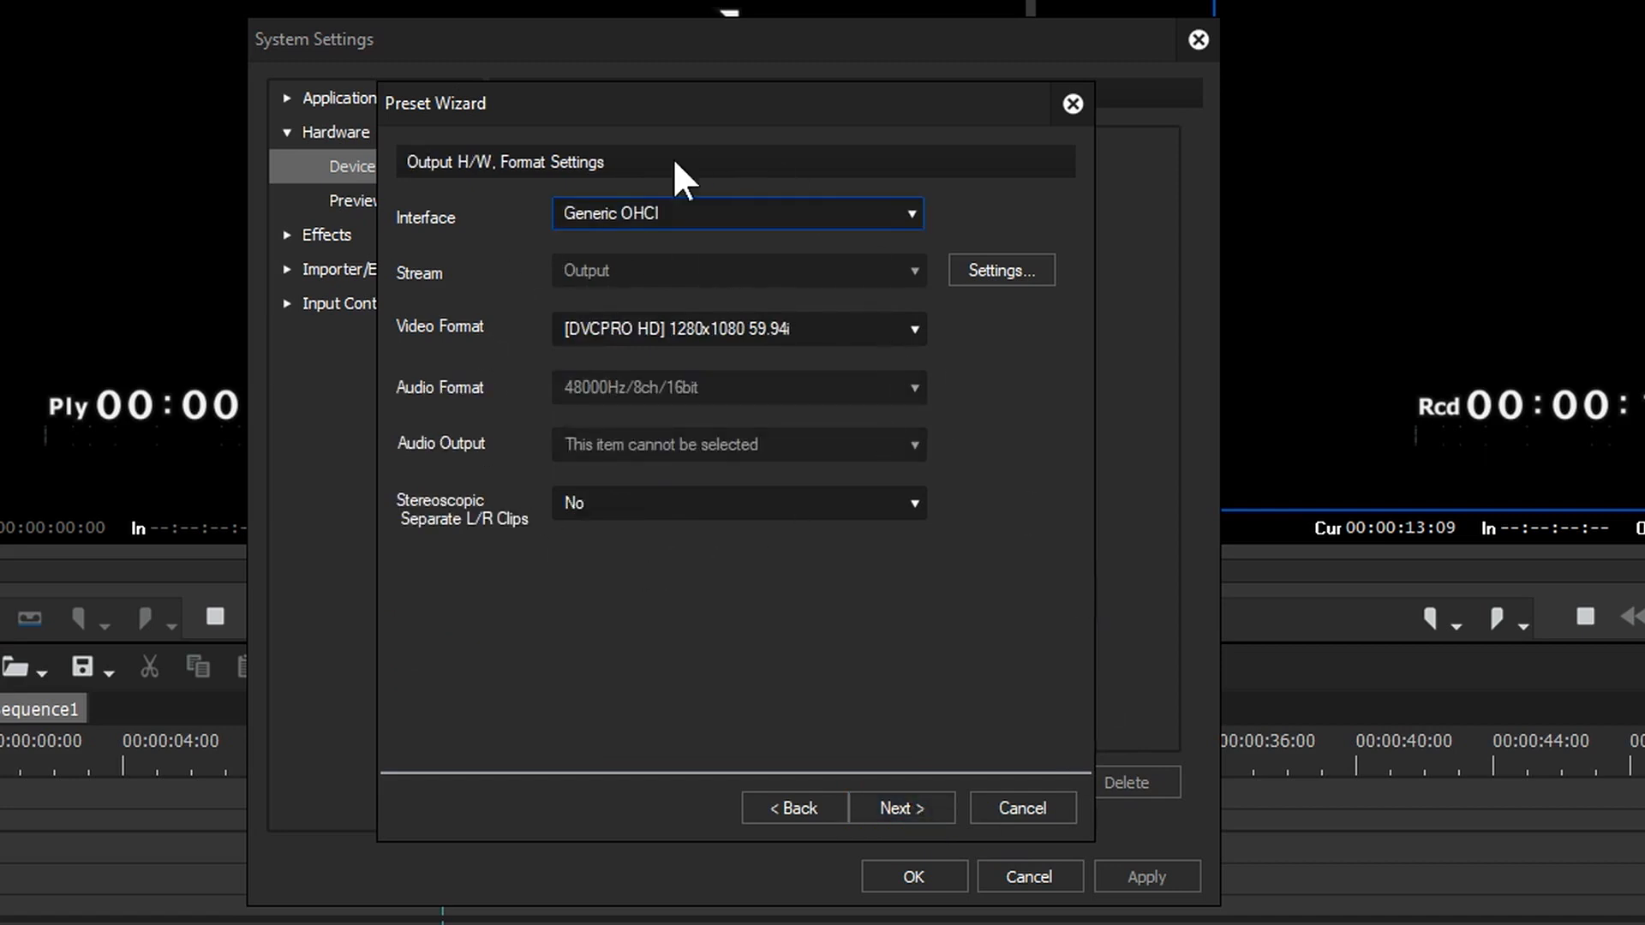
pyautogui.moveTo(795, 315)
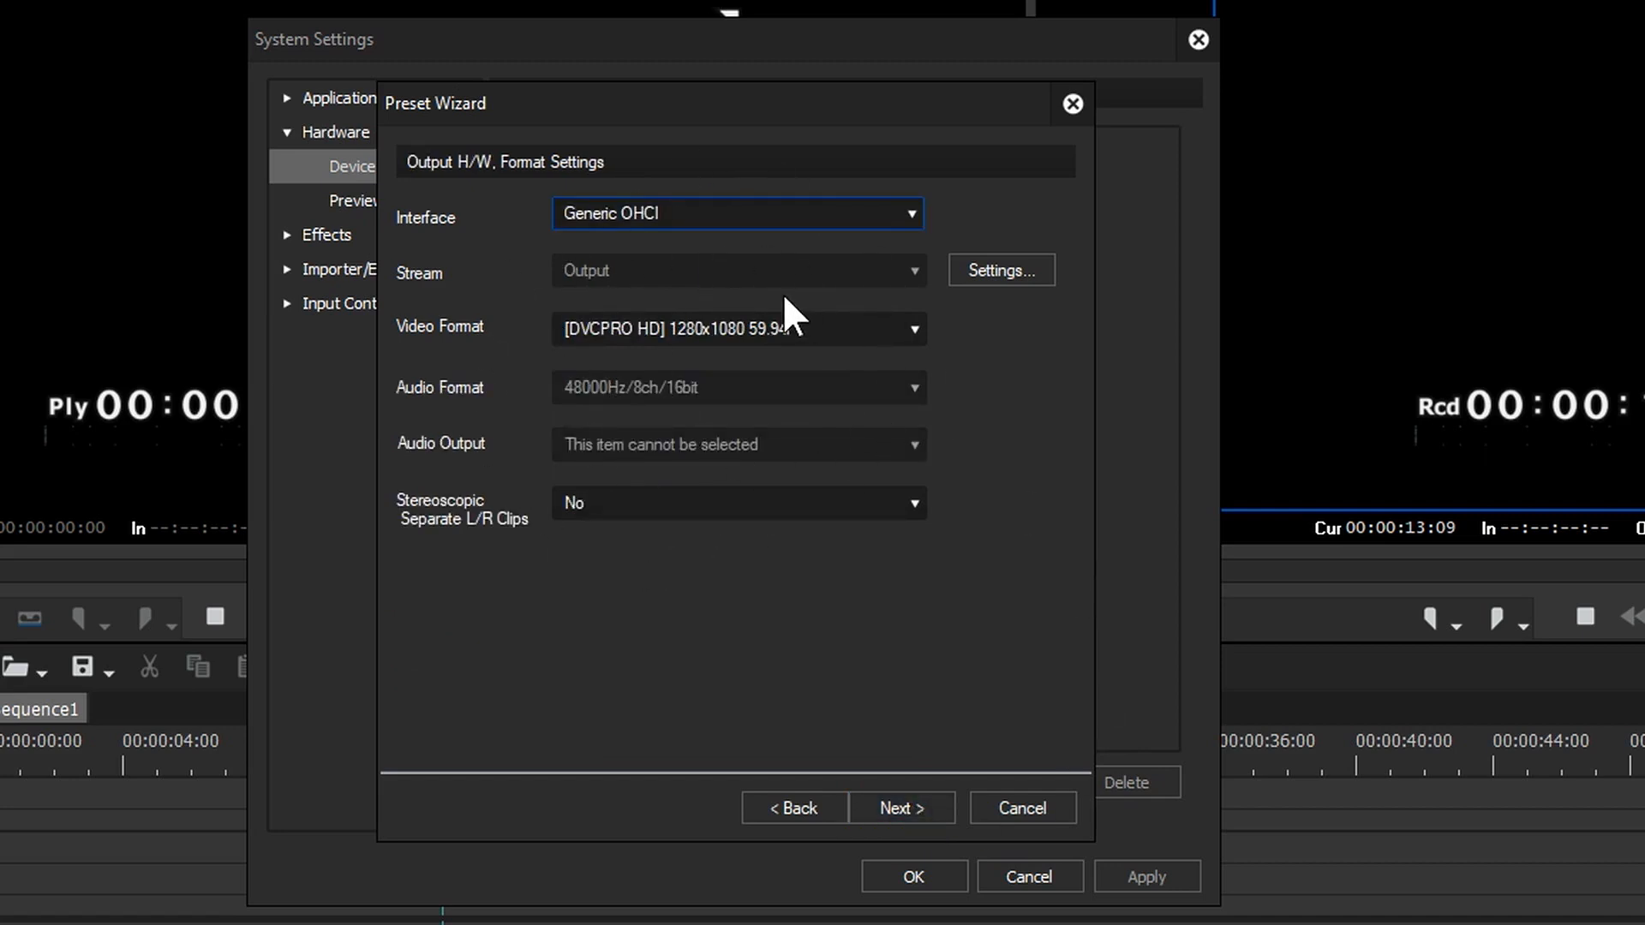
pyautogui.click(900, 807)
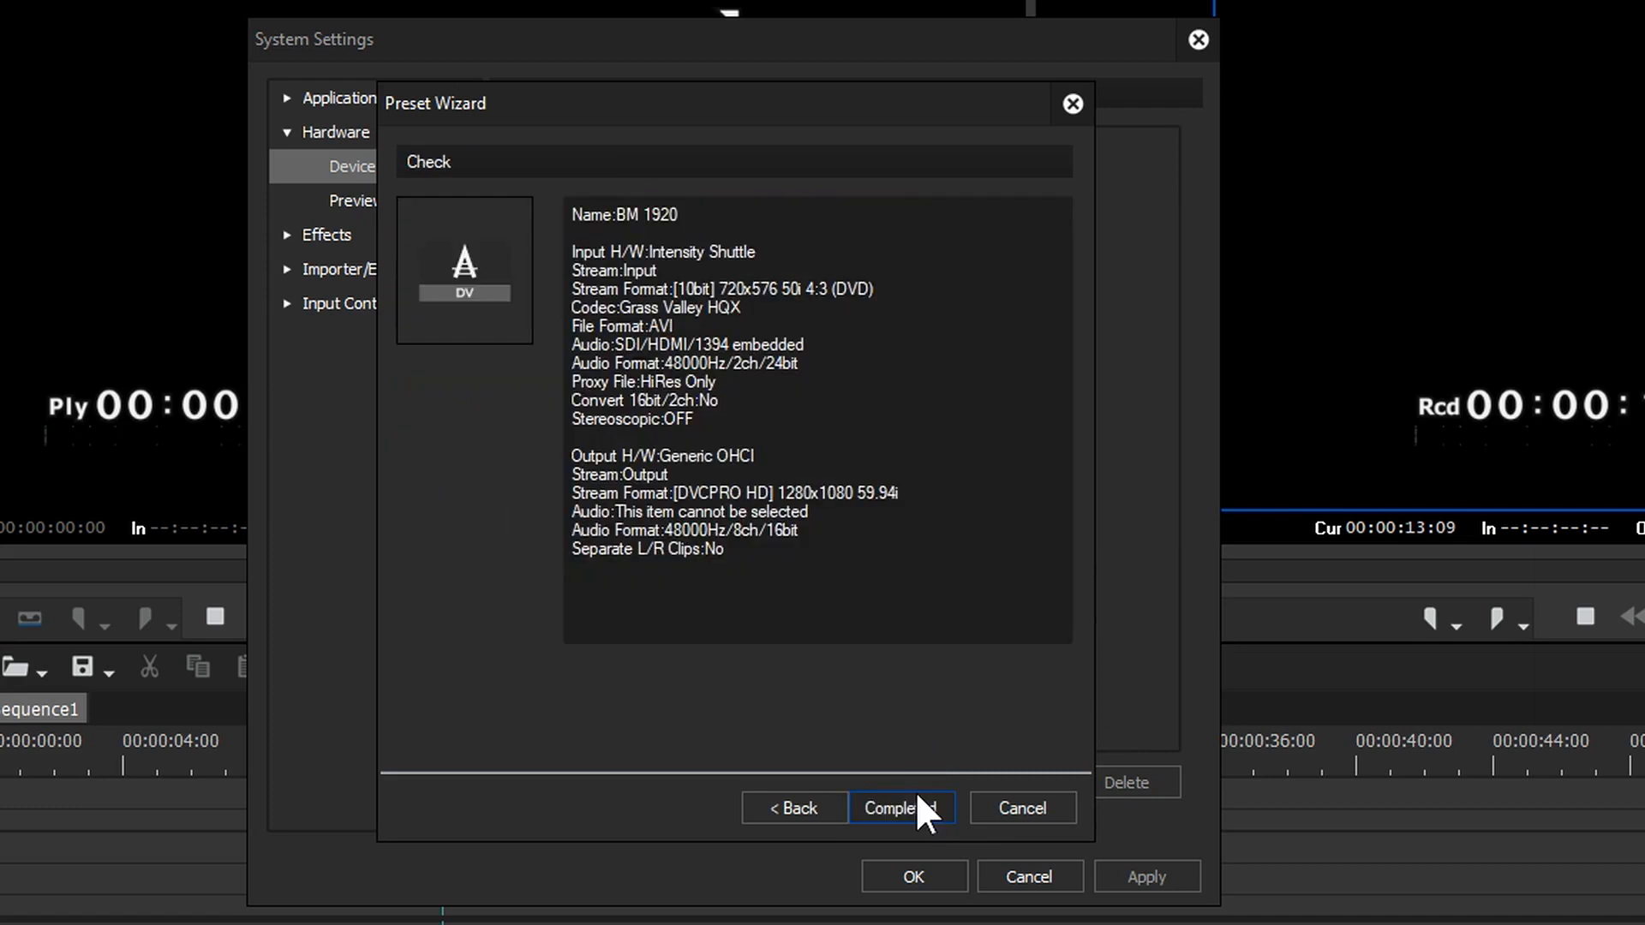
pyautogui.click(900, 806)
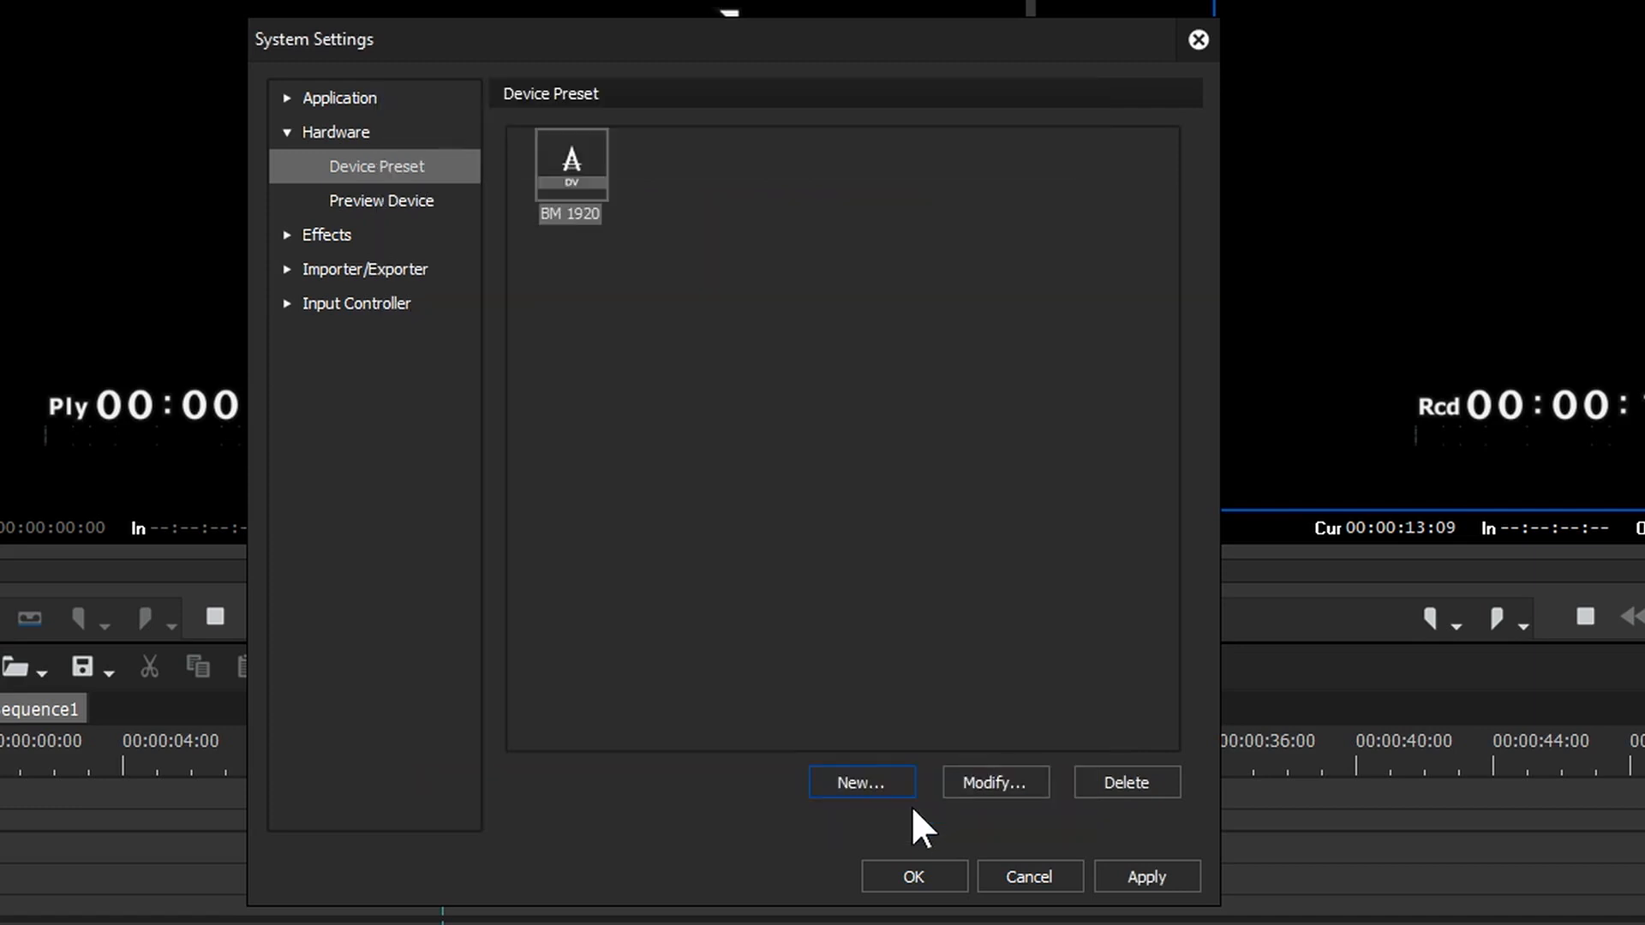
pyautogui.moveTo(661, 377)
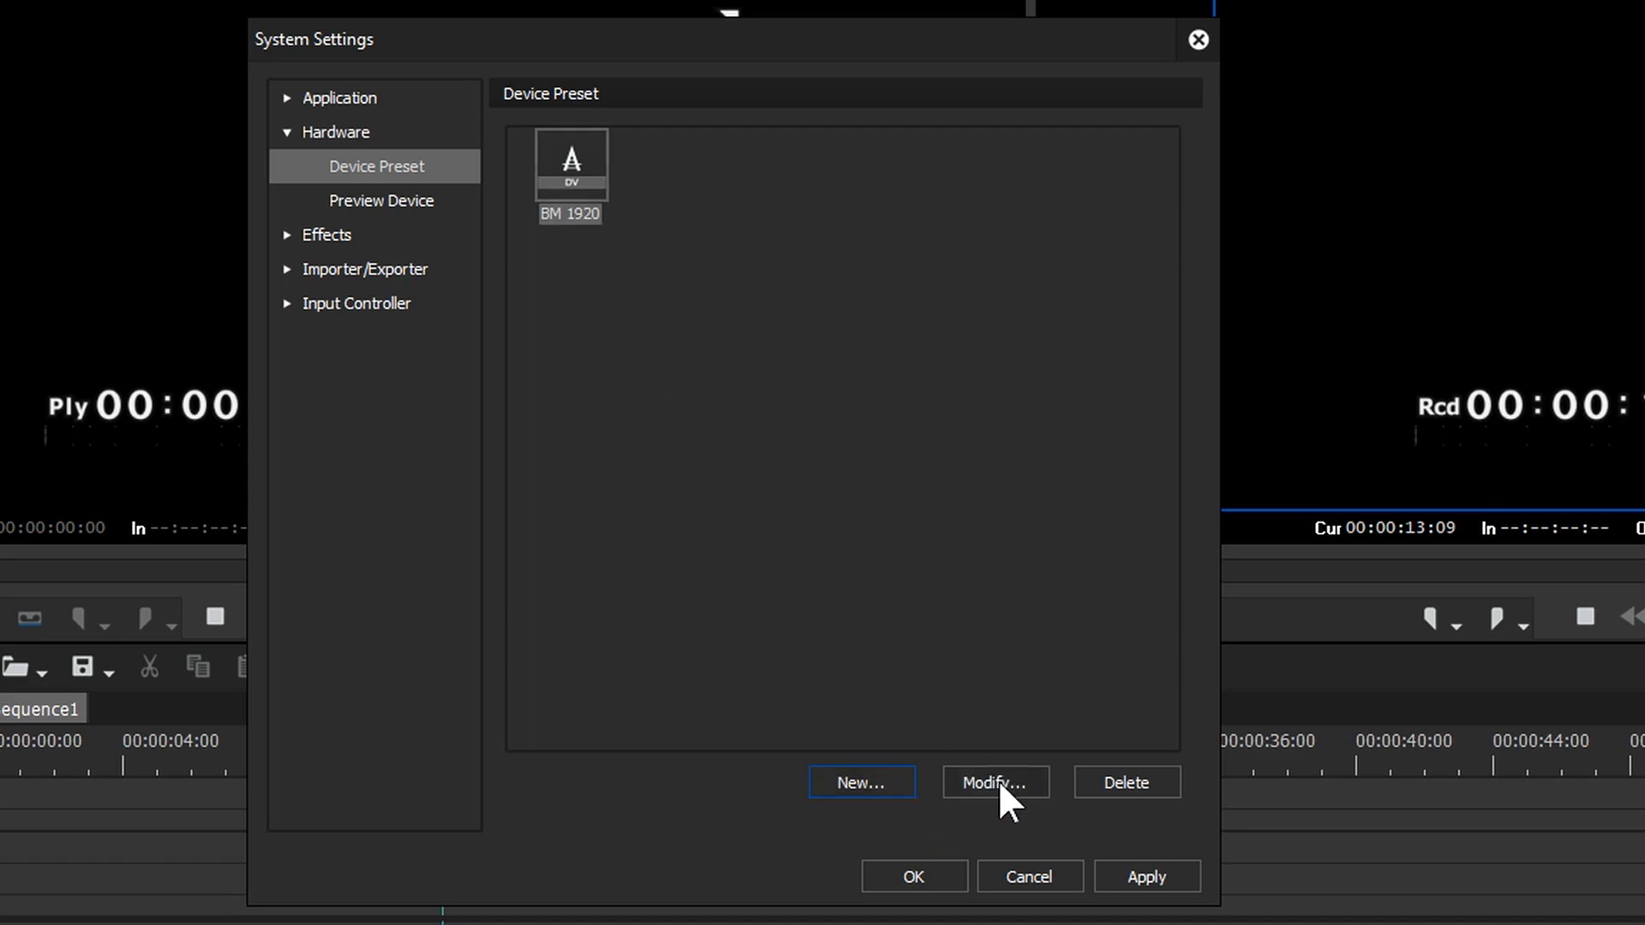
# Rename the BM 1920 preset to BM standard def and save it
pyautogui.click(992, 782)
pyautogui.write('BM standard def')
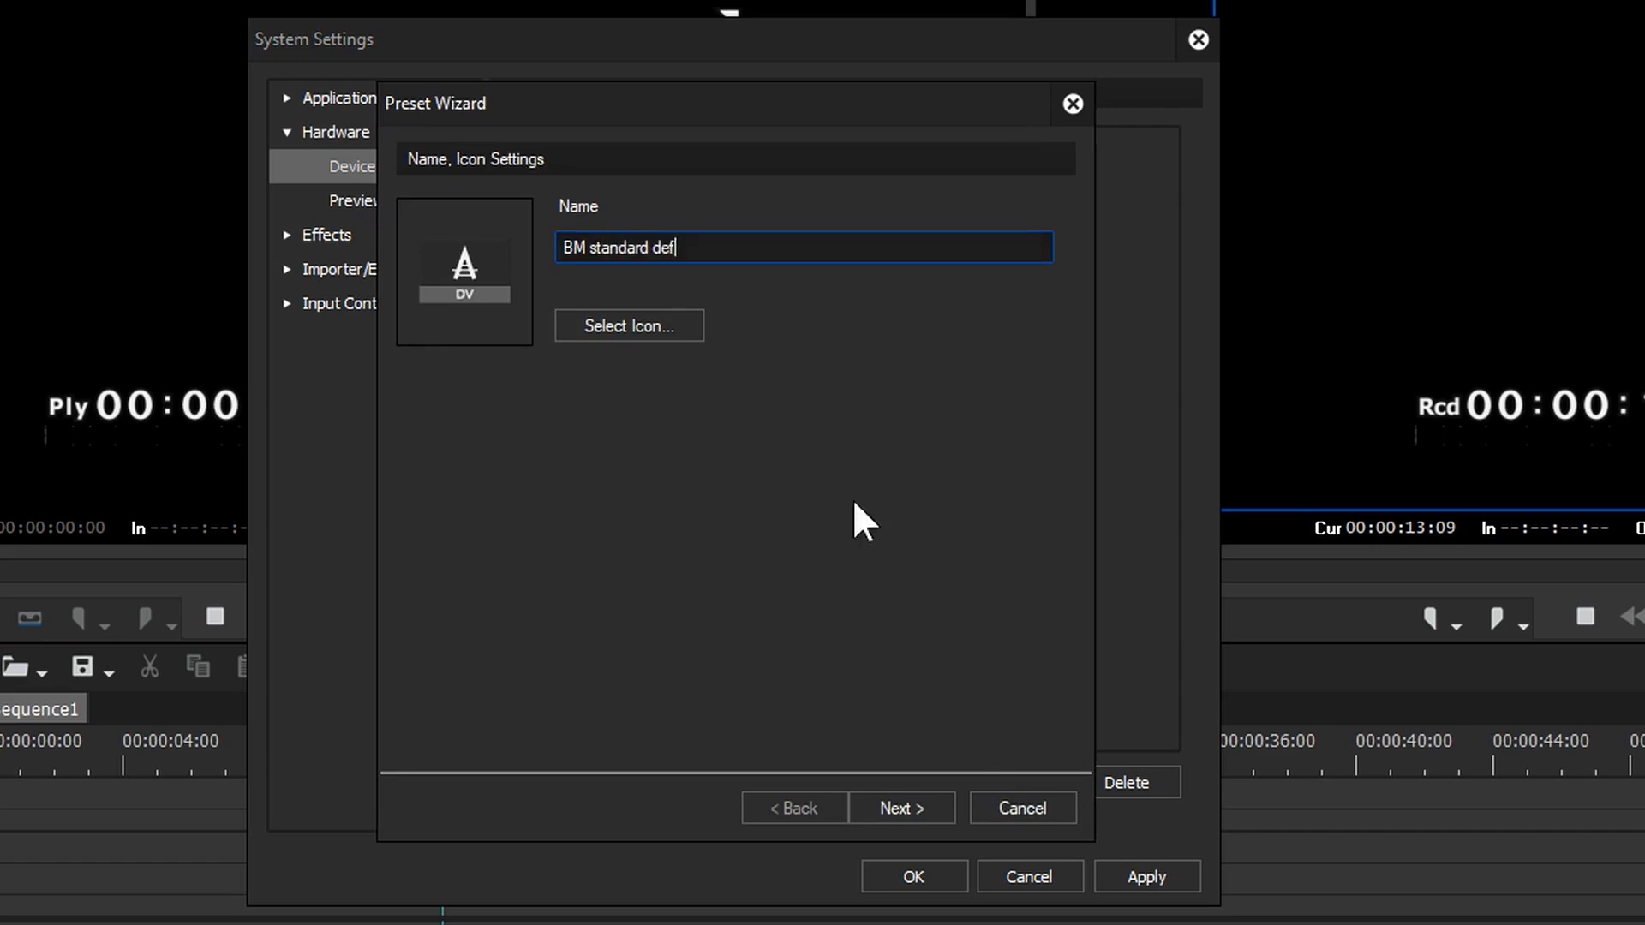
pyautogui.click(900, 807)
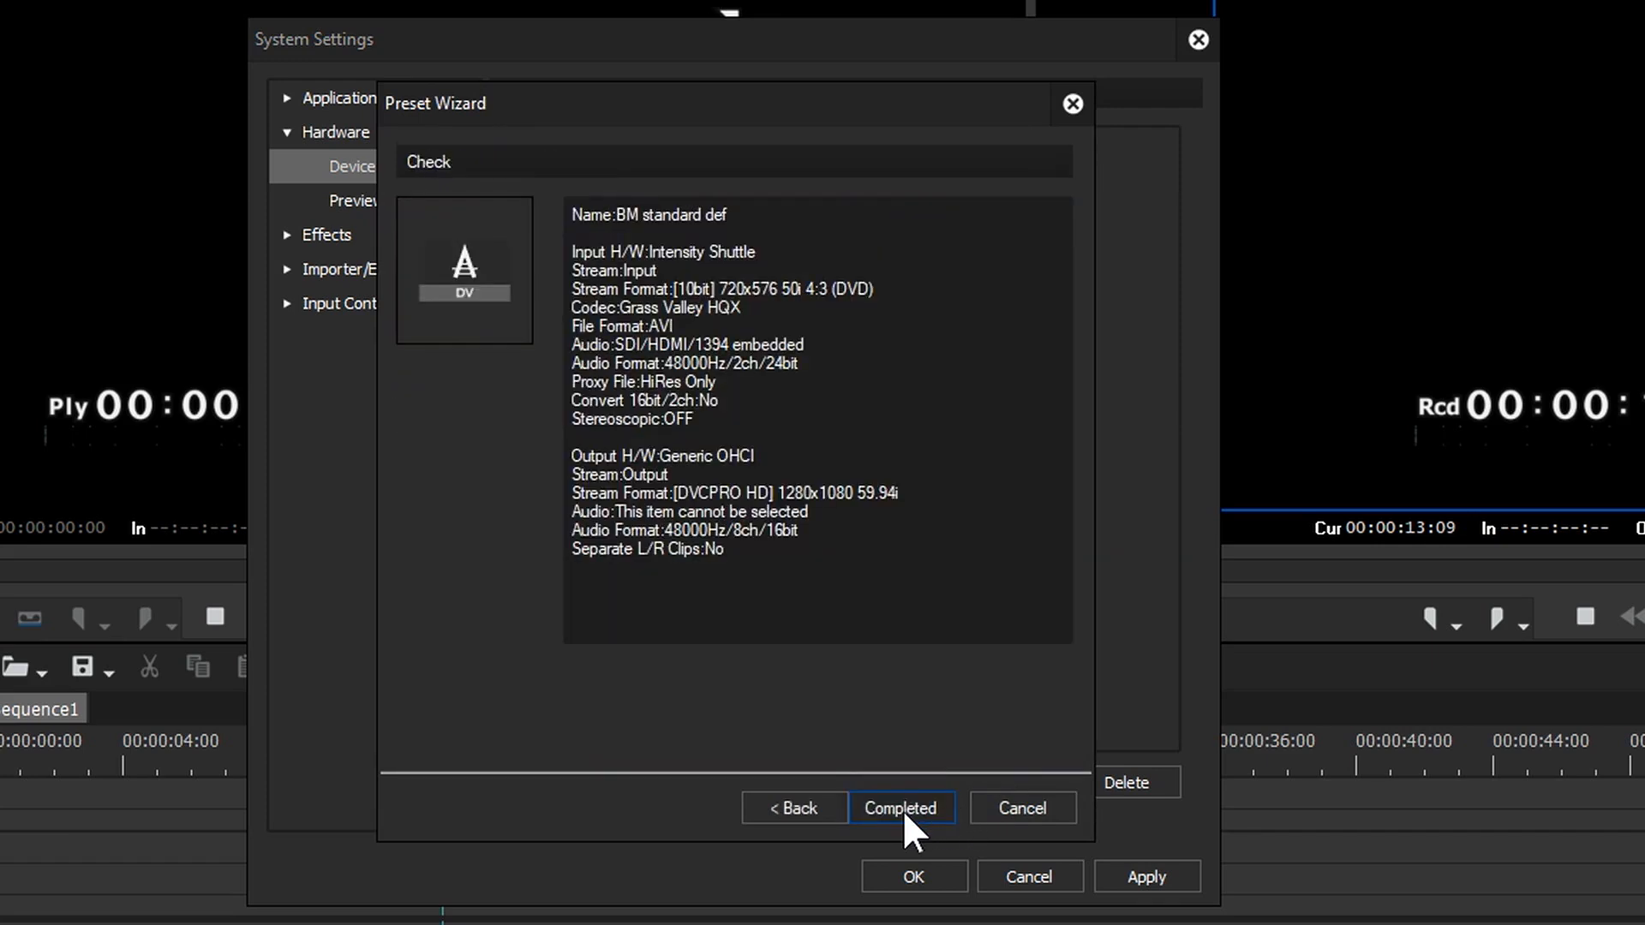
pyautogui.click(899, 807)
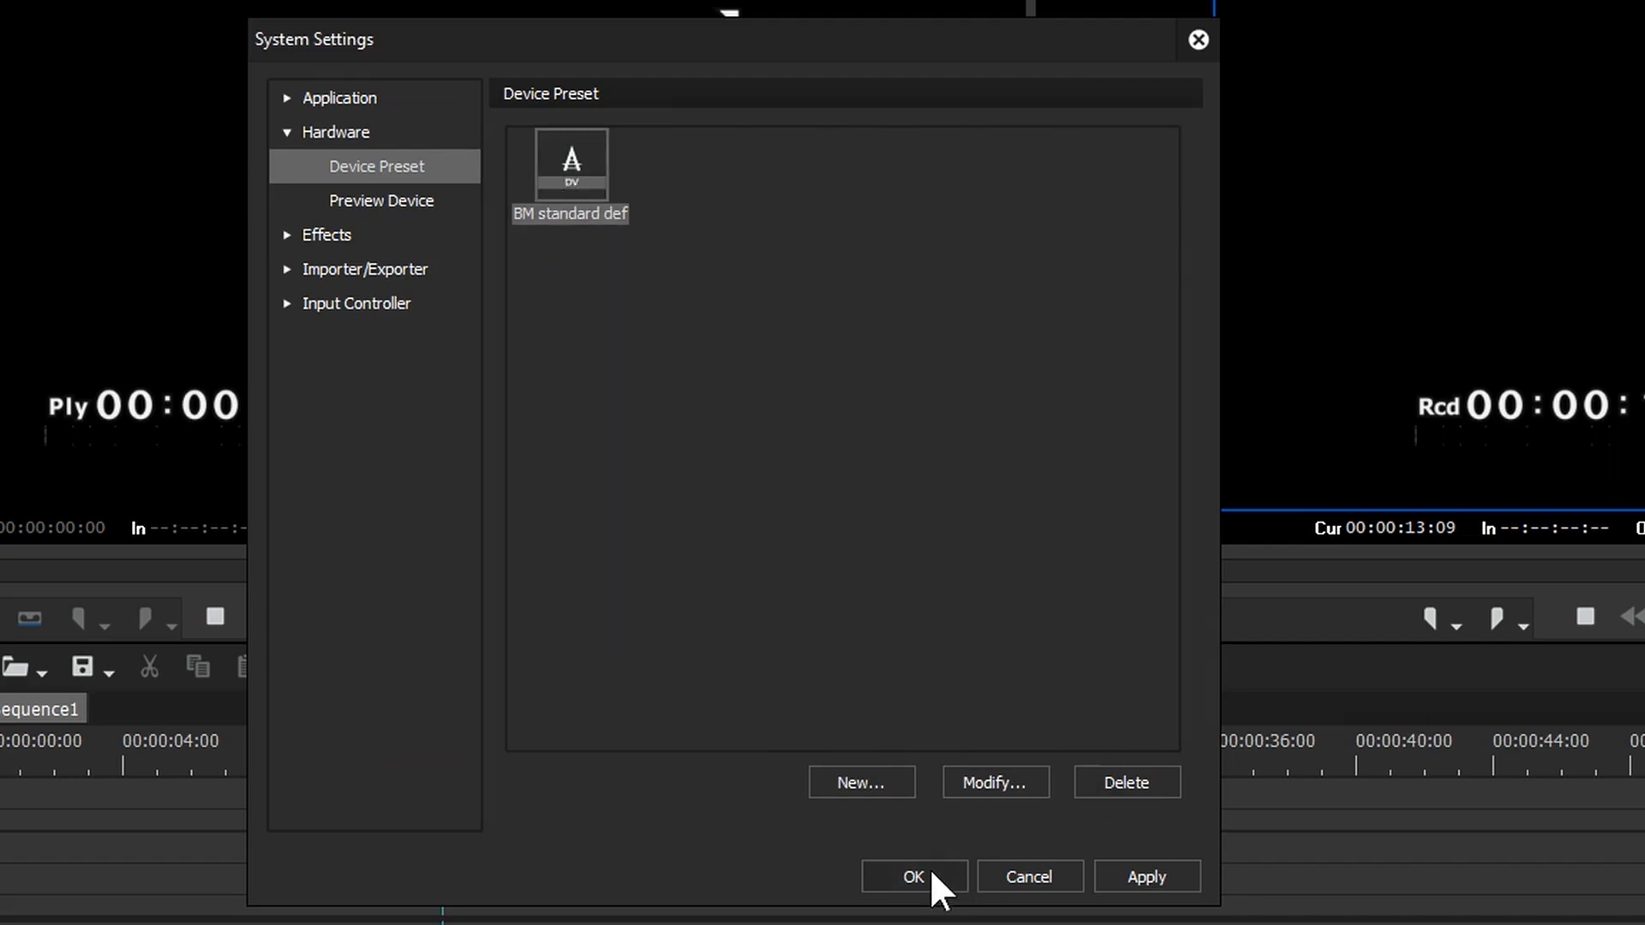
# Close System Settings and make BM standard def the capture input device, accepting reel settings
pyautogui.click(910, 875)
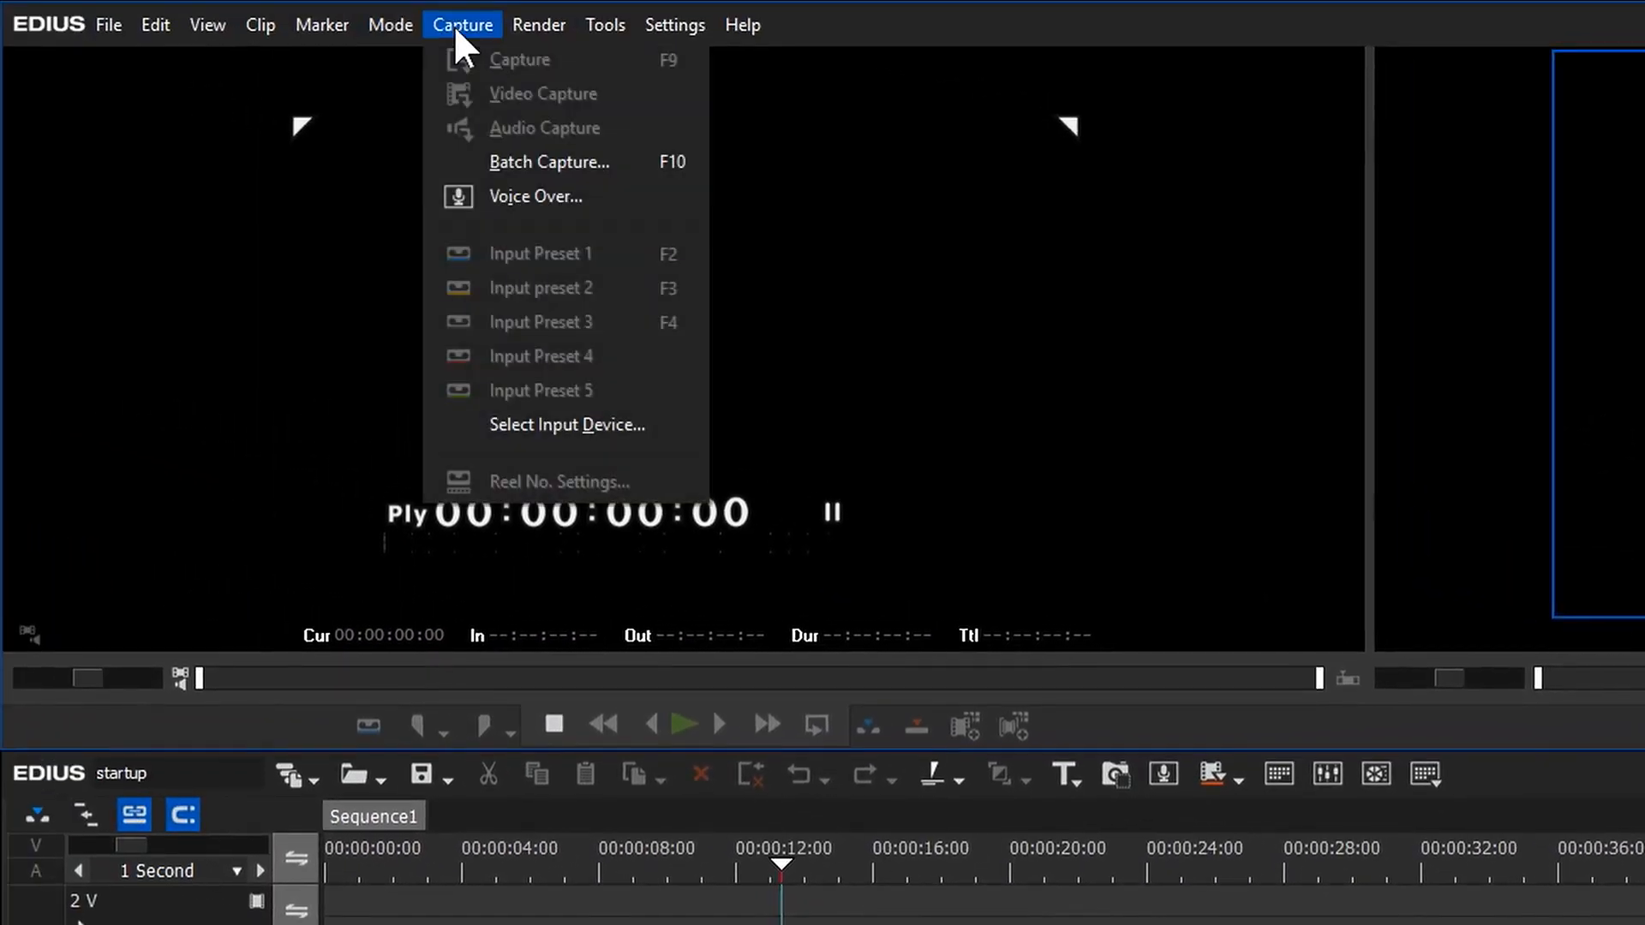
pyautogui.click(567, 424)
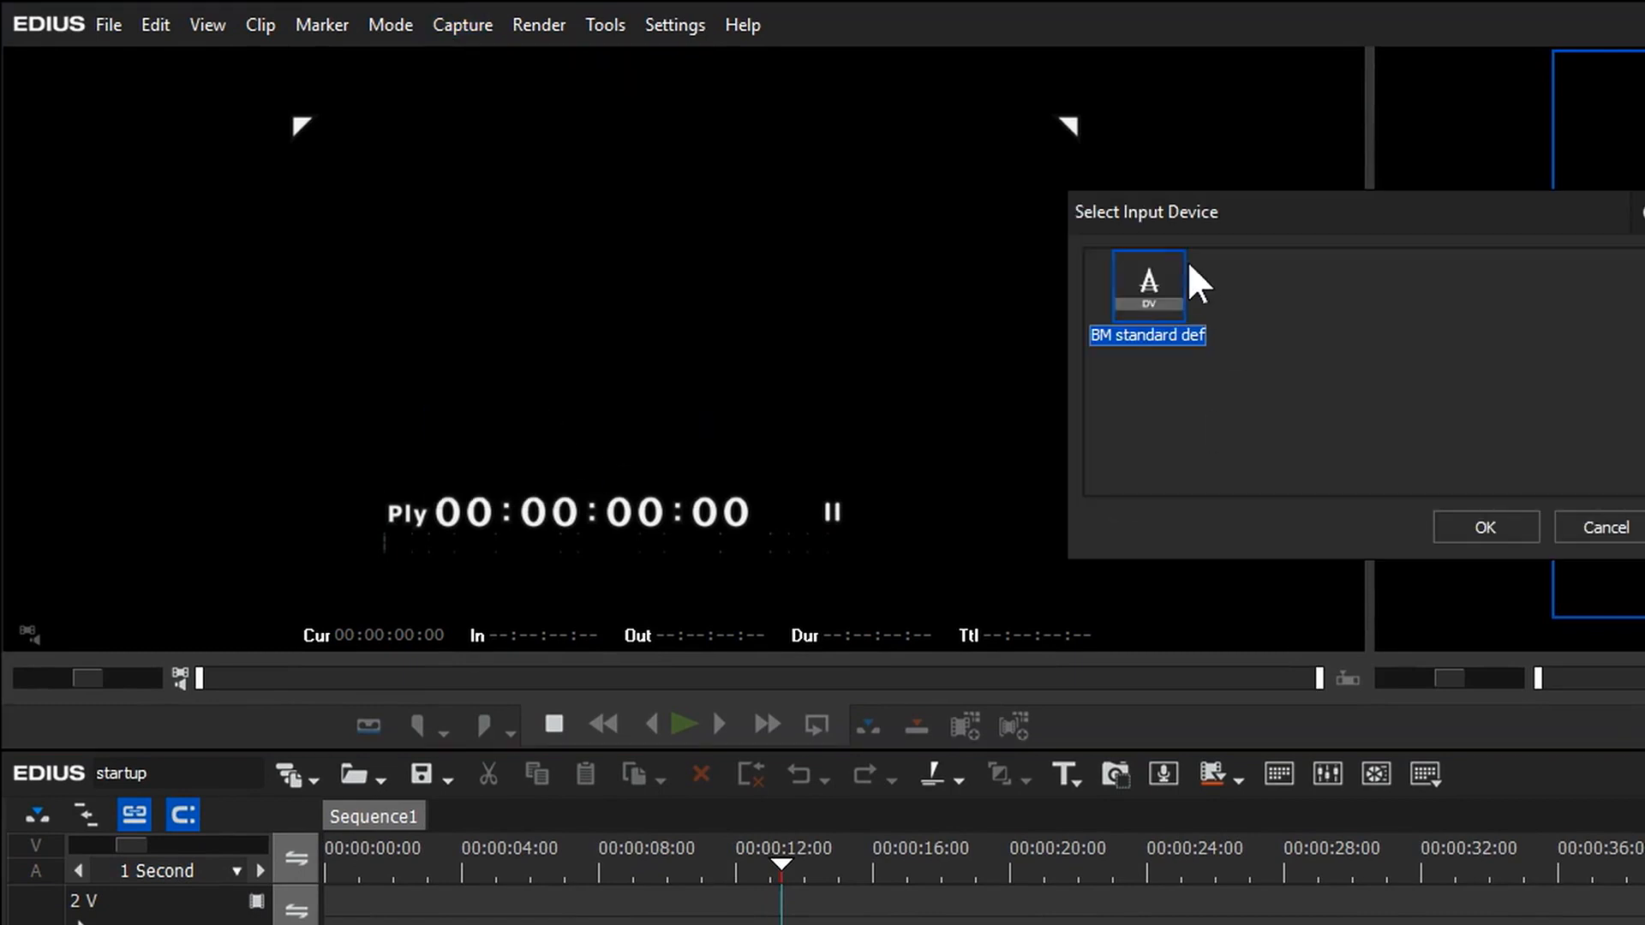
pyautogui.click(1484, 526)
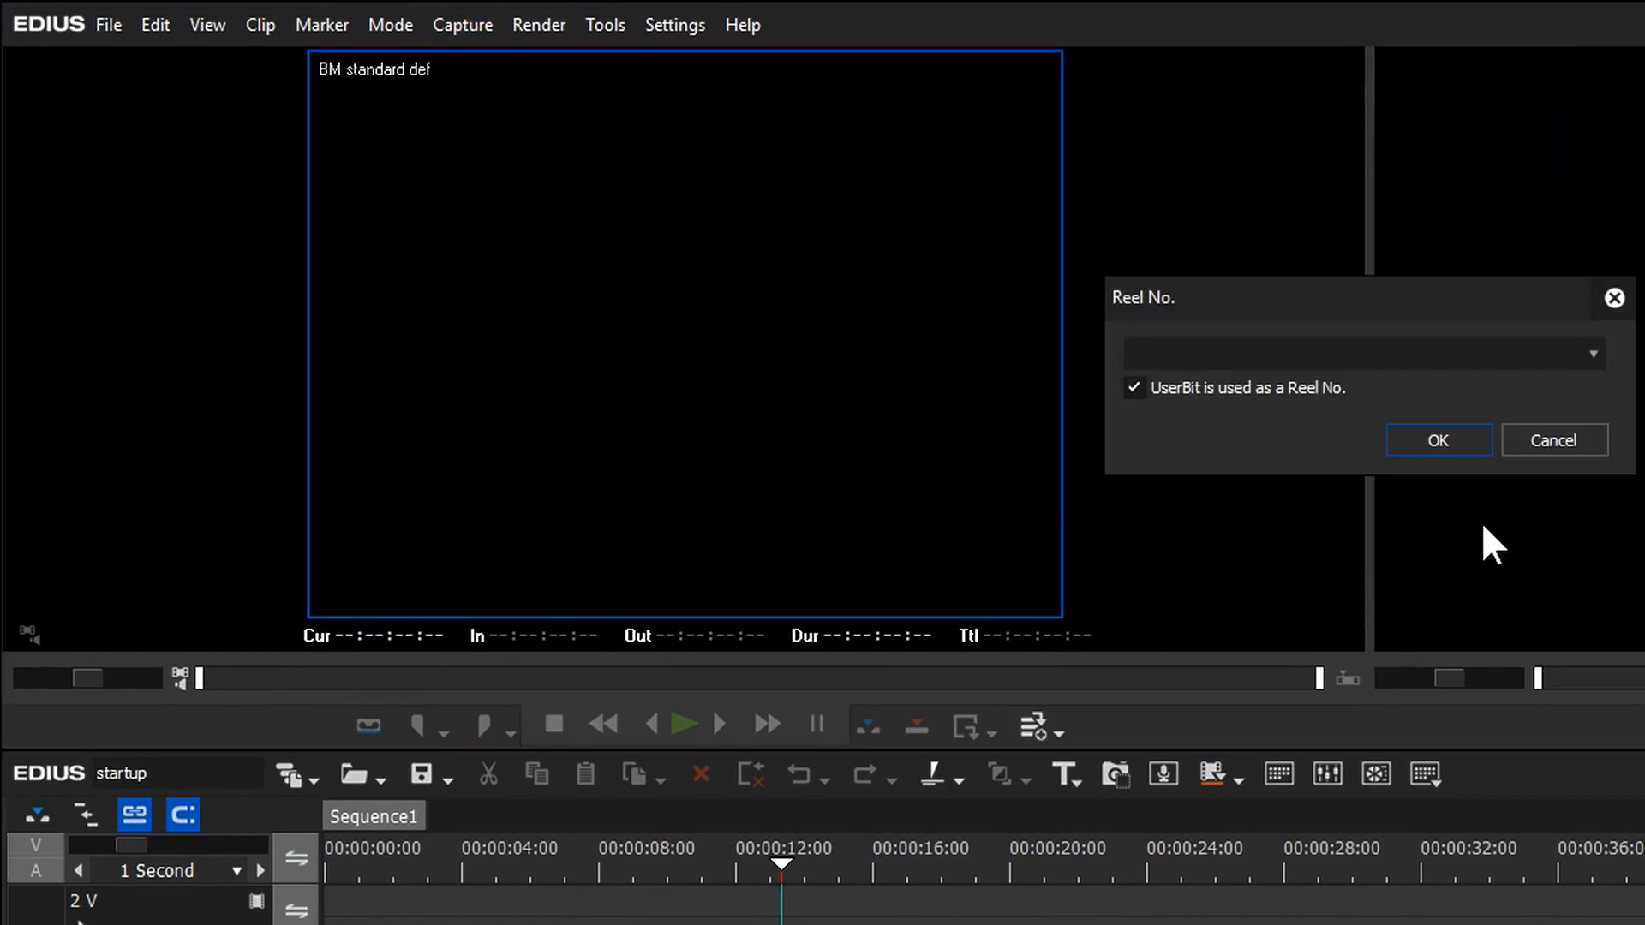
pyautogui.click(1437, 440)
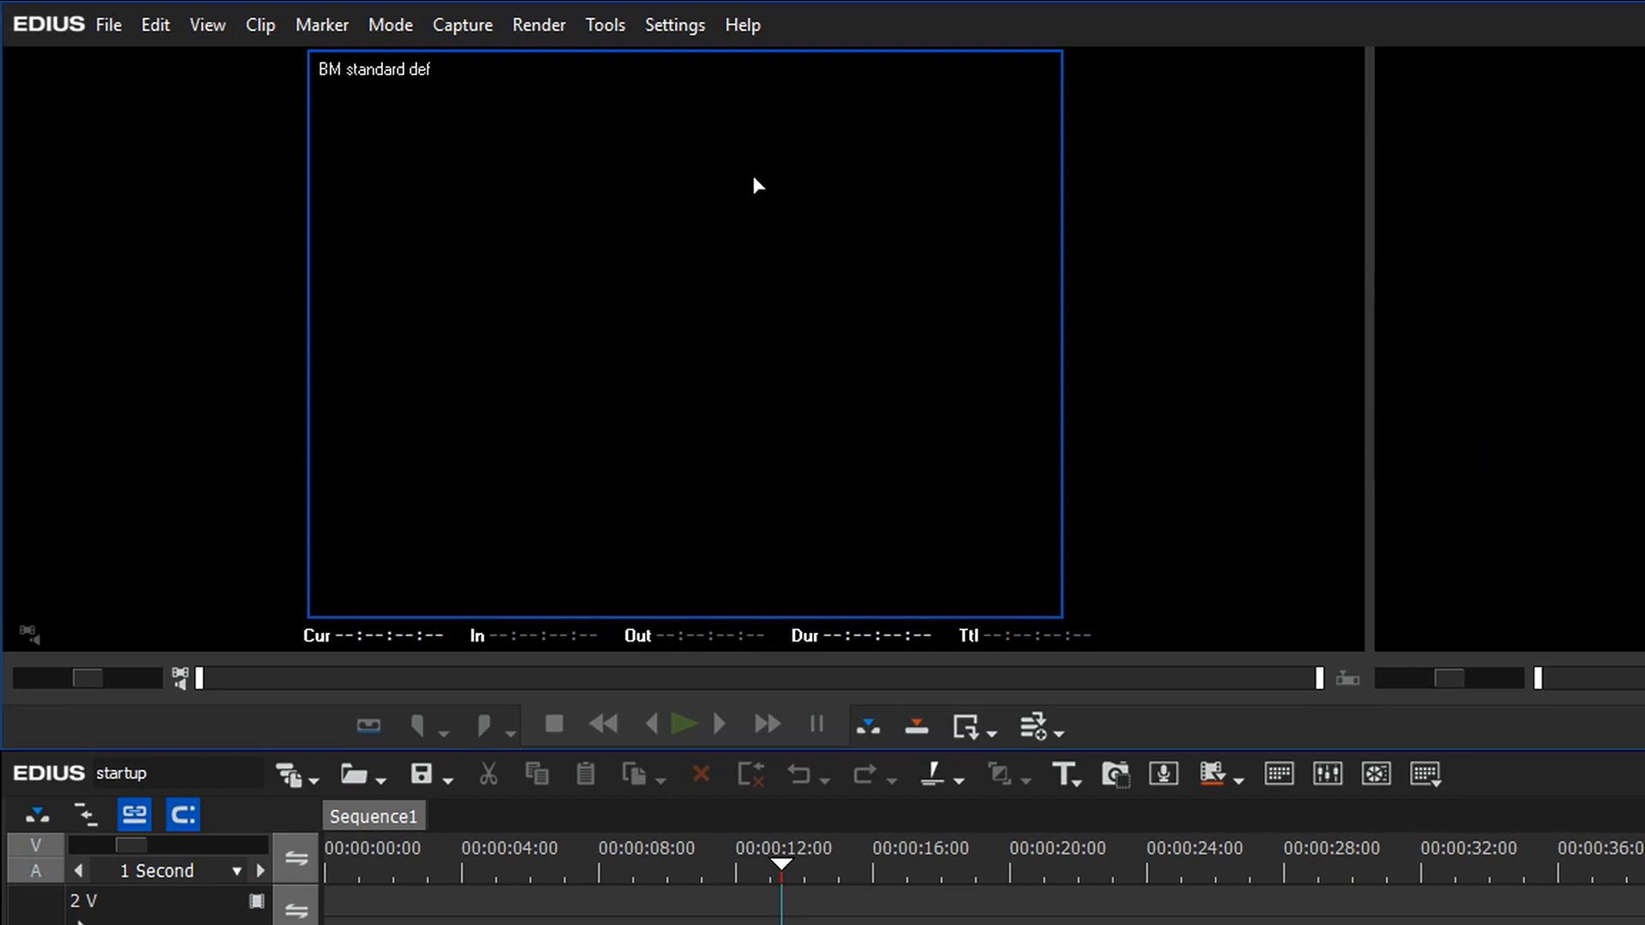
pyautogui.click(675, 24)
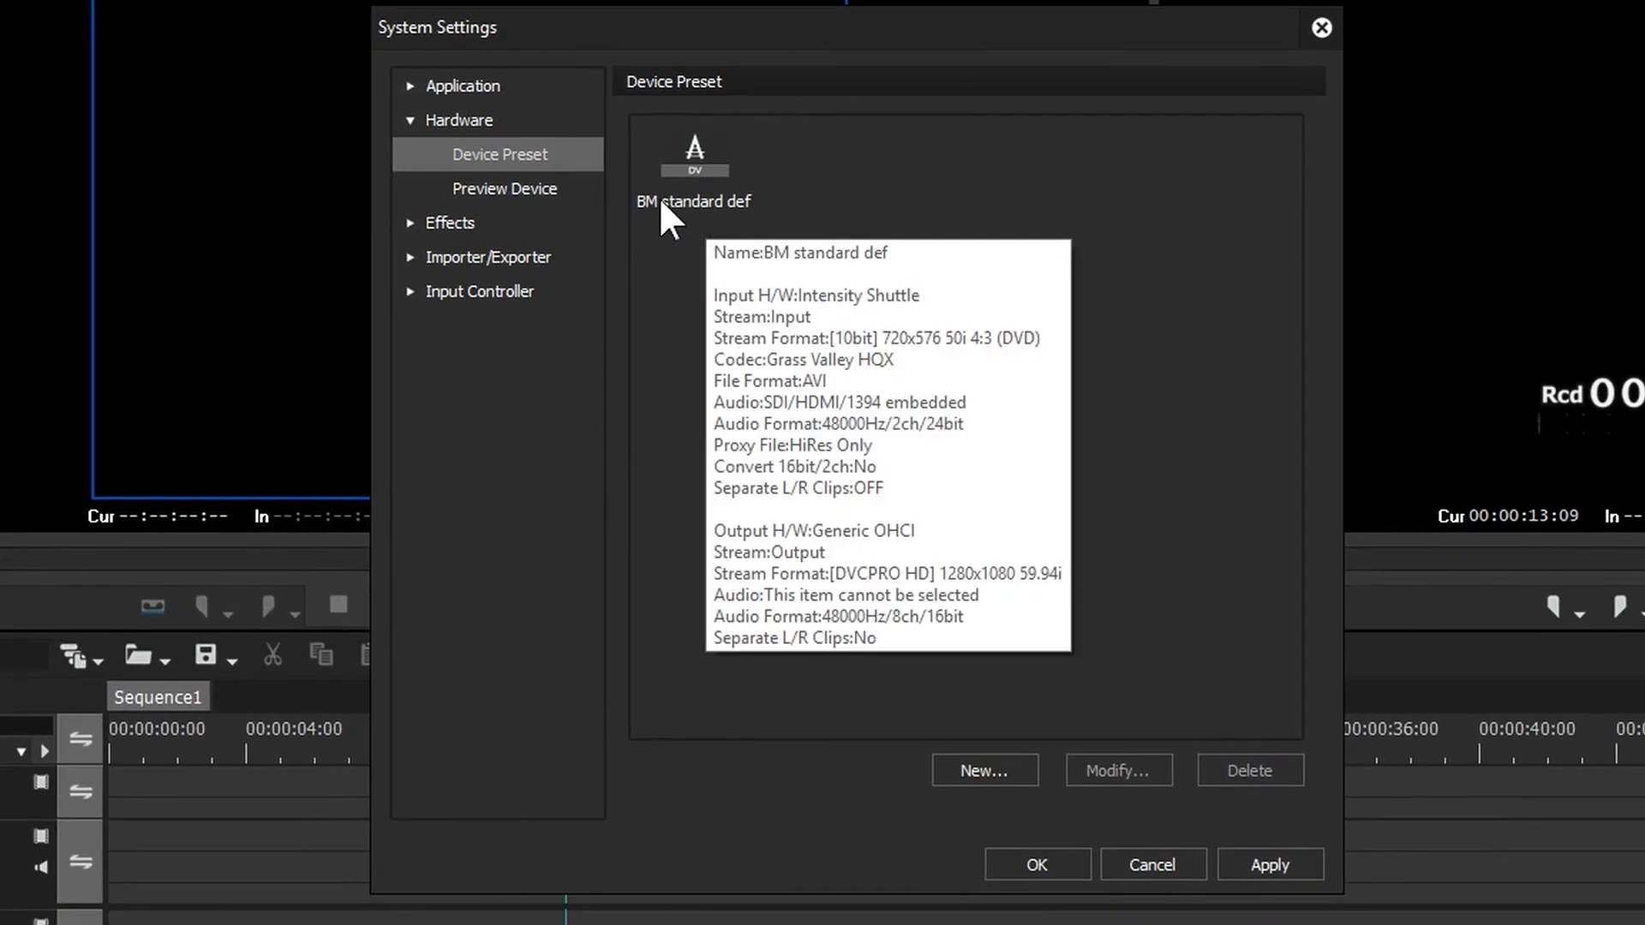
pyautogui.moveTo(711, 222)
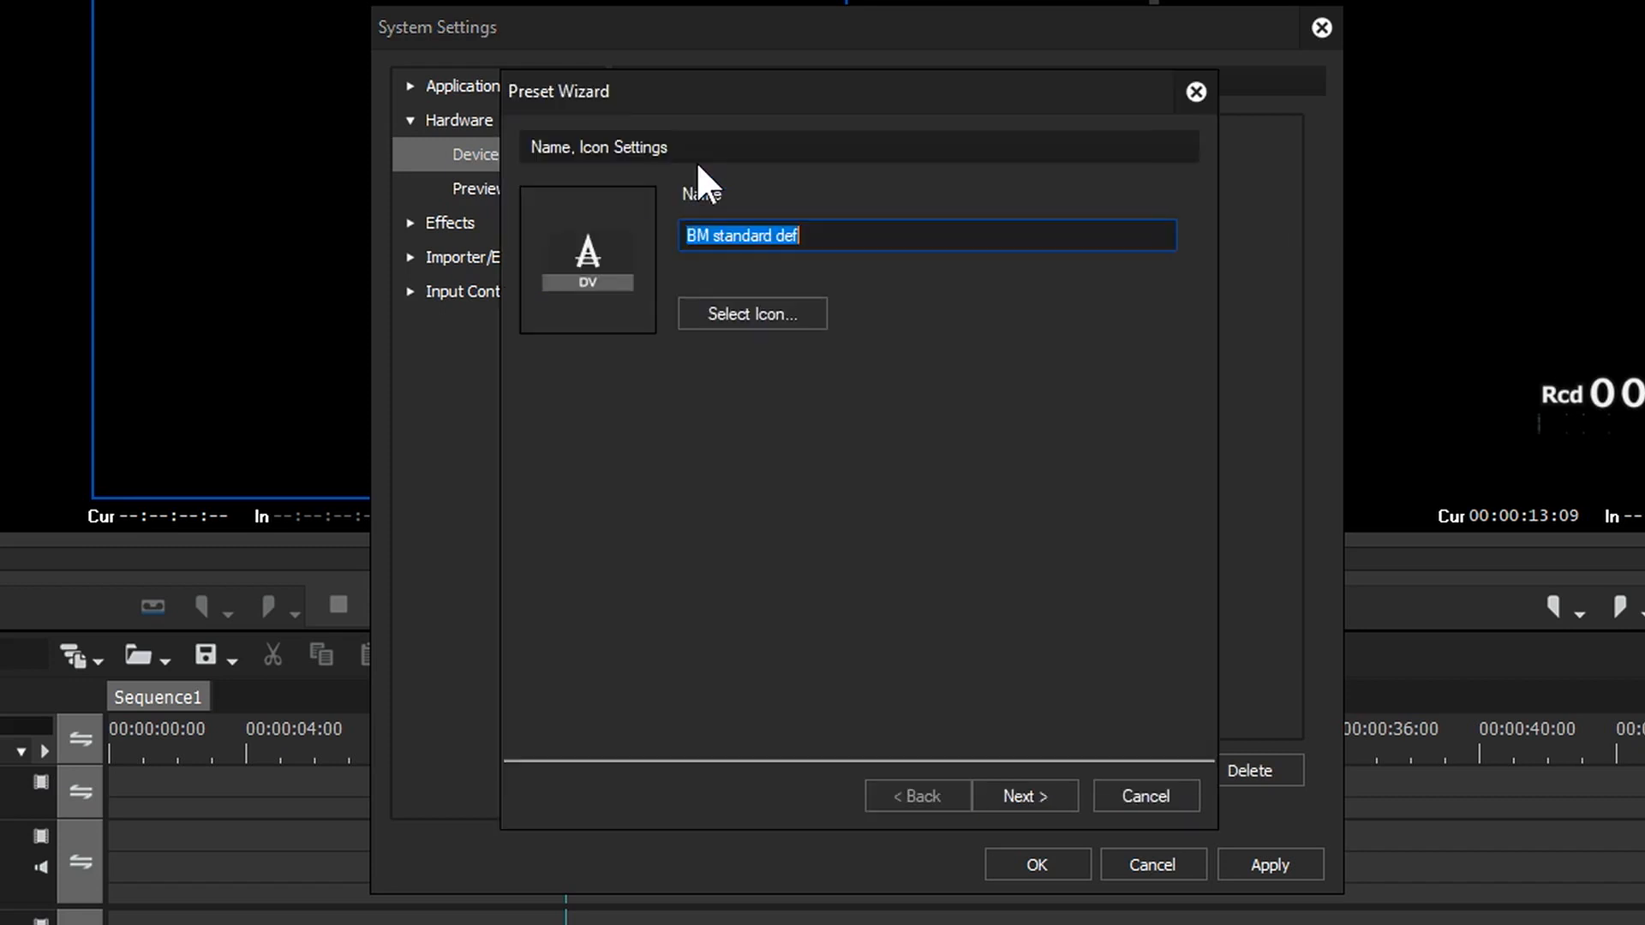
# Reopen BM standard def's input settings with the Intensity Shuttle interface selected
pyautogui.click(1022, 796)
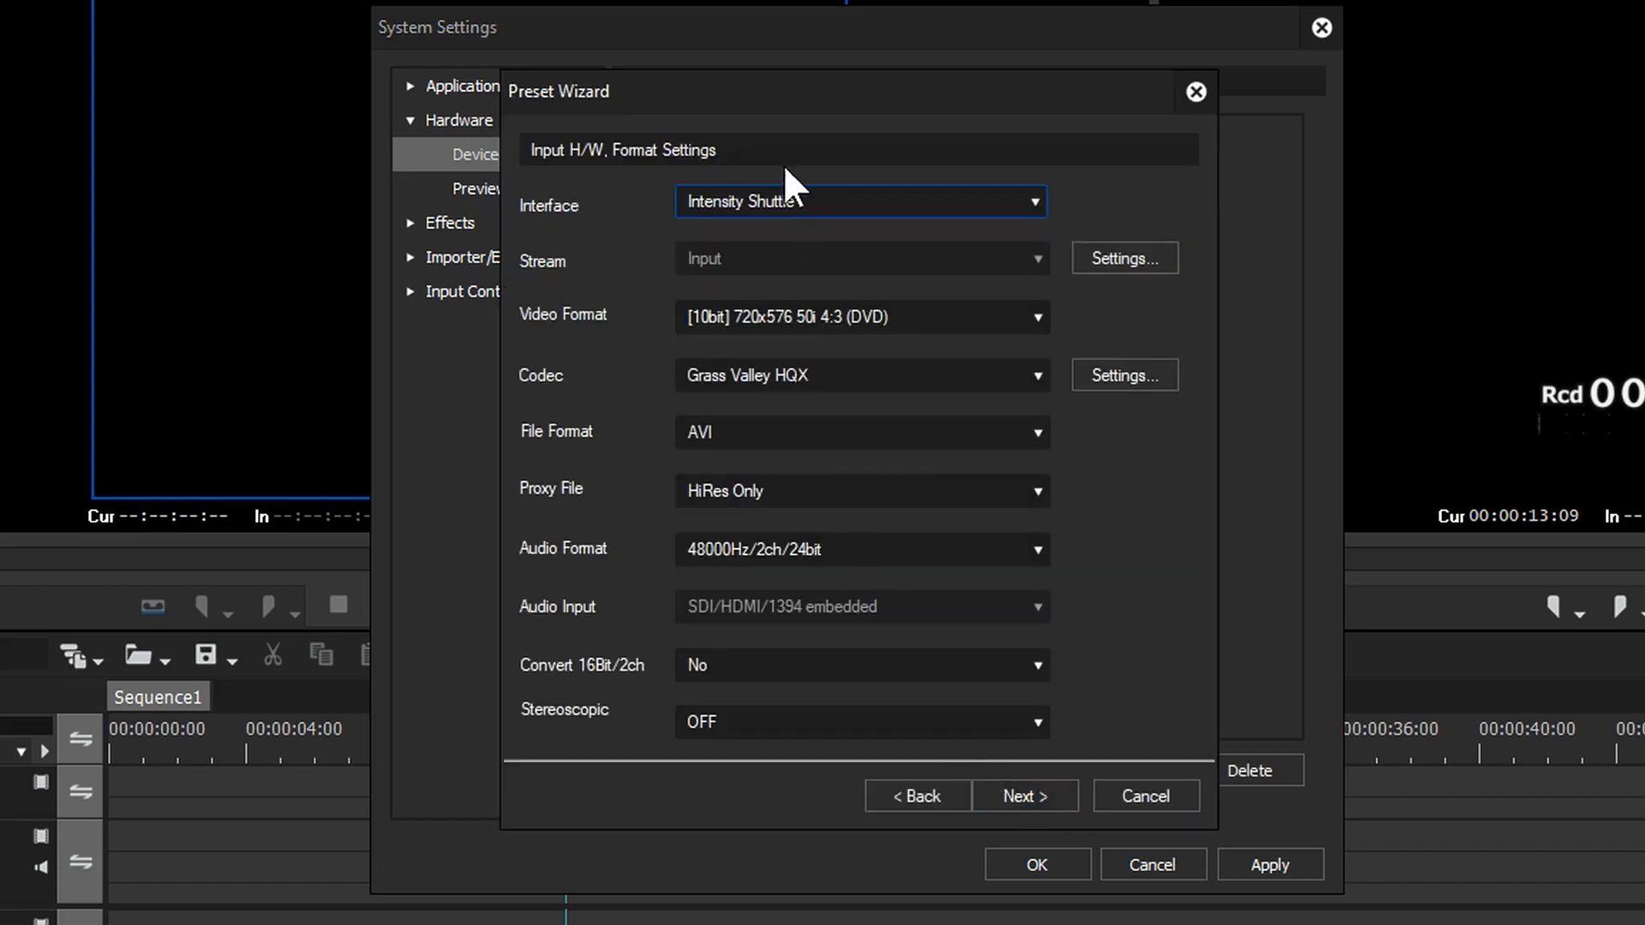
pyautogui.moveTo(830, 658)
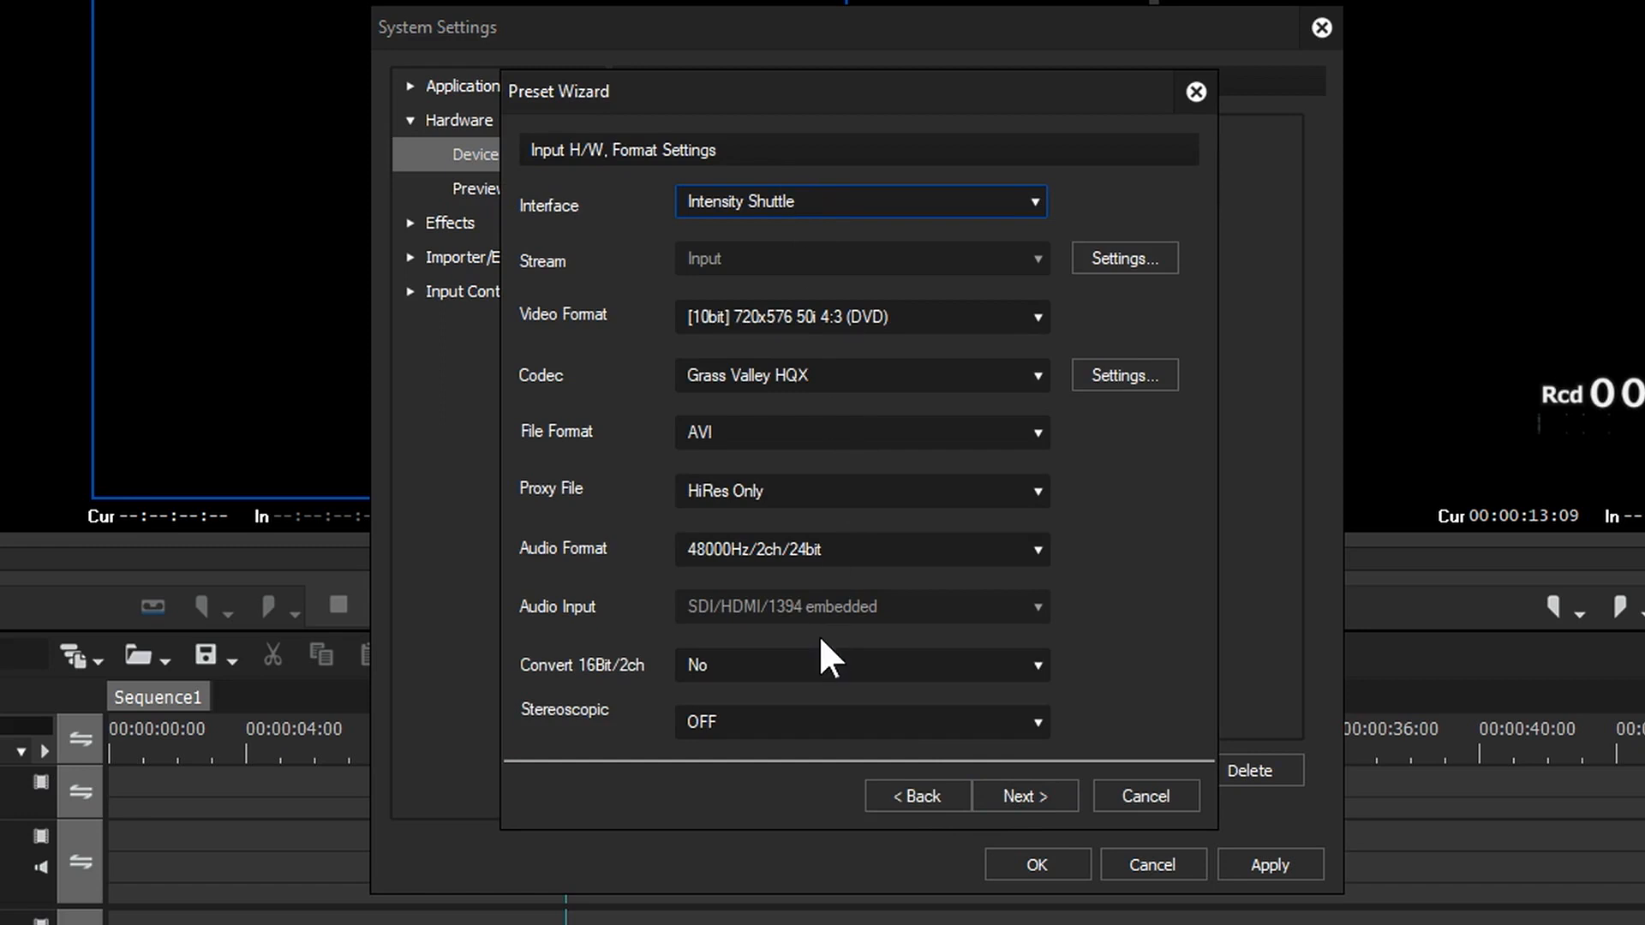
pyautogui.moveTo(858, 360)
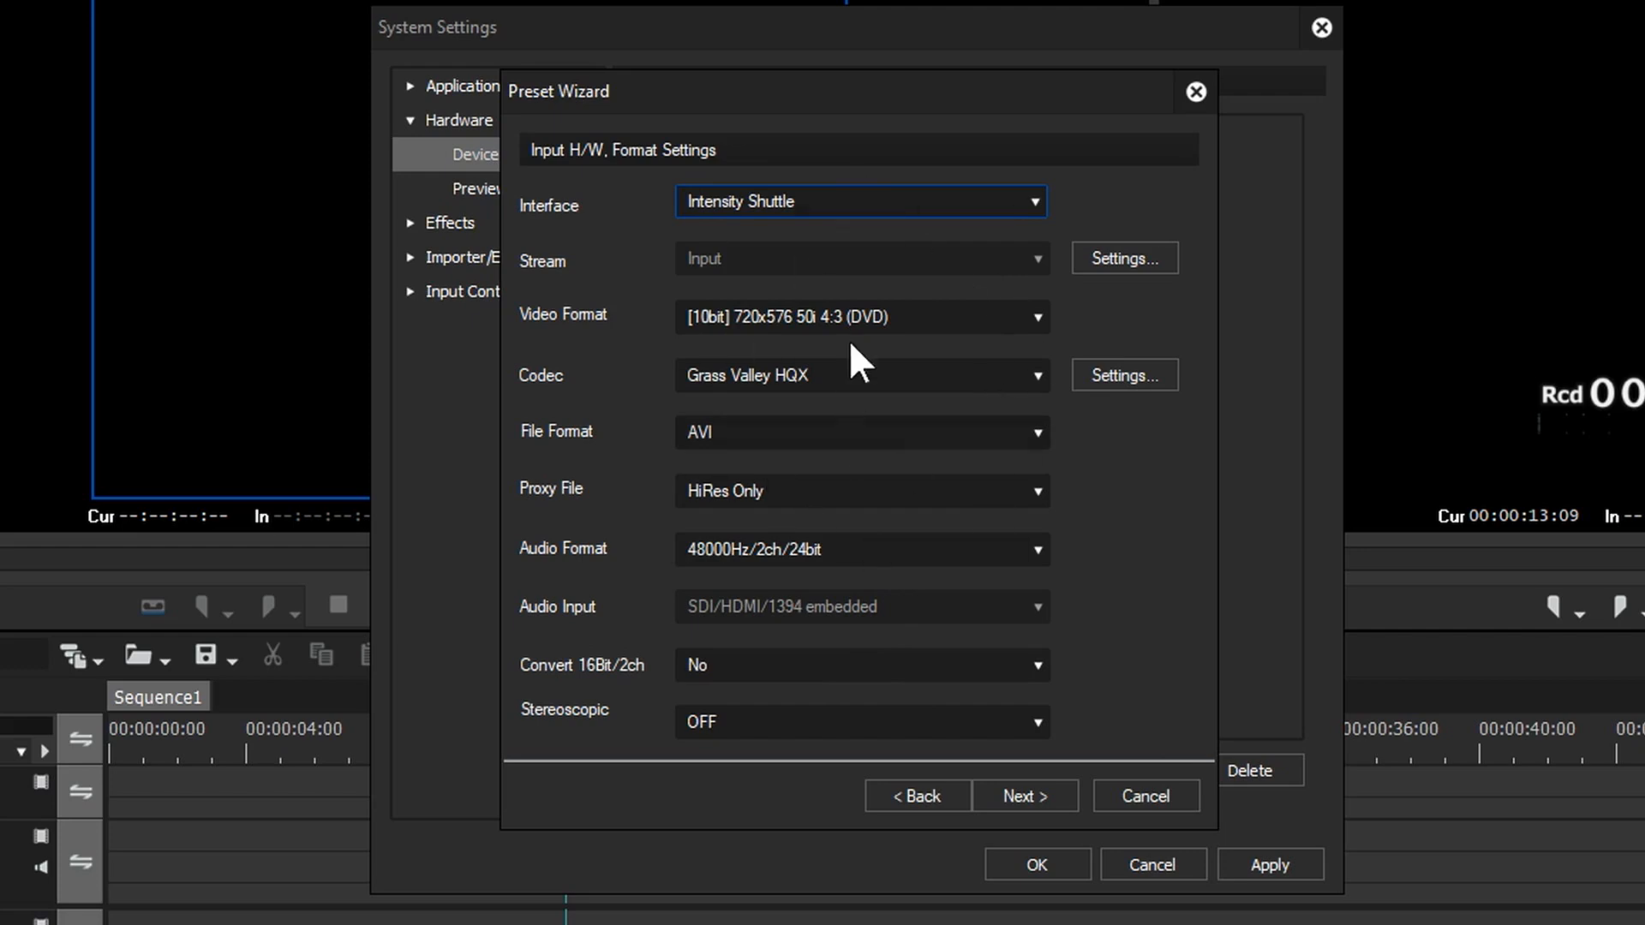
pyautogui.moveTo(844, 341)
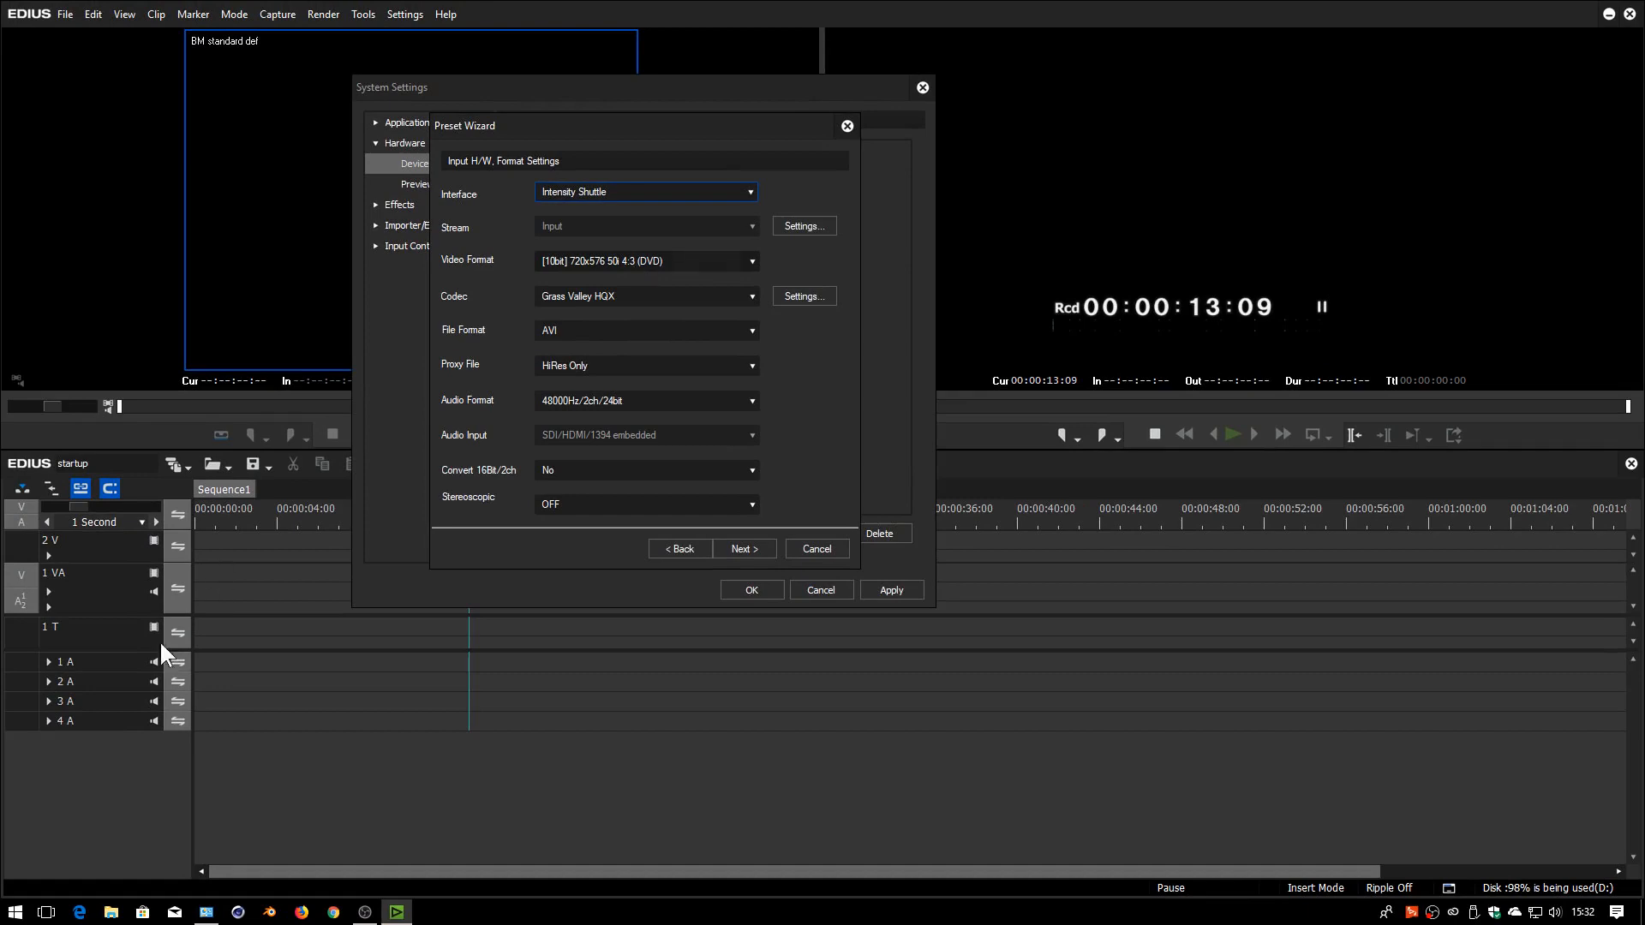
# In Desktop Video Setup, switch the Intensity Shuttle's video input from HDMI to an analog connection (Component, then S-Video)
pyautogui.click(13, 908)
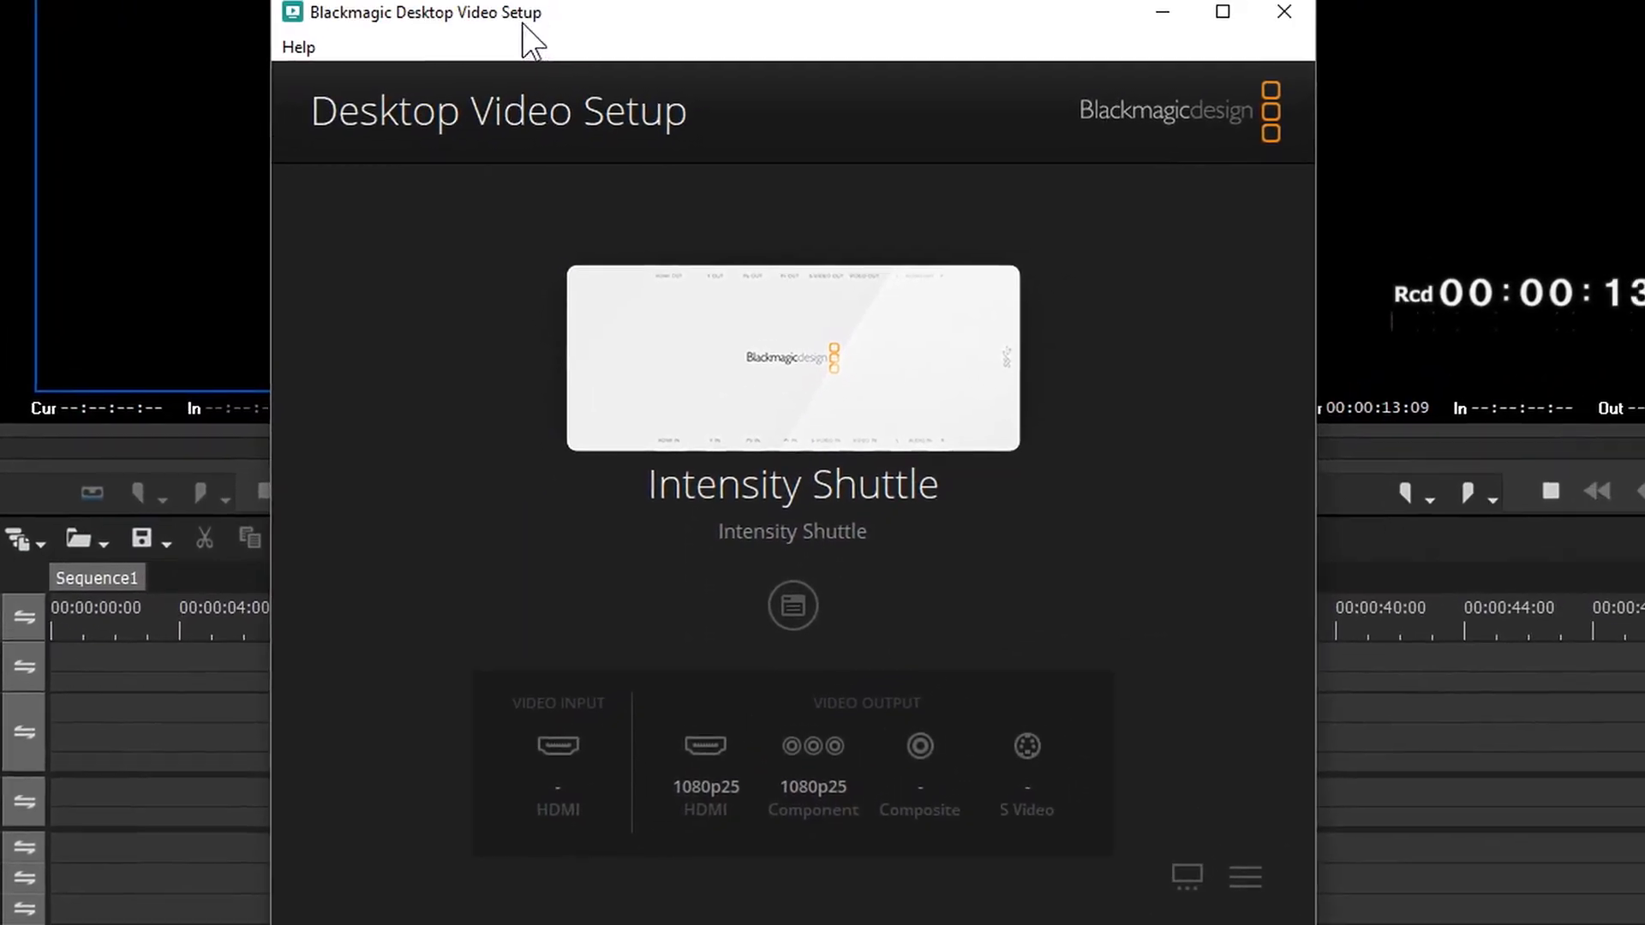
pyautogui.moveTo(933, 425)
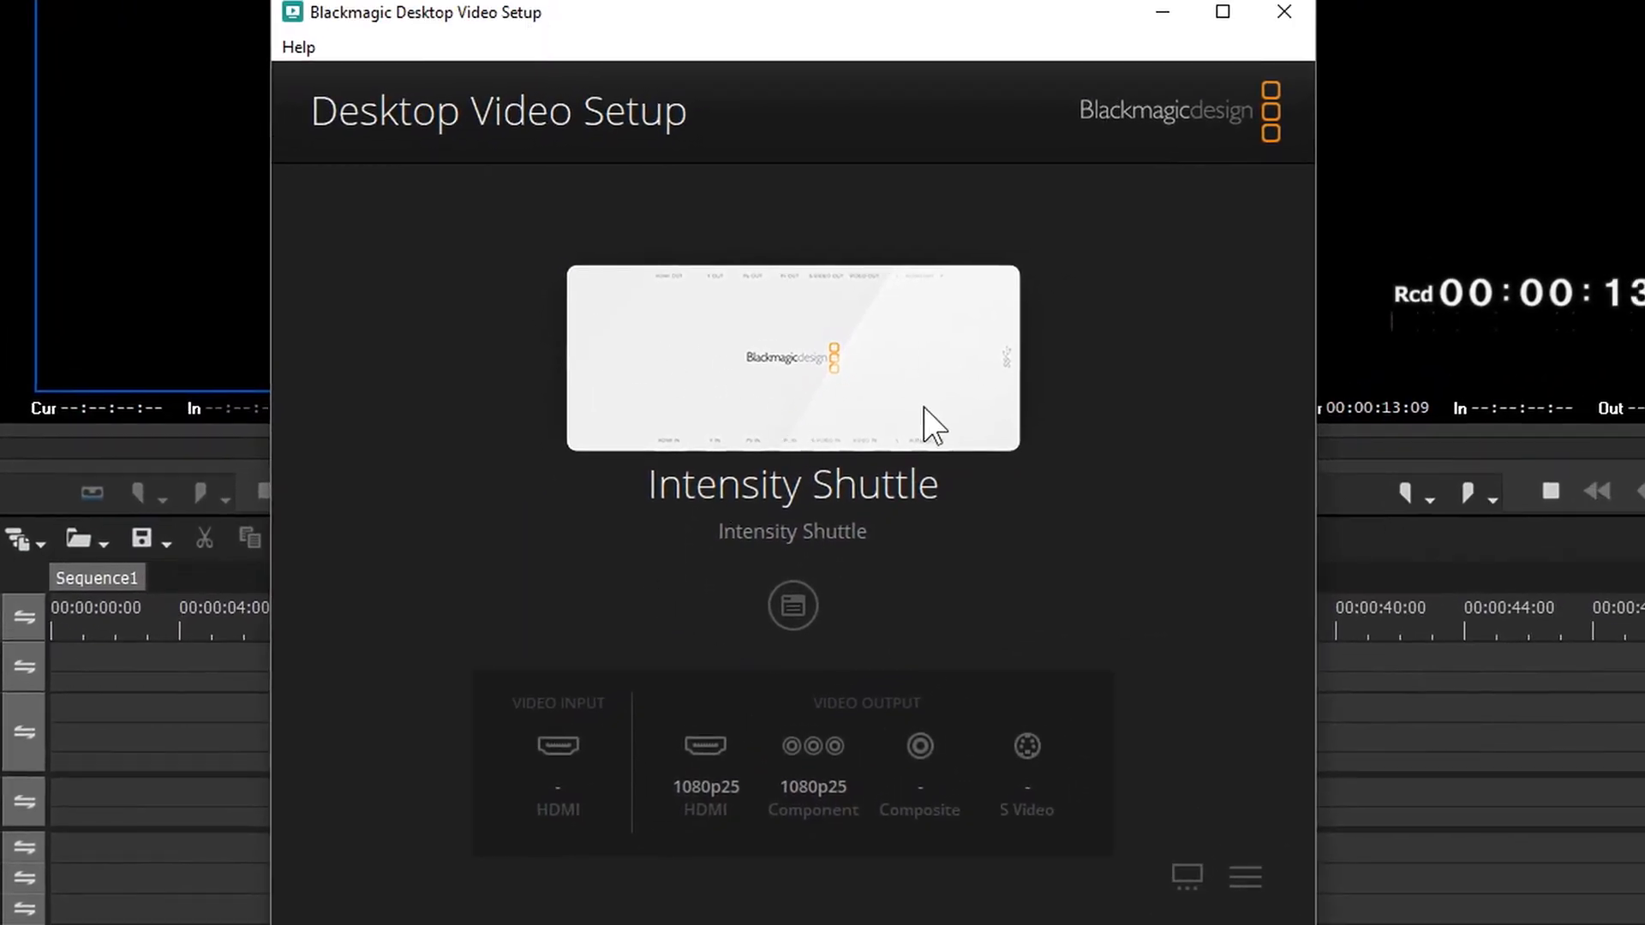
pyautogui.moveTo(914, 421)
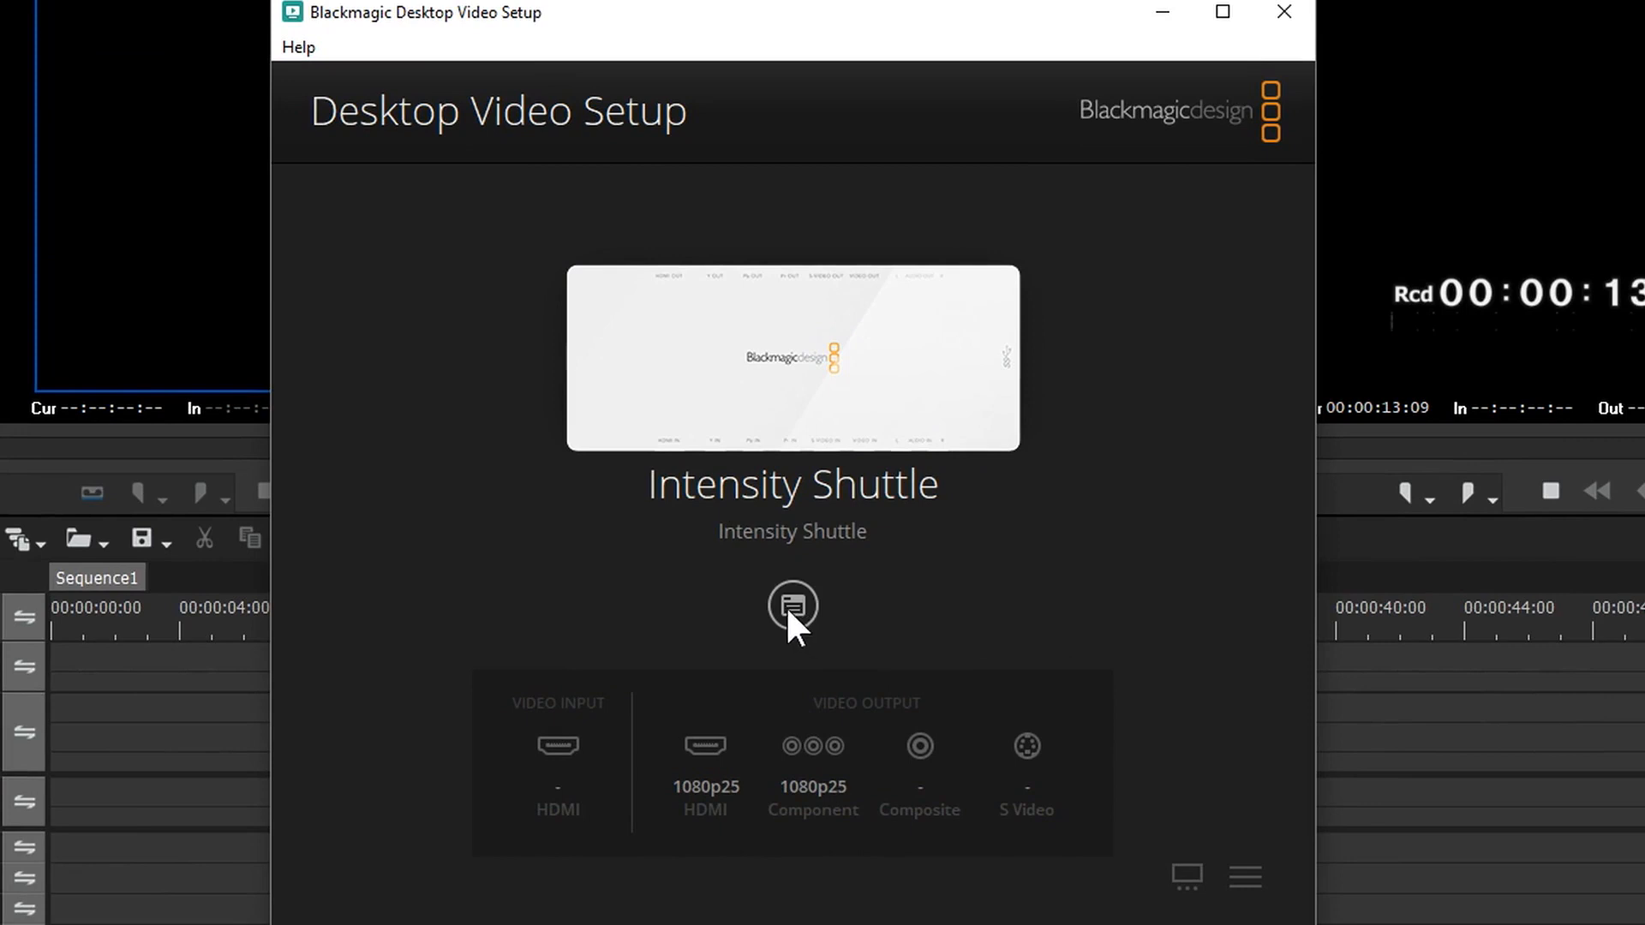
pyautogui.click(792, 607)
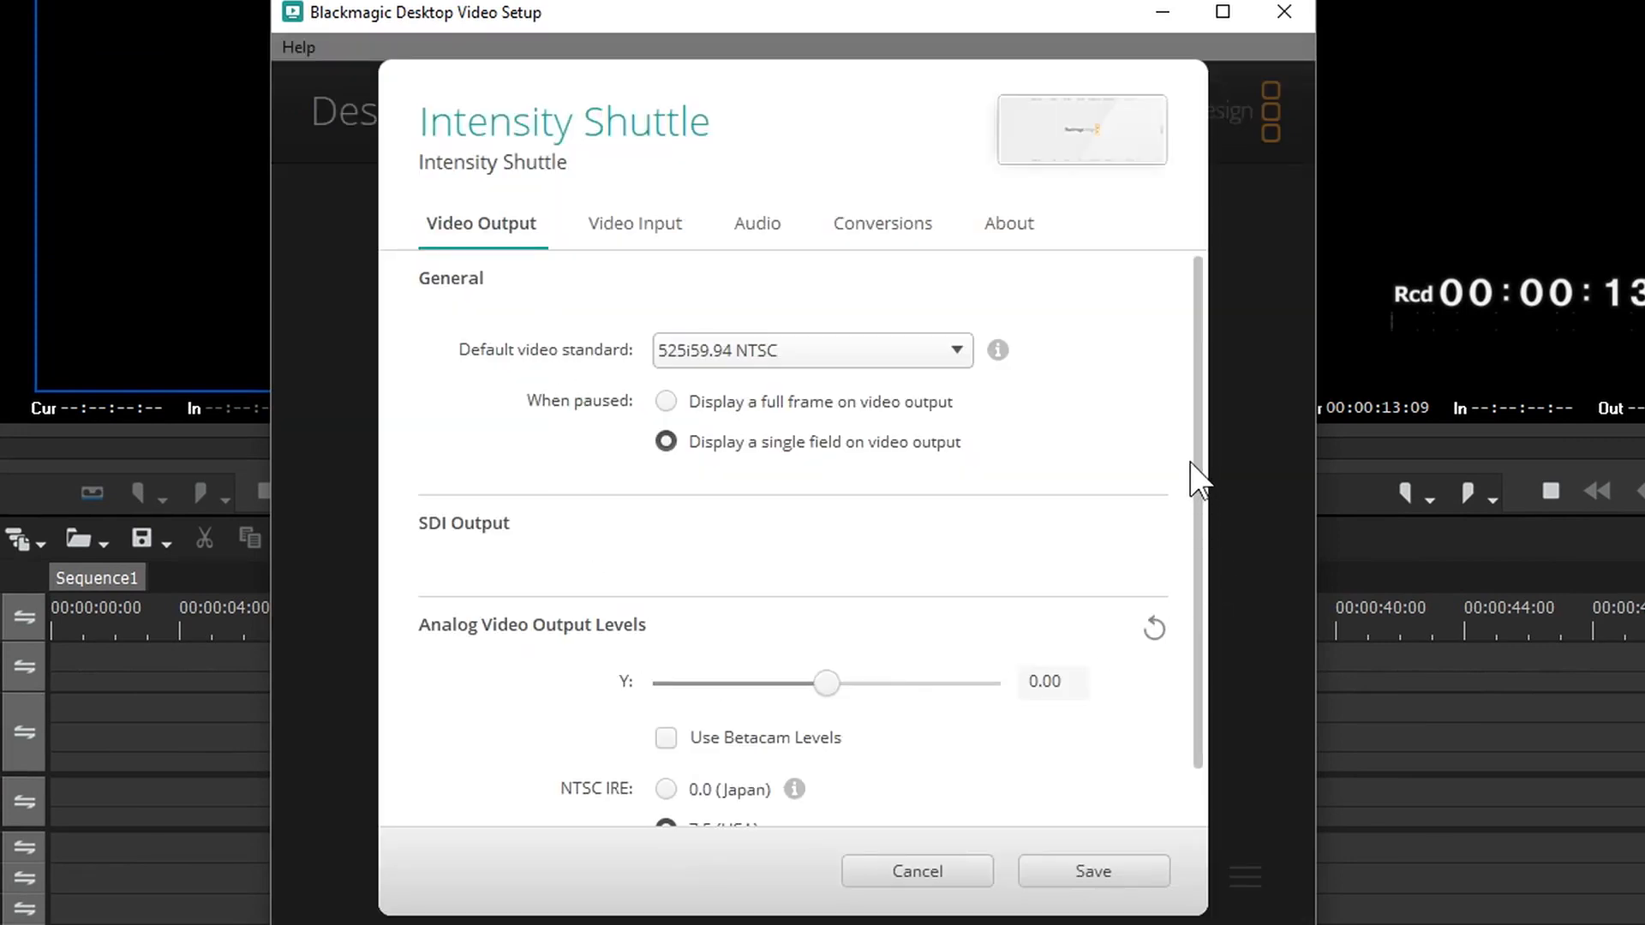
pyautogui.scroll(-3)
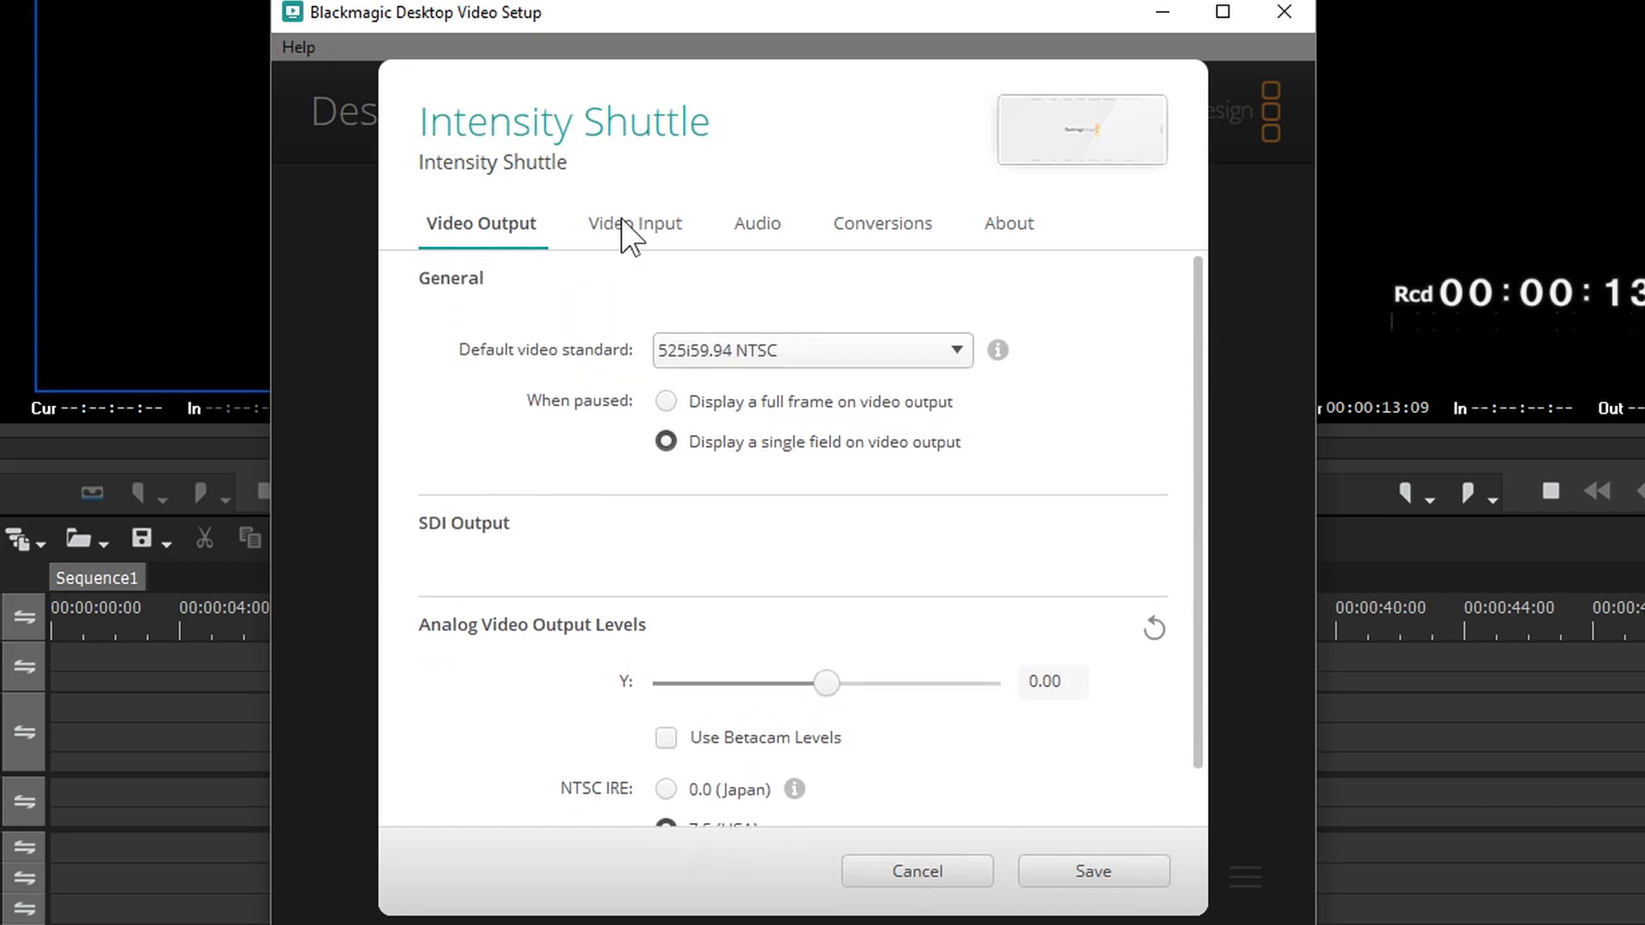
pyautogui.click(634, 223)
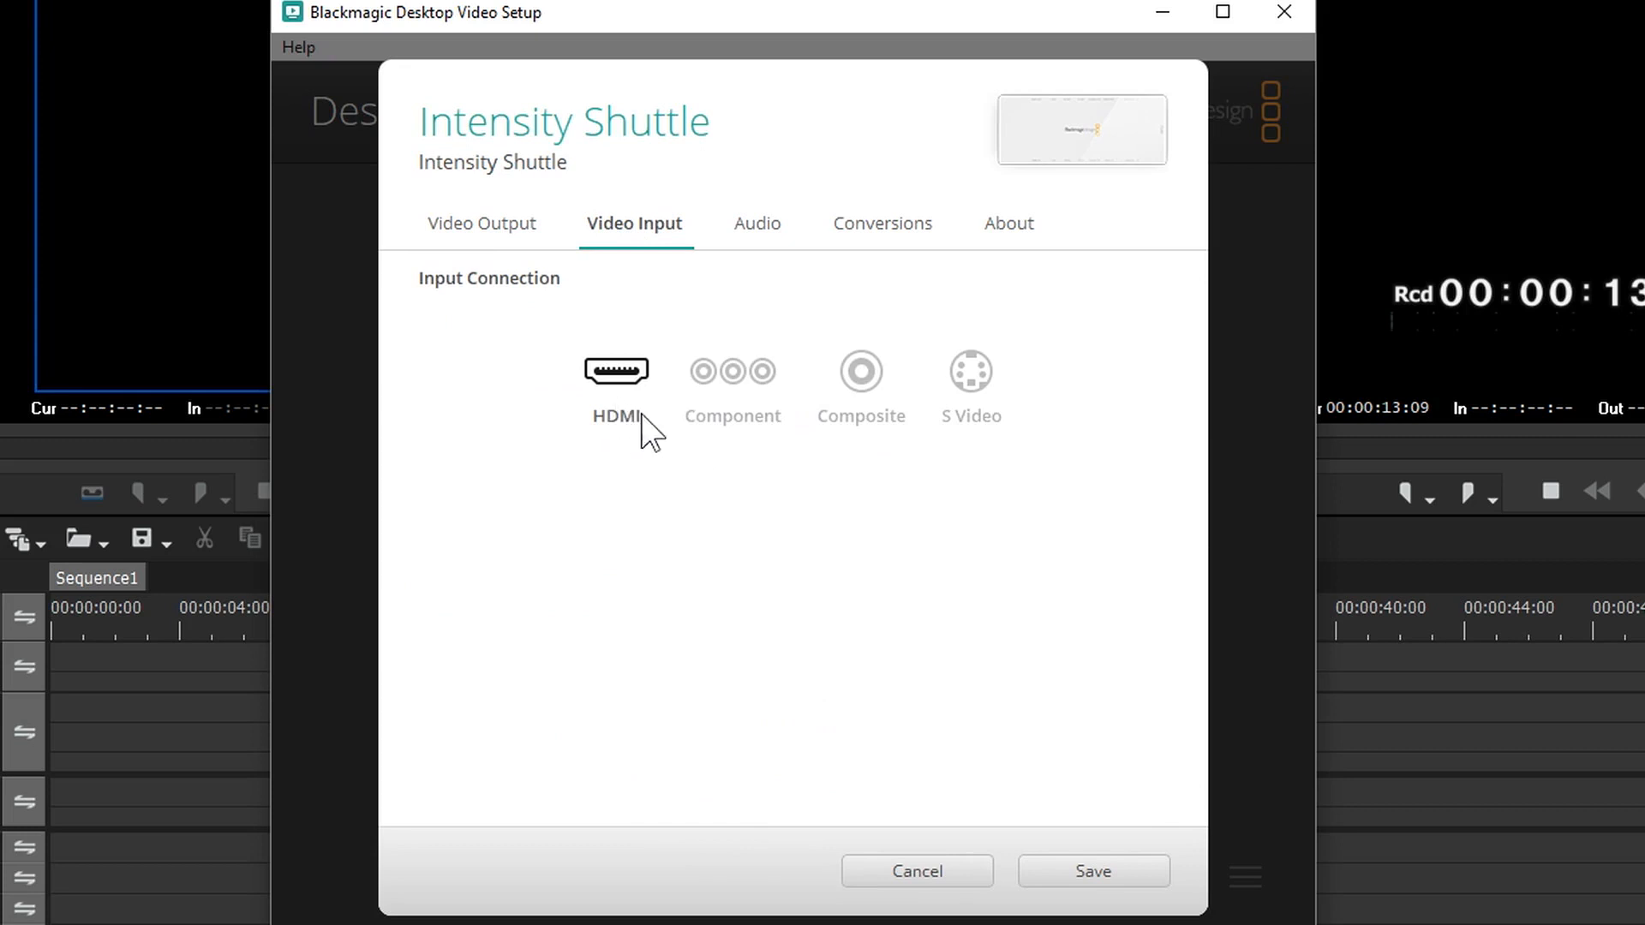
pyautogui.click(965, 370)
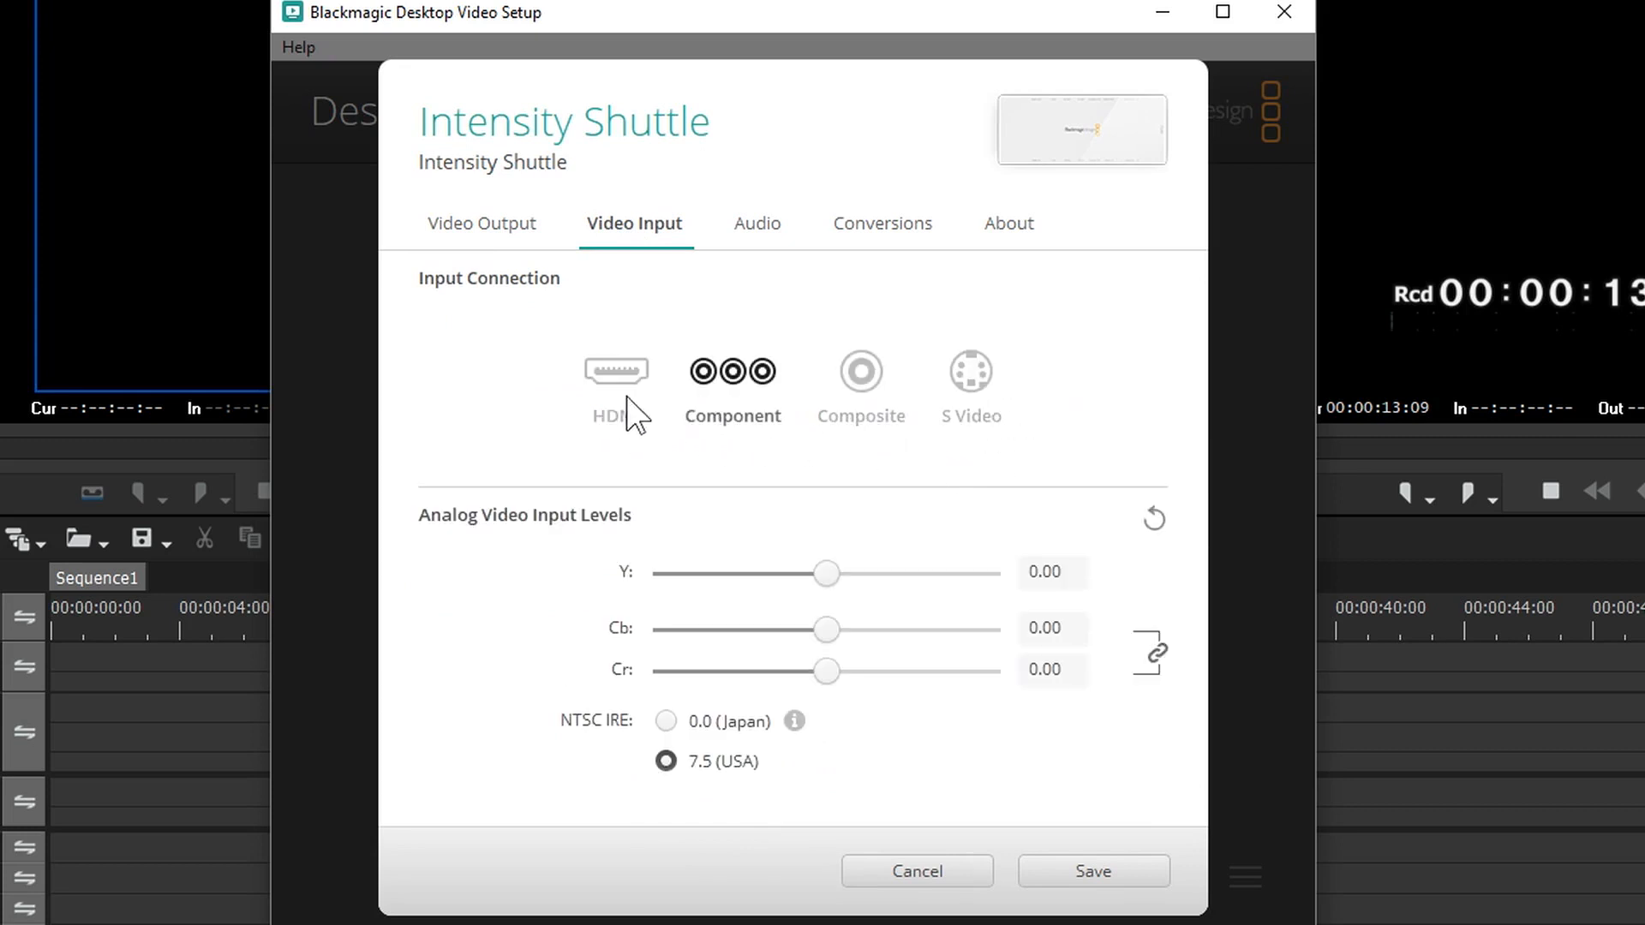
pyautogui.click(970, 372)
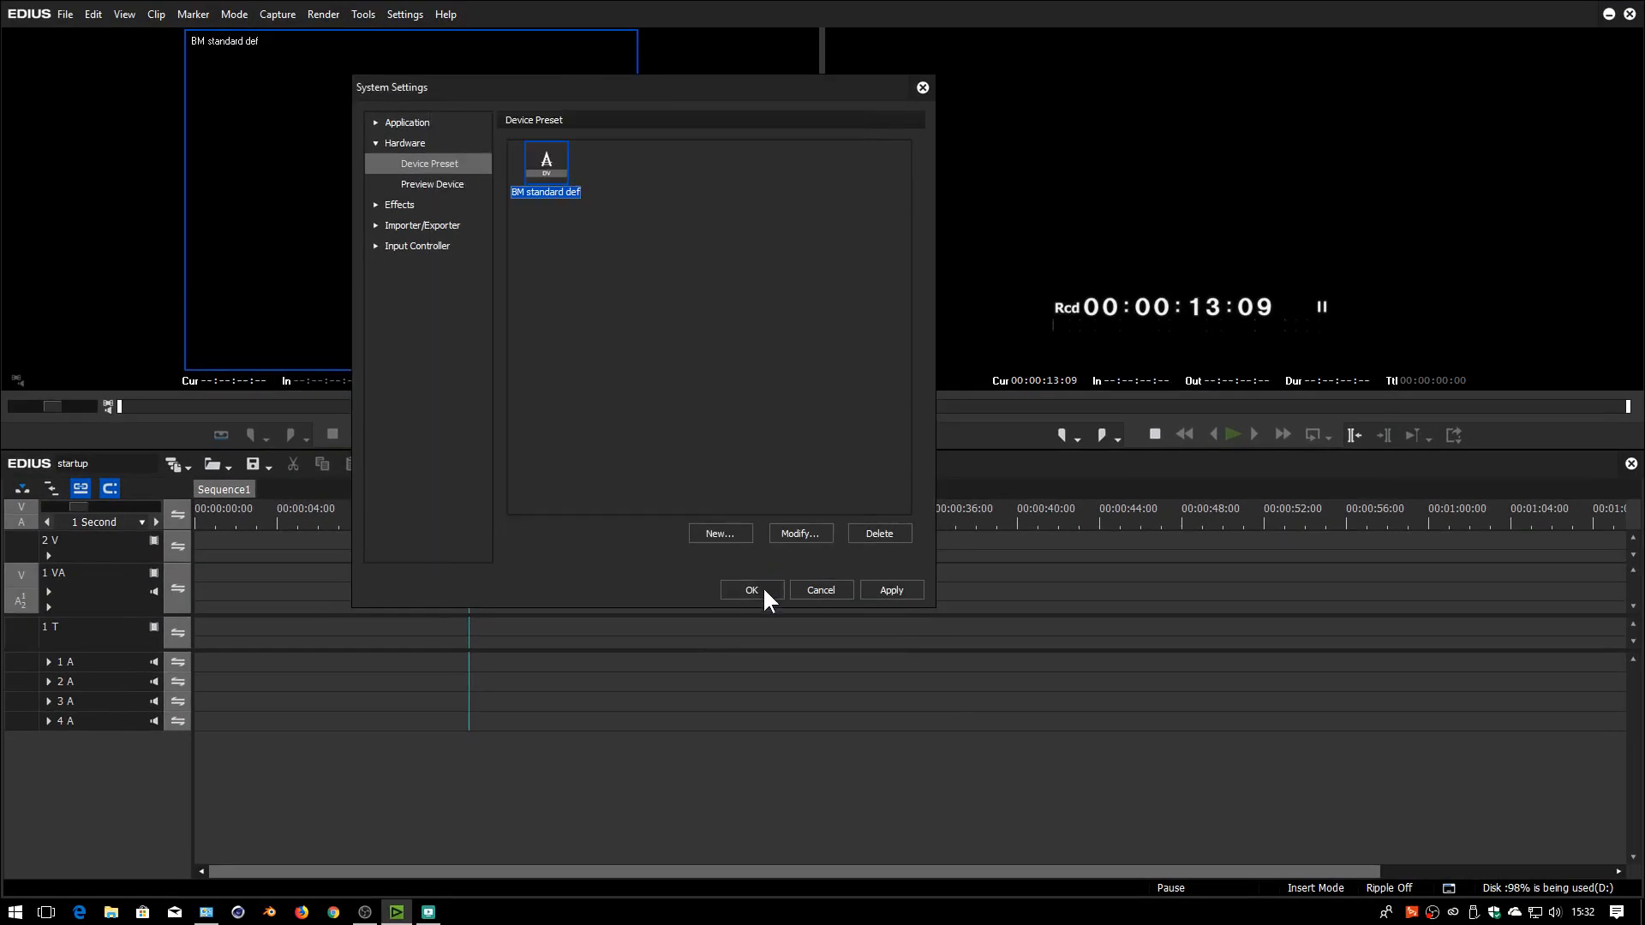
# Confirm System Settings and choose BM standard def as the input device
pyautogui.click(235, 14)
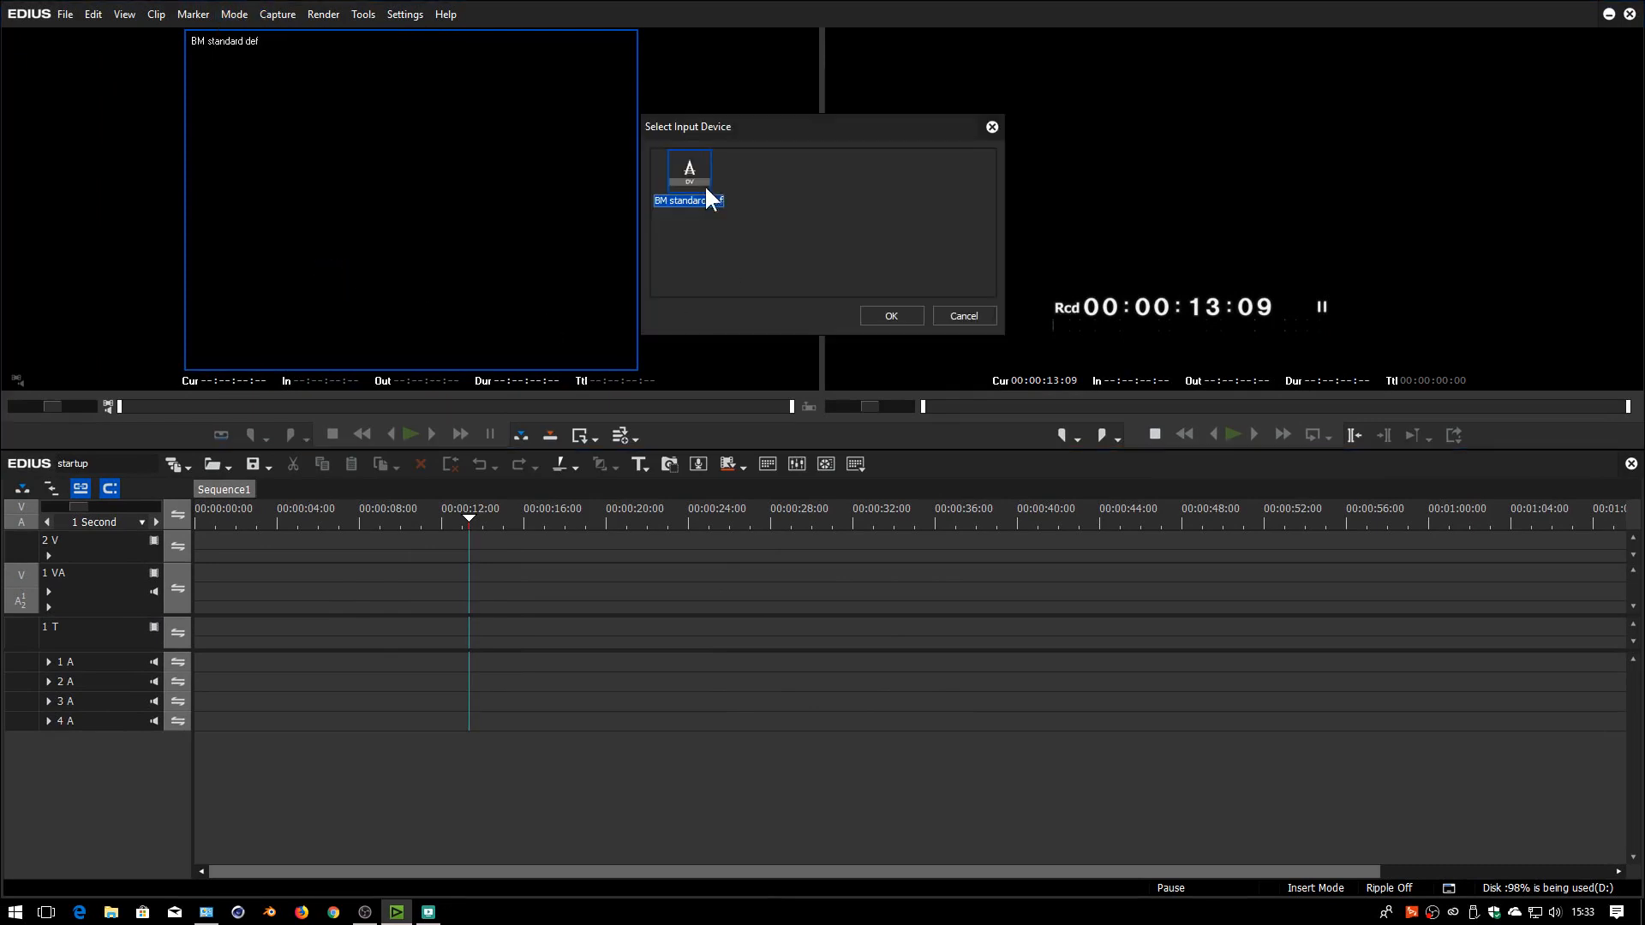
pyautogui.click(889, 315)
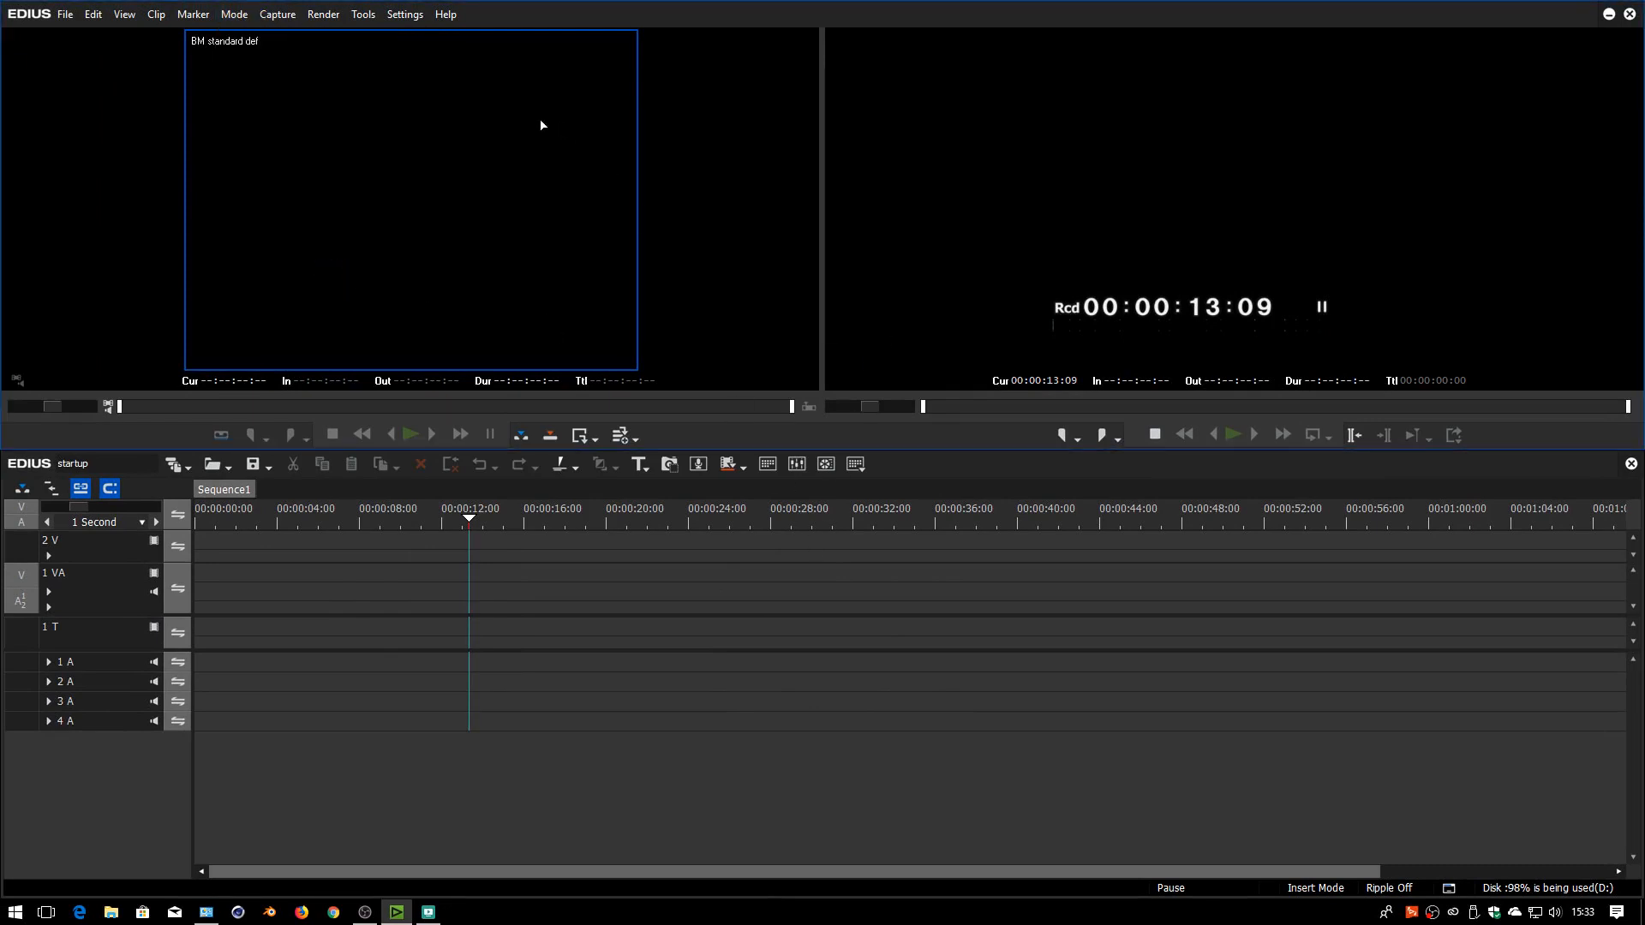
pyautogui.moveTo(367, 82)
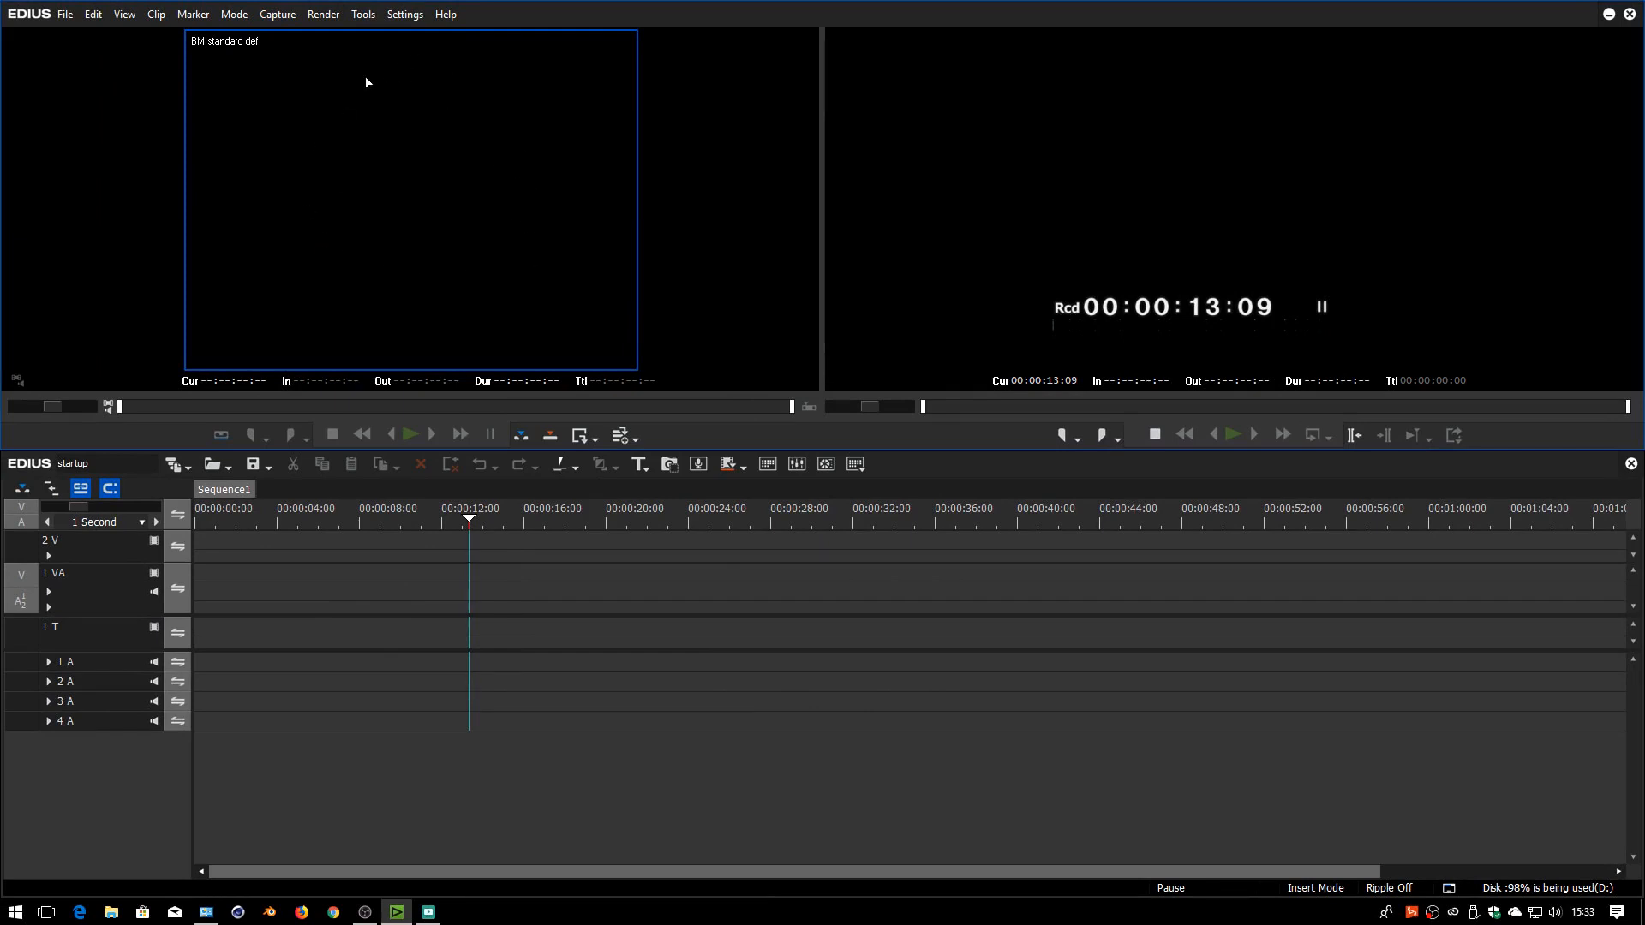
pyautogui.moveTo(517, 646)
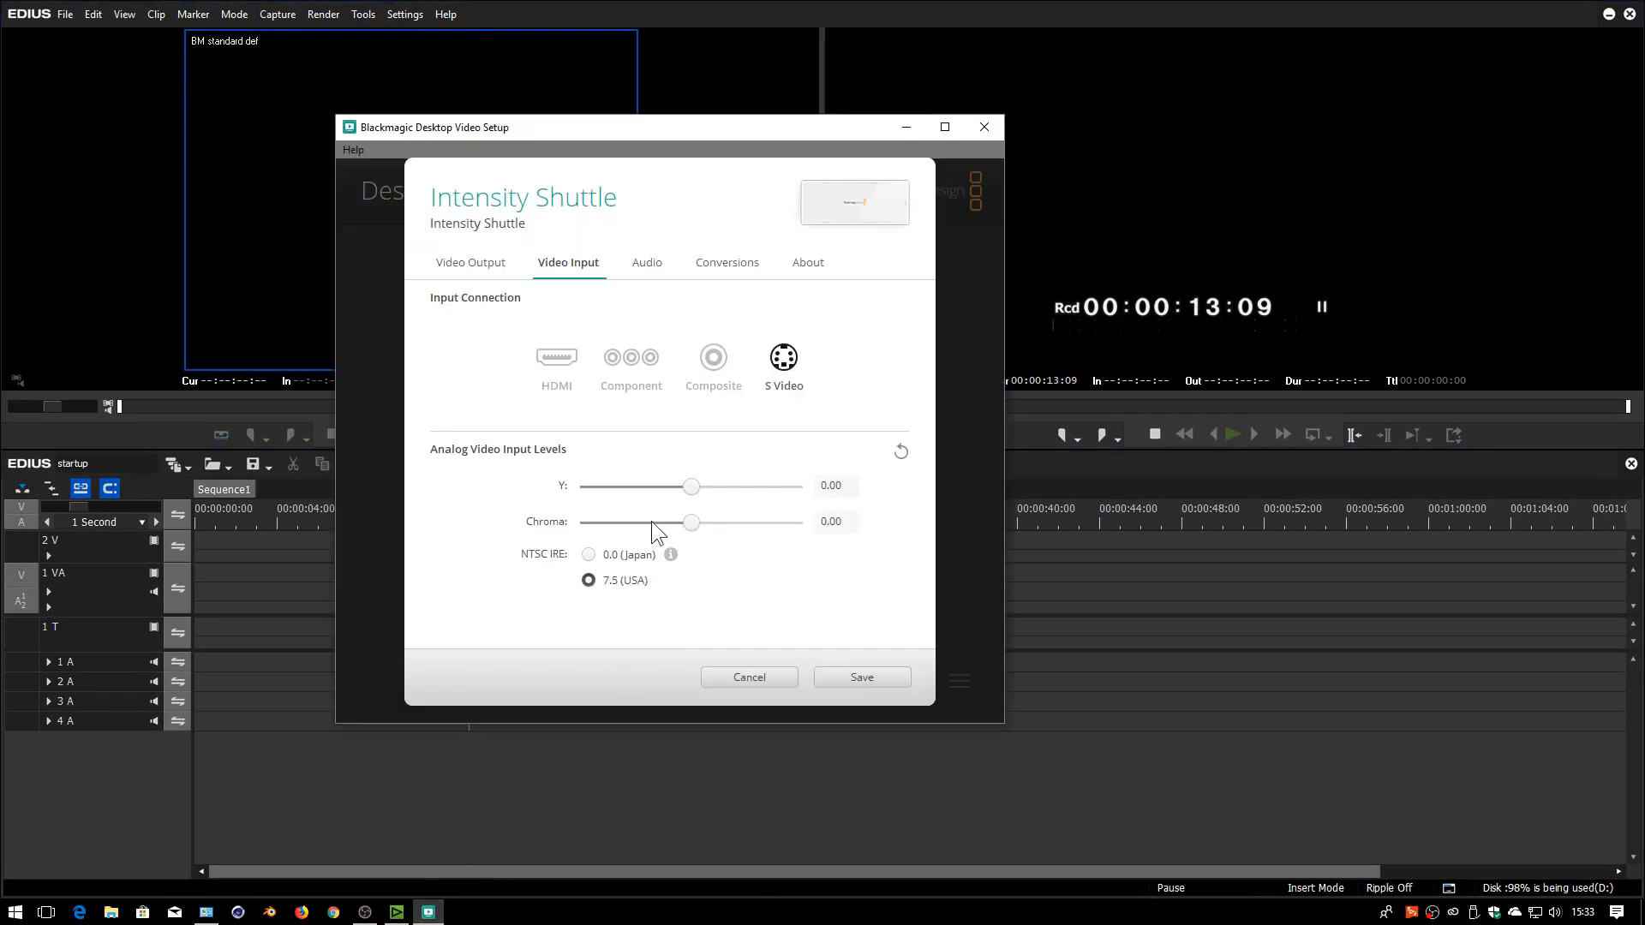
# Set the Intensity Shuttle's video input to Composite and save it
pyautogui.click(713, 356)
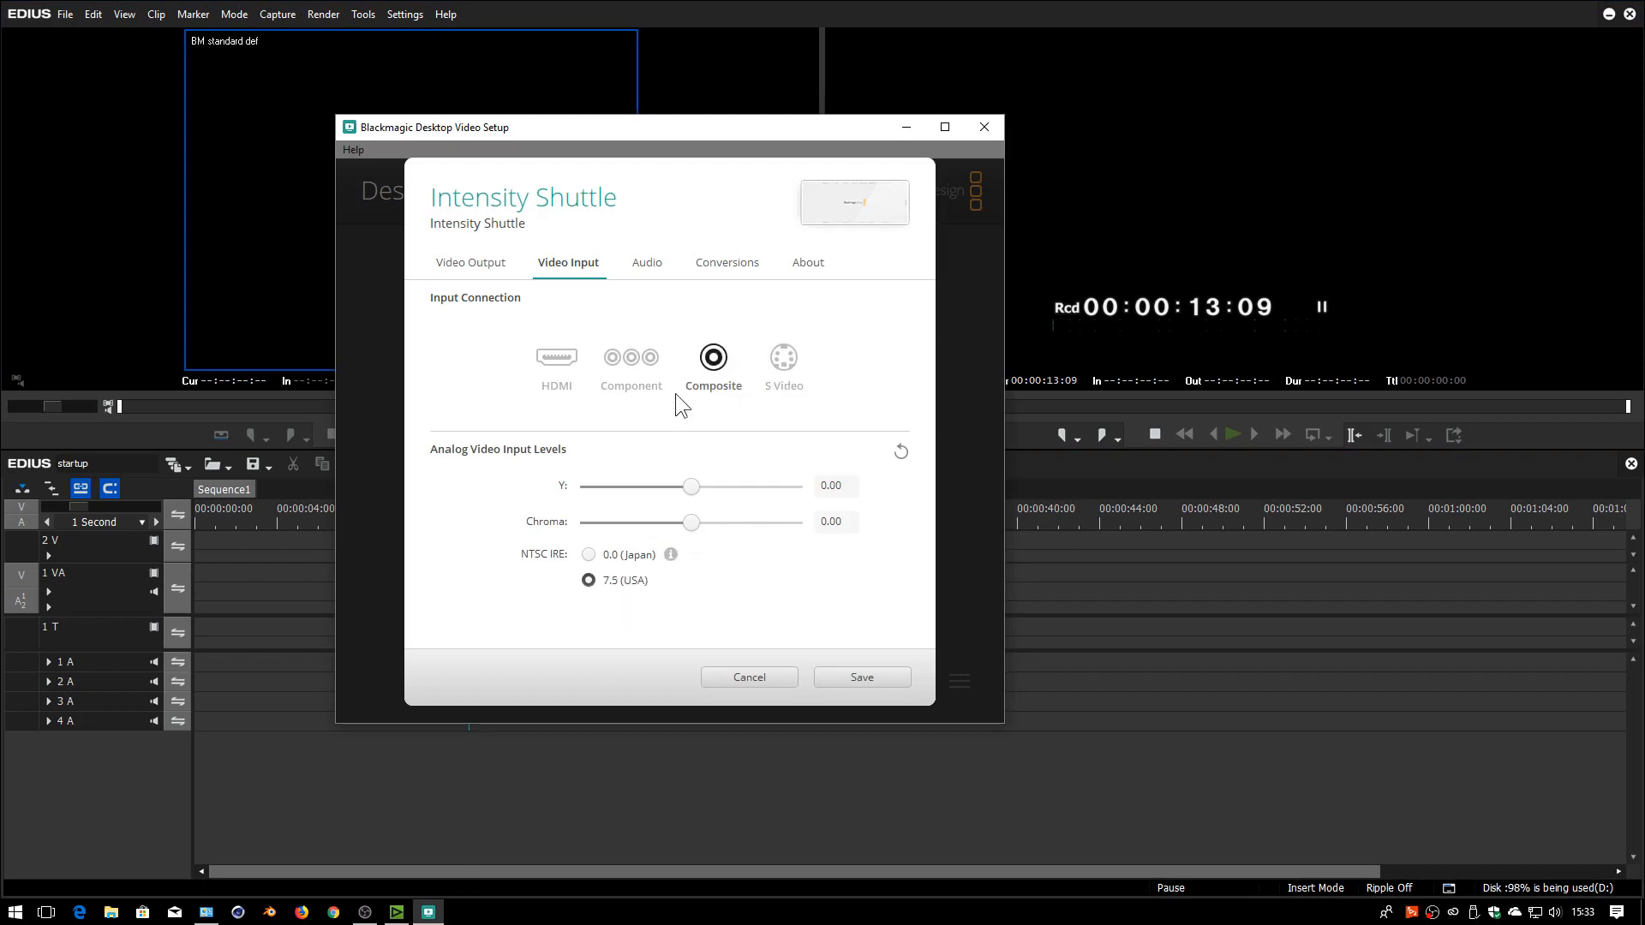
pyautogui.click(749, 677)
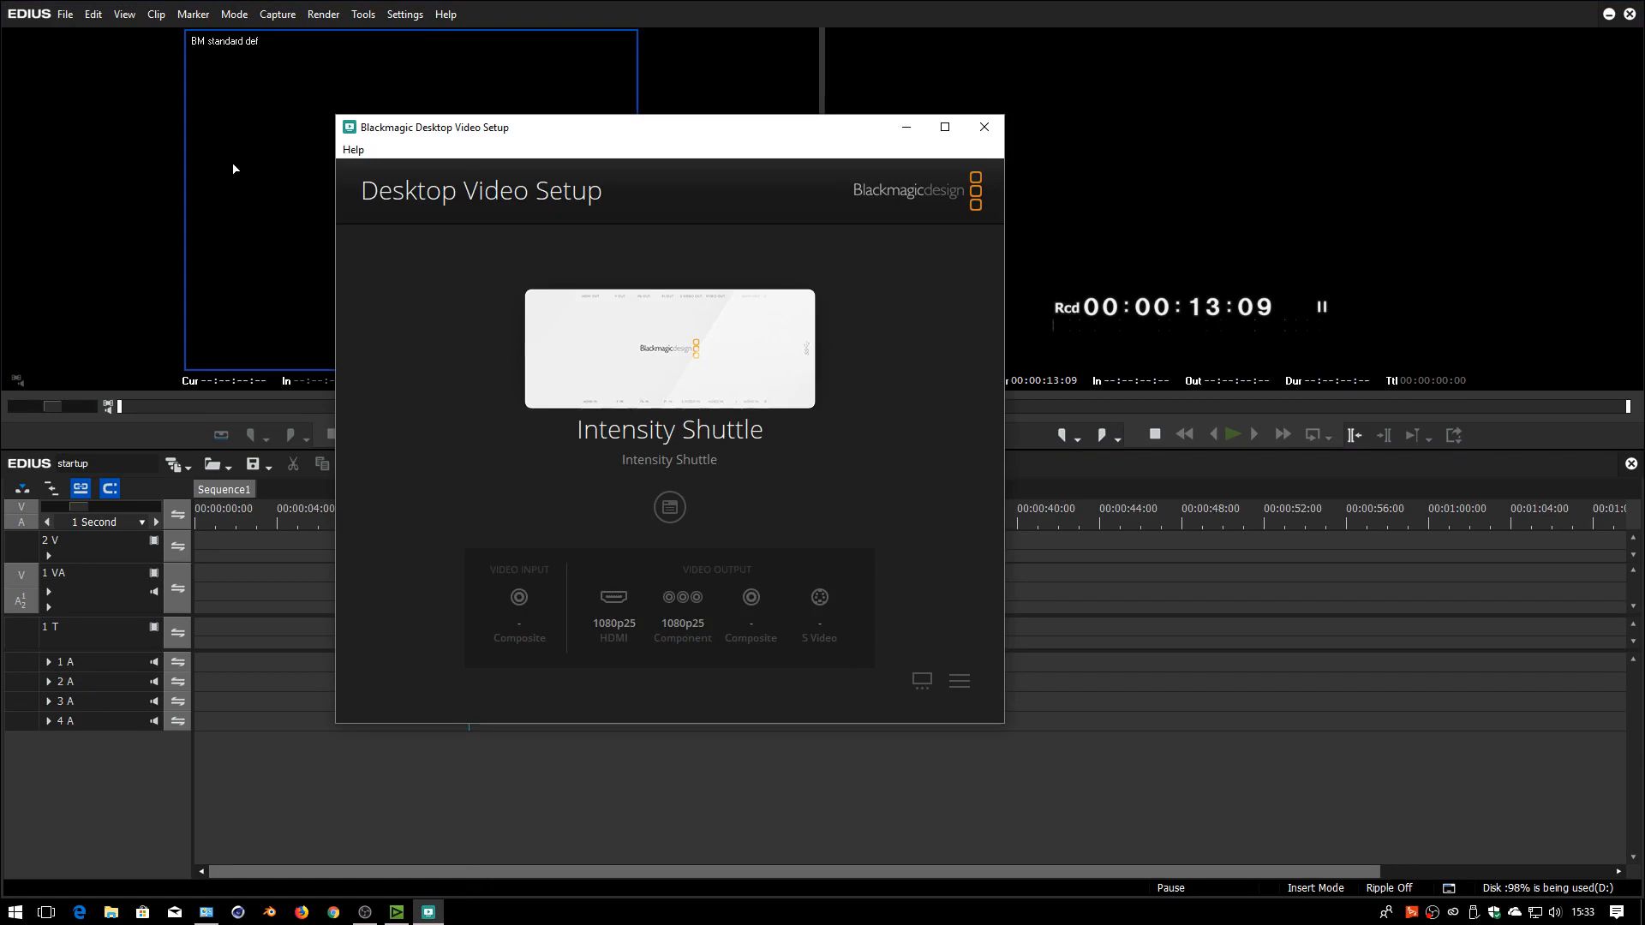
pyautogui.moveTo(582, 324)
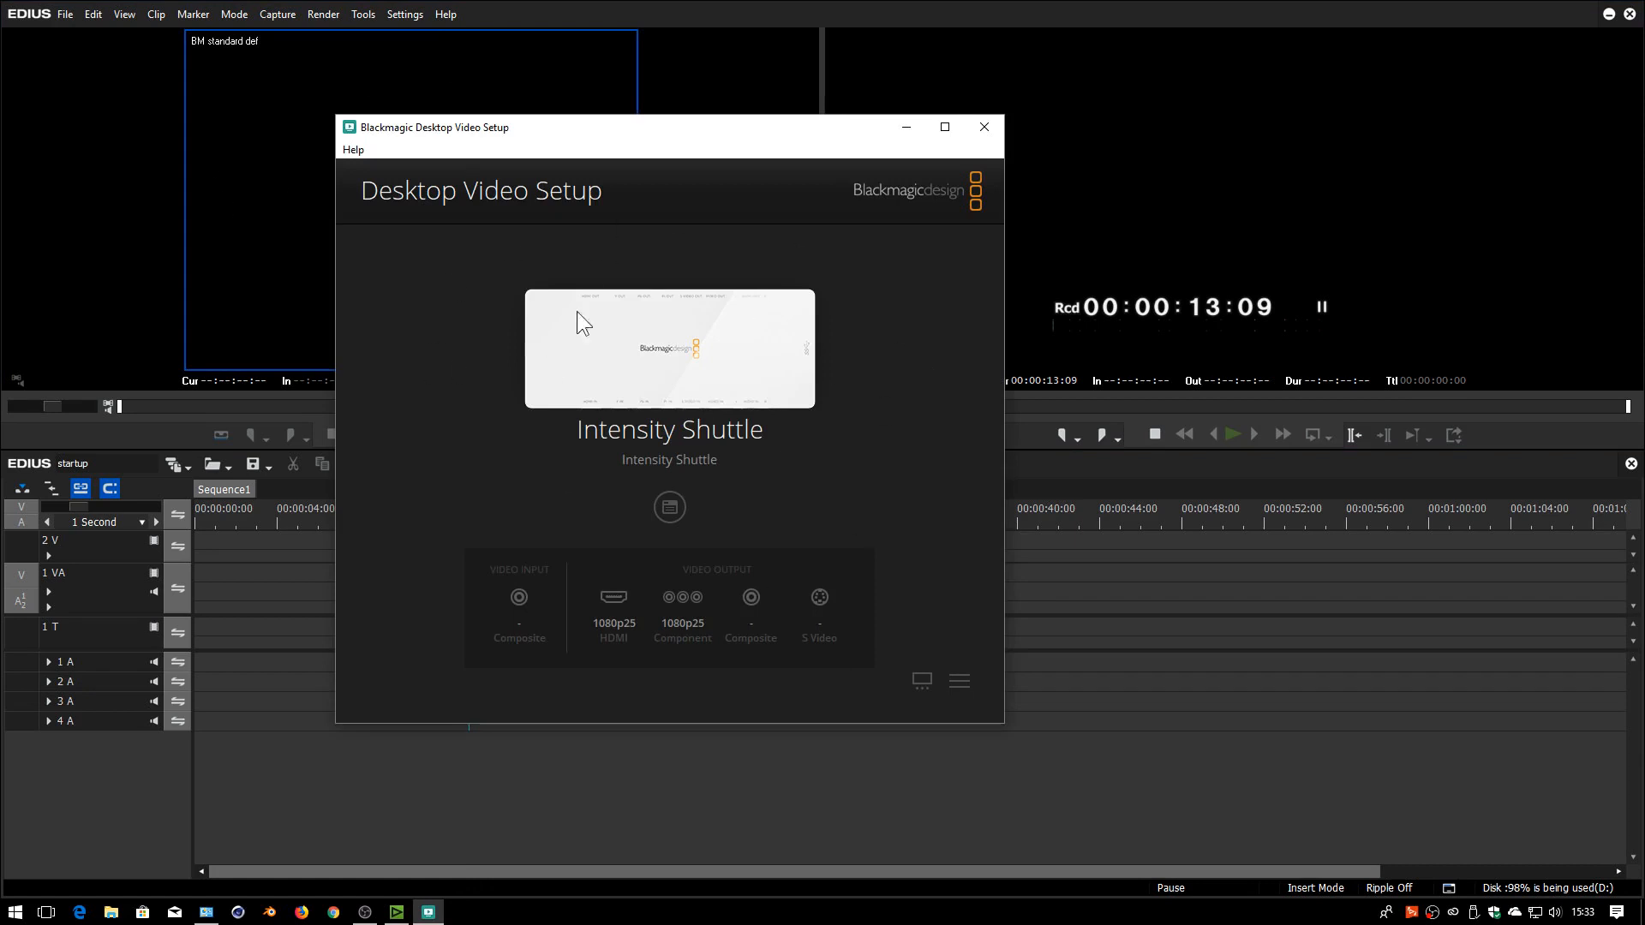
pyautogui.moveTo(234, 142)
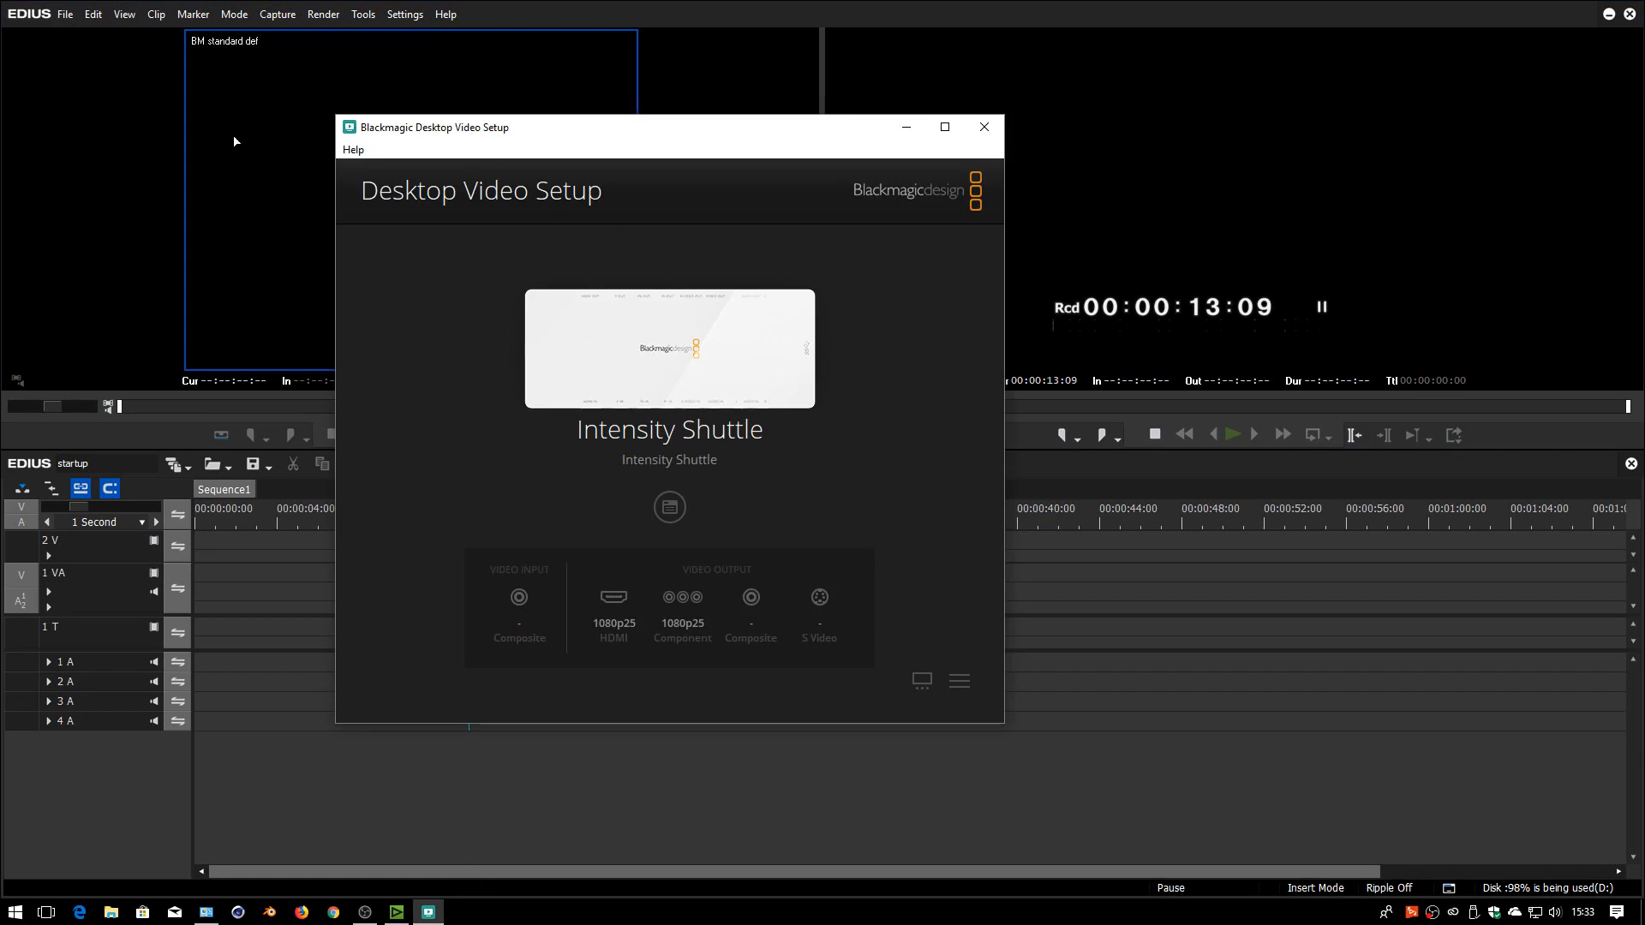
# Create a second preset named 'dv 4x3' with Generic OHCI input at 720x576 50i, DV (HW) codec
pyautogui.click(981, 127)
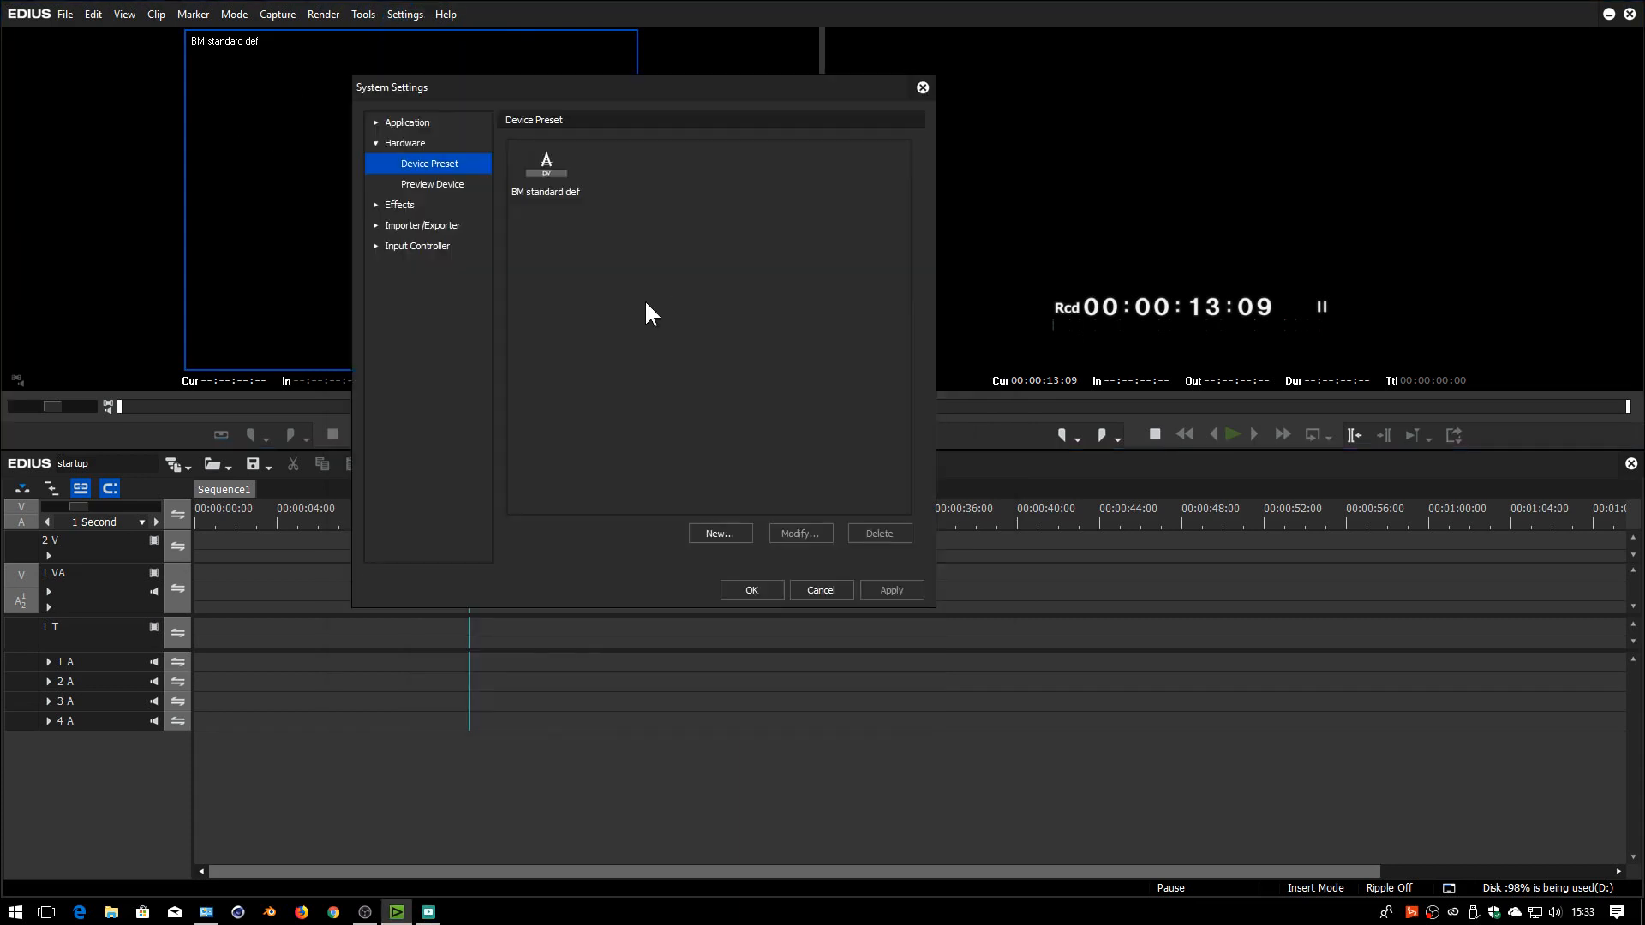
pyautogui.moveTo(706, 217)
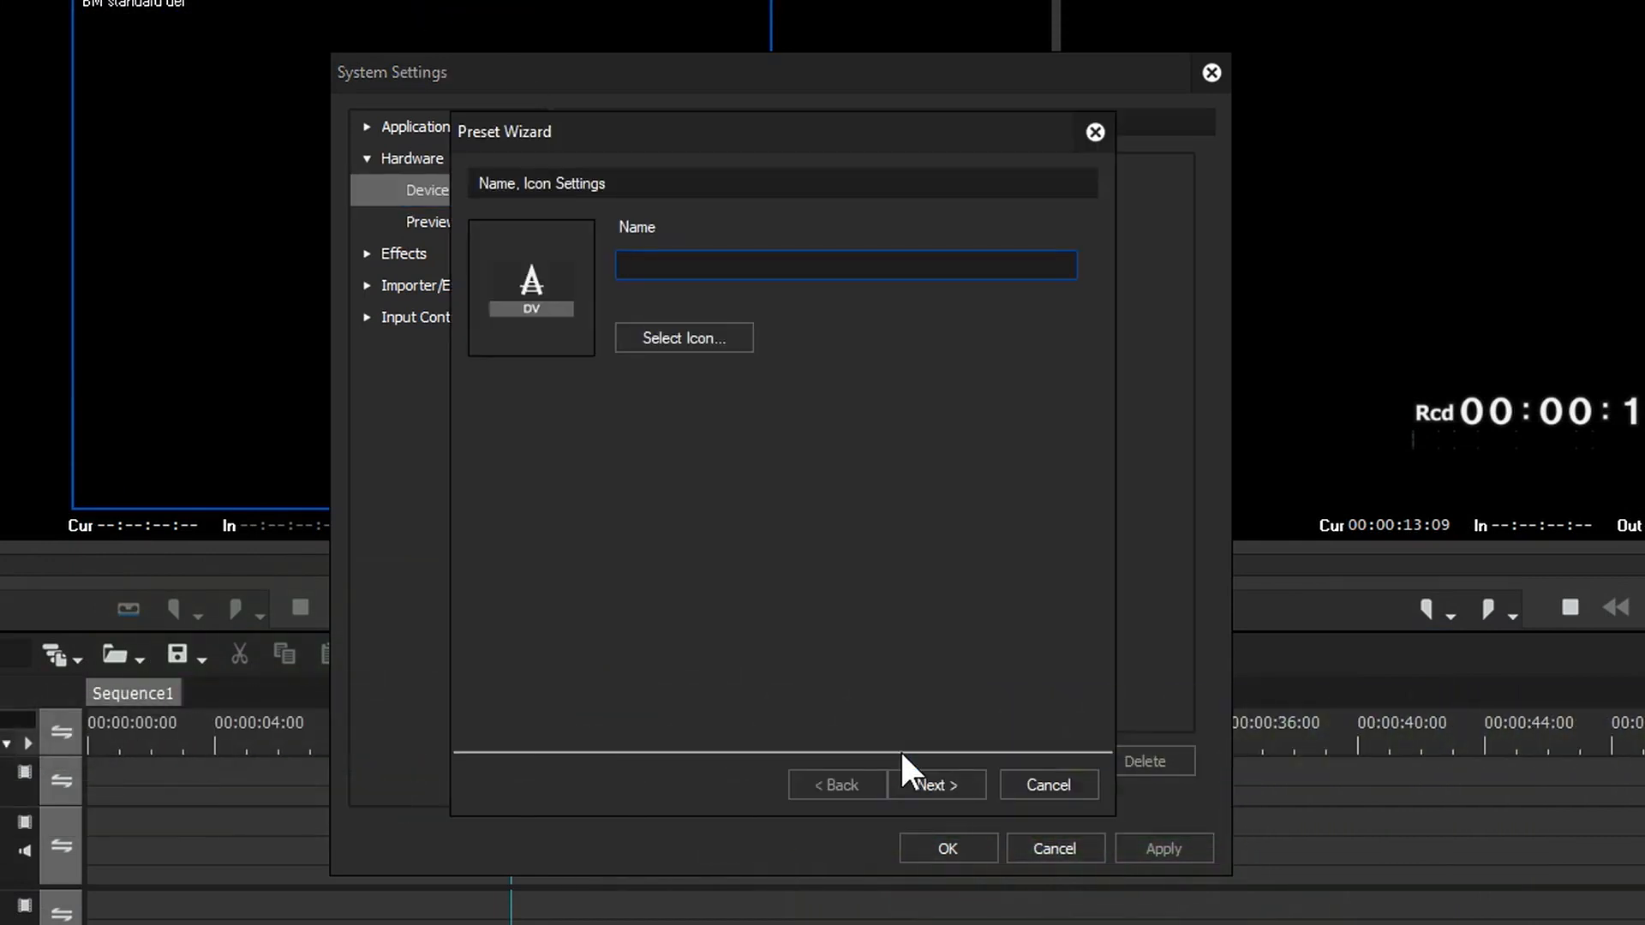
pyautogui.write('dv 4x3')
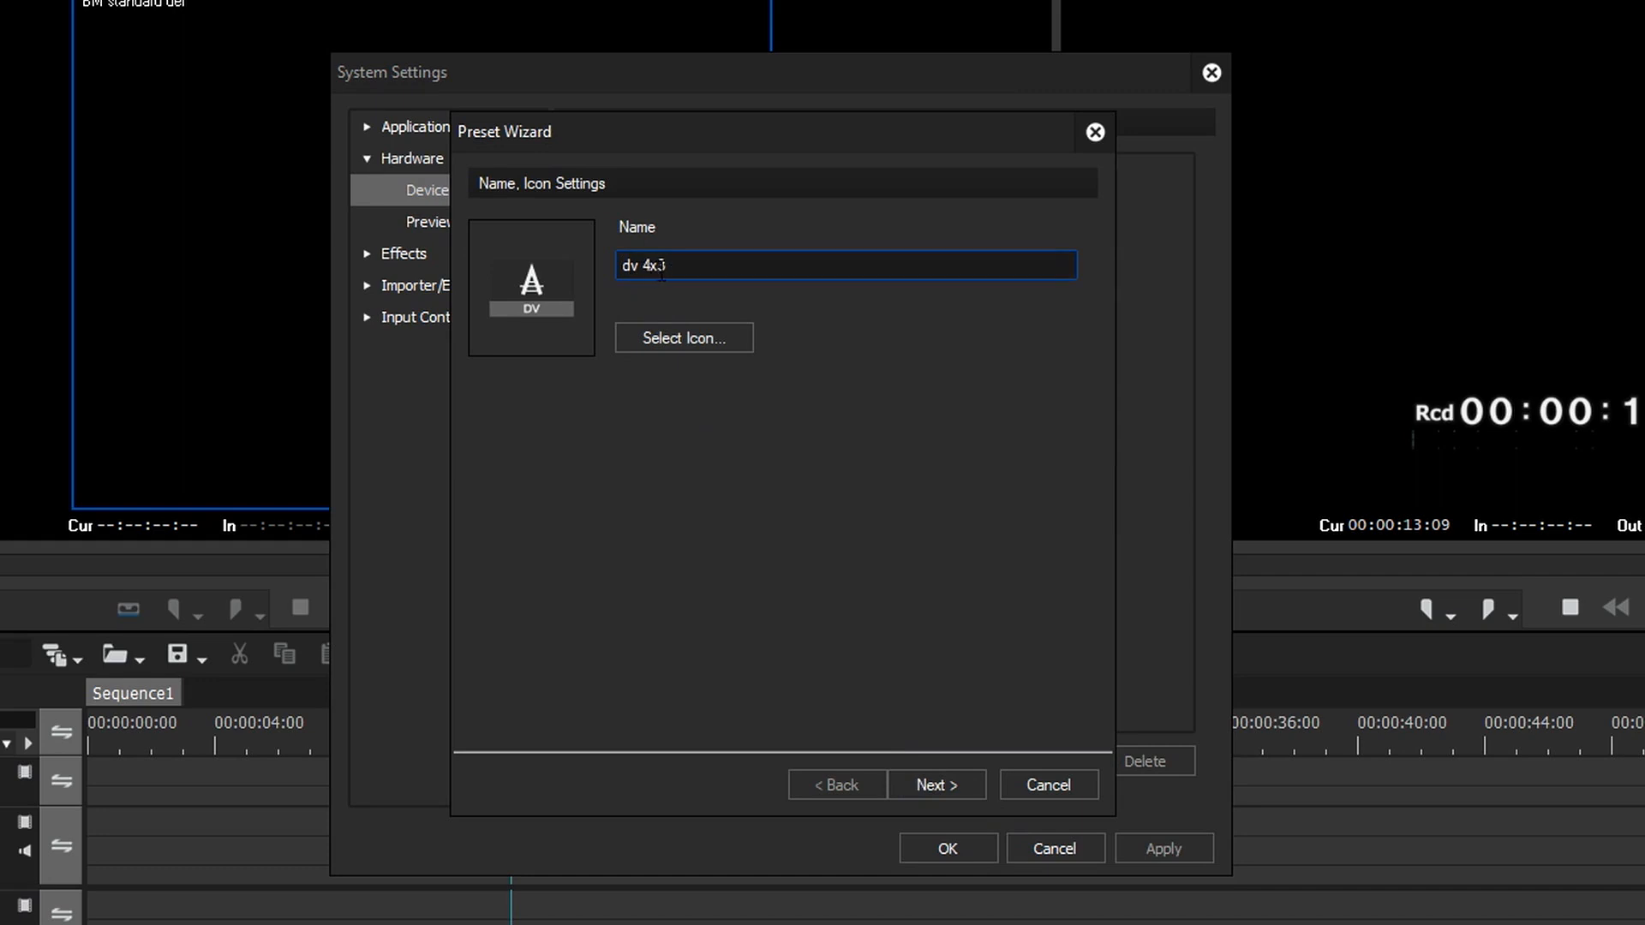
pyautogui.click(934, 784)
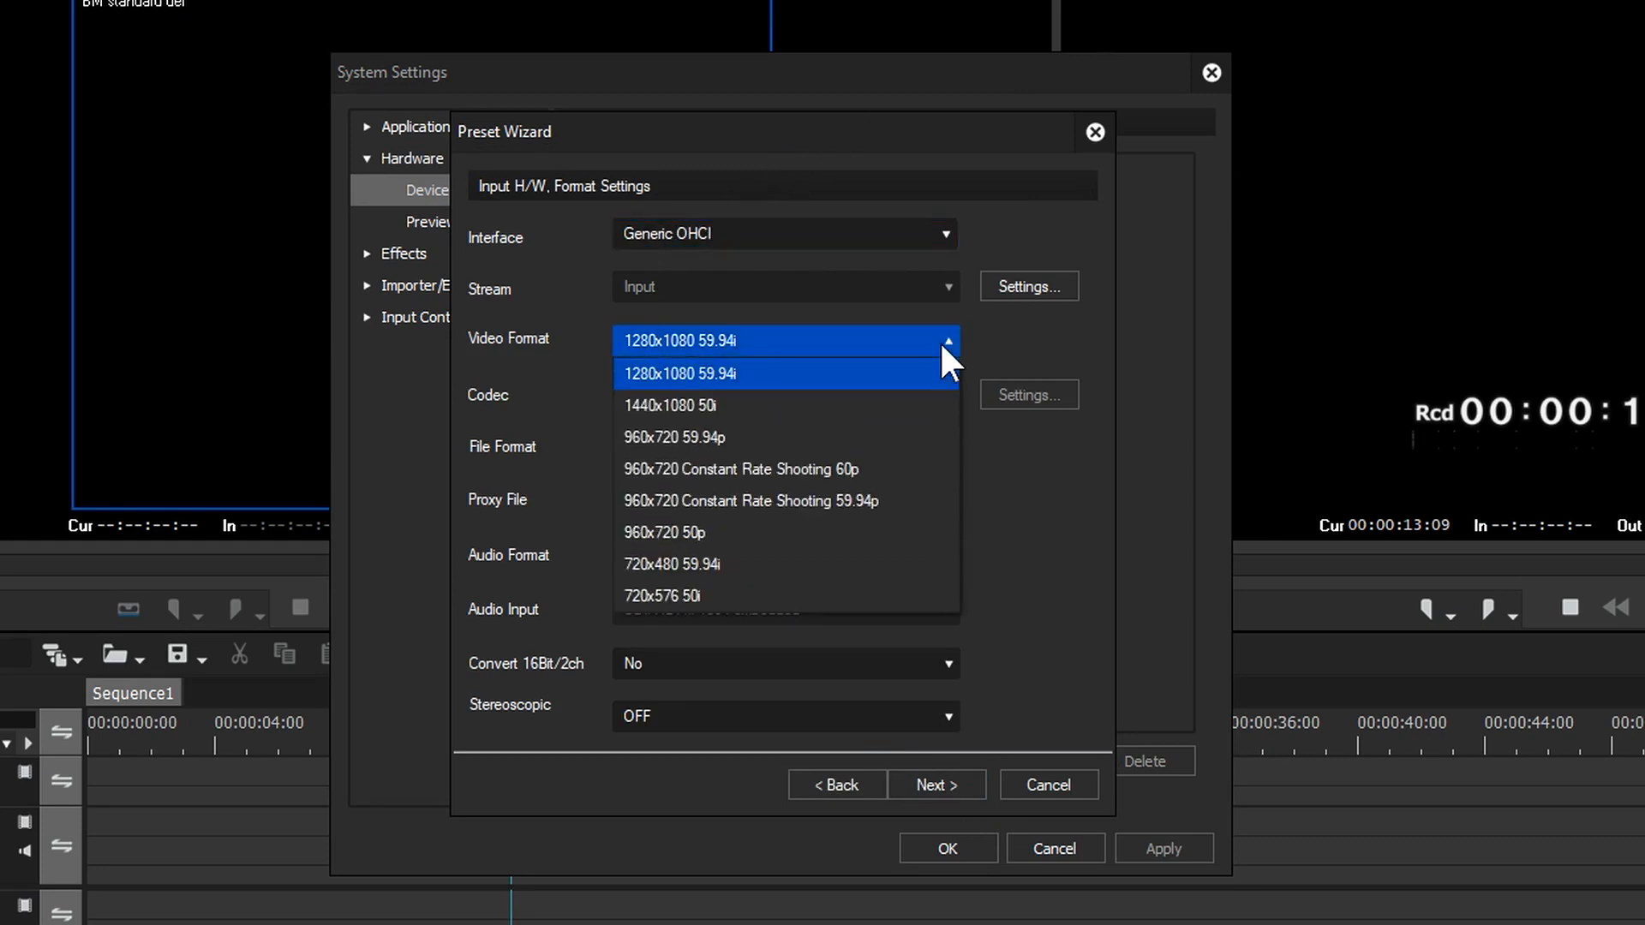
pyautogui.moveTo(697, 362)
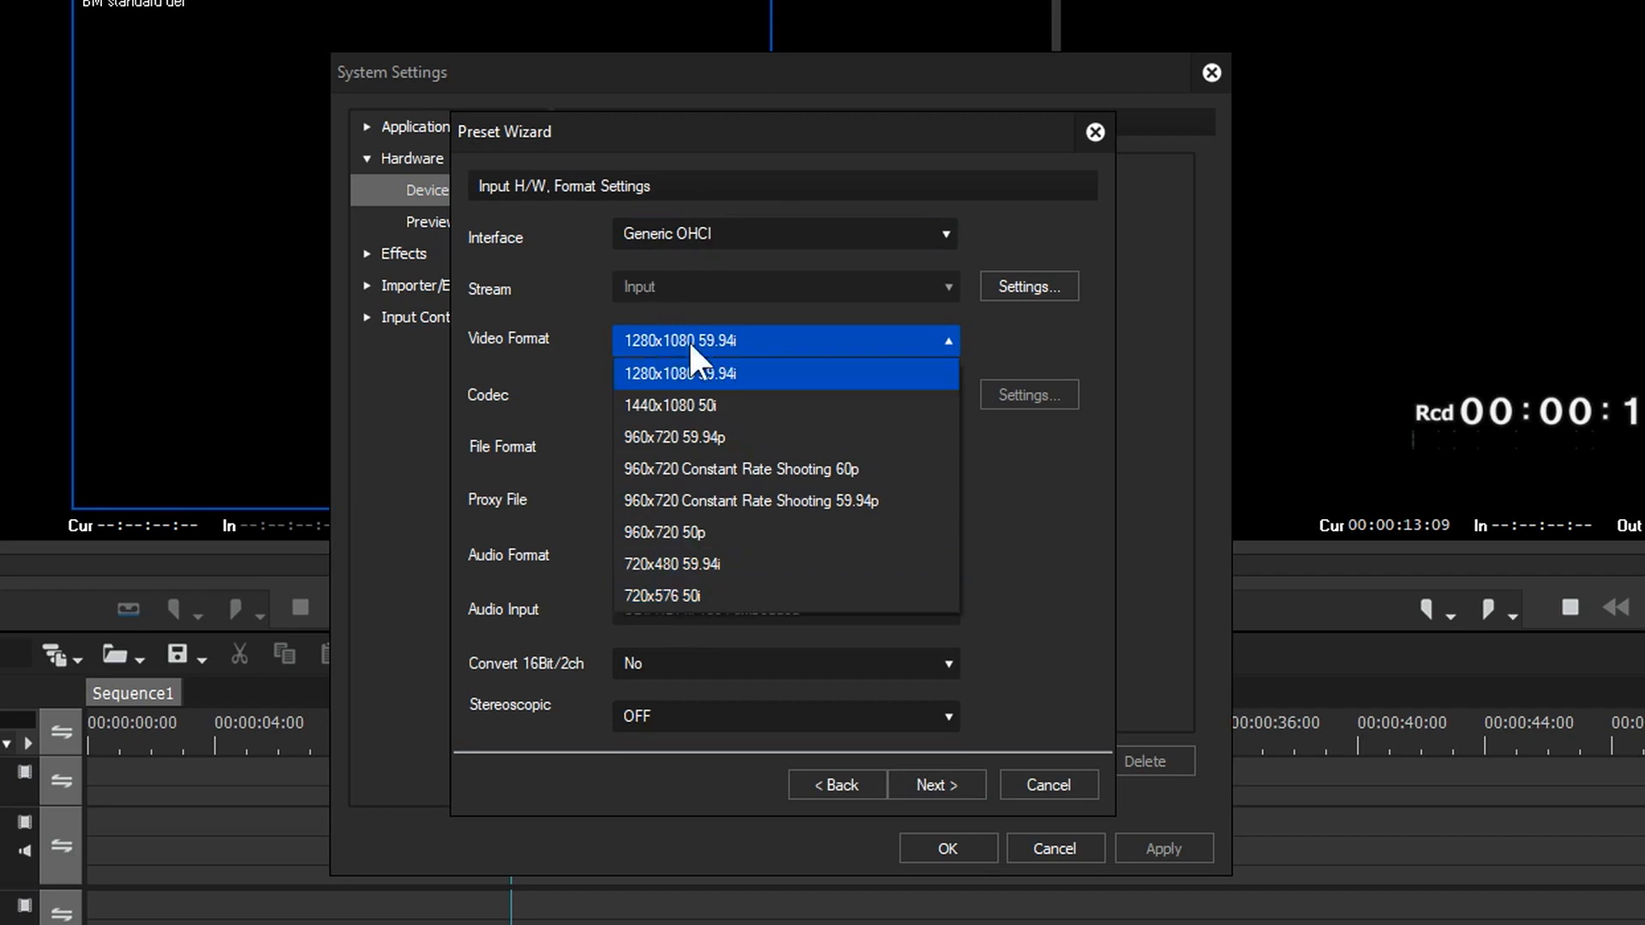
pyautogui.moveTo(672, 597)
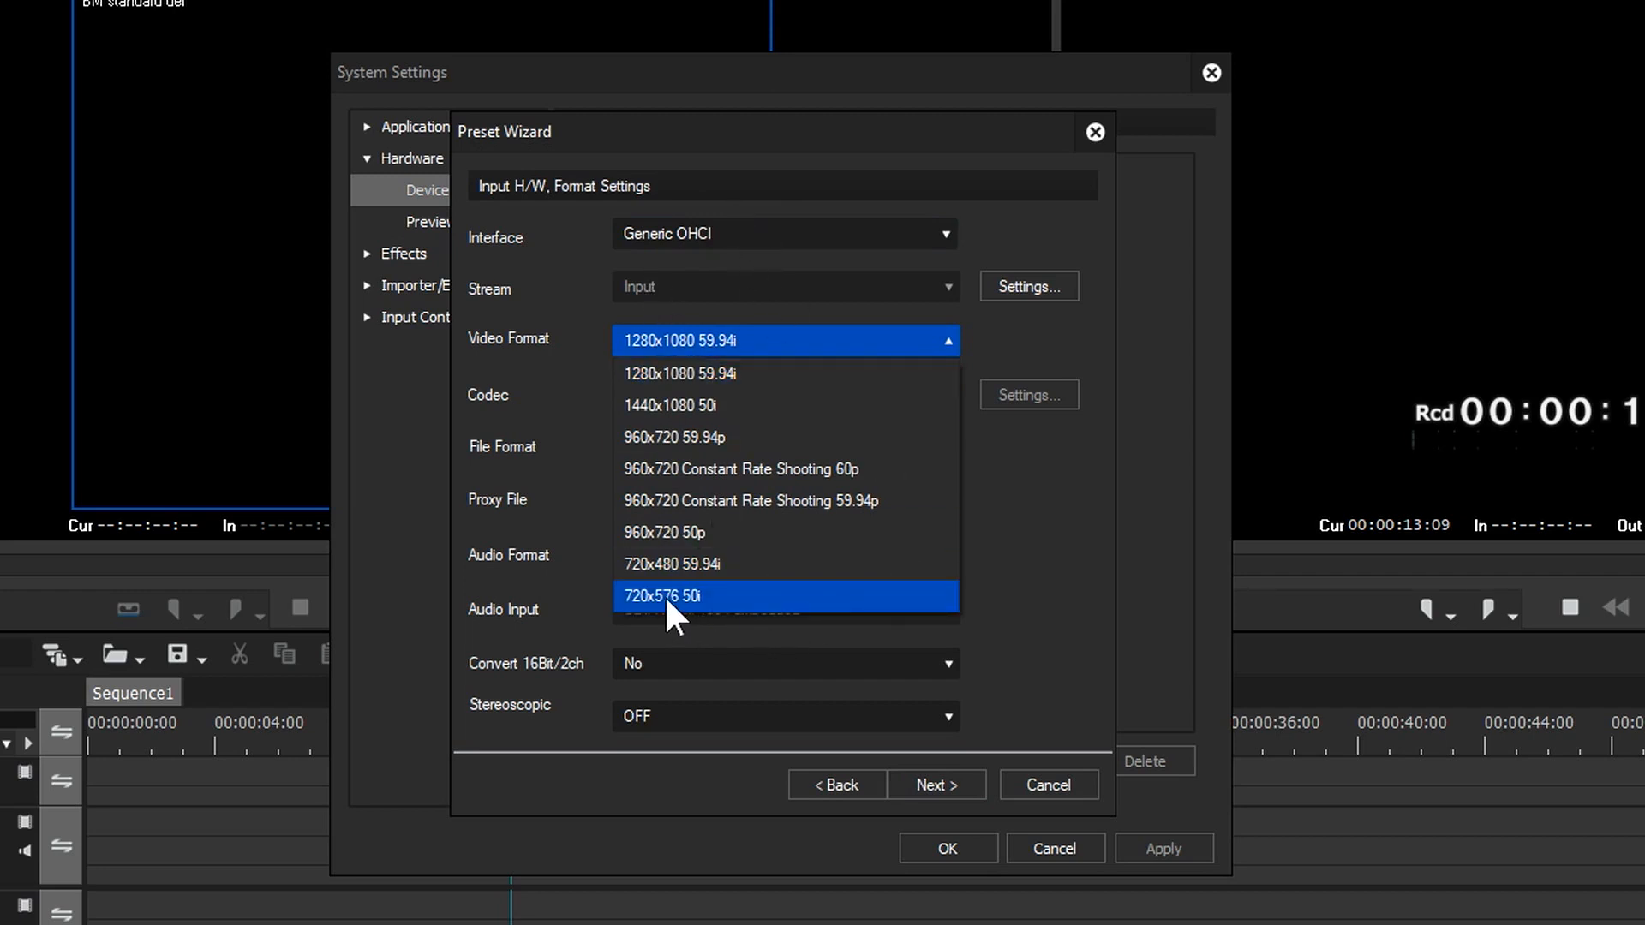
pyautogui.click(661, 596)
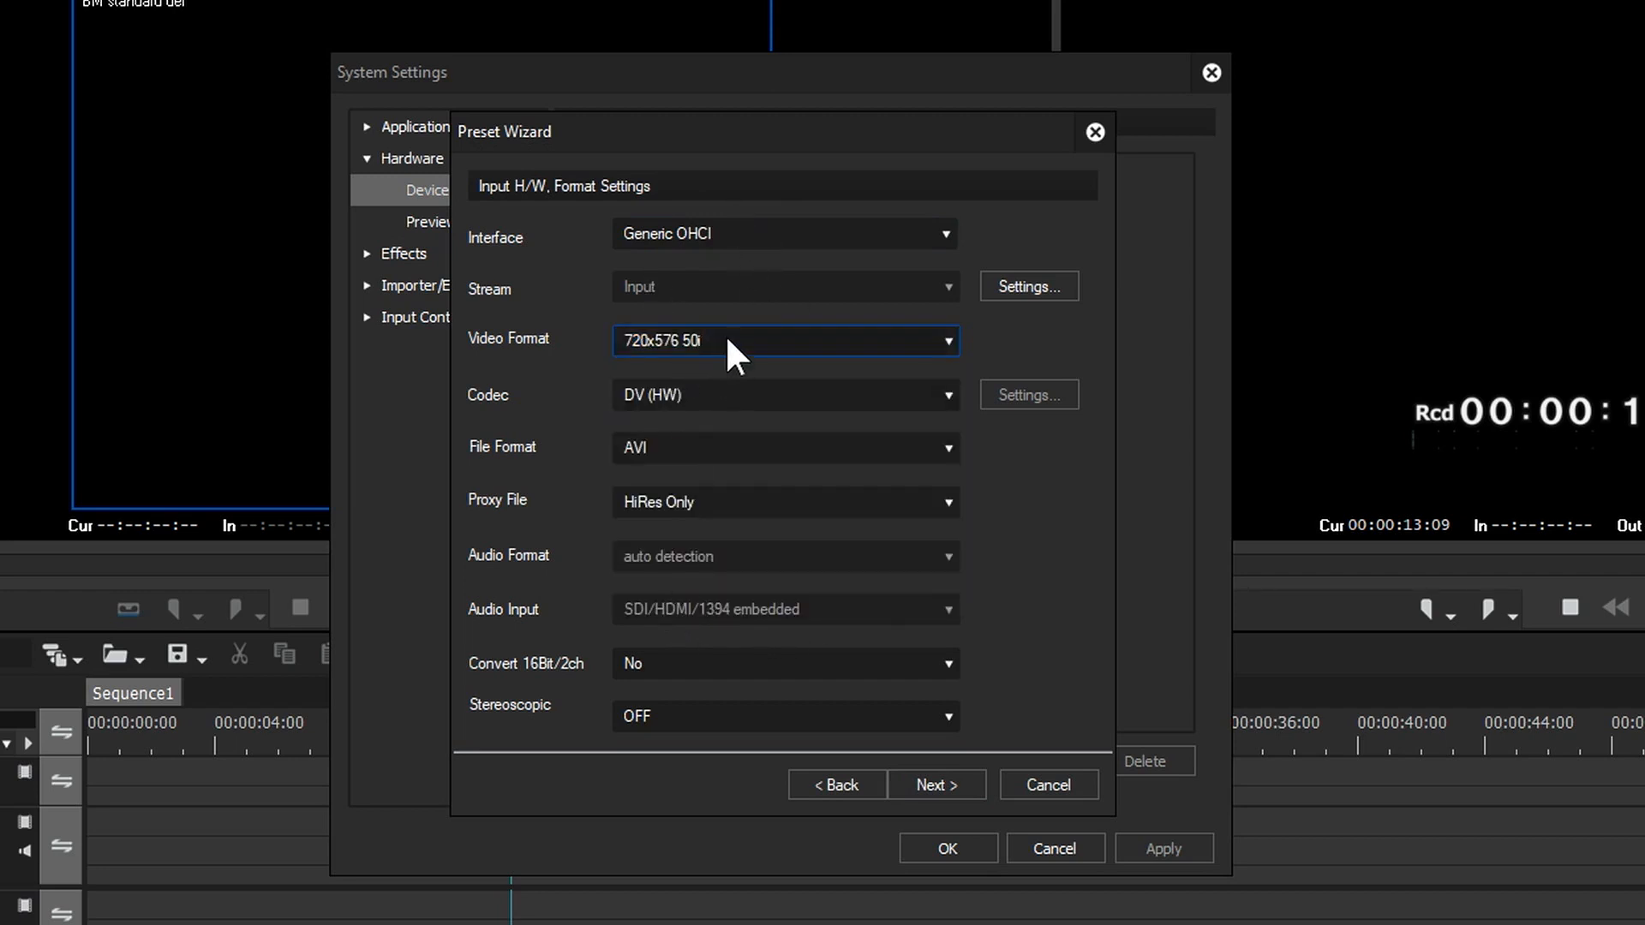
pyautogui.moveTo(748, 730)
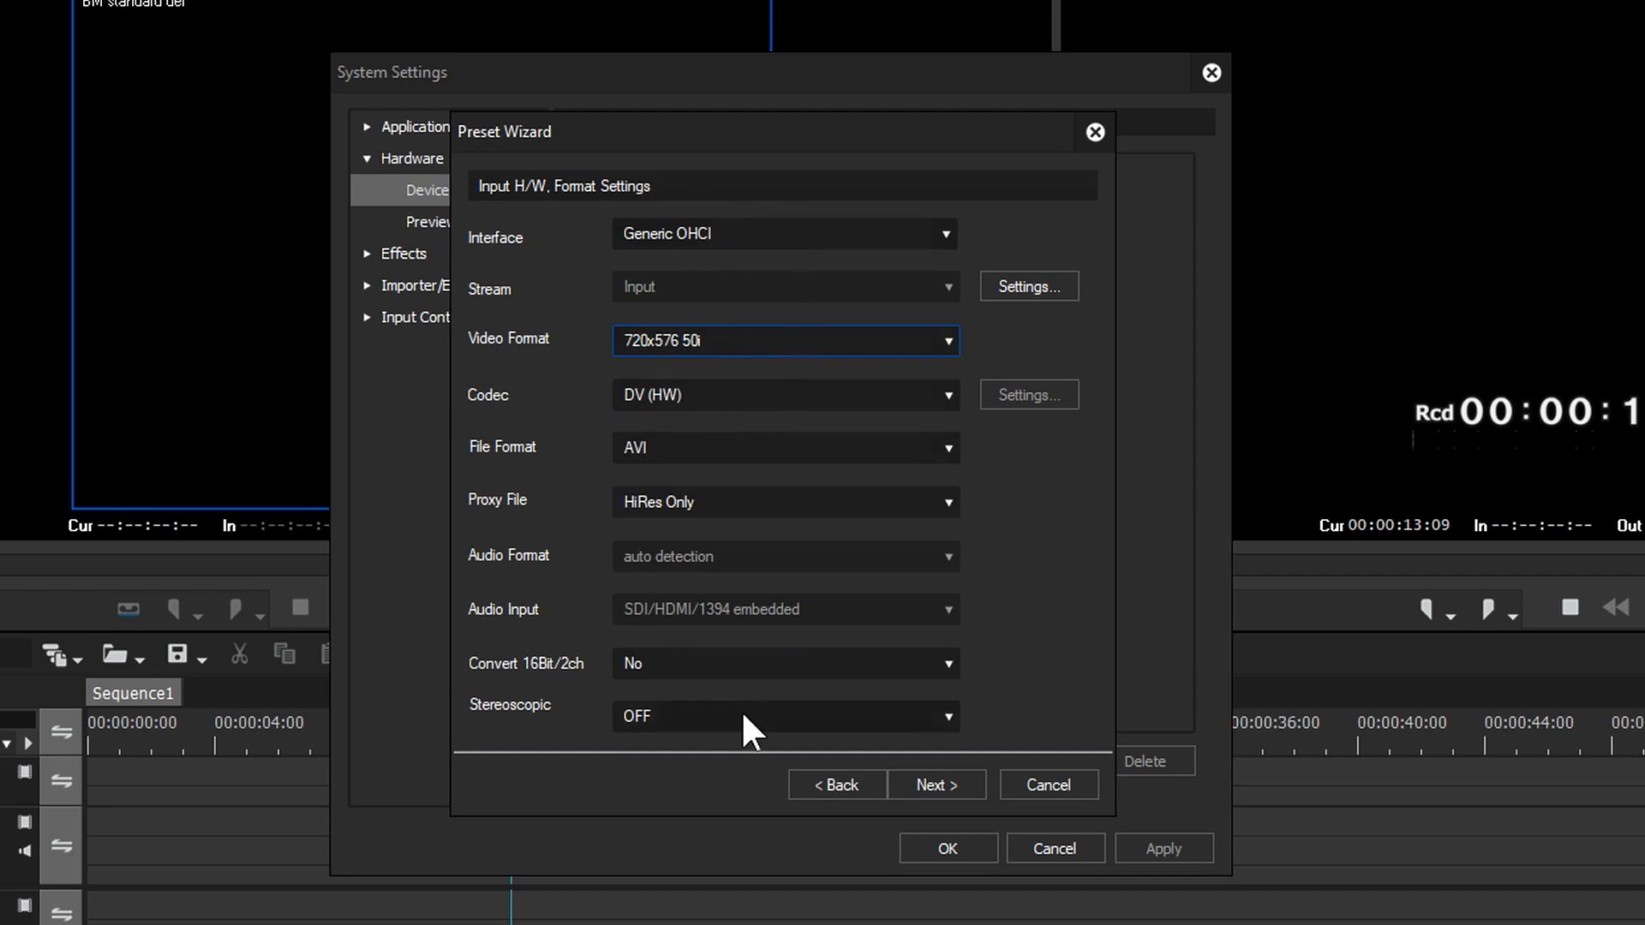
pyautogui.moveTo(718, 367)
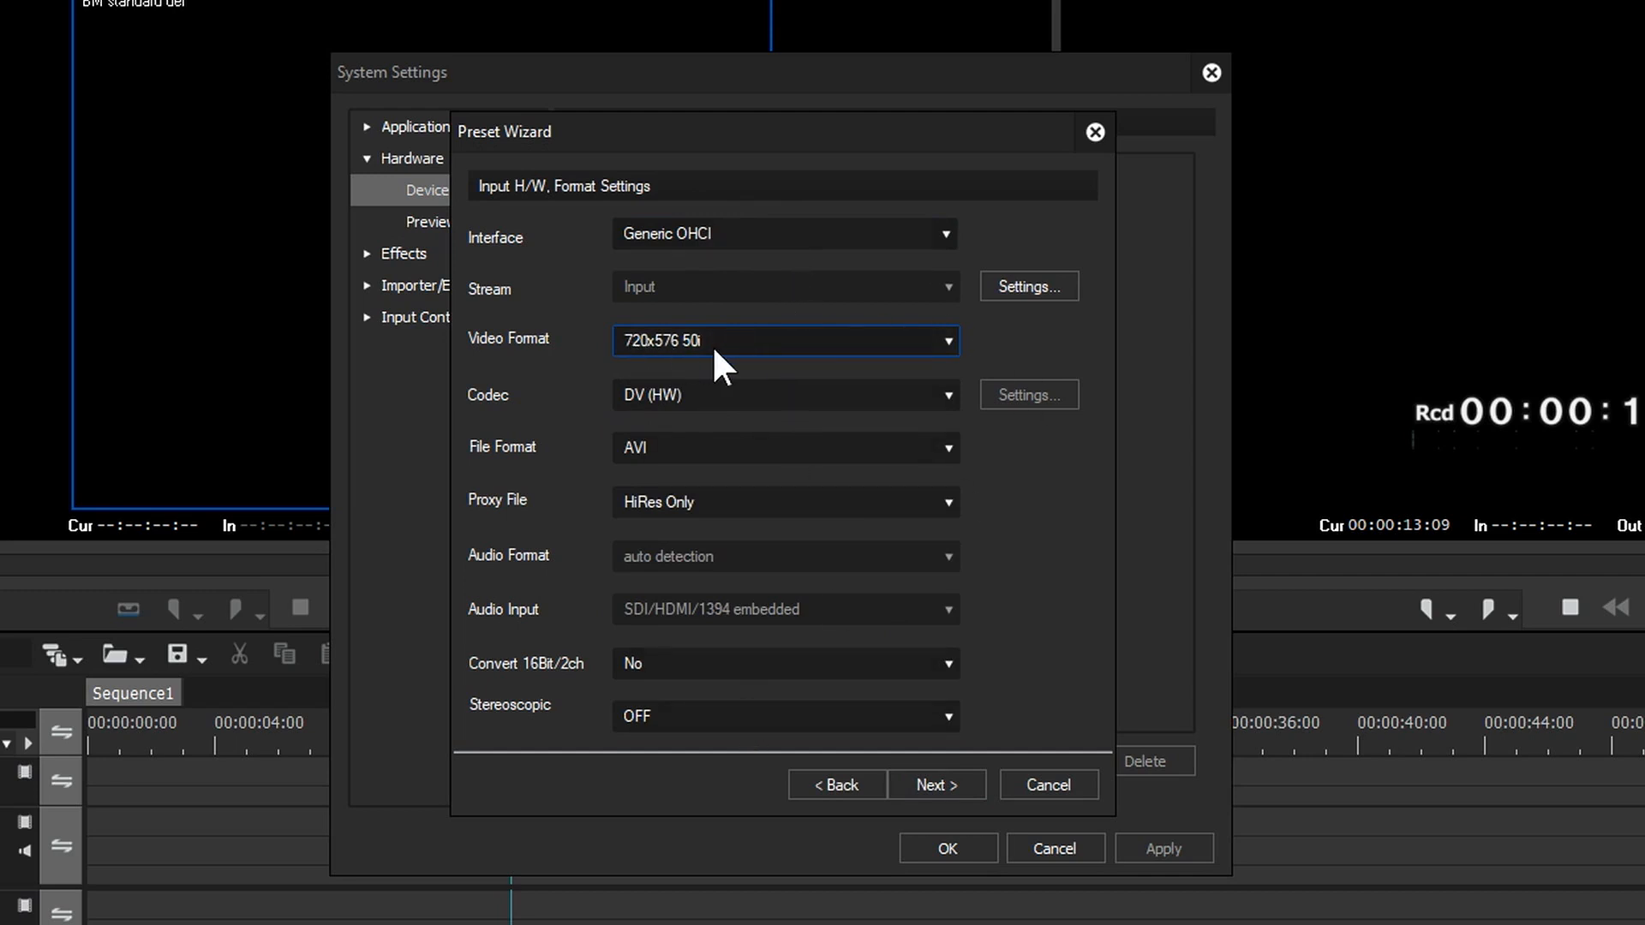
# Set the dv 4x3 output format to [DVCPRO50] 720x576 50i 4:3 and reach the Check page
pyautogui.click(936, 785)
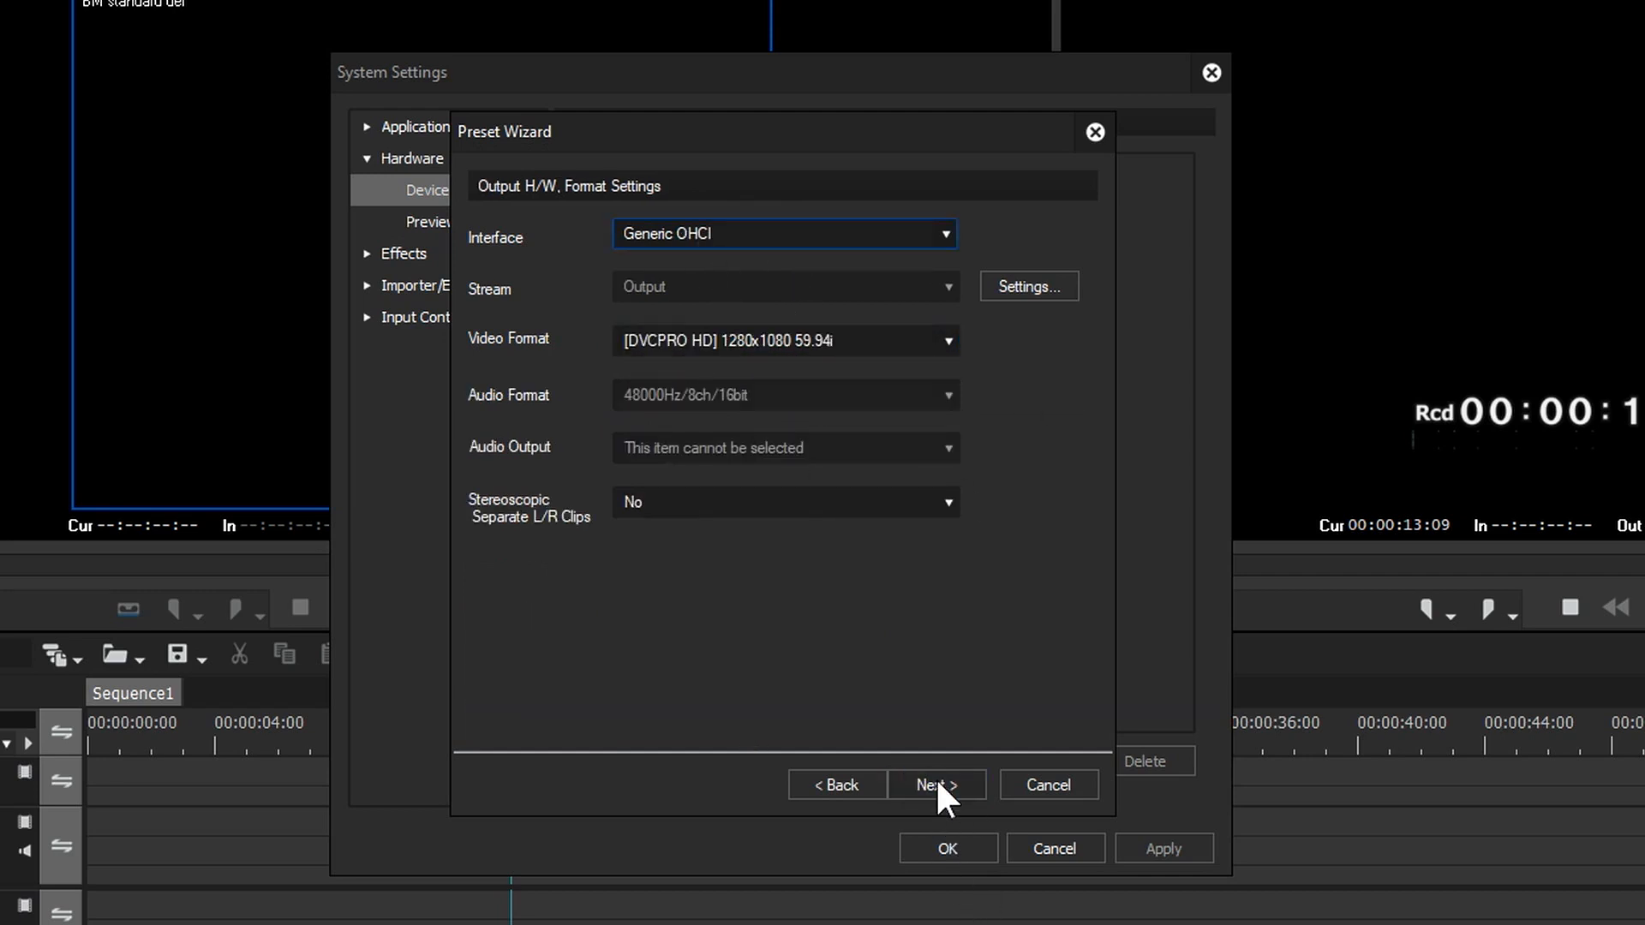
pyautogui.moveTo(819, 237)
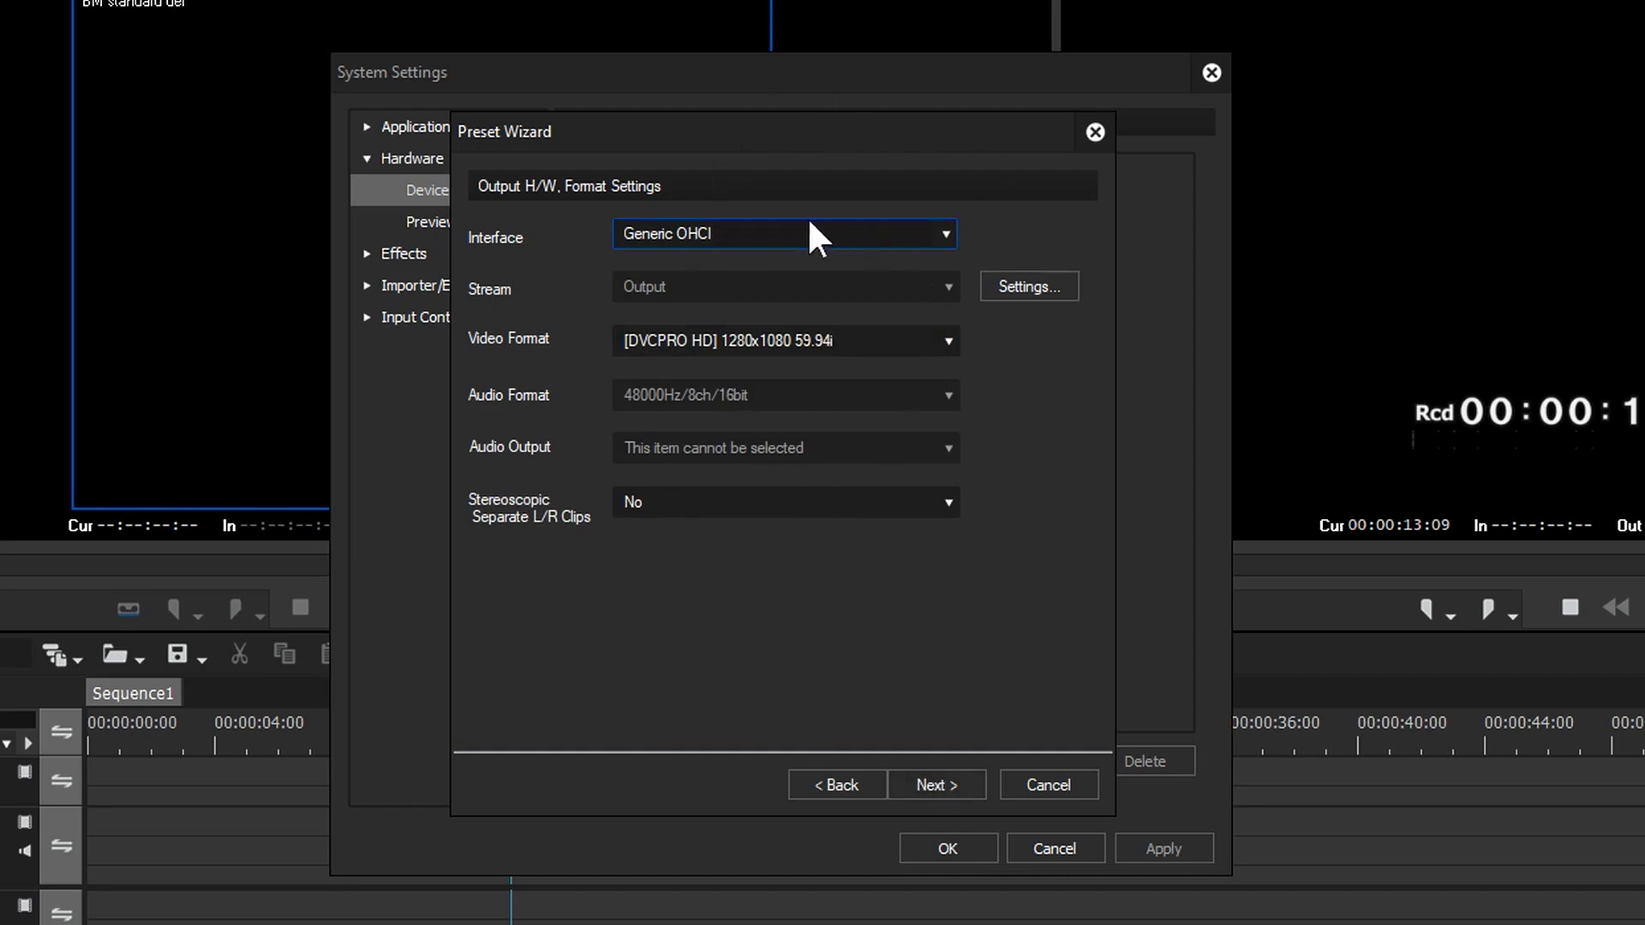
pyautogui.moveTo(786, 257)
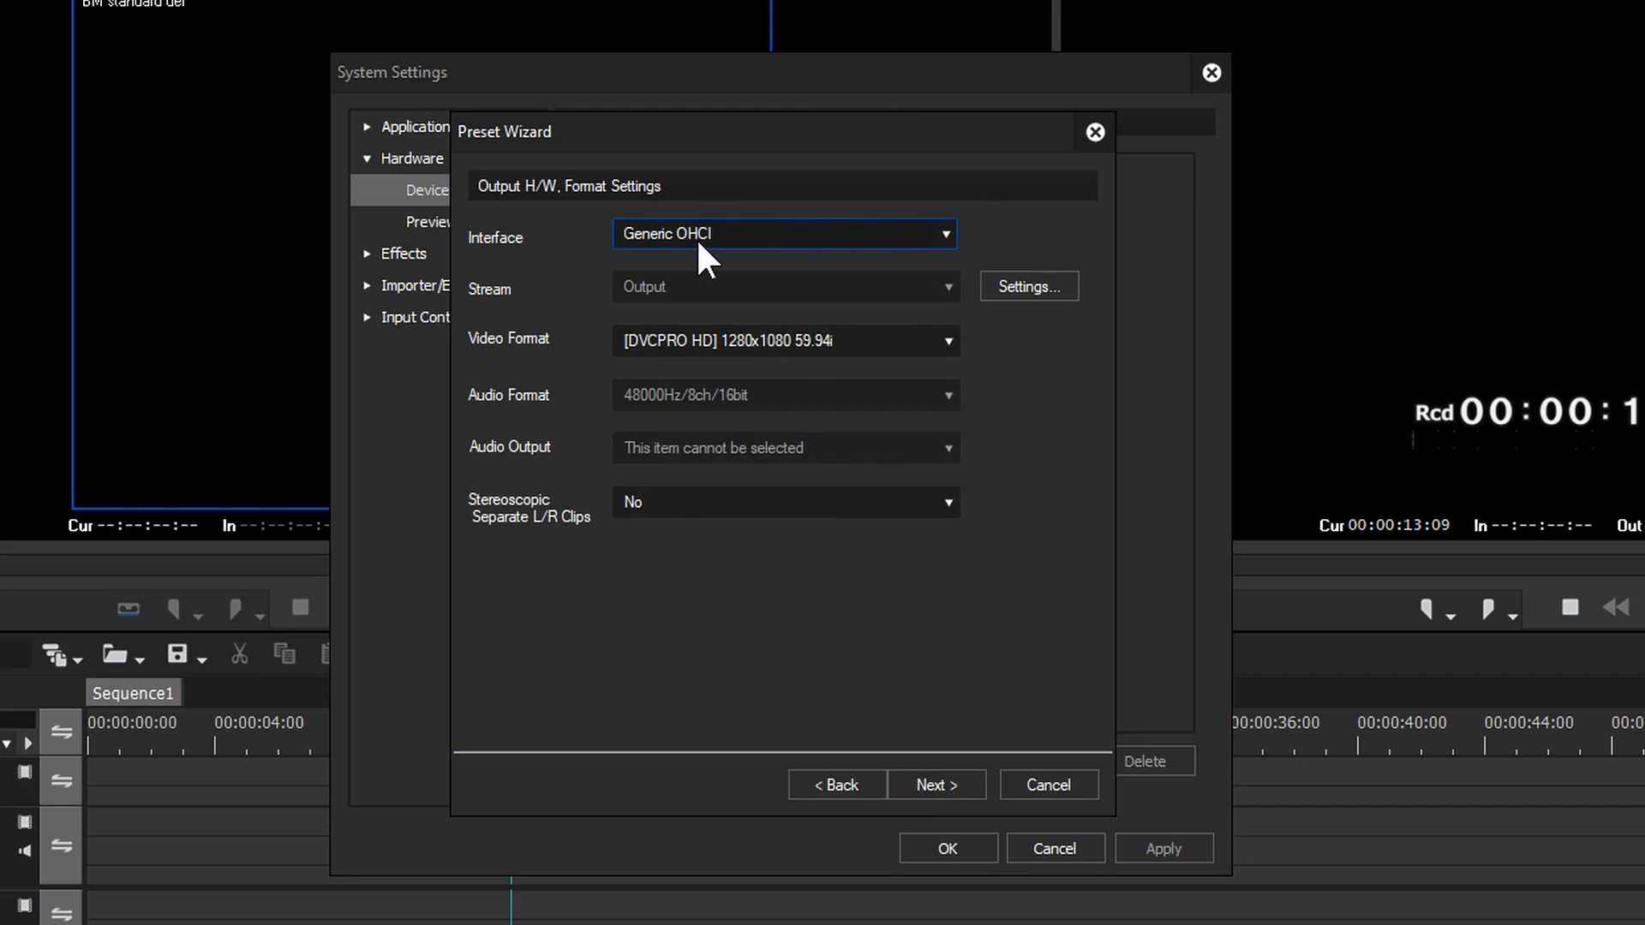
pyautogui.moveTo(826, 361)
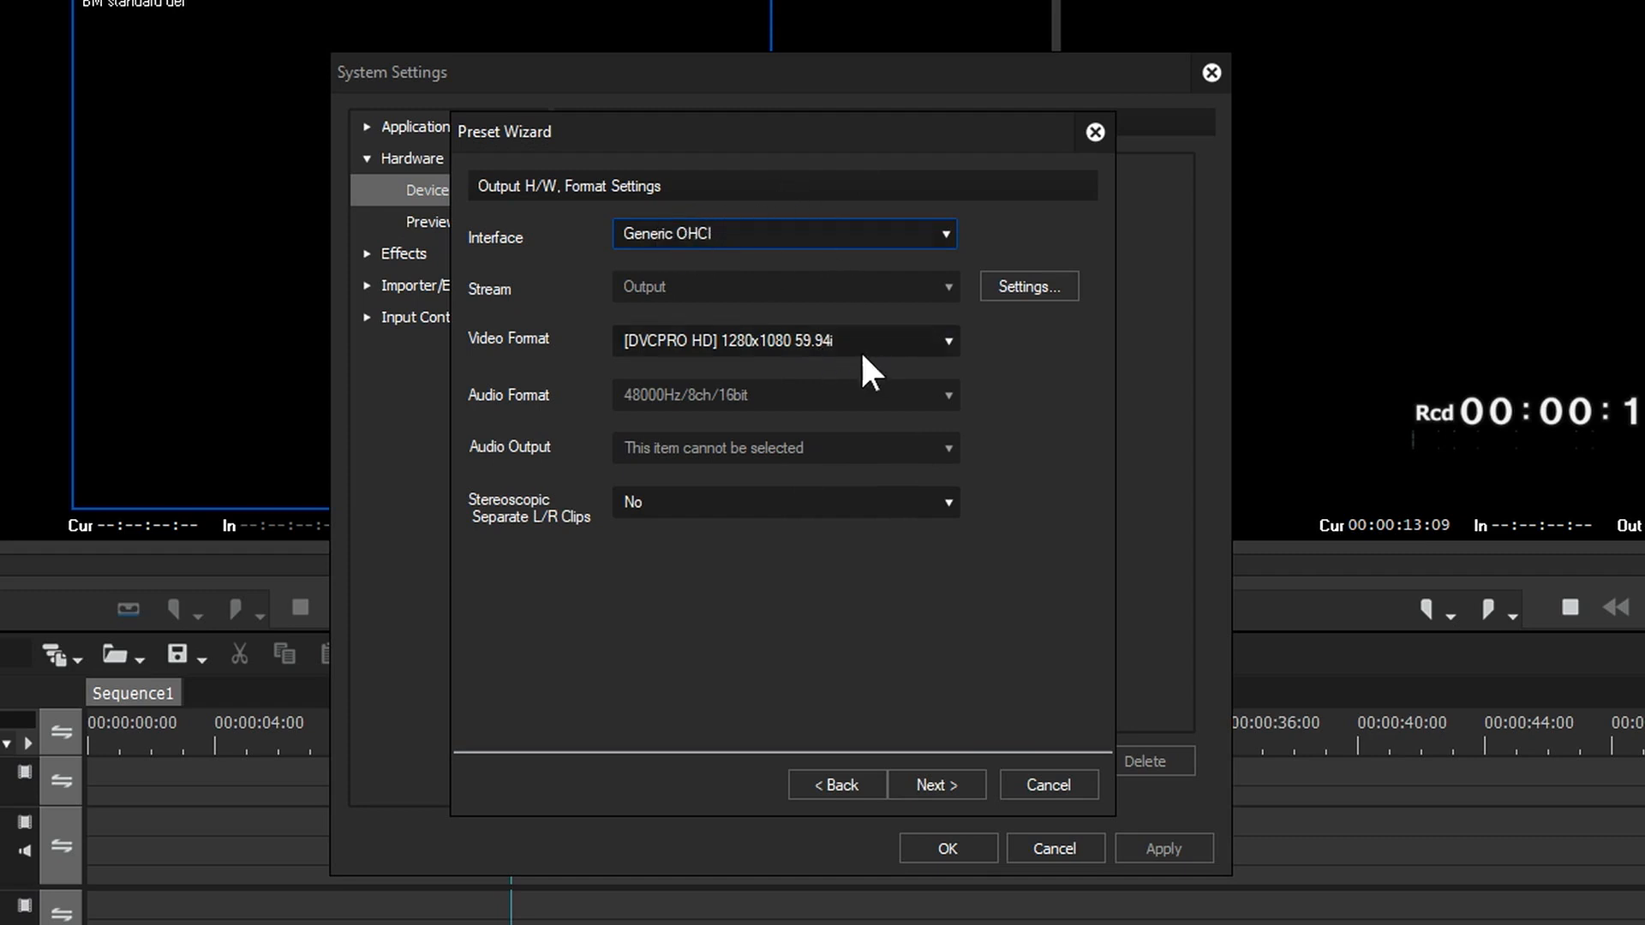
pyautogui.click(785, 340)
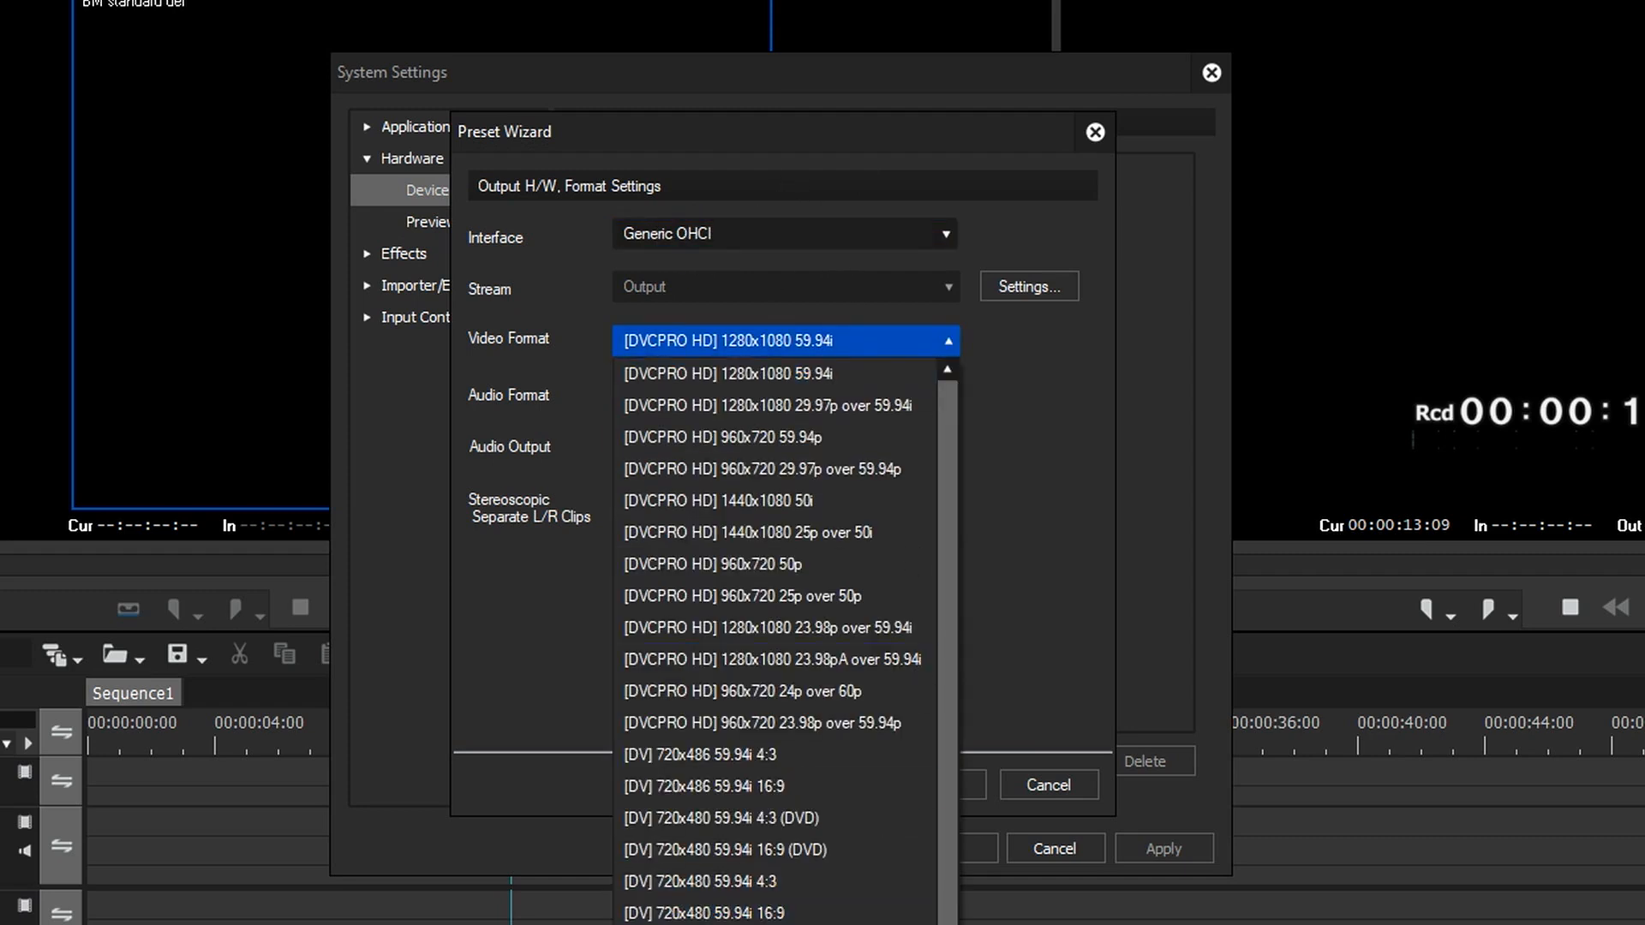
pyautogui.click(776, 339)
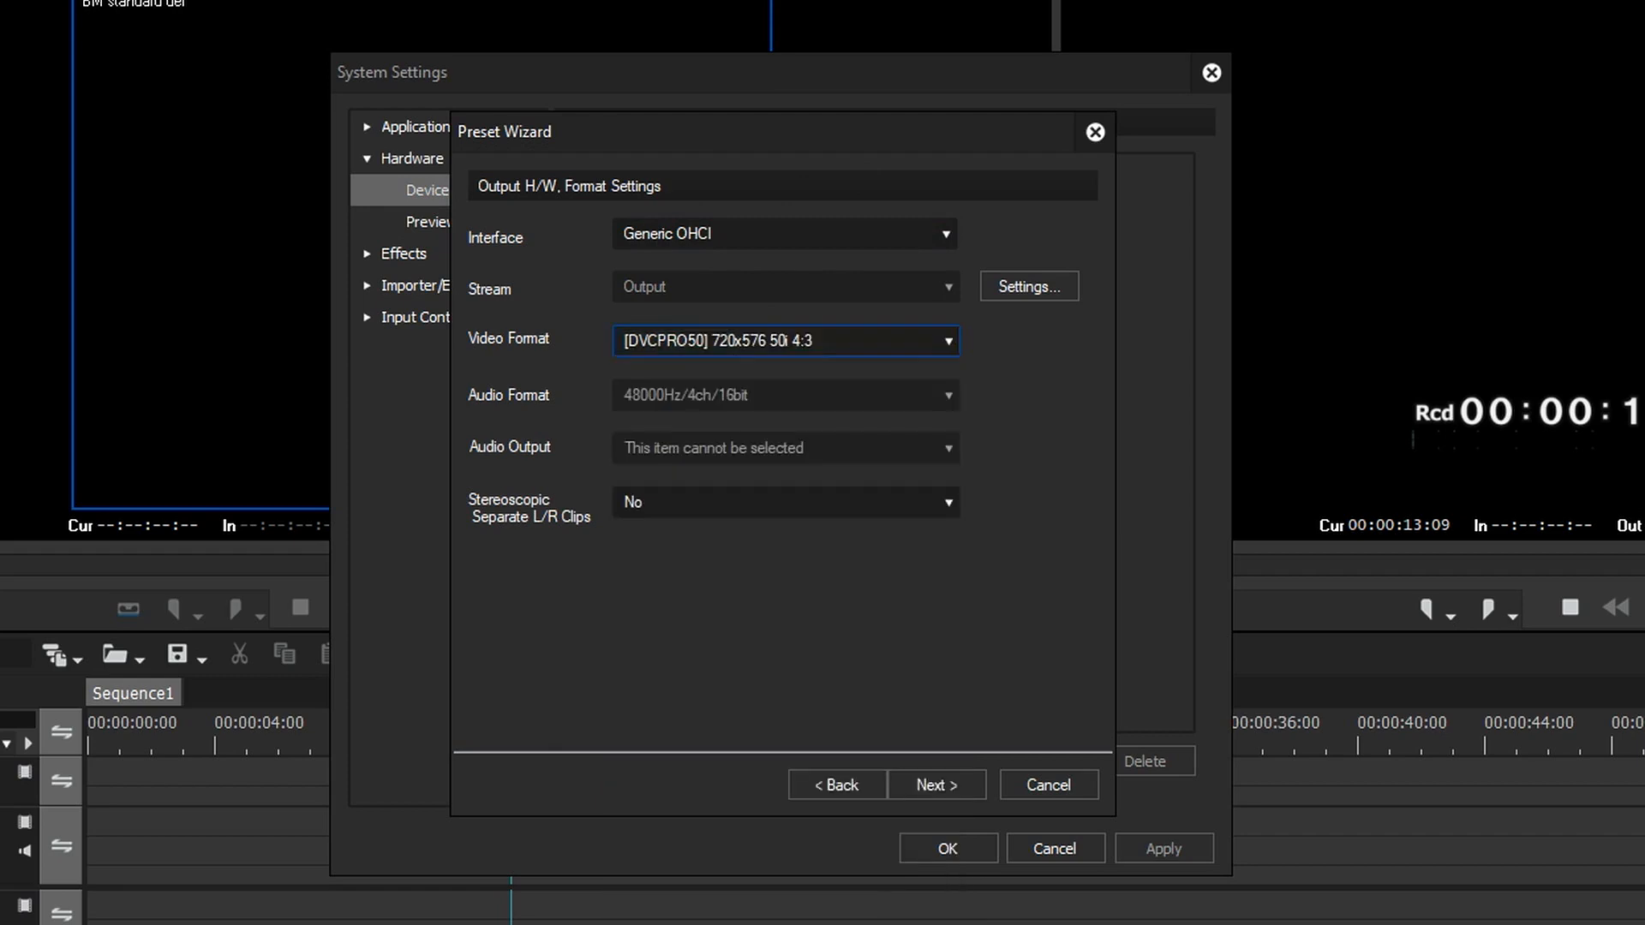
pyautogui.moveTo(996, 821)
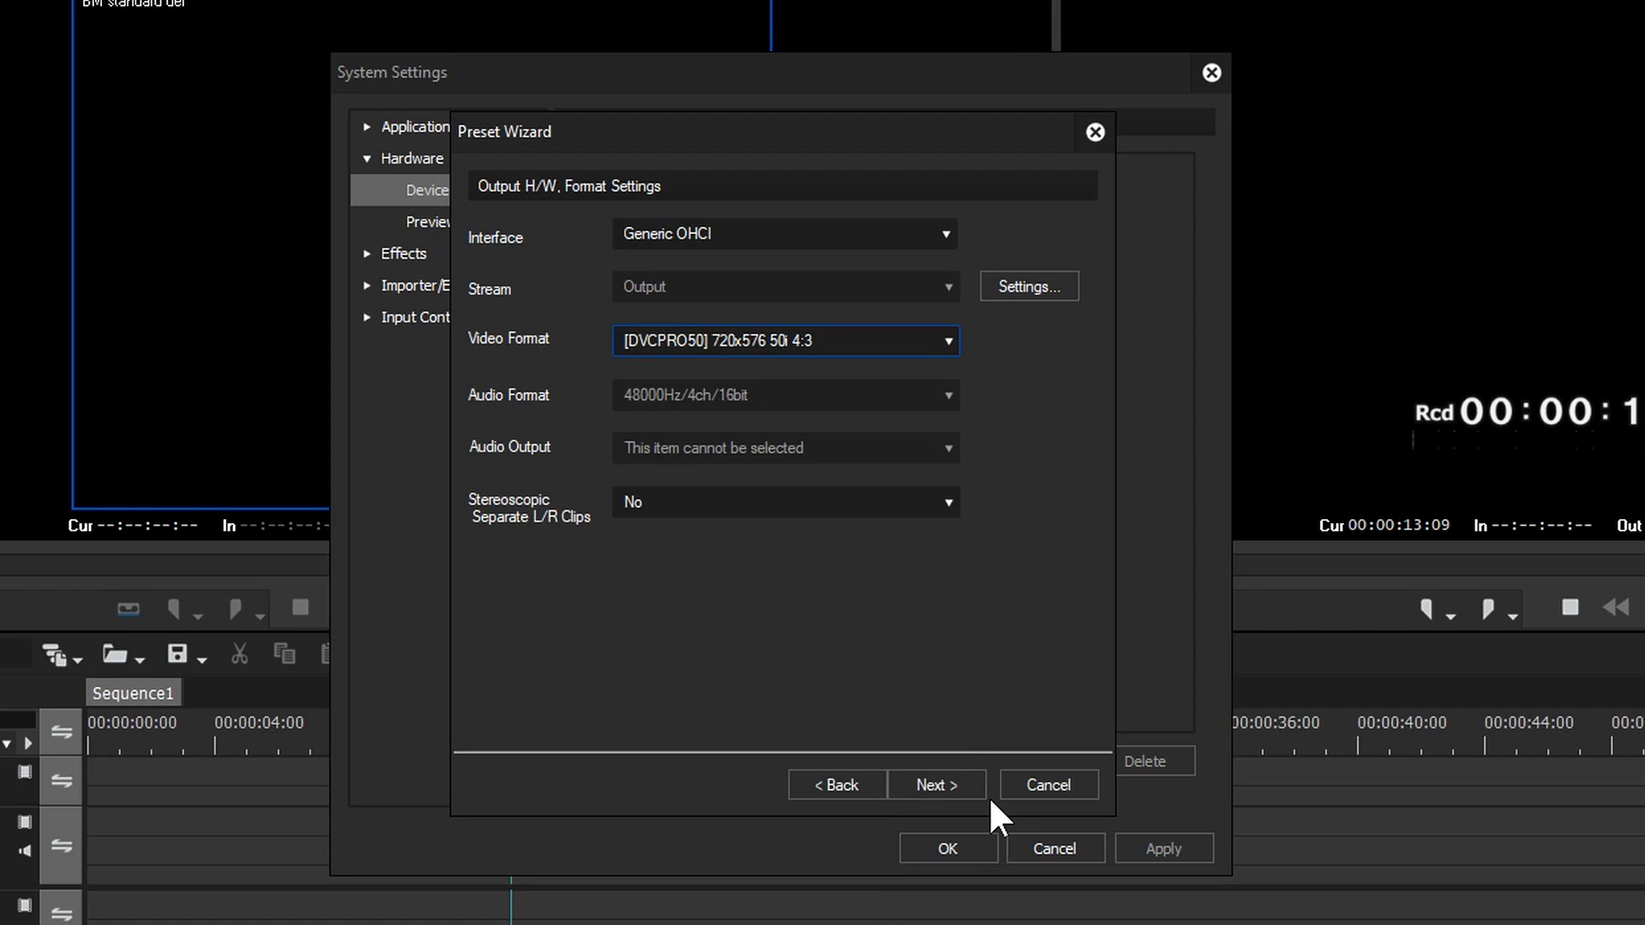
pyautogui.moveTo(904, 630)
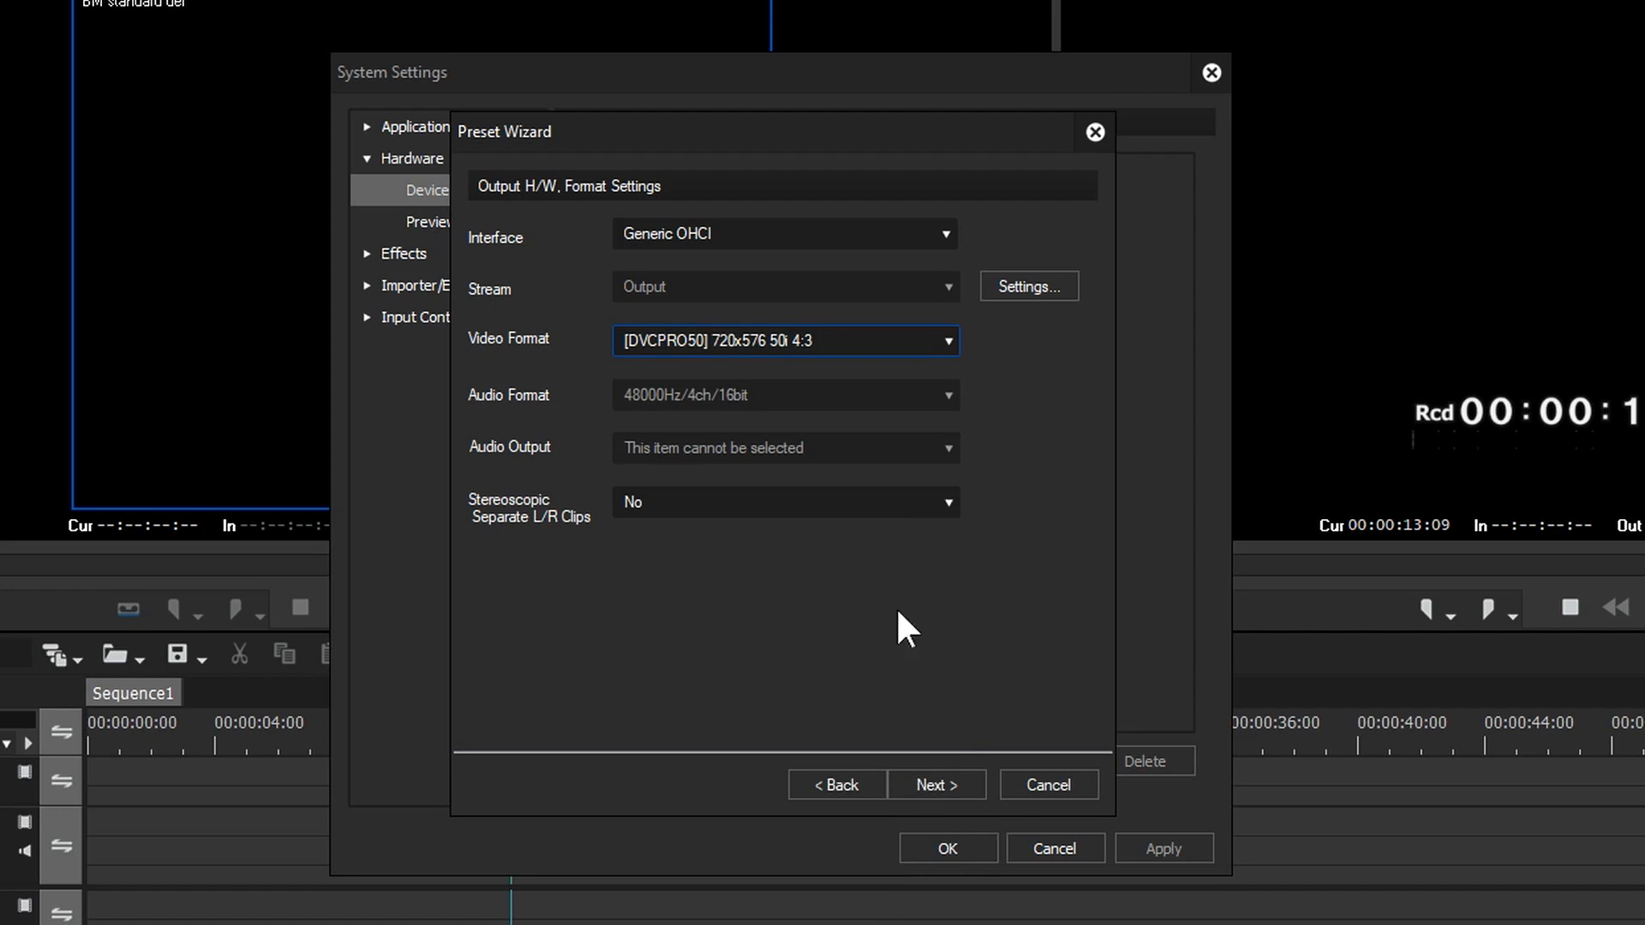
pyautogui.click(936, 785)
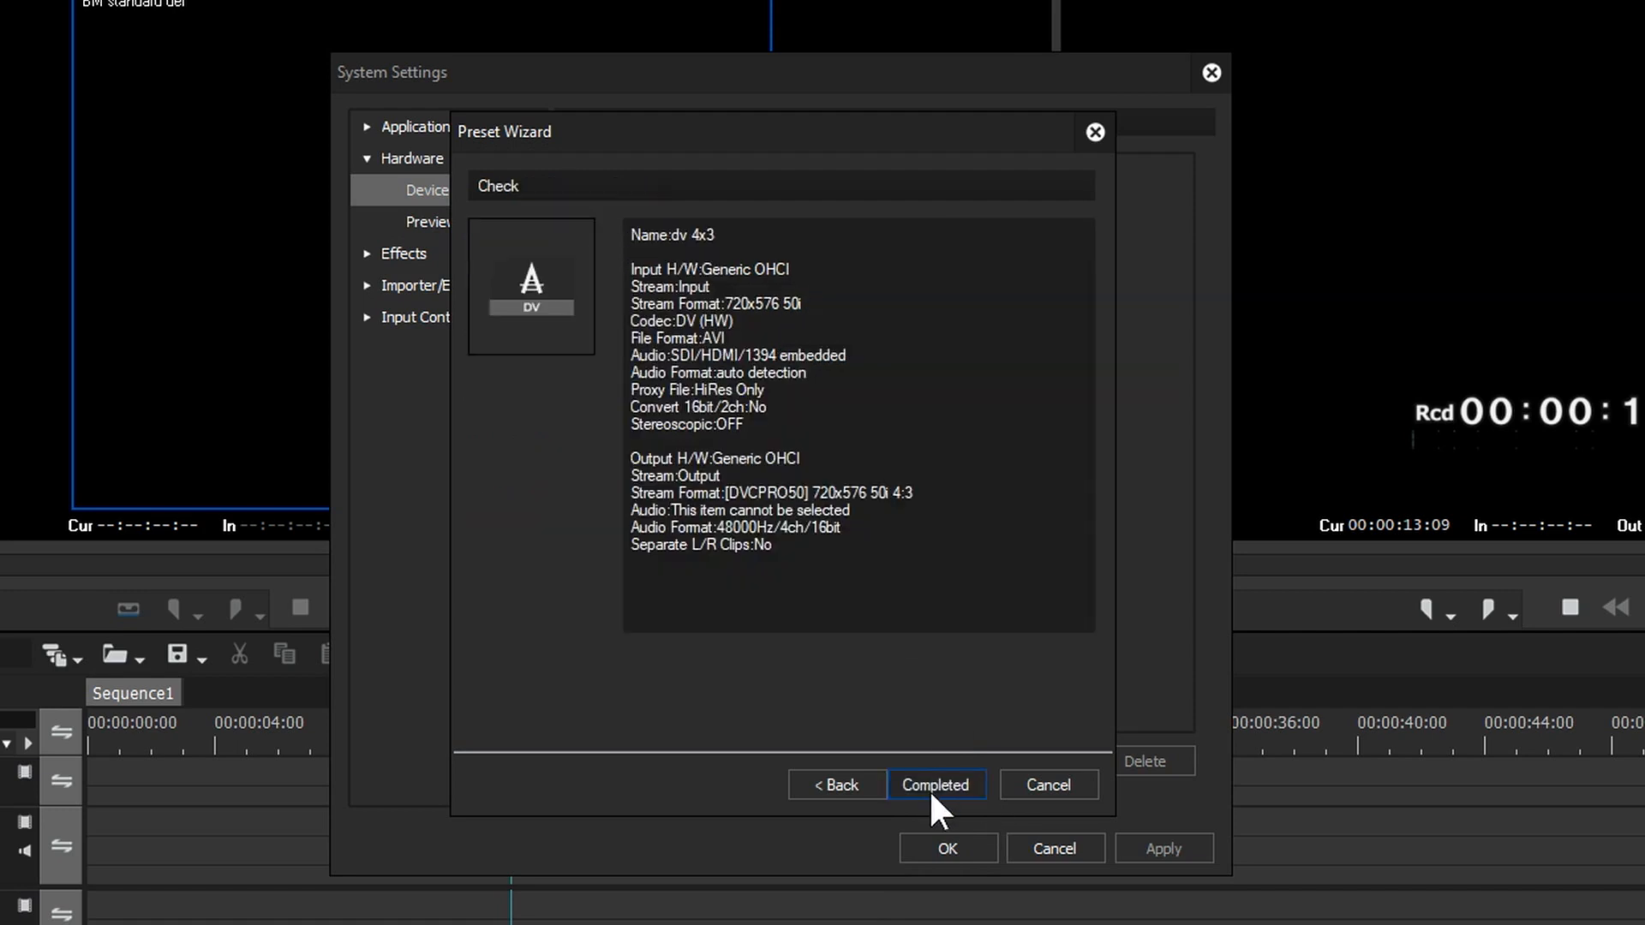
# Finish dv 4x3, then copy it as 'dv 16x9' with DVCPRO50 720x576 50i 16:9 output
pyautogui.click(934, 785)
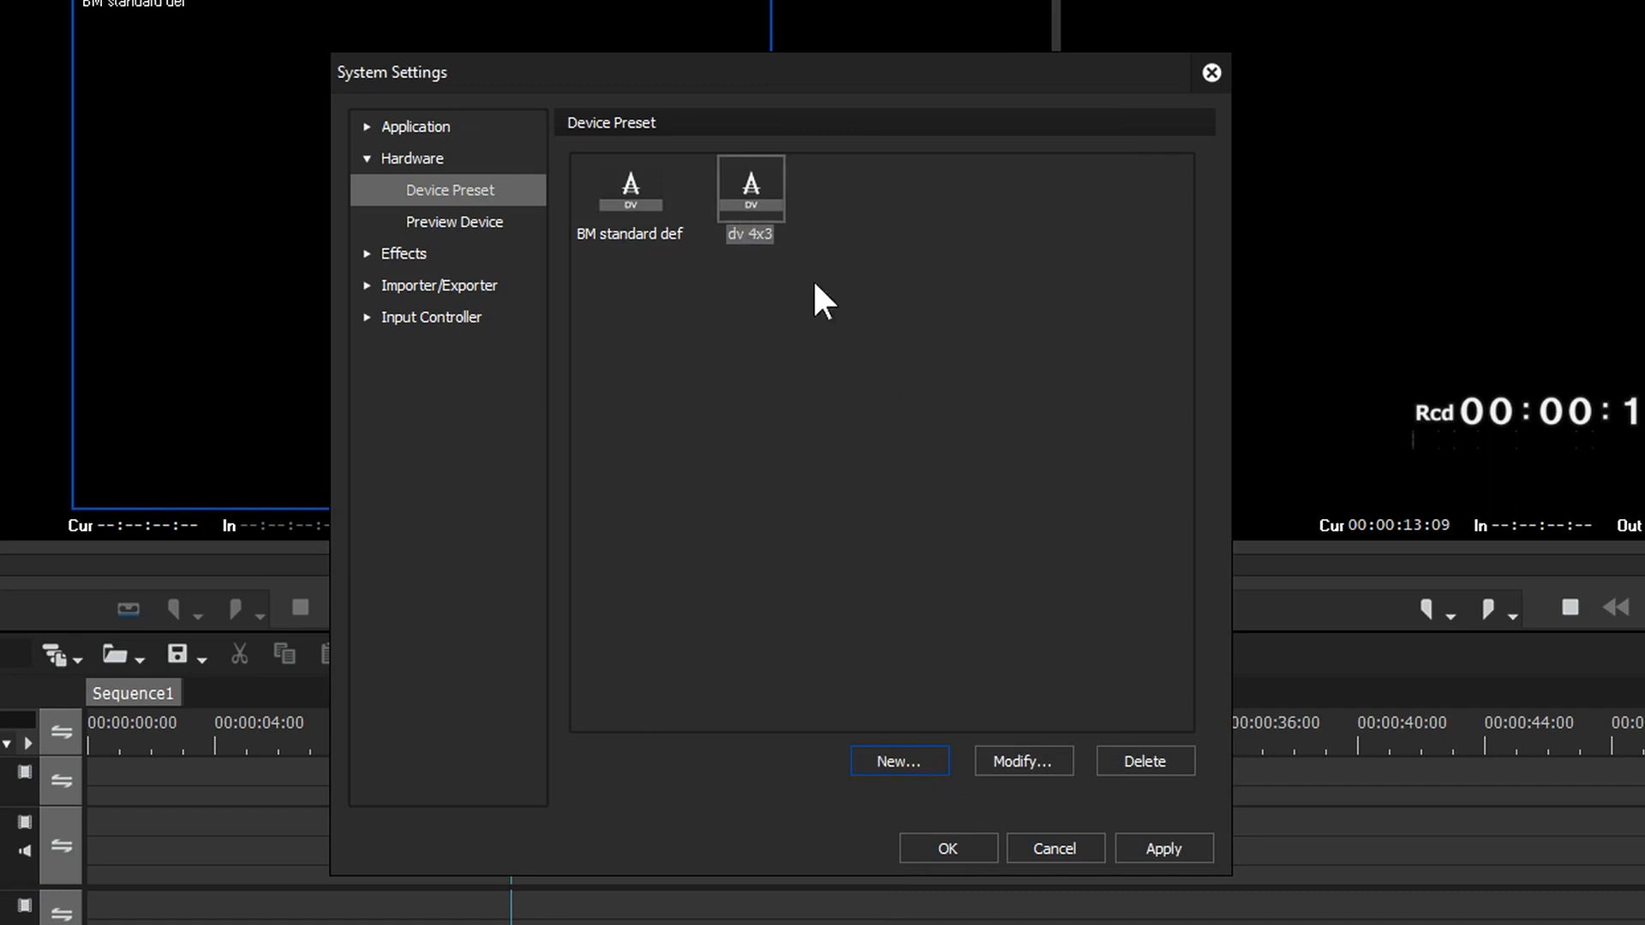
pyautogui.rightClick(749, 189)
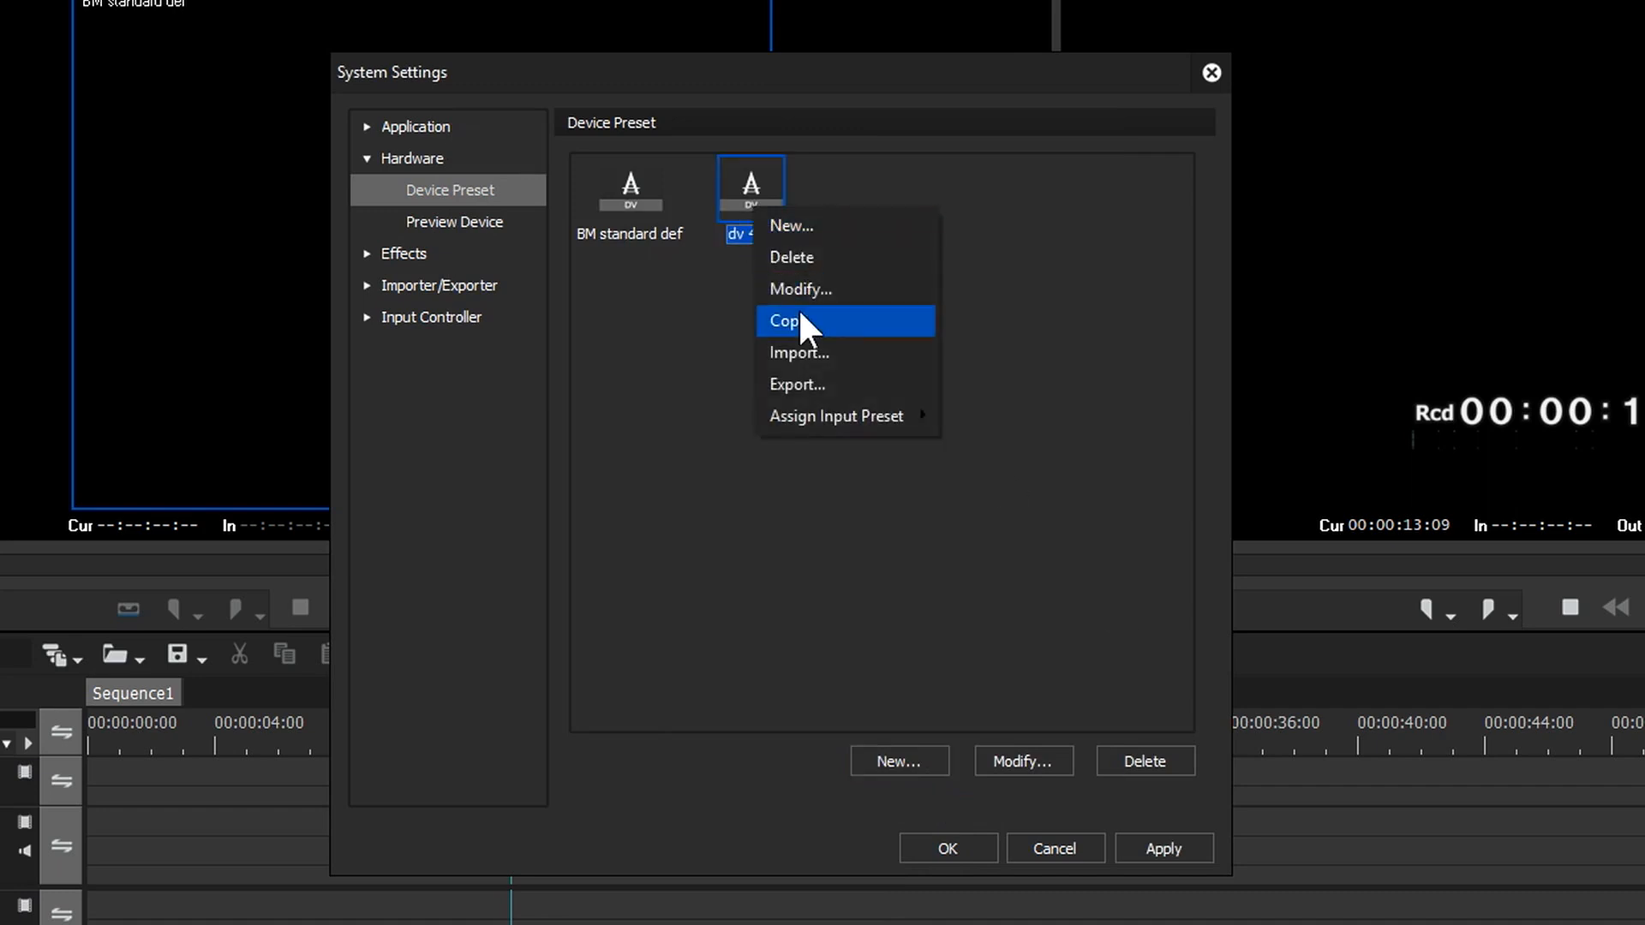
pyautogui.click(783, 321)
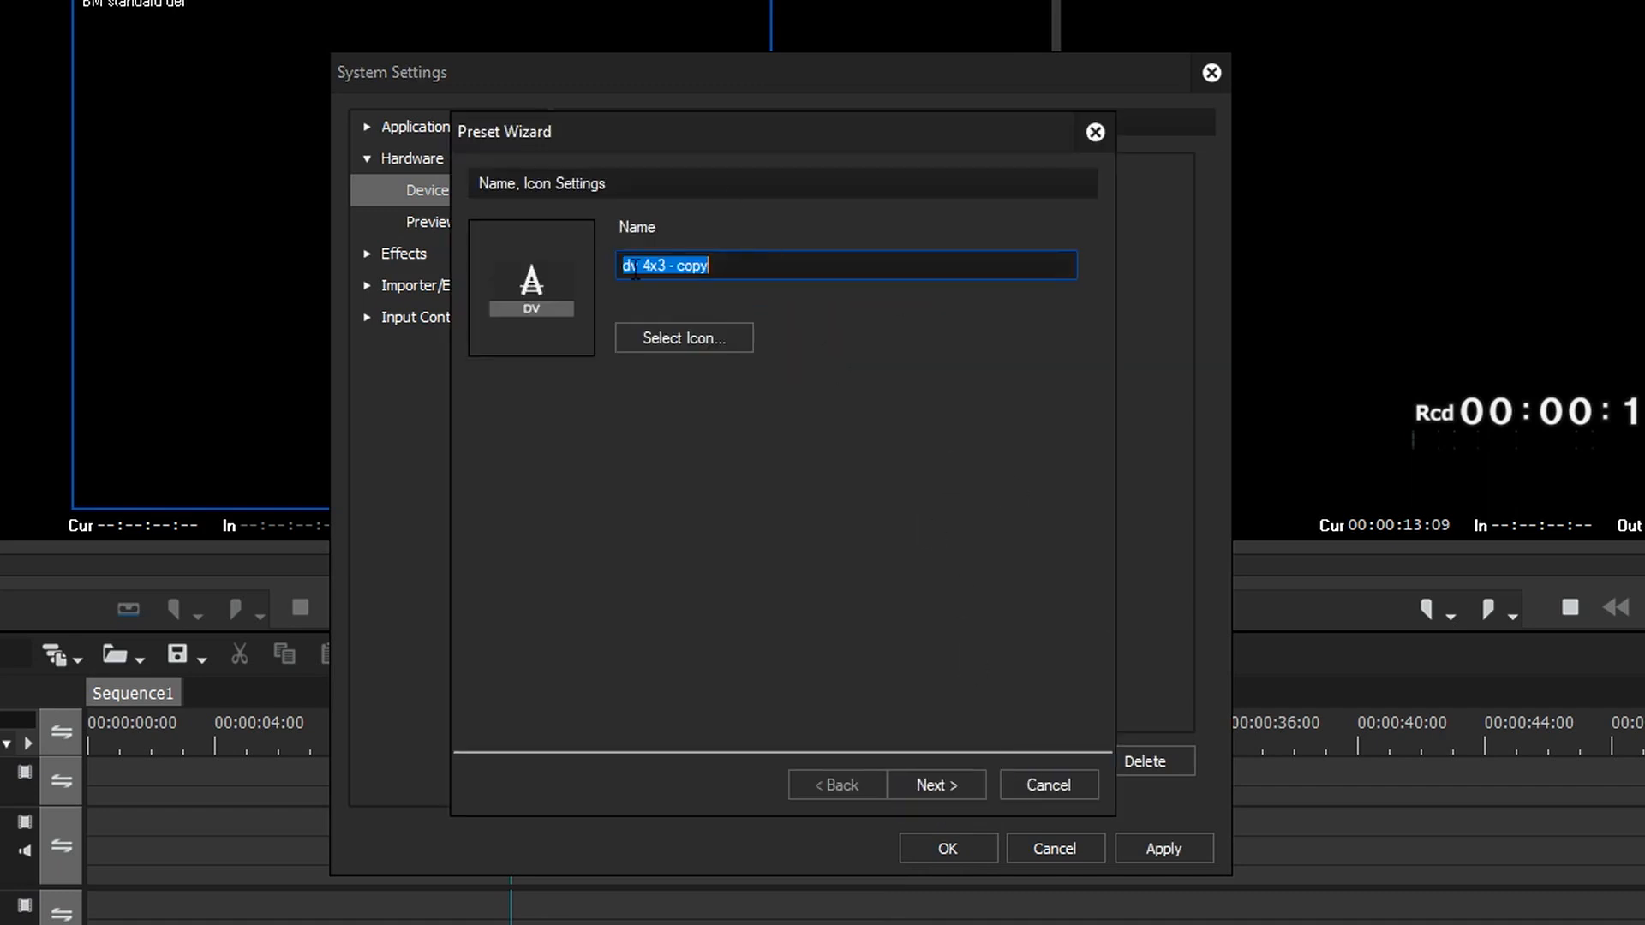
pyautogui.write('dv')
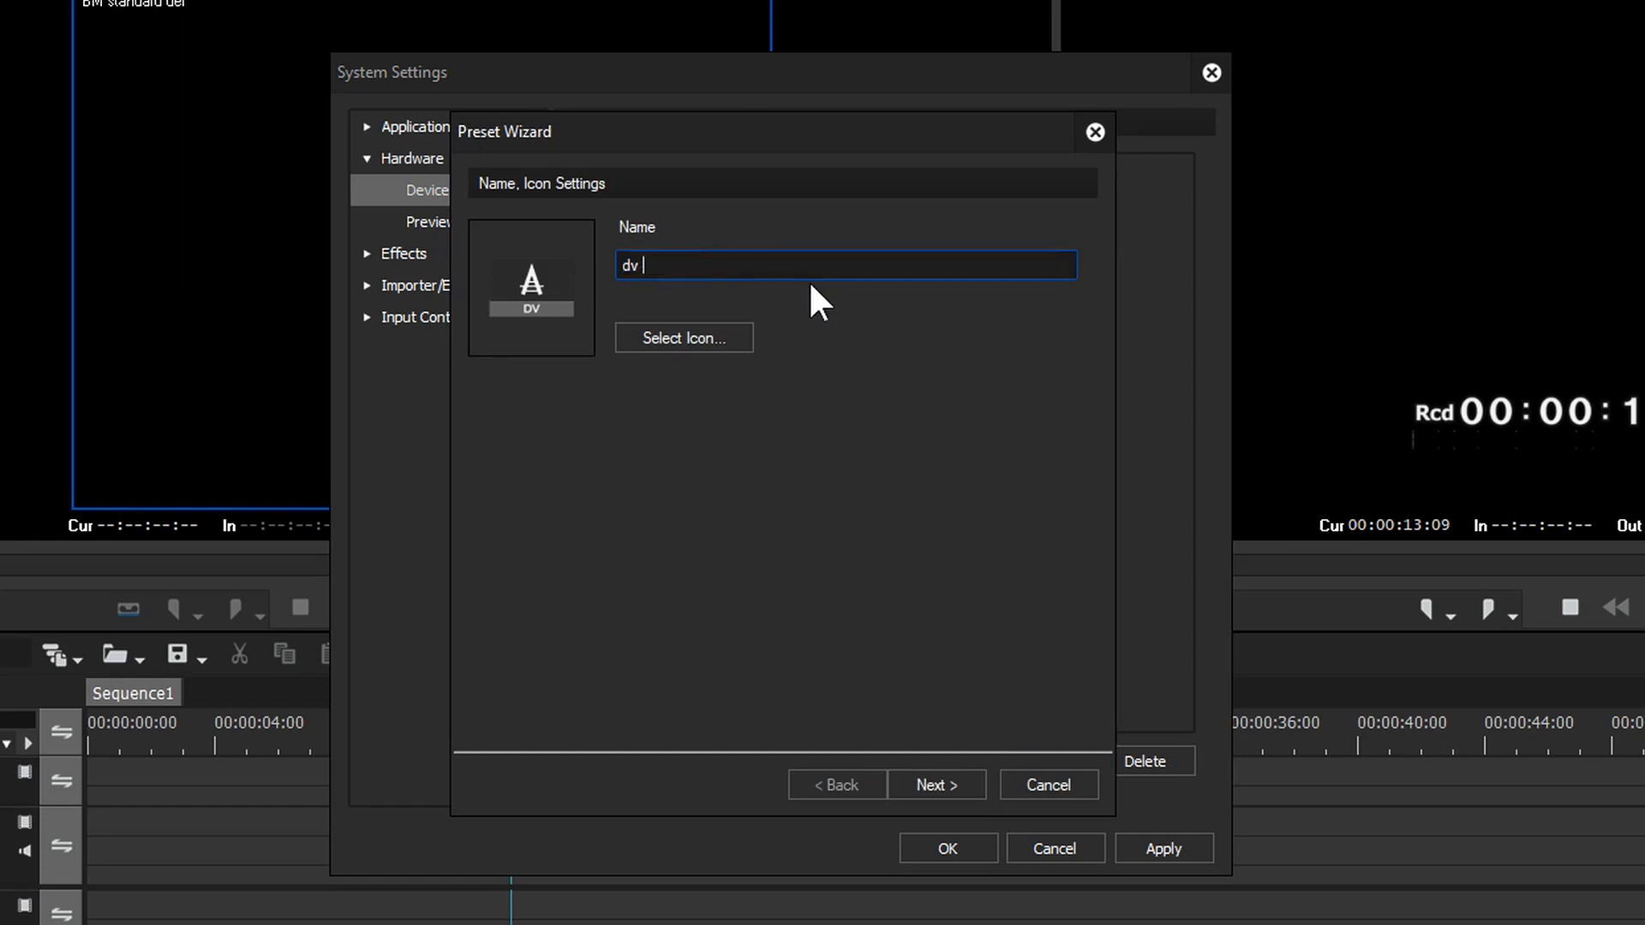
pyautogui.click(934, 784)
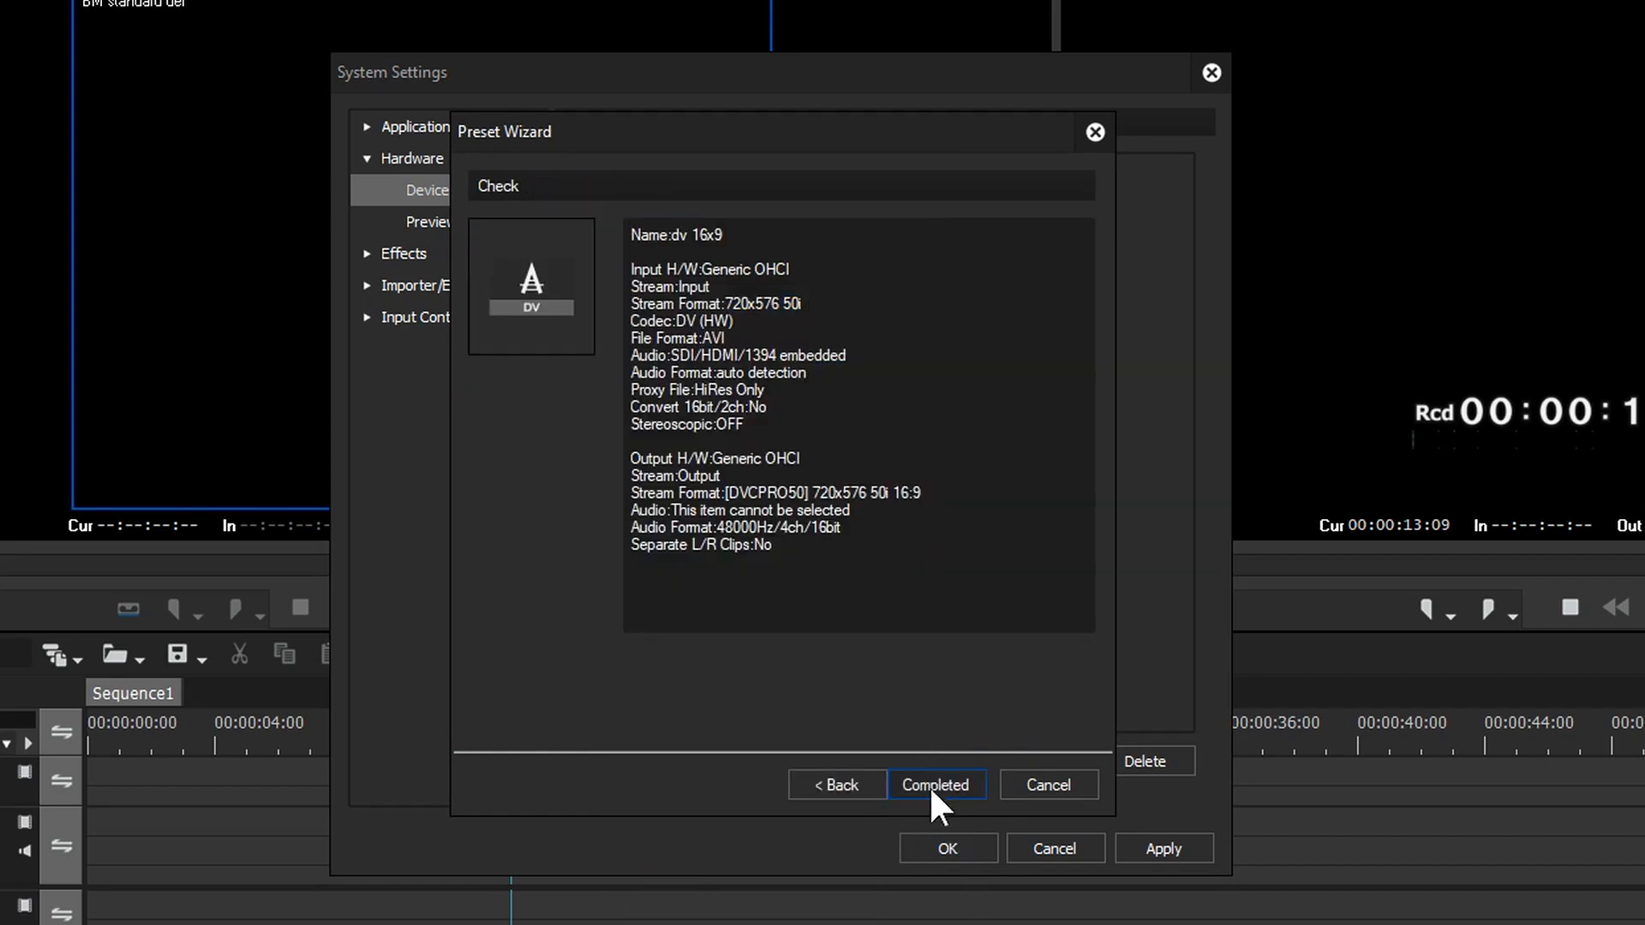
pyautogui.click(936, 785)
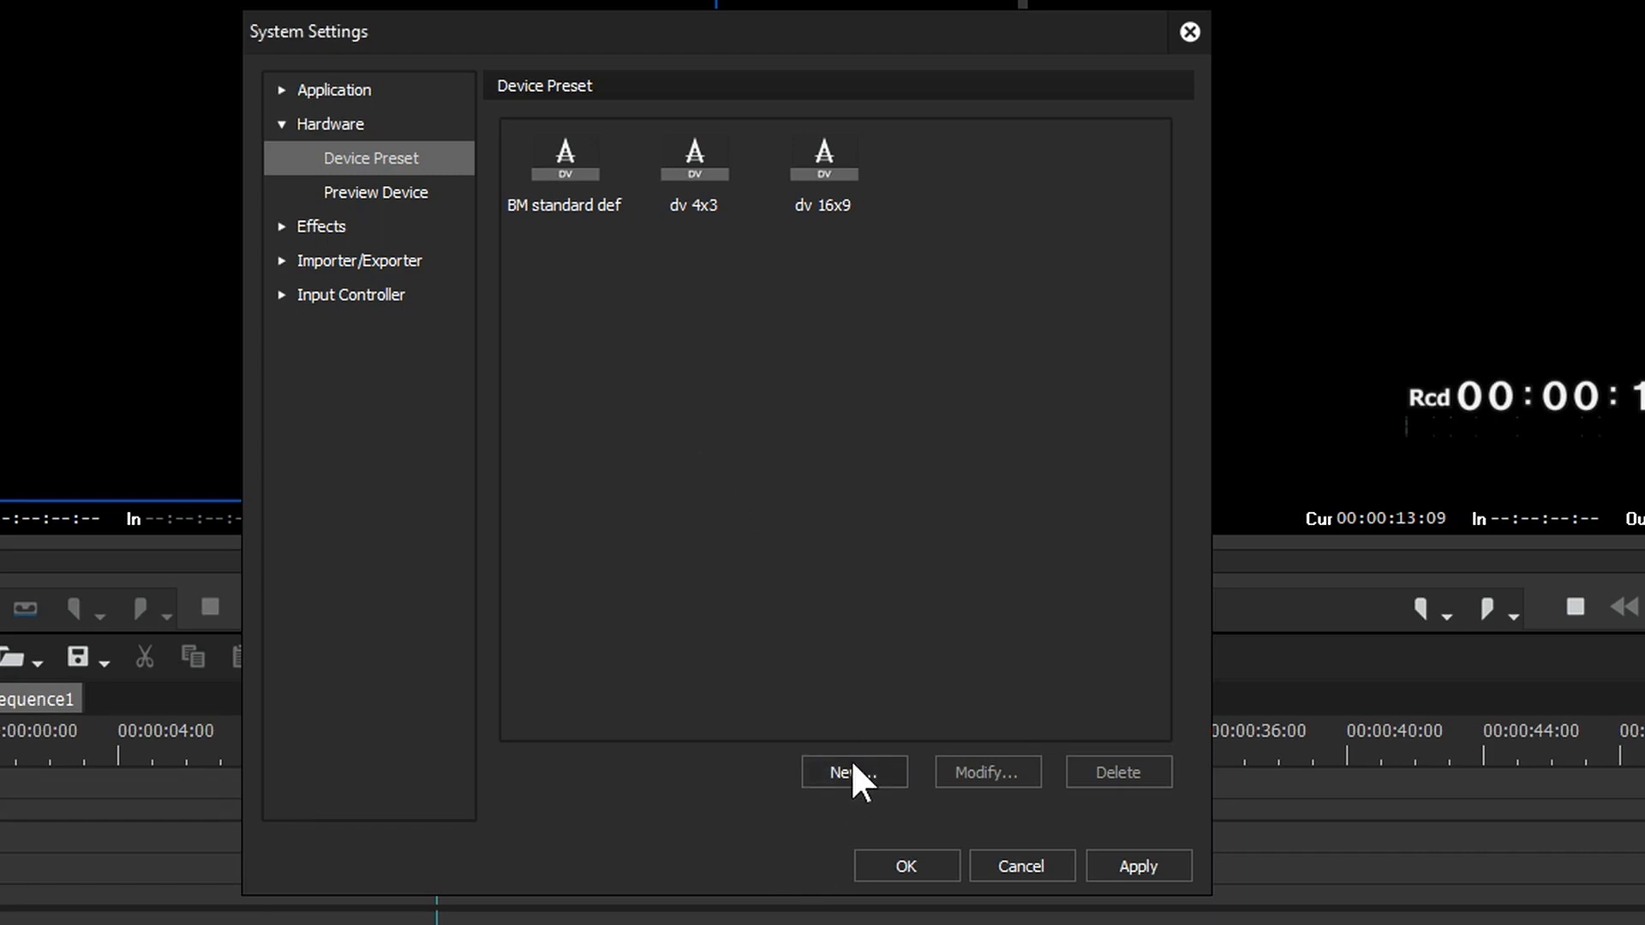
# Create a 'Microphone' preset with the microphone icon using DirectShow Capture from the Sennheiser USB headset
pyautogui.click(853, 772)
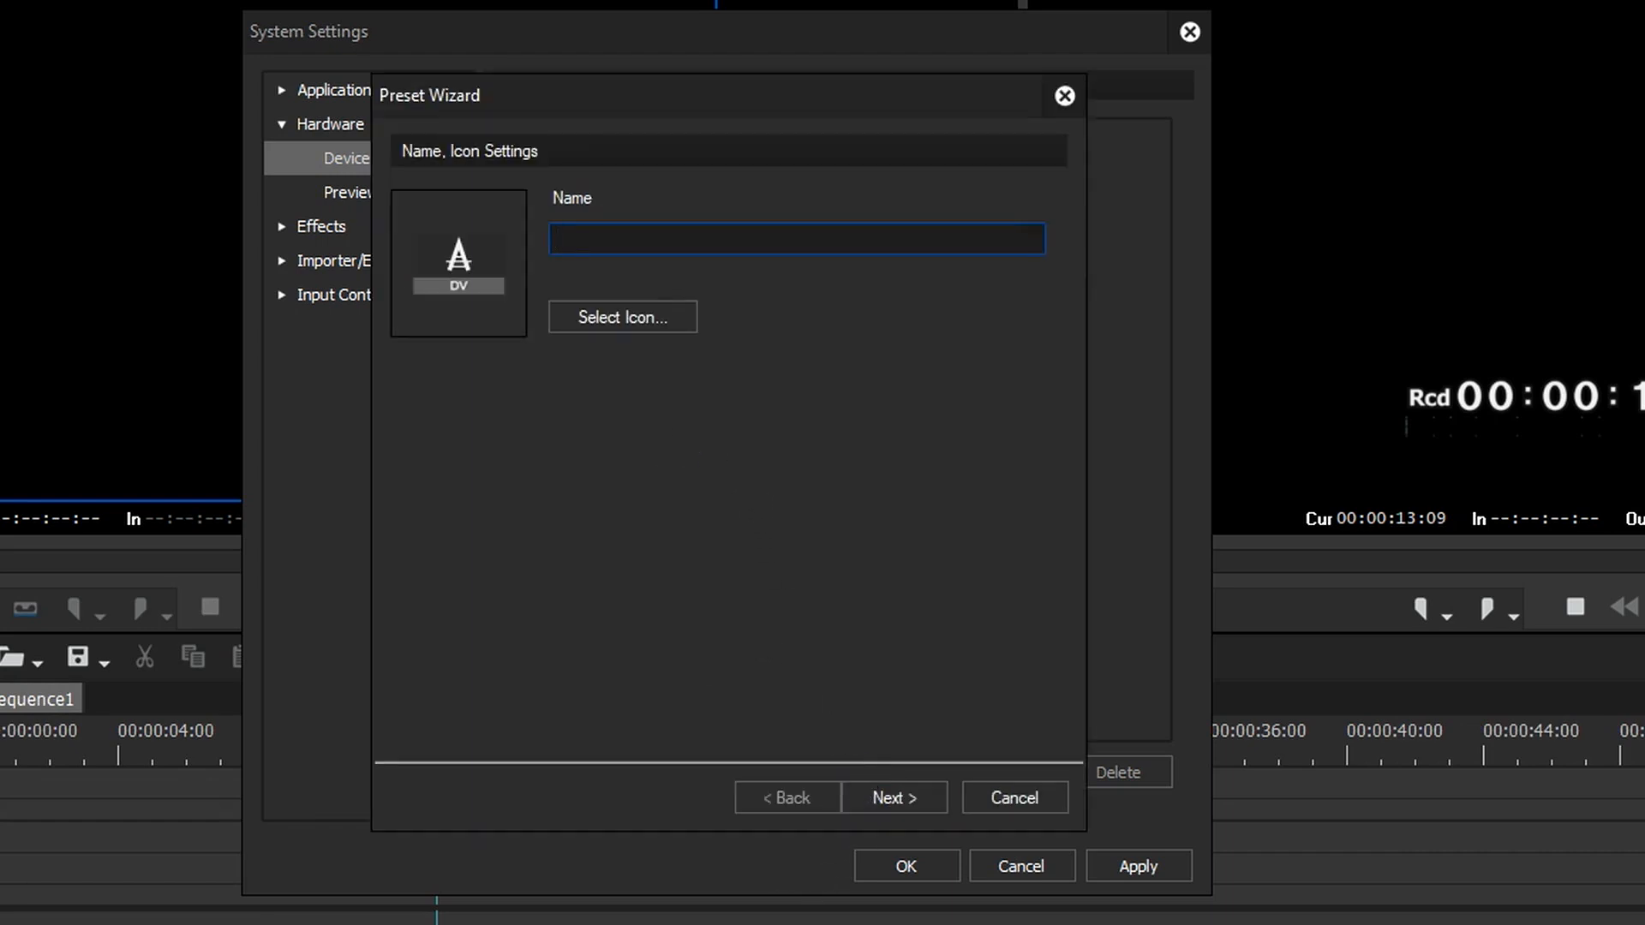
pyautogui.click(620, 317)
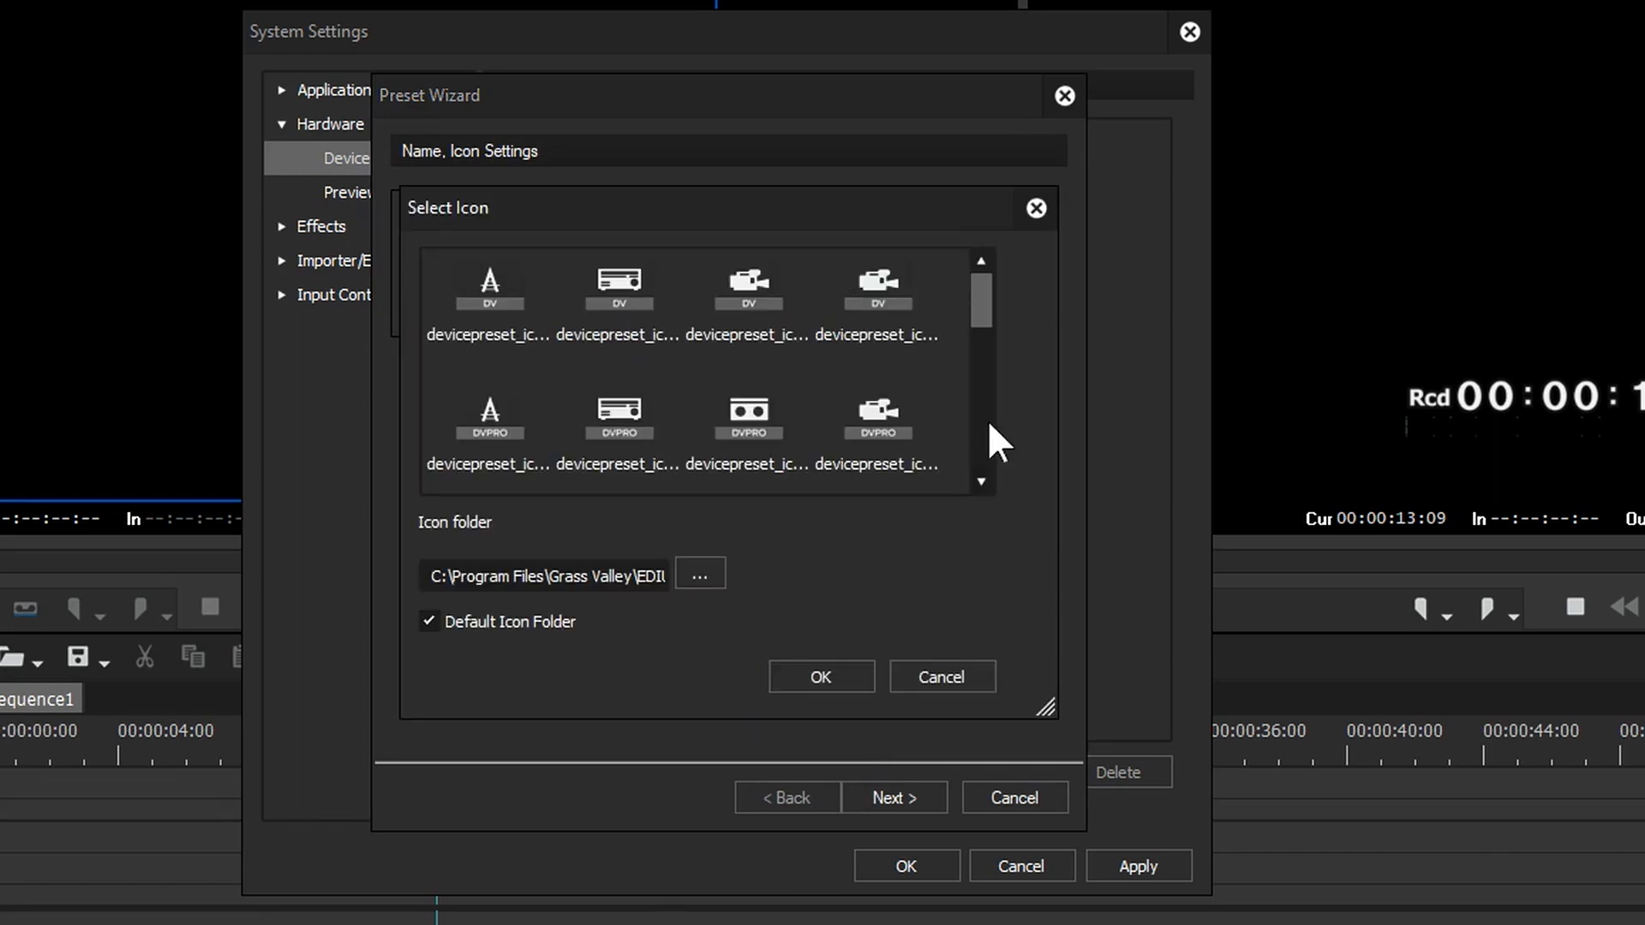
pyautogui.click(821, 677)
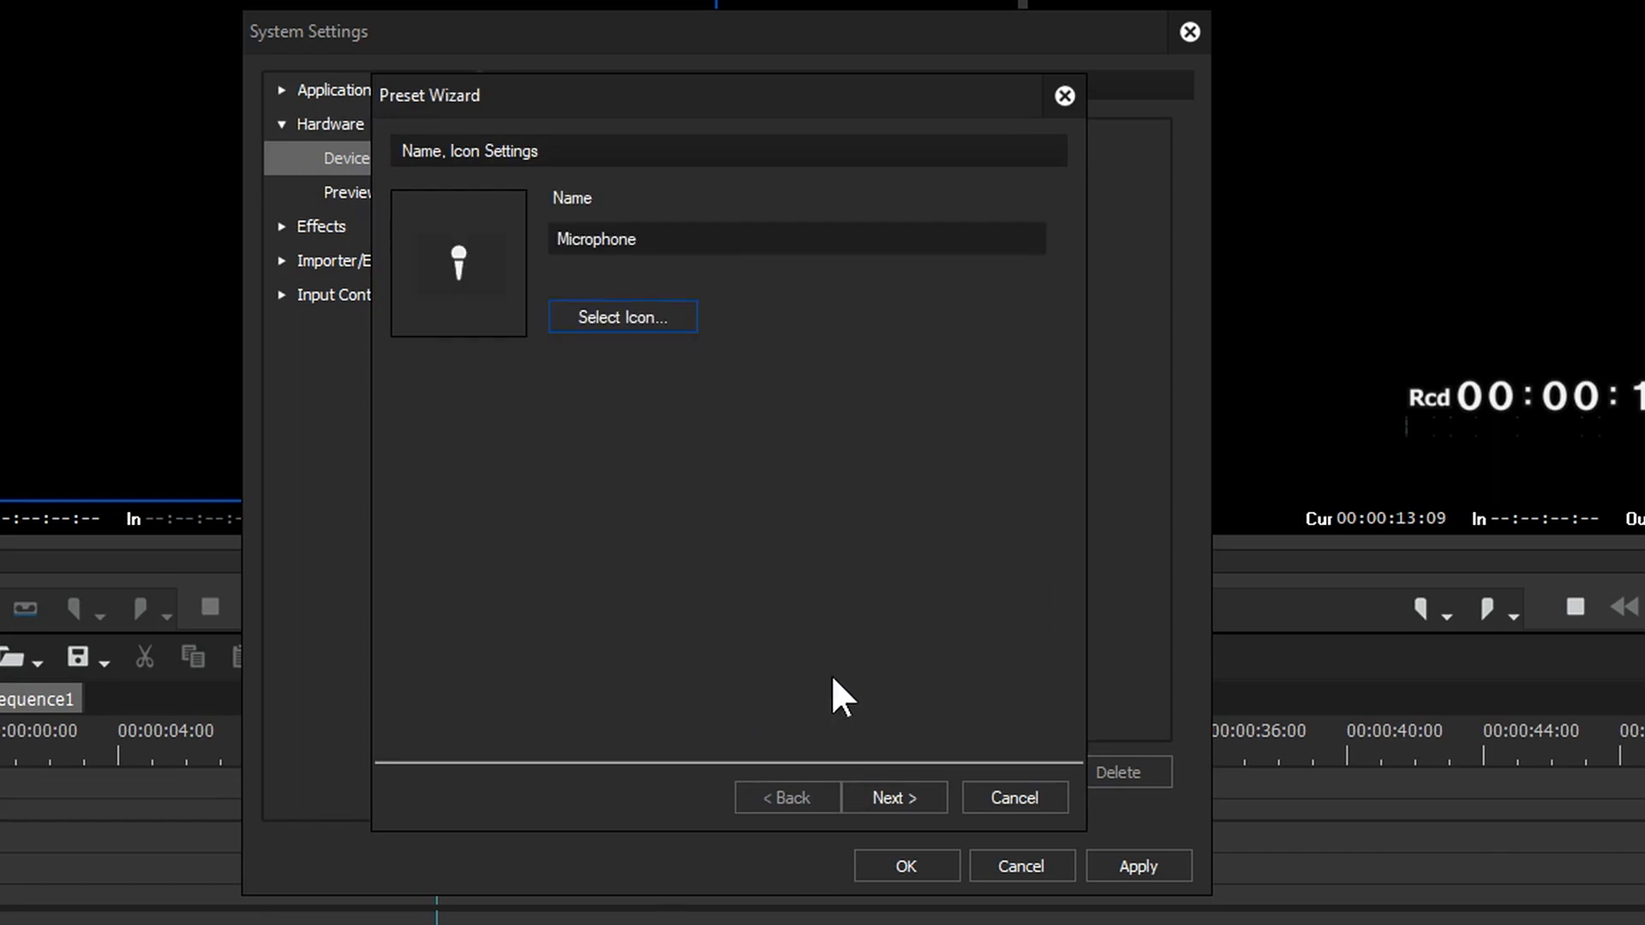
pyautogui.click(891, 796)
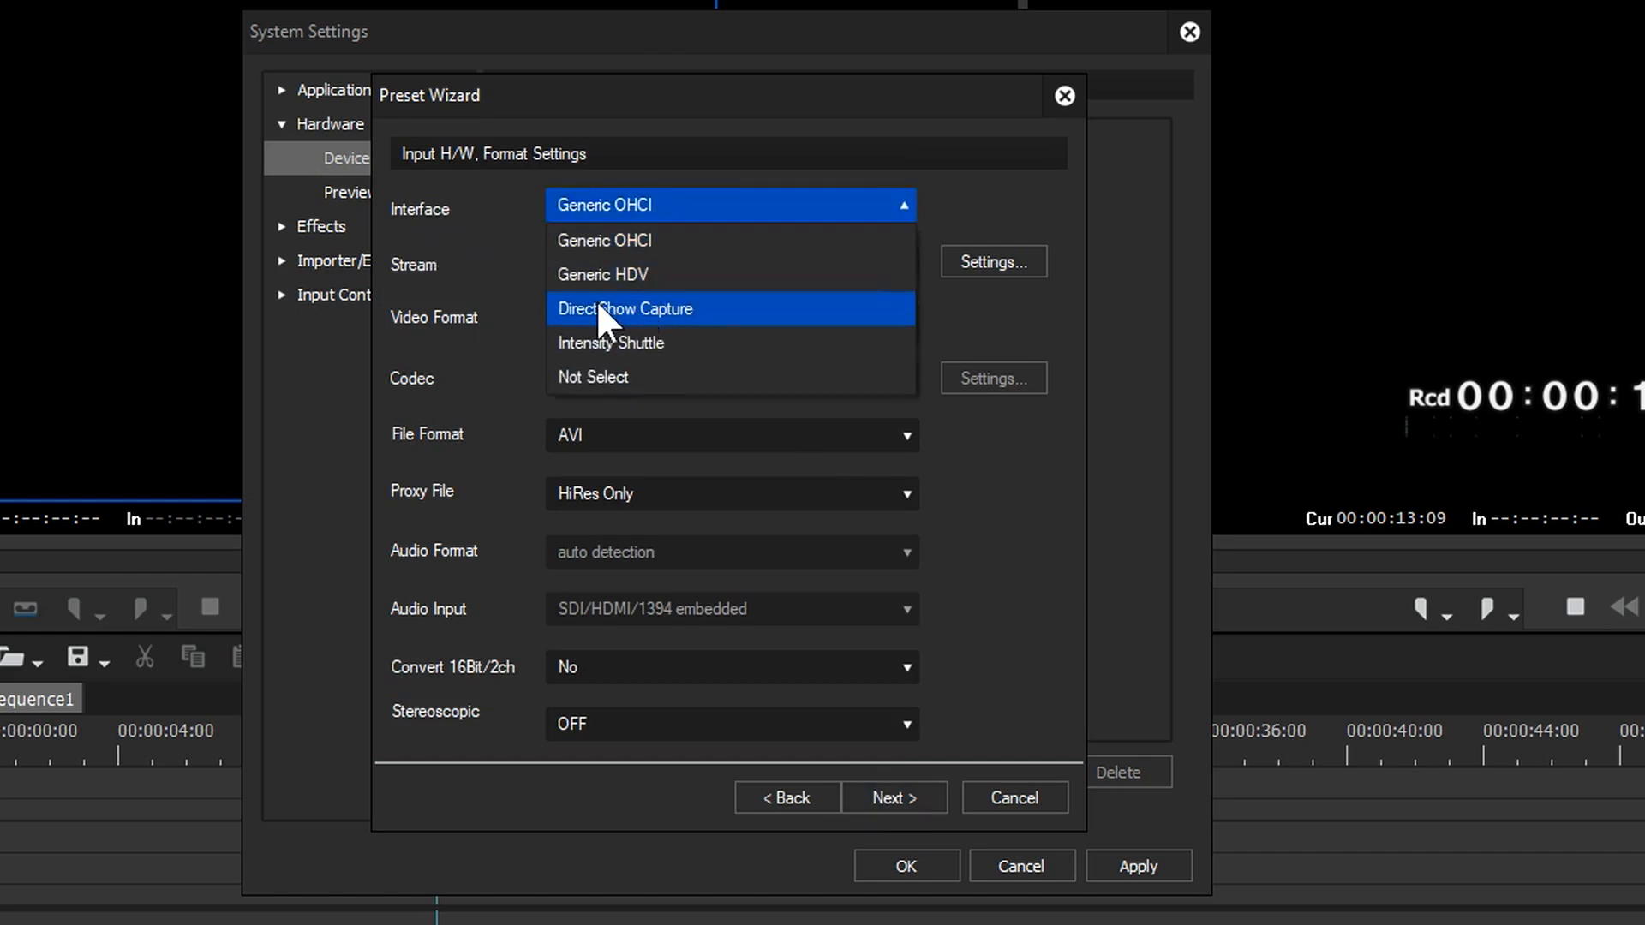
pyautogui.moveTo(687, 330)
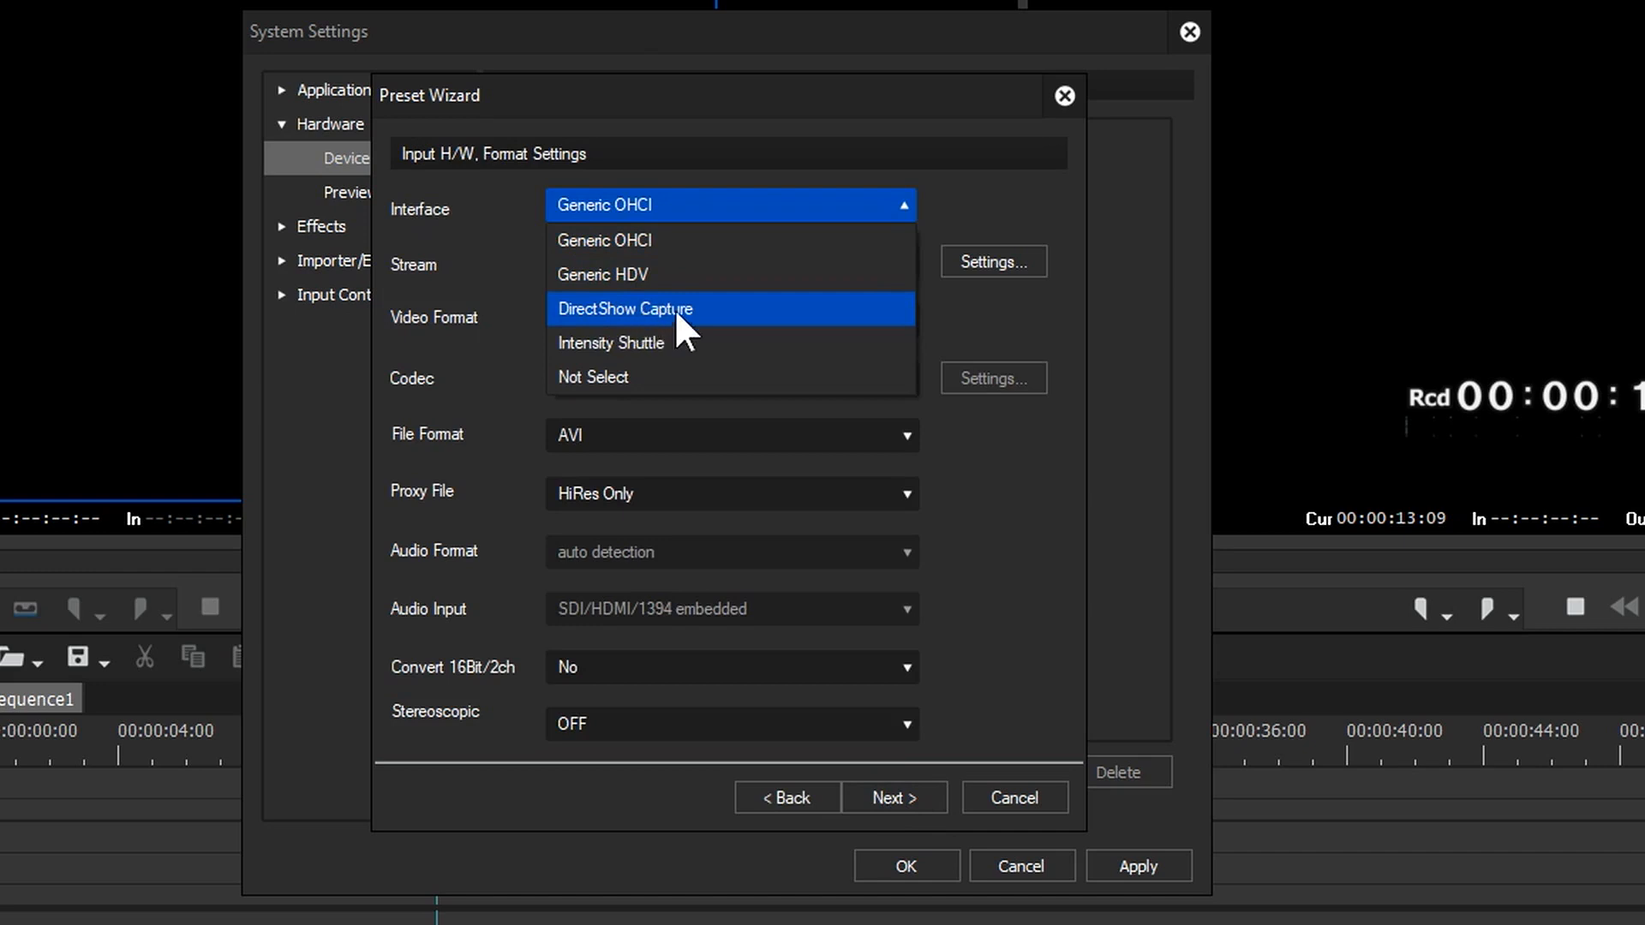
pyautogui.moveTo(677, 331)
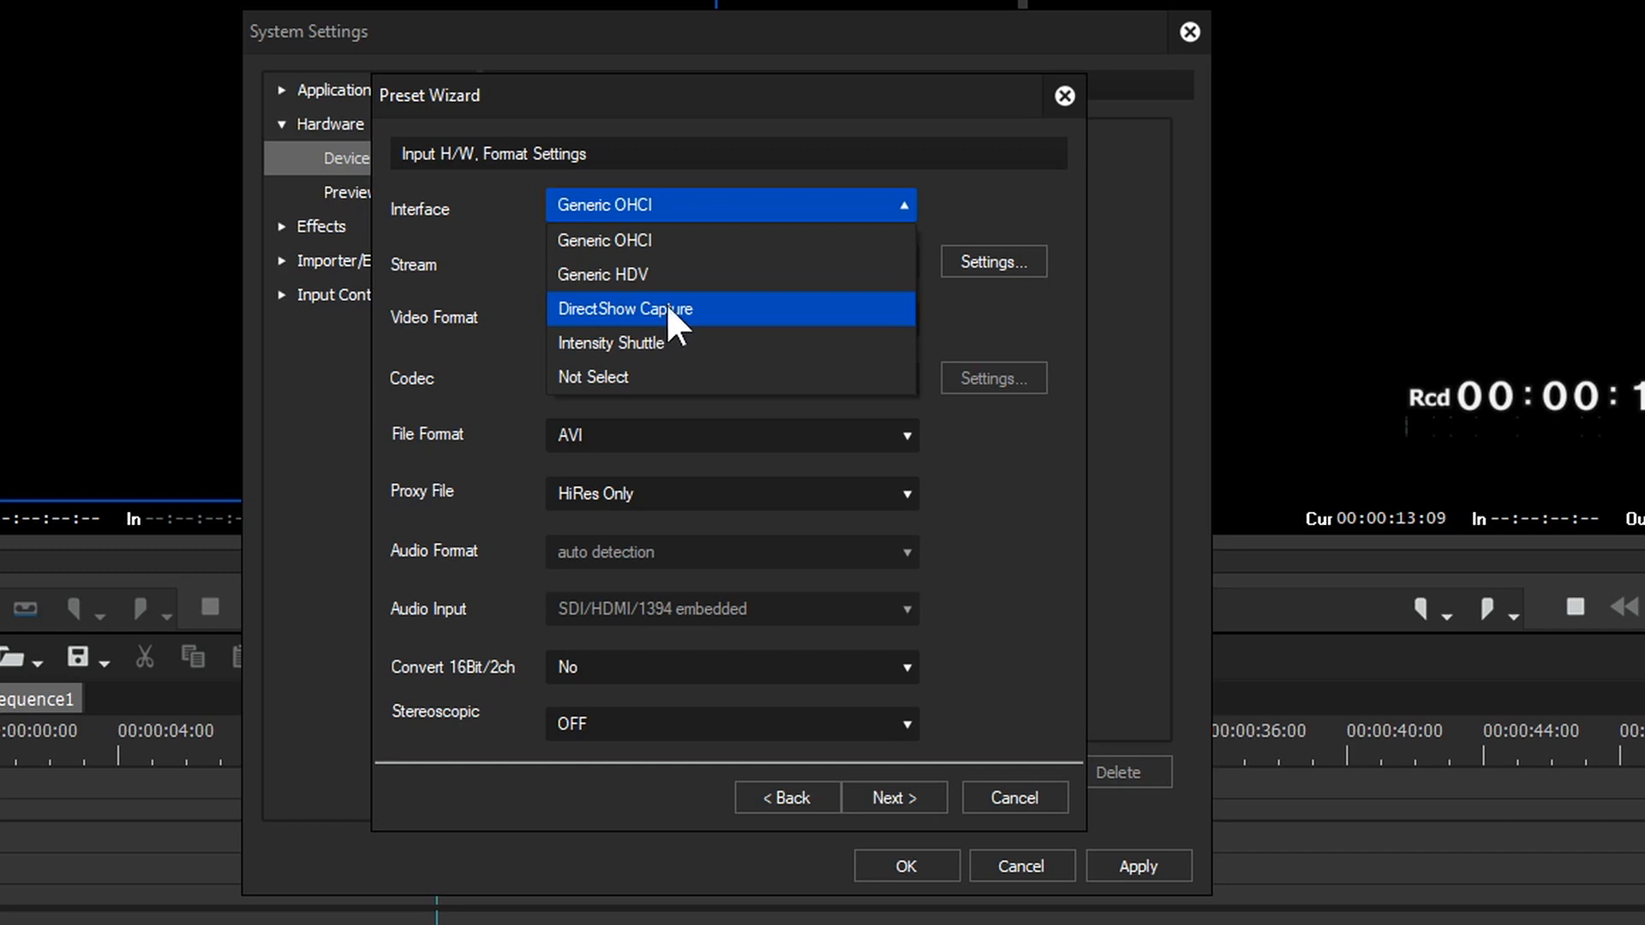
pyautogui.click(625, 308)
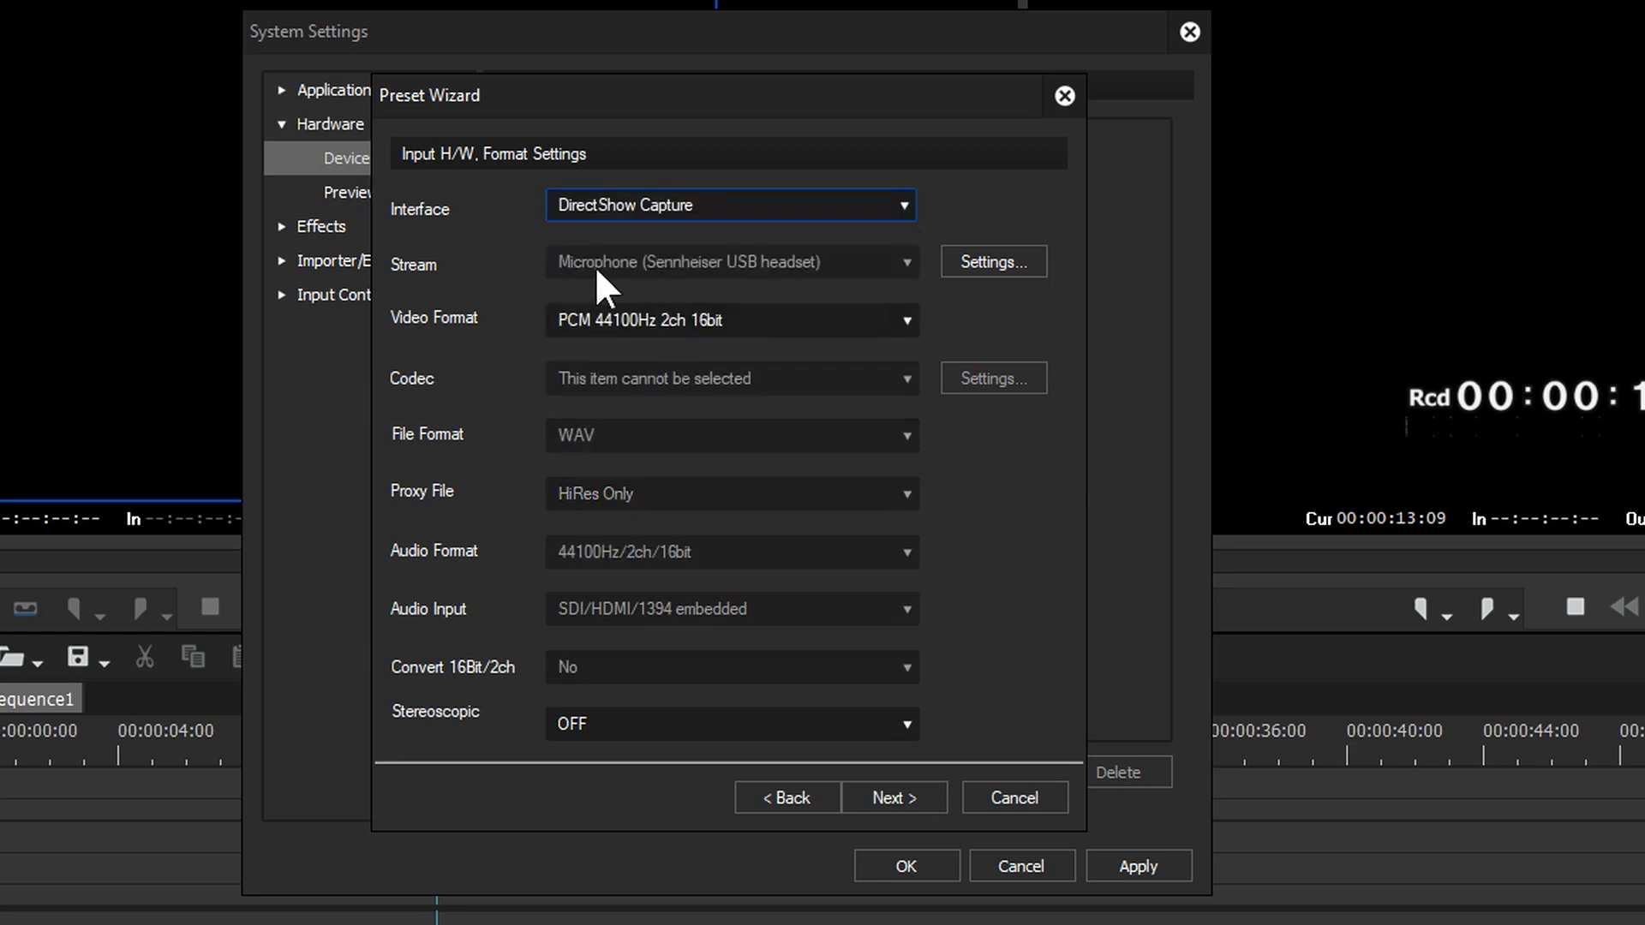
pyautogui.moveTo(687, 281)
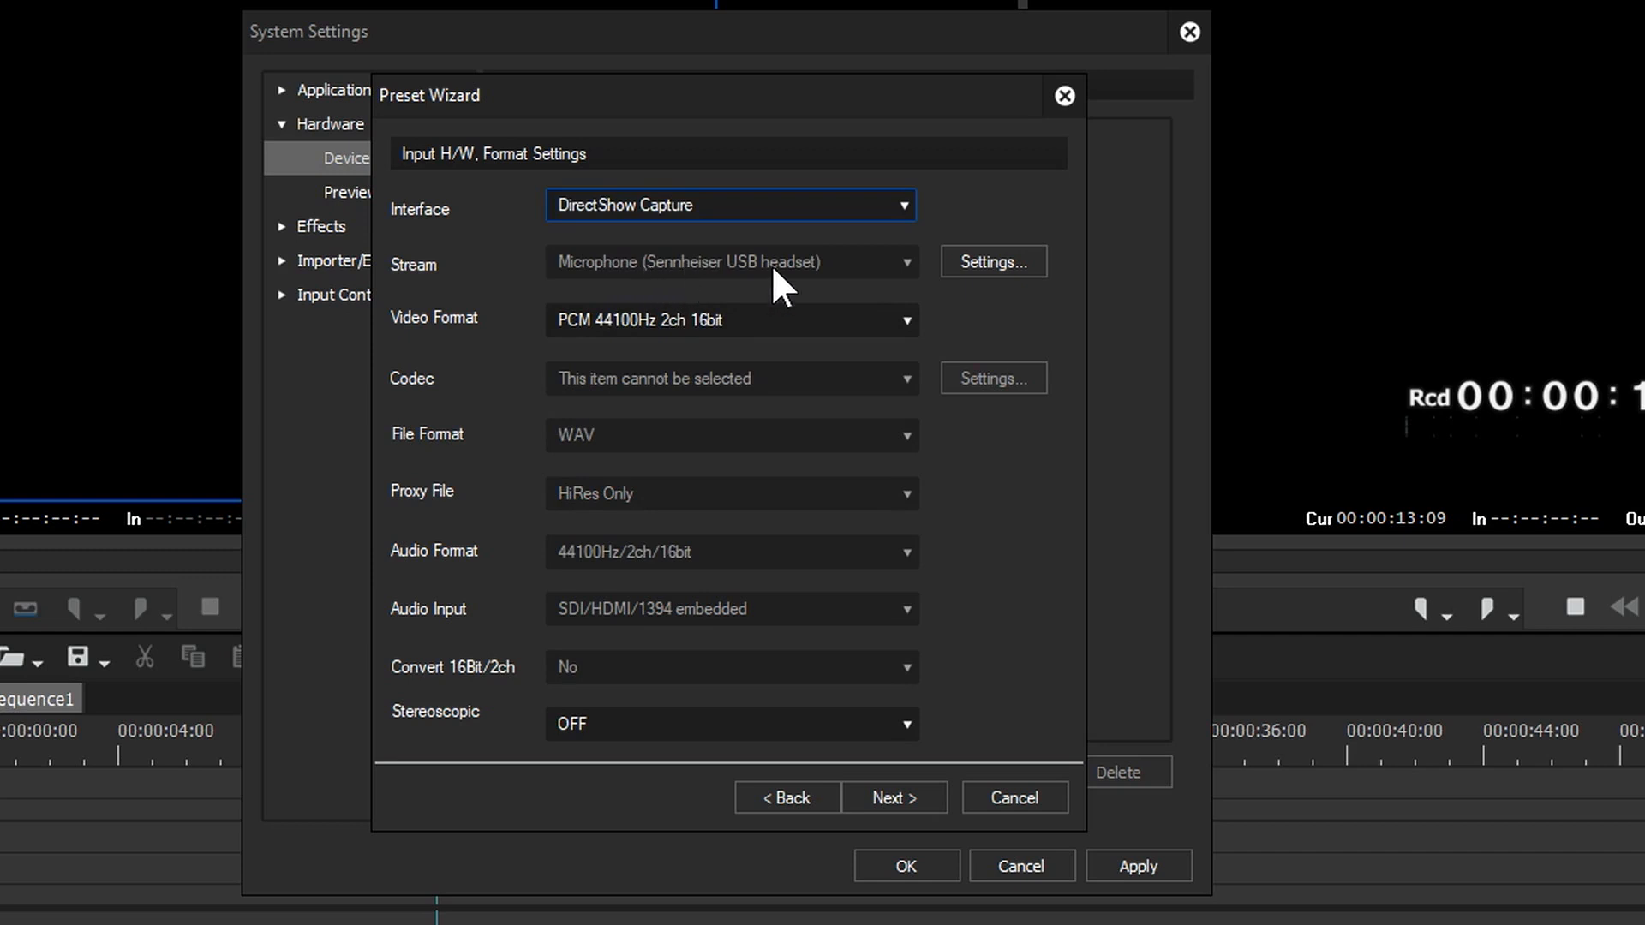
pyautogui.moveTo(1023, 274)
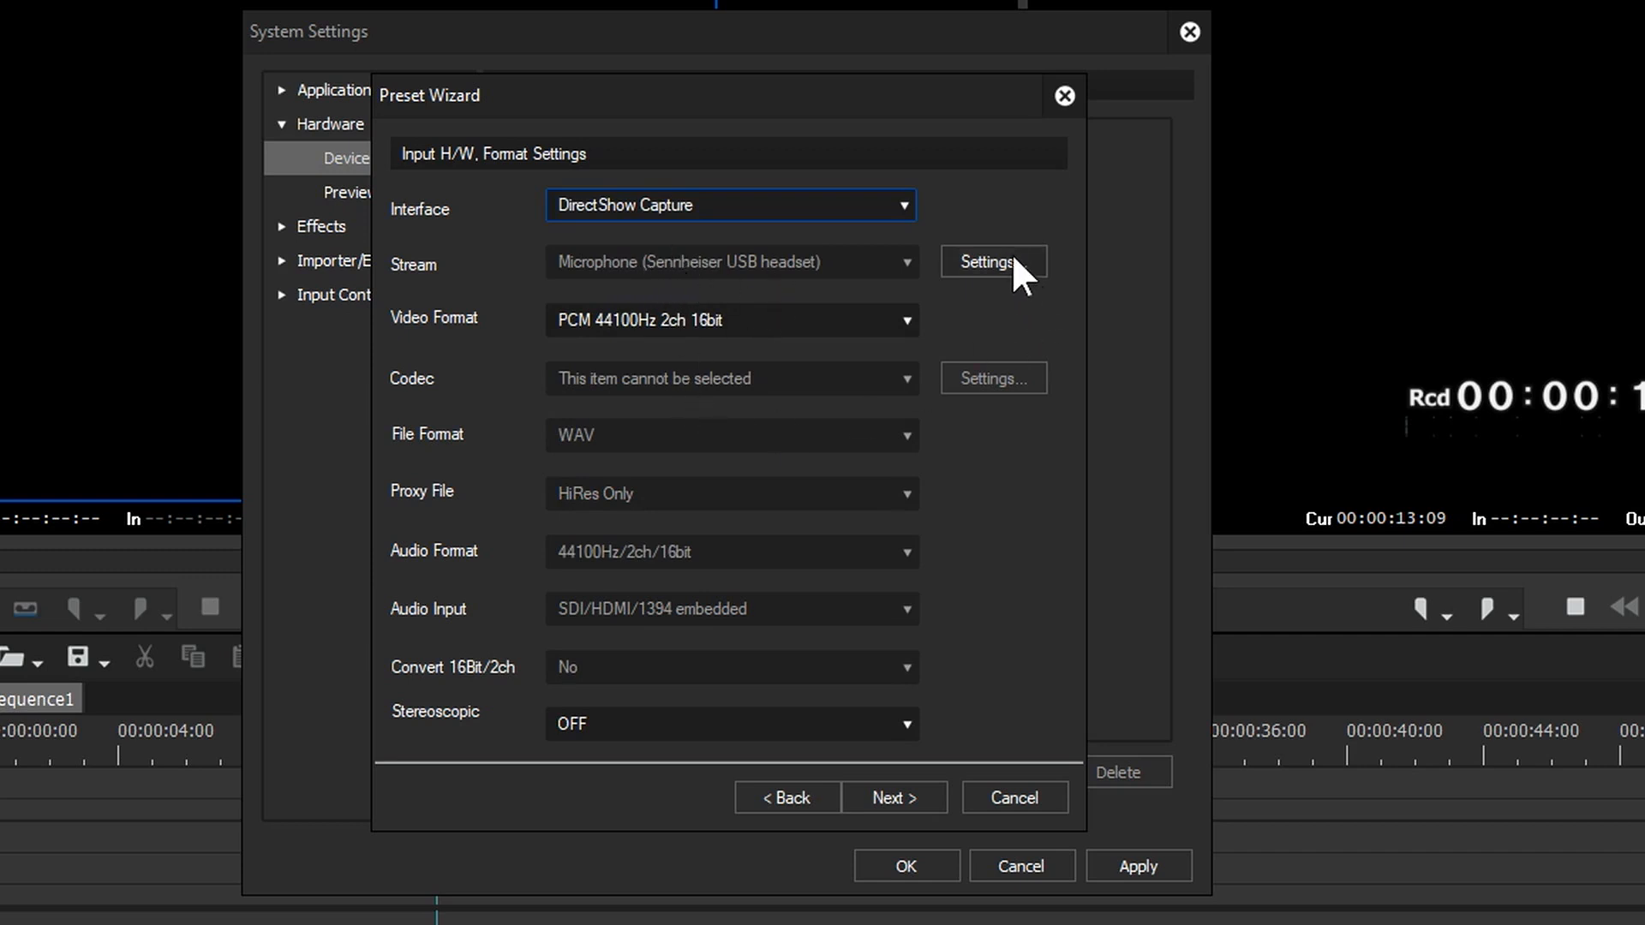
pyautogui.click(990, 261)
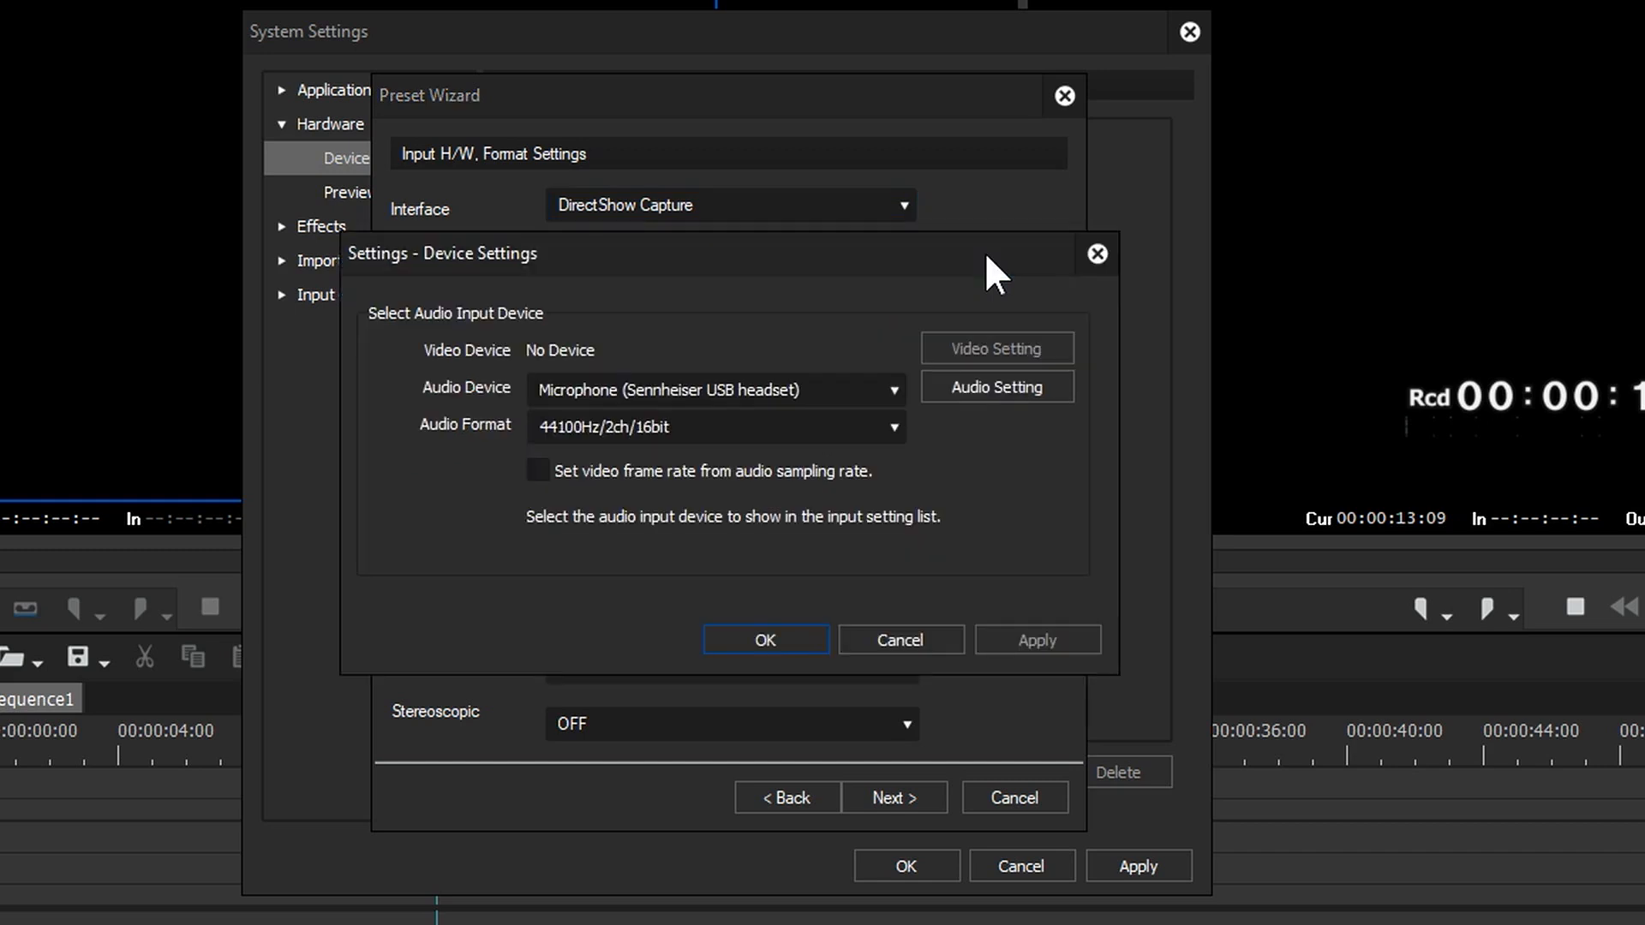
# Adjust the pin line input volume, confirm the properties and complete the Microphone preset
pyautogui.click(994, 385)
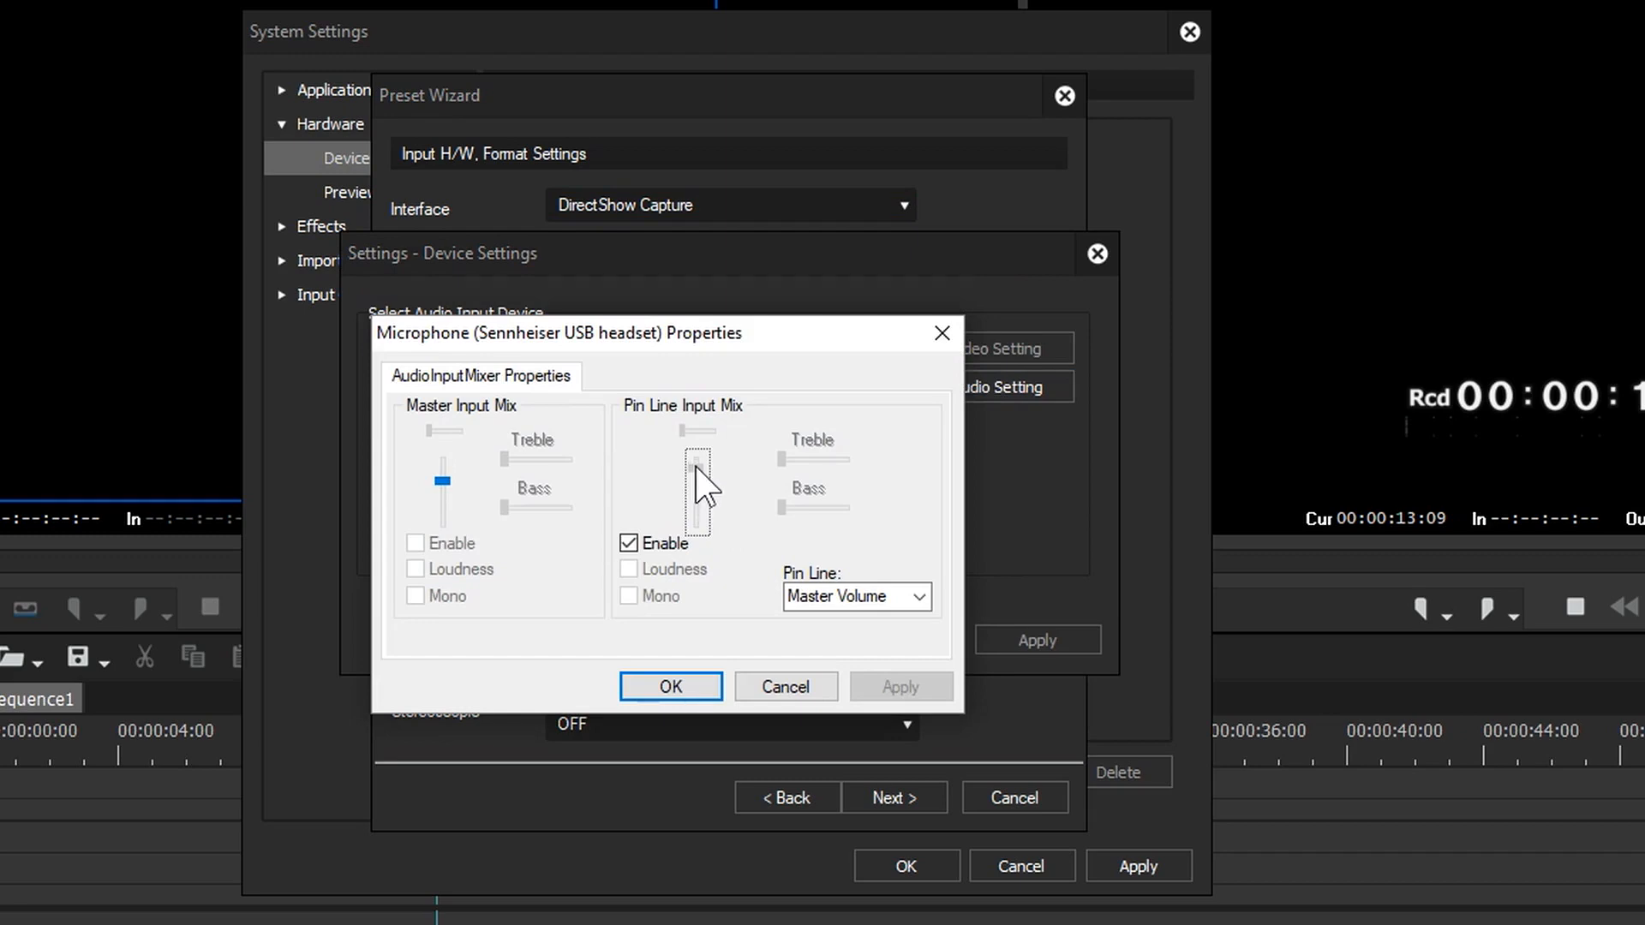
pyautogui.moveTo(701, 493); pyautogui.dragTo(700, 466)
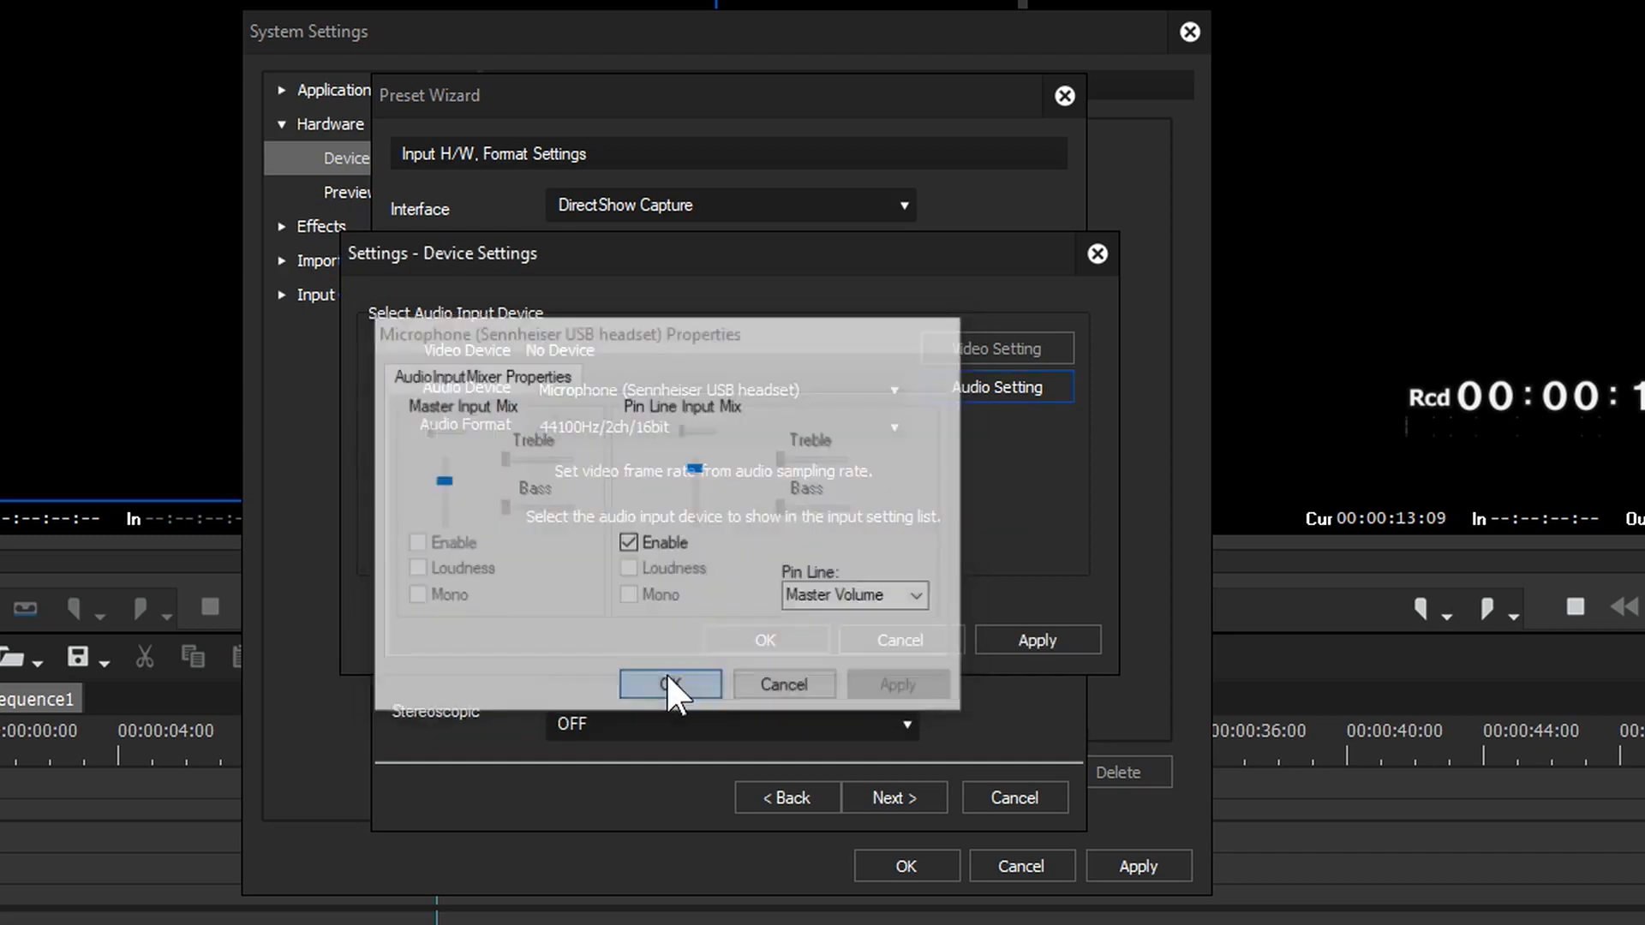
pyautogui.click(670, 684)
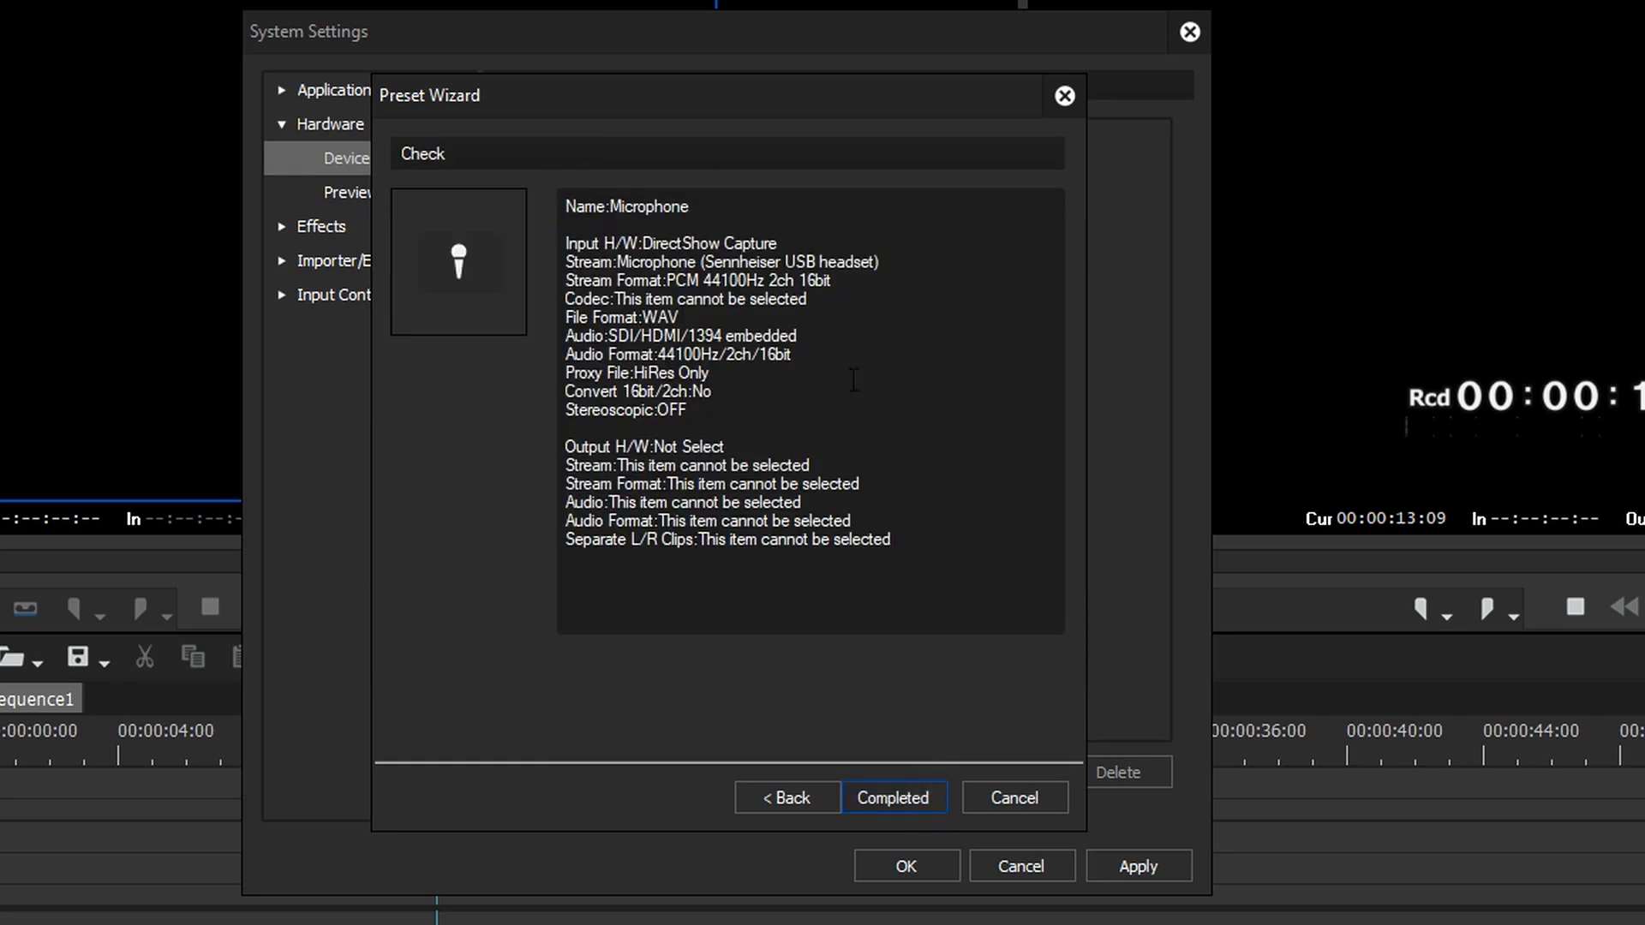
pyautogui.click(891, 797)
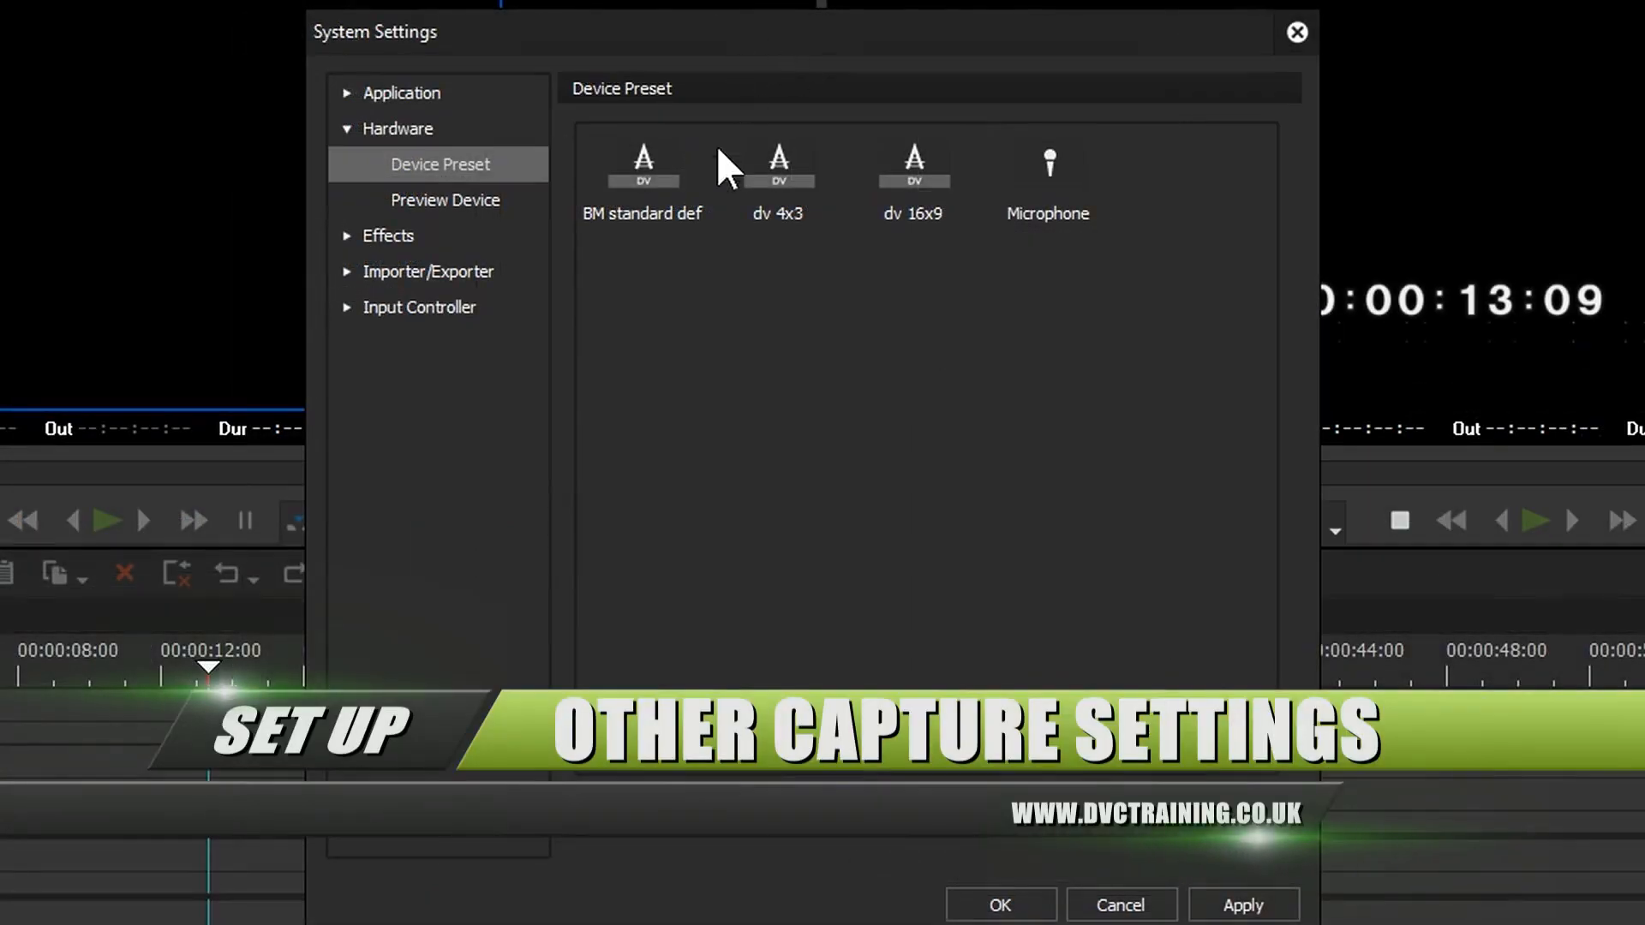
pyautogui.moveTo(661, 267)
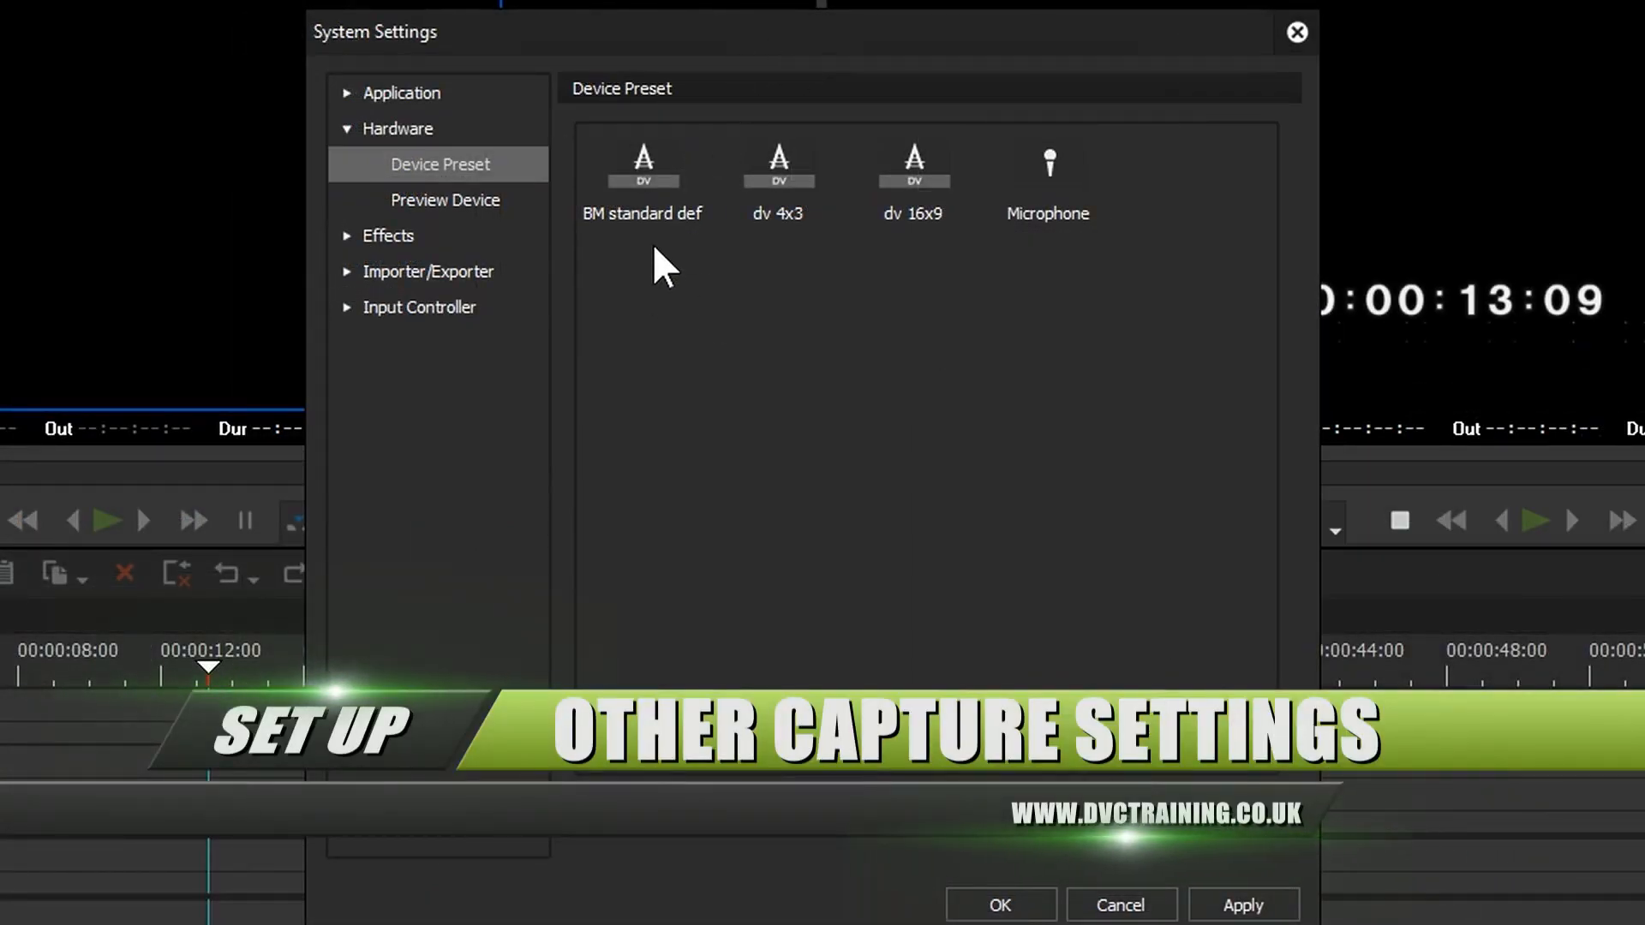
# Assign BM standard def, dv 4x3 and dv 16x9 to Input Preset slots and check the Capture menu
pyautogui.rightClick(643, 167)
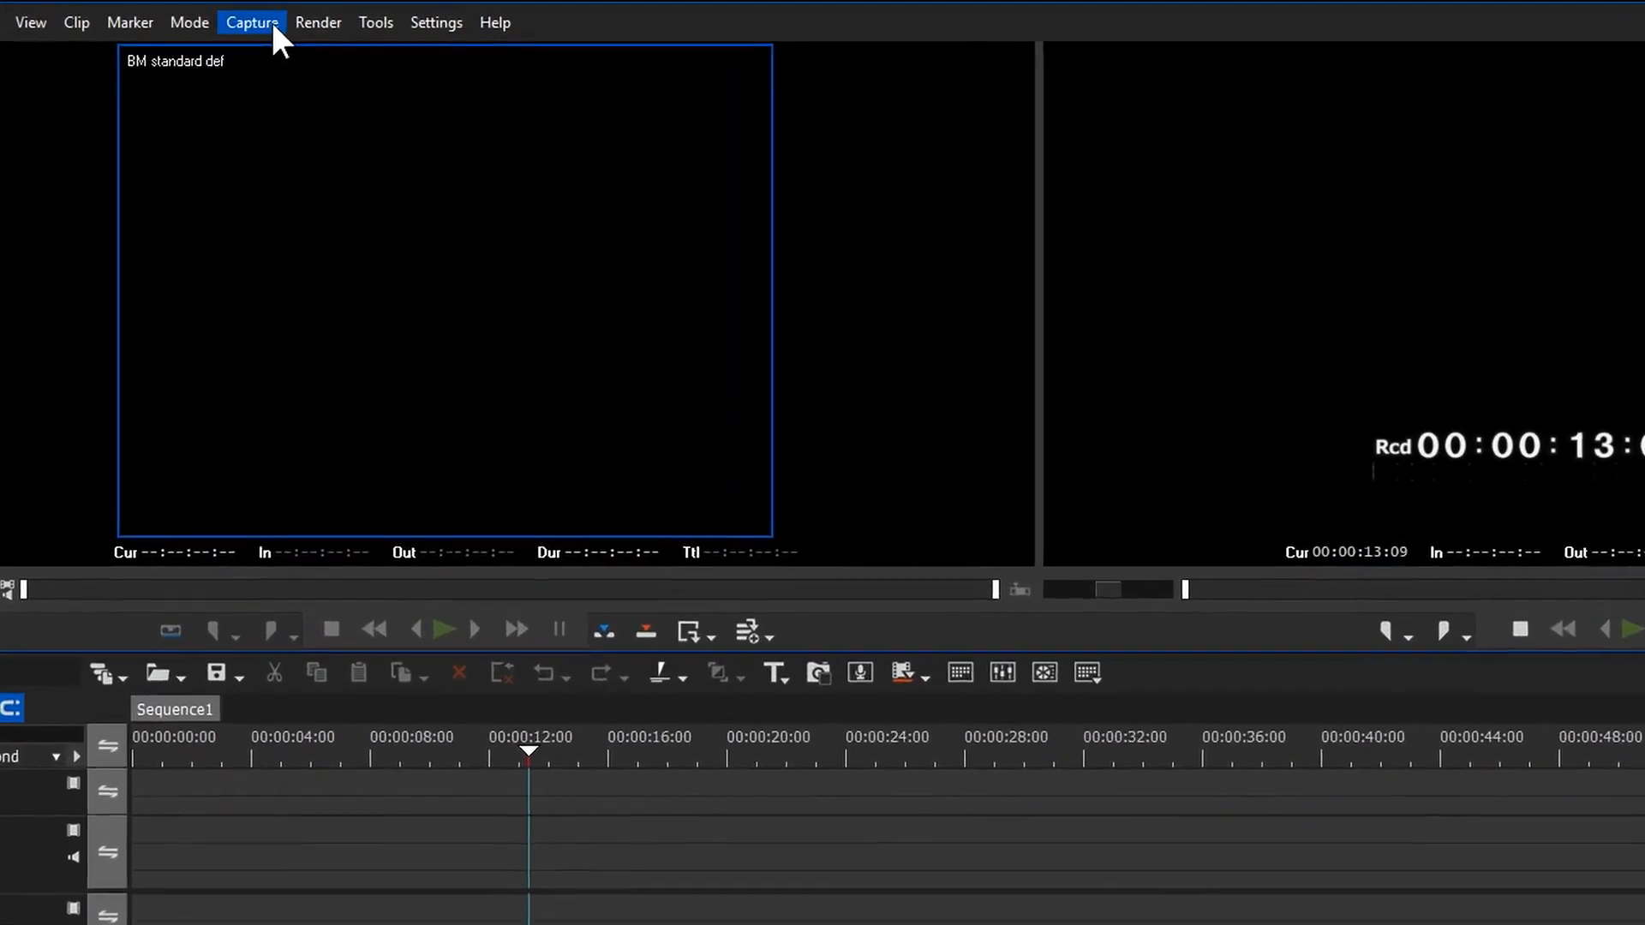
pyautogui.click(250, 22)
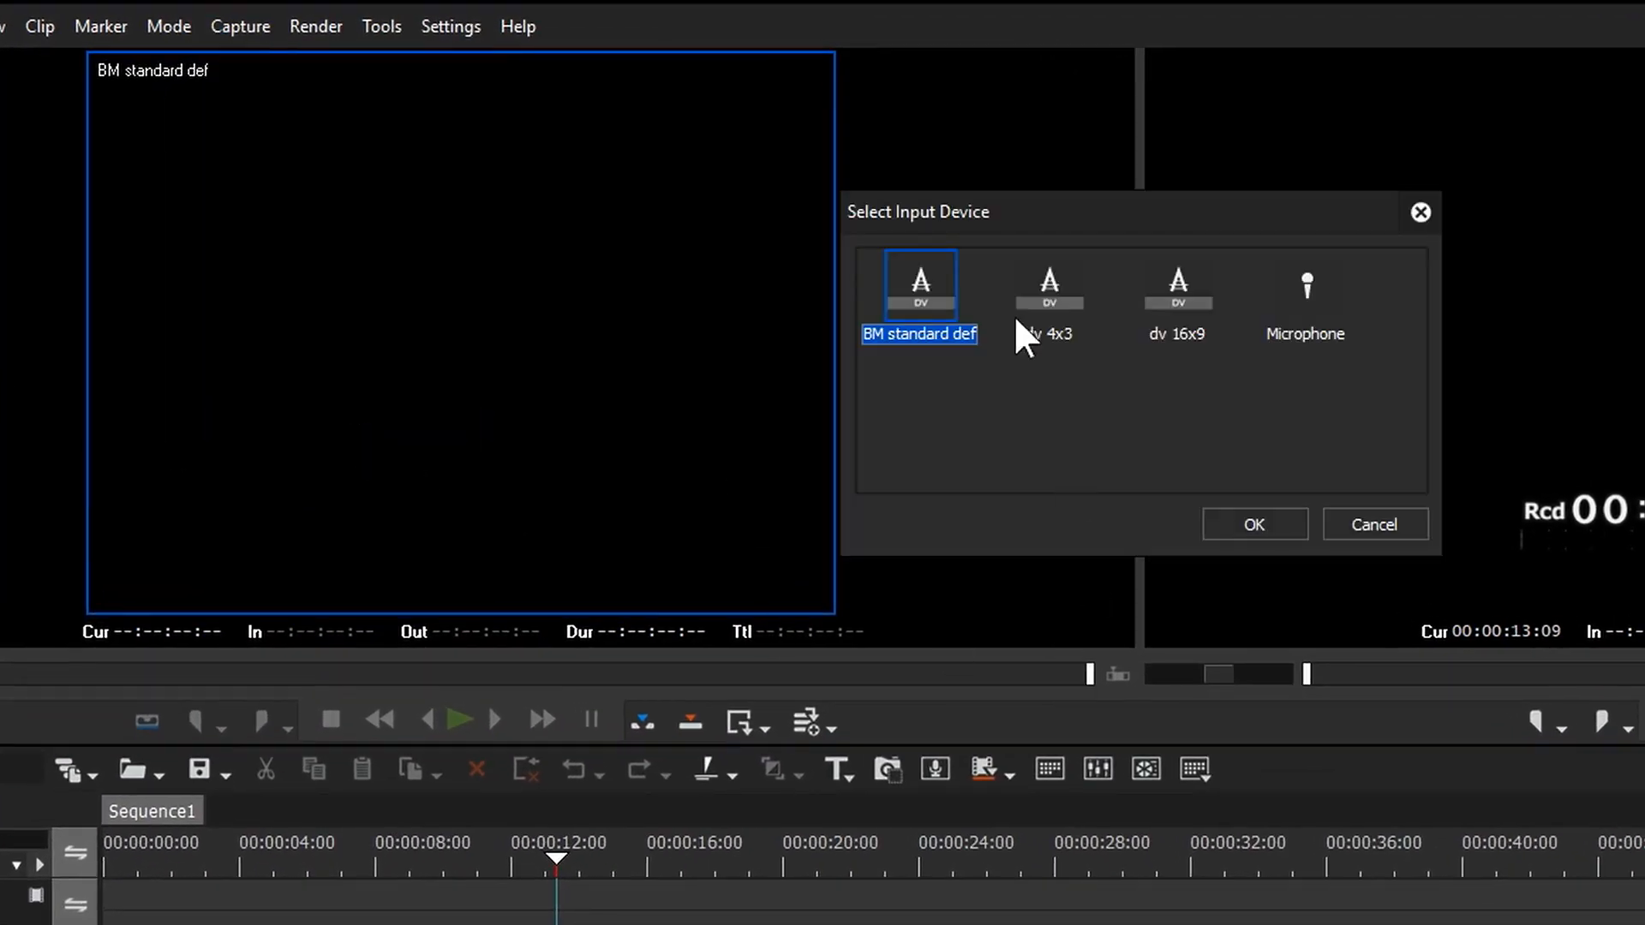
pyautogui.click(451, 26)
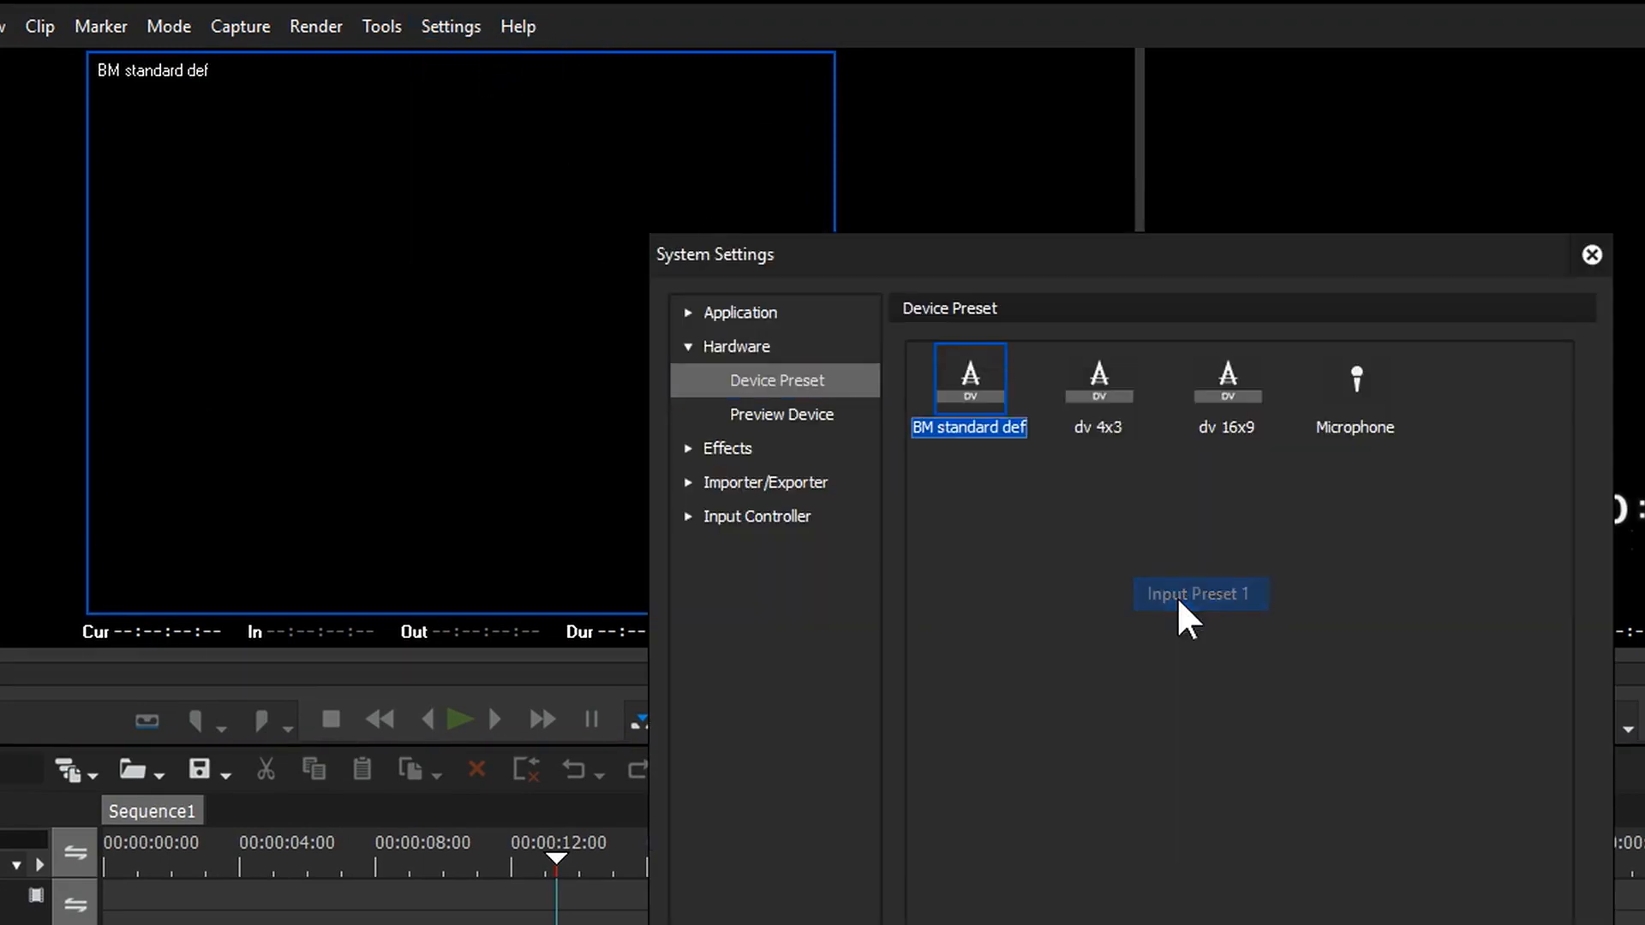
pyautogui.rightClick(1096, 377)
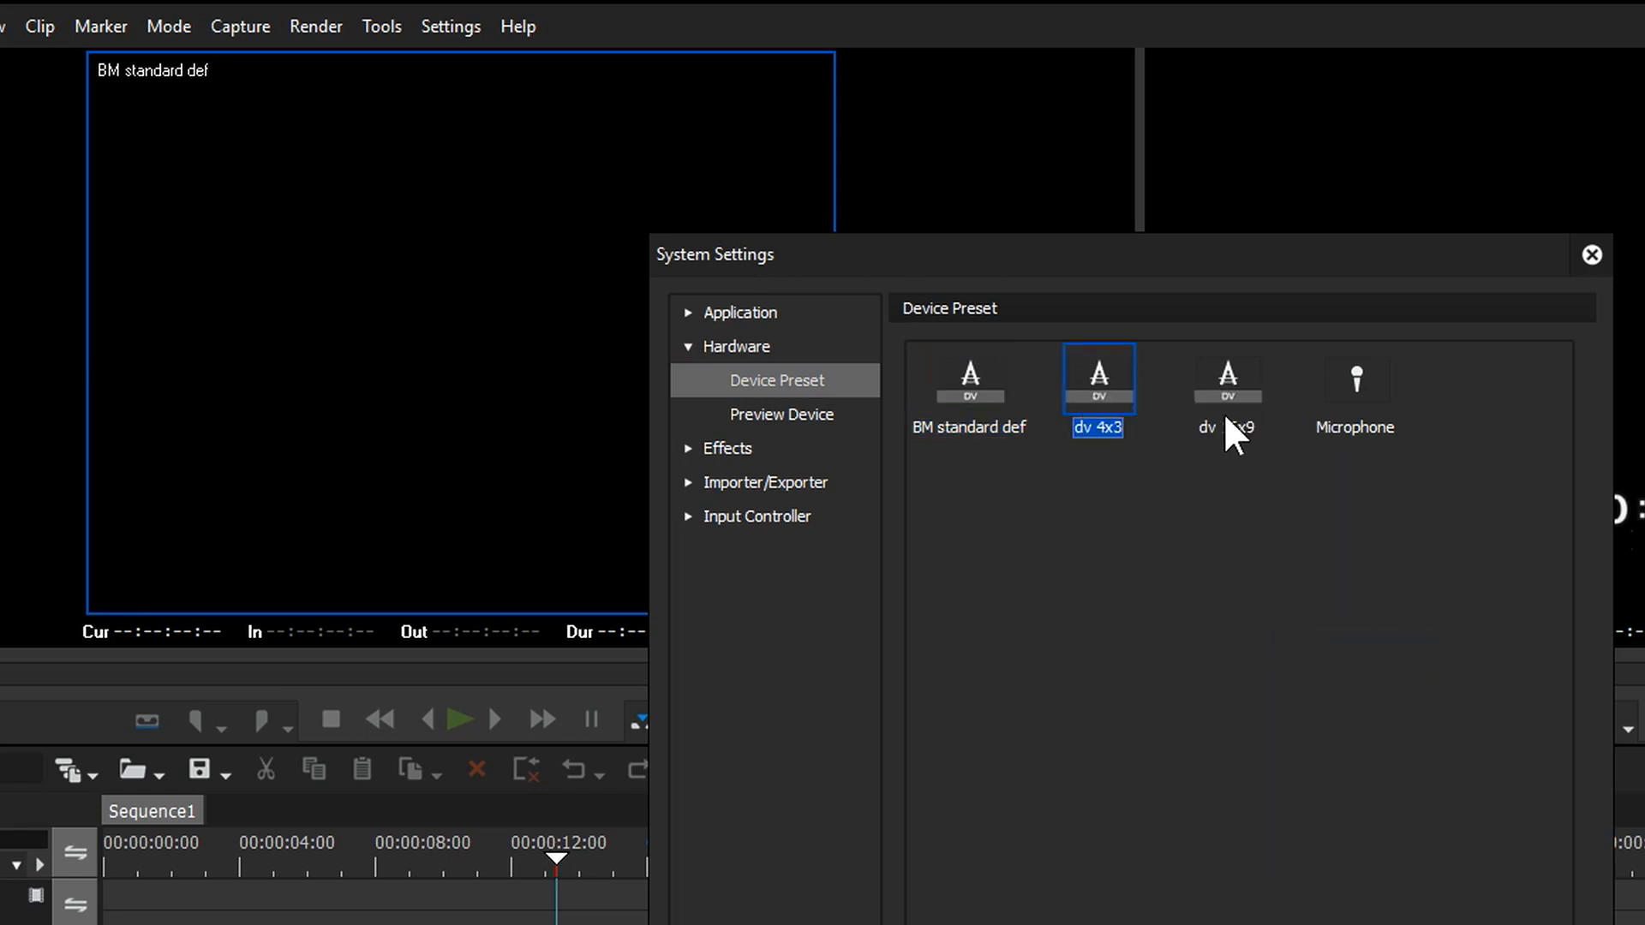
pyautogui.rightClick(1226, 377)
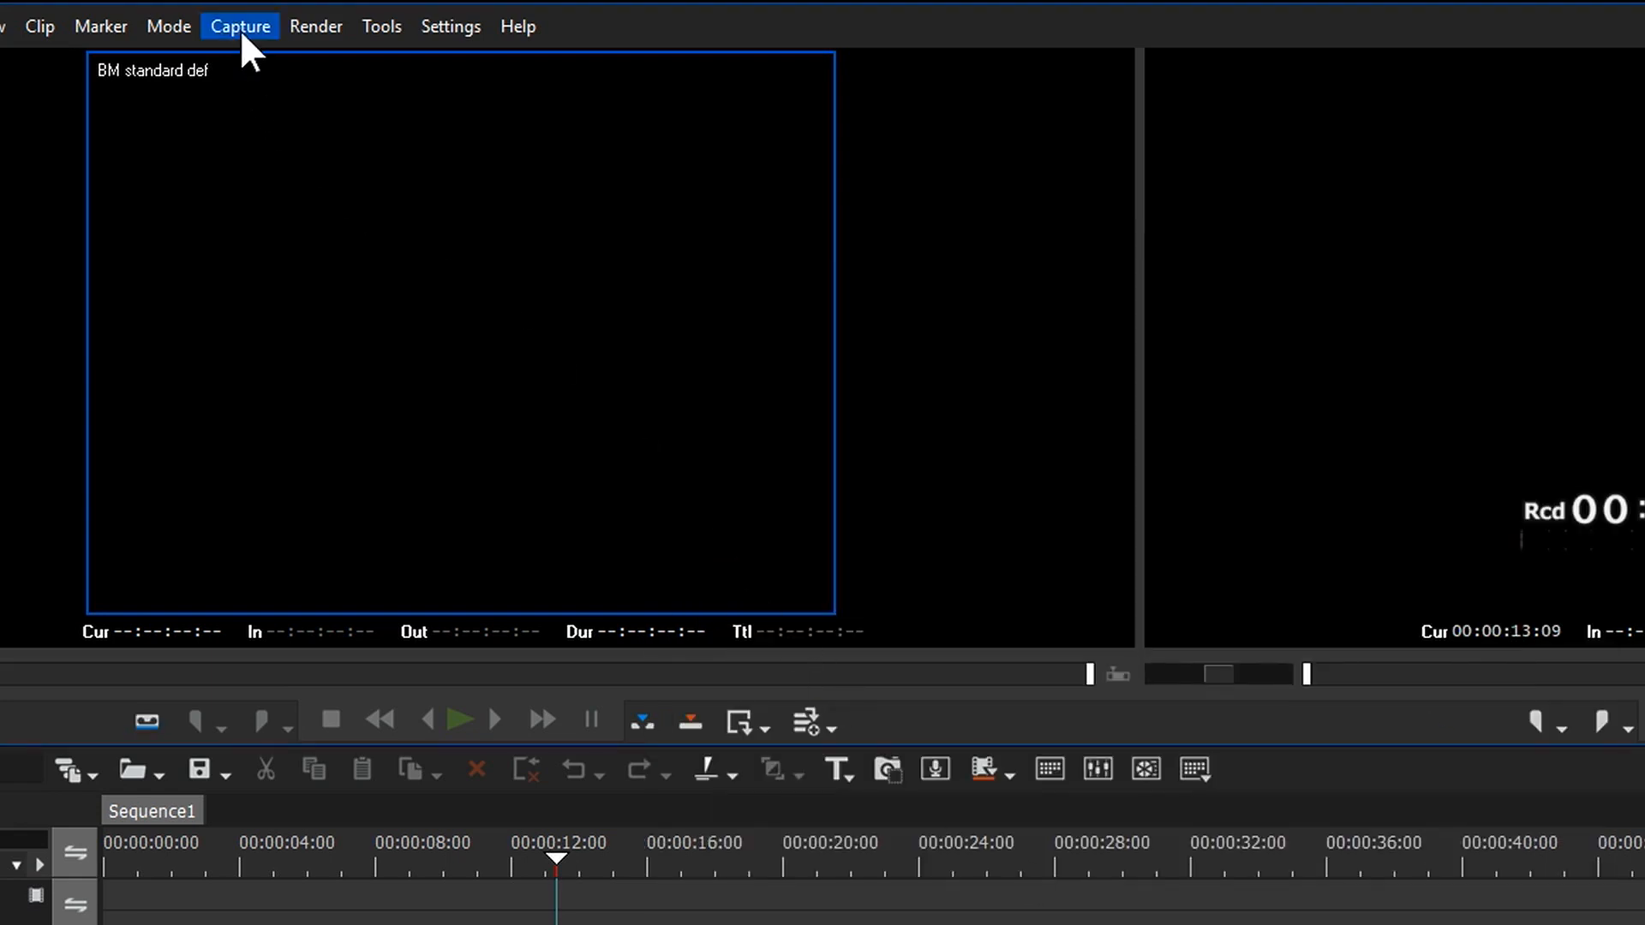
pyautogui.click(240, 25)
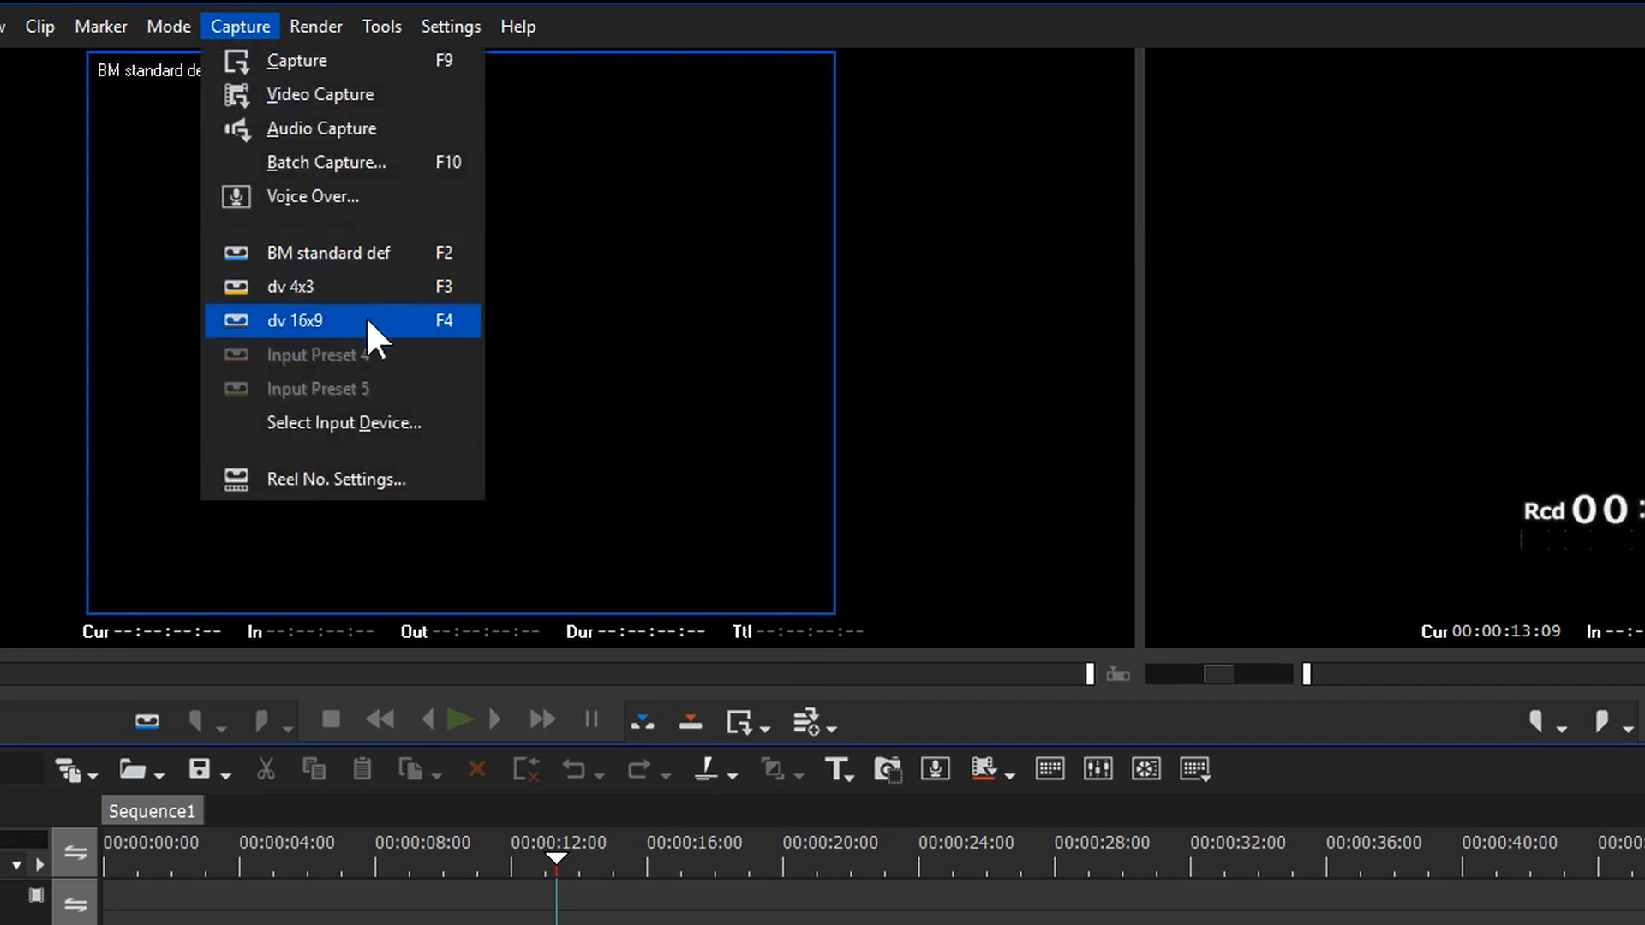
pyautogui.moveTo(346, 422)
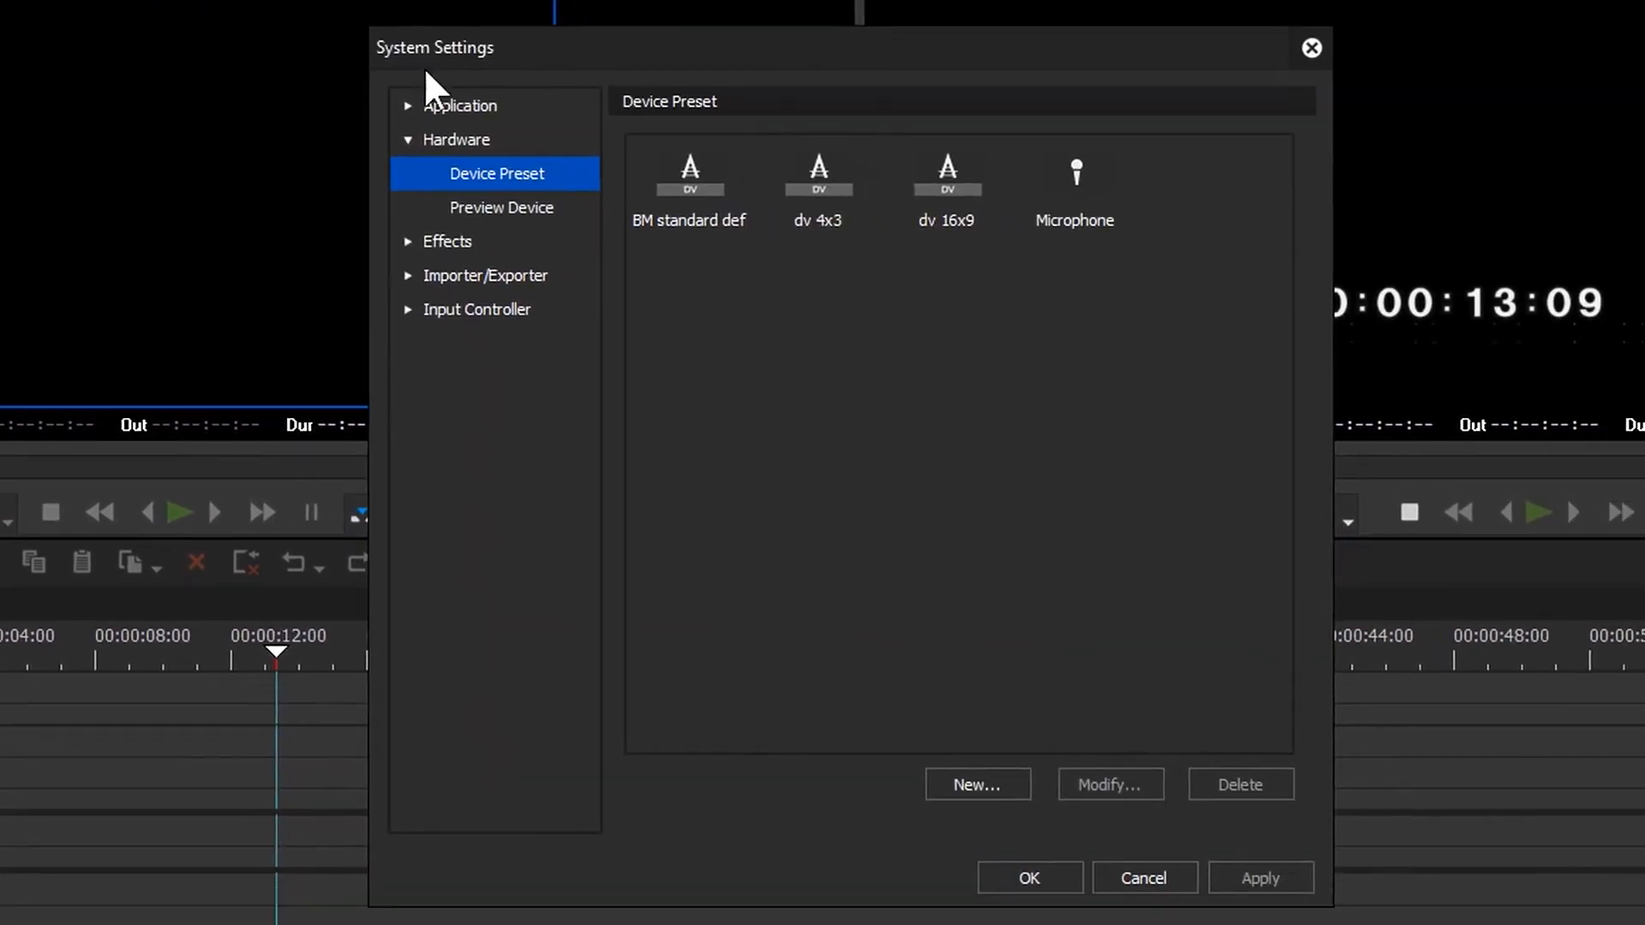
pyautogui.moveTo(485, 181)
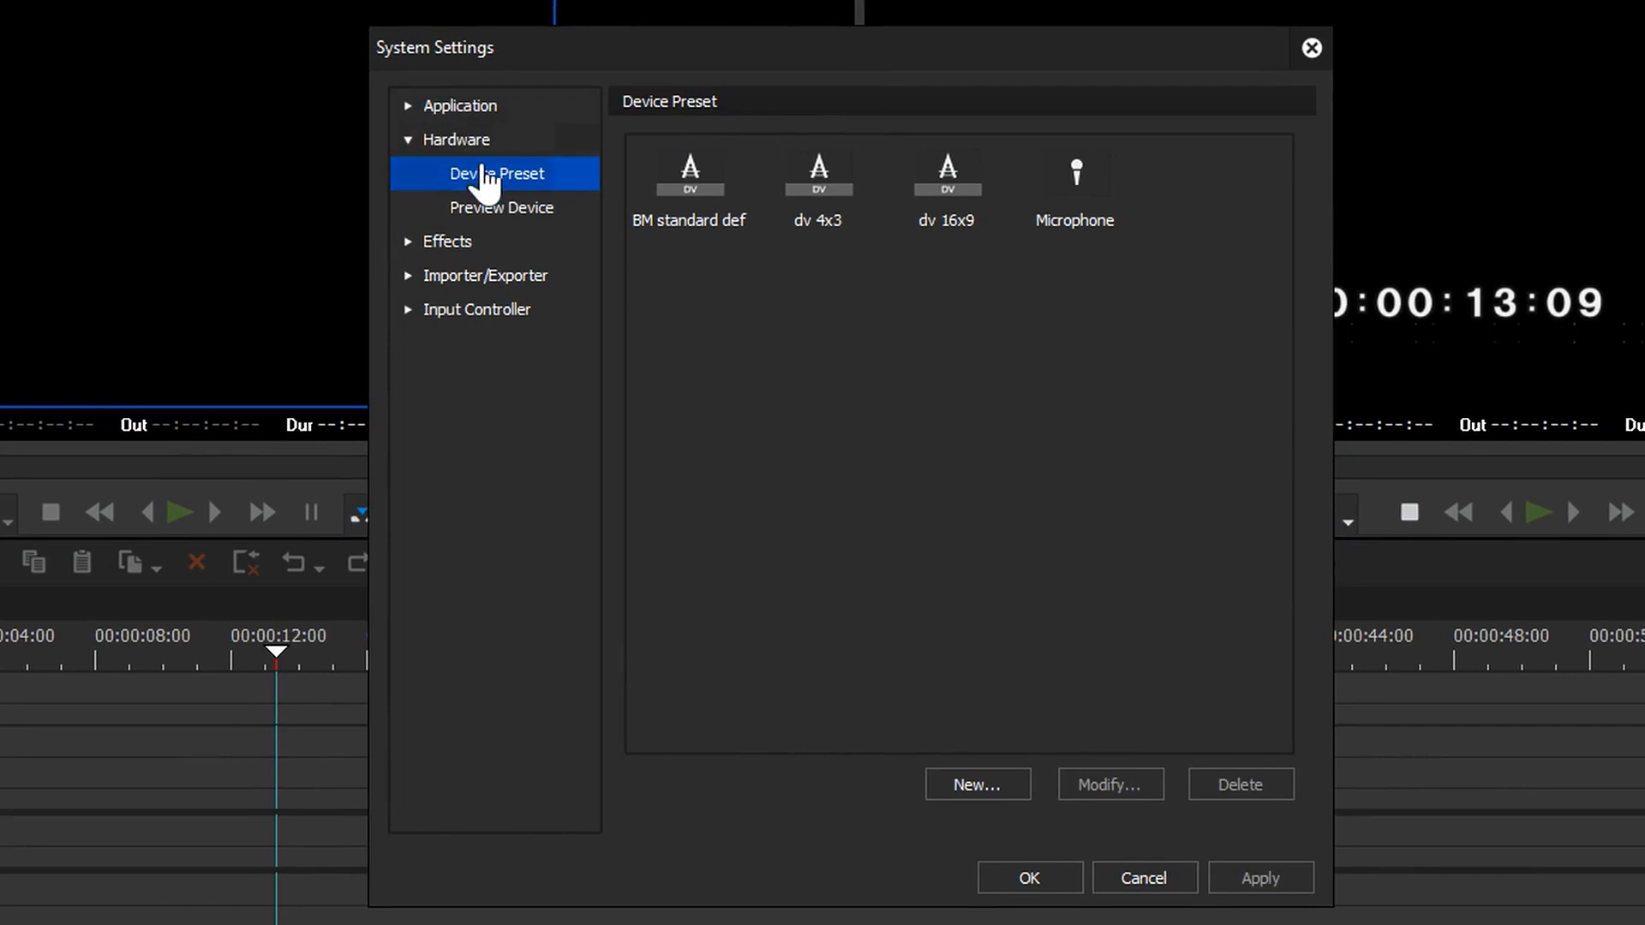
pyautogui.rightClick(890, 336)
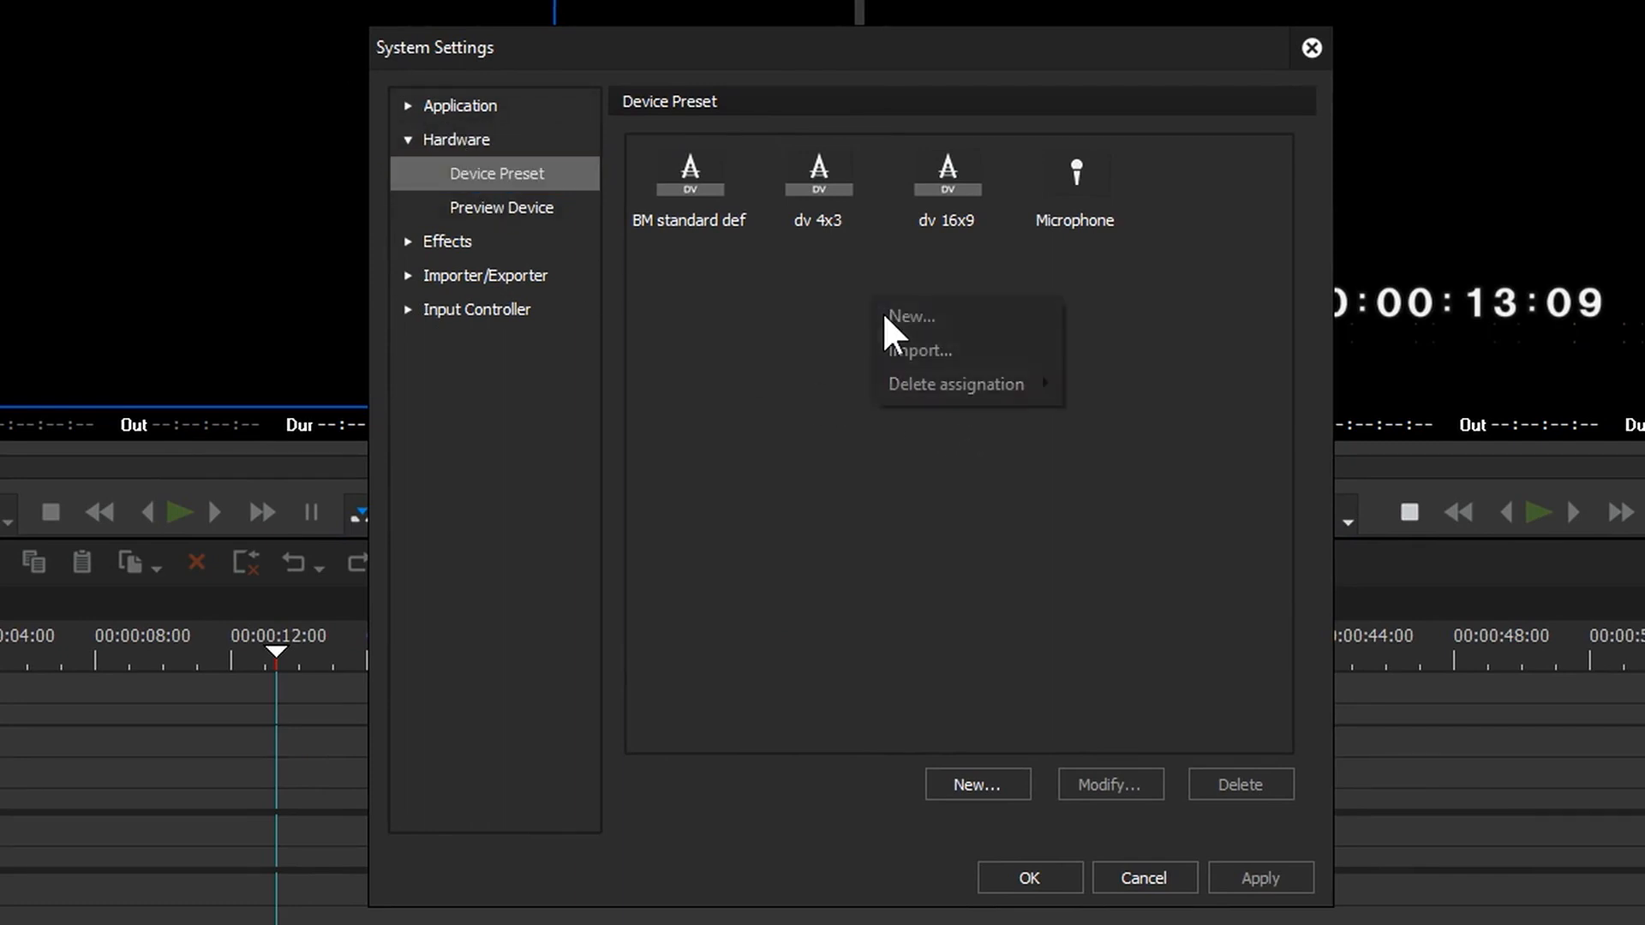
pyautogui.moveTo(963, 350)
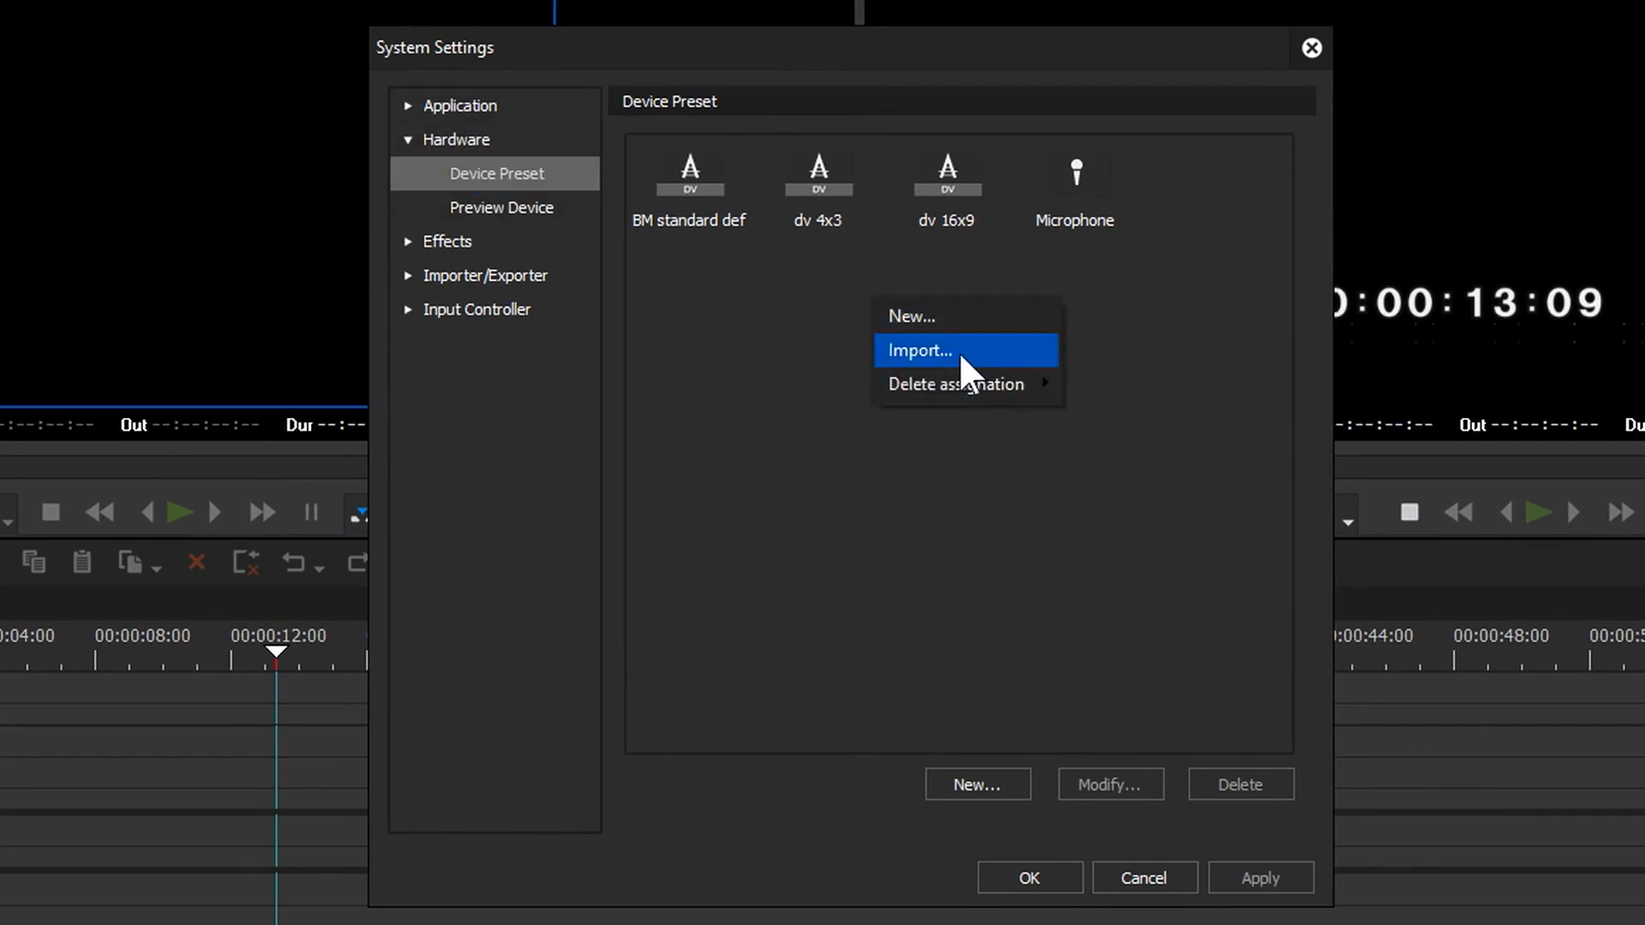
pyautogui.click(918, 349)
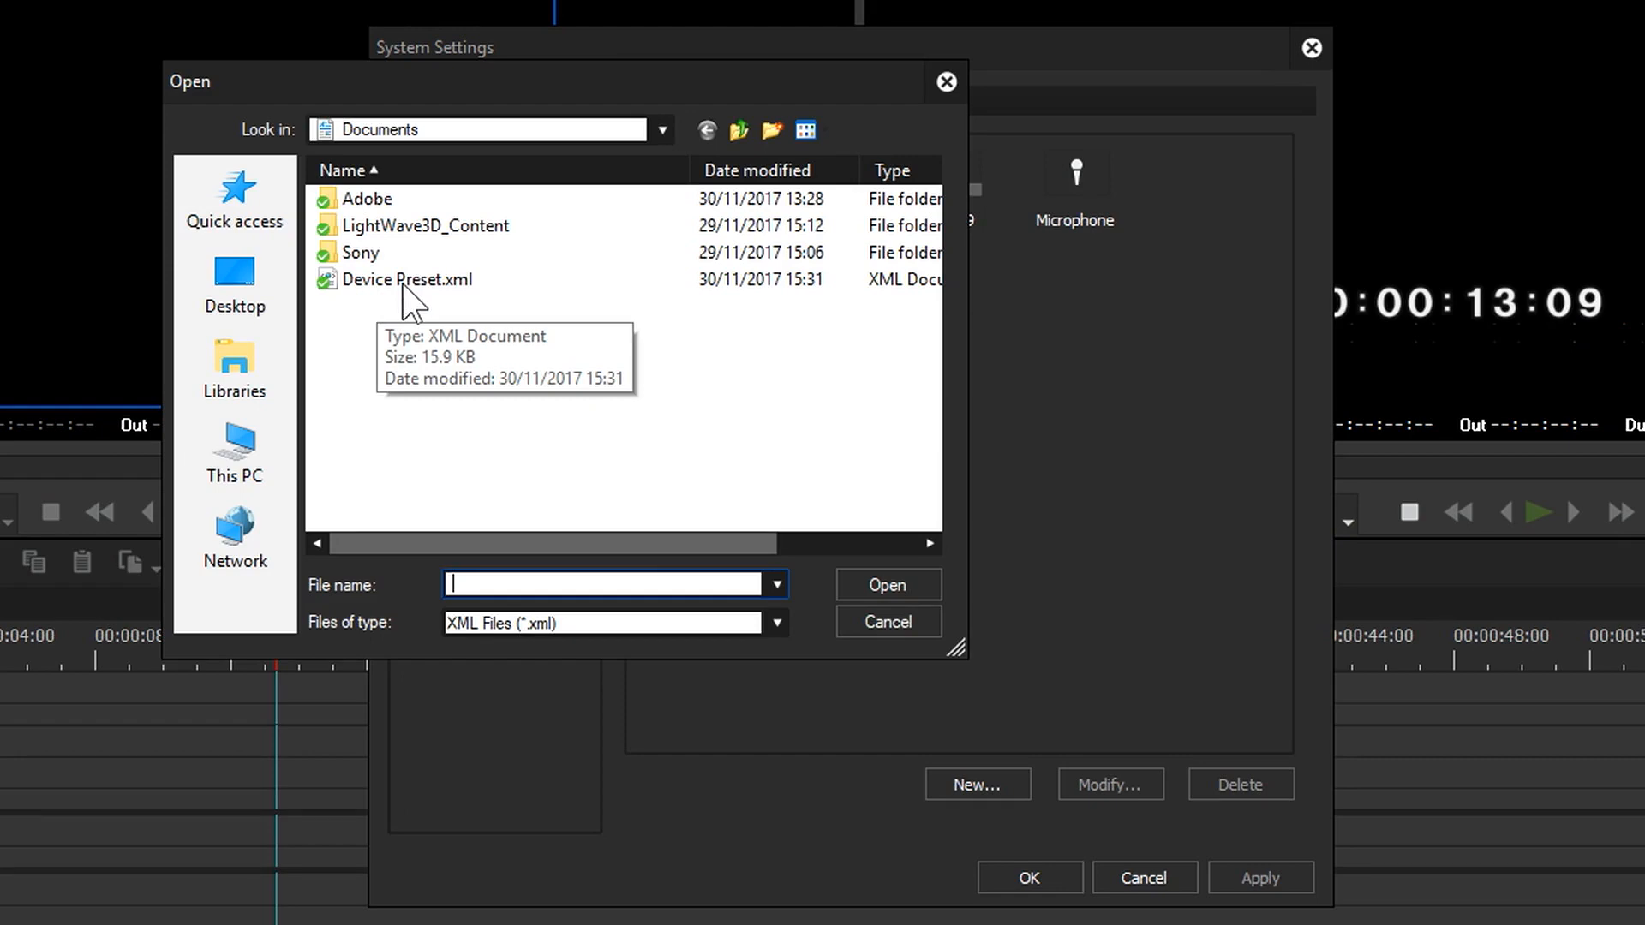
pyautogui.moveTo(428, 302)
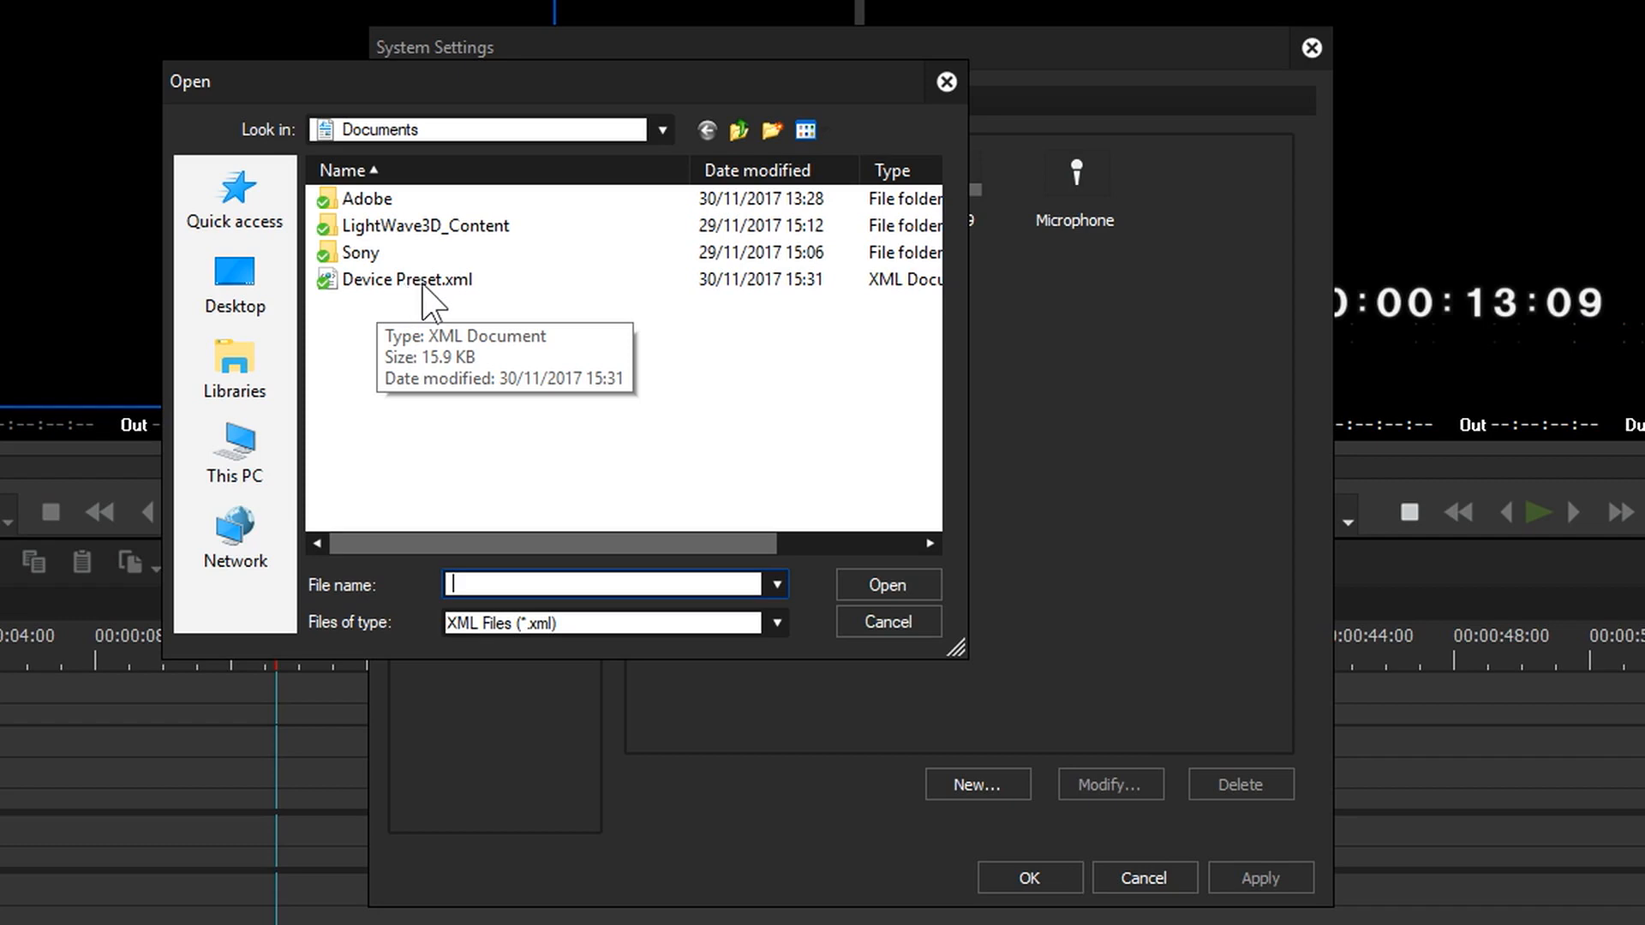
pyautogui.click(886, 584)
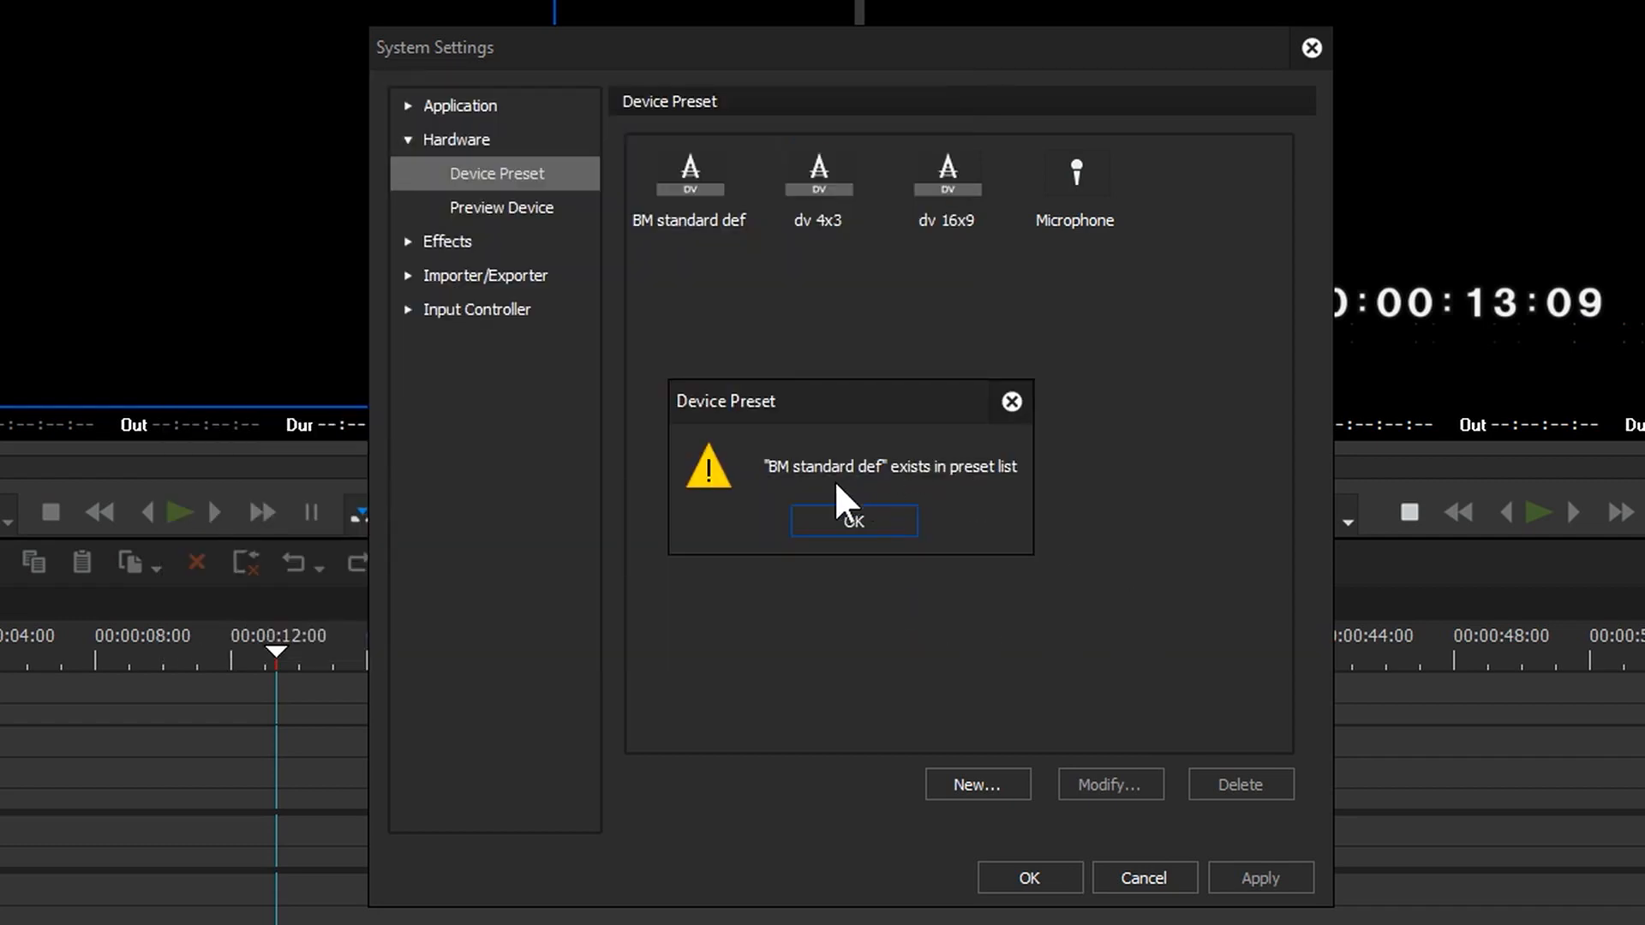
pyautogui.click(851, 521)
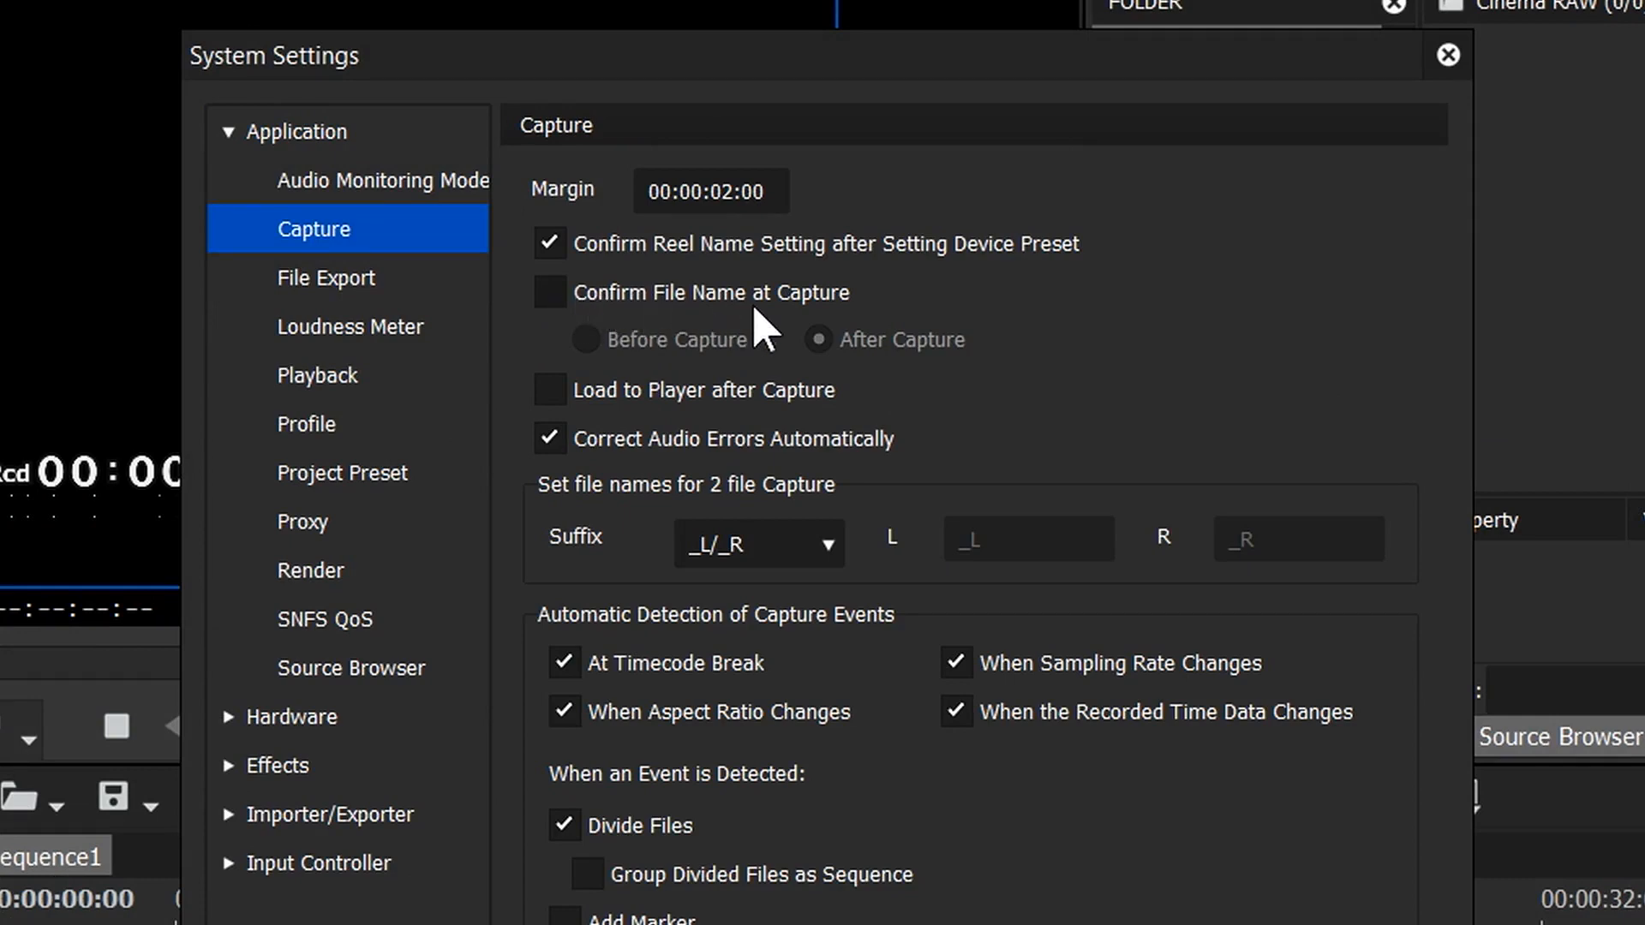
pyautogui.moveTo(535, 321)
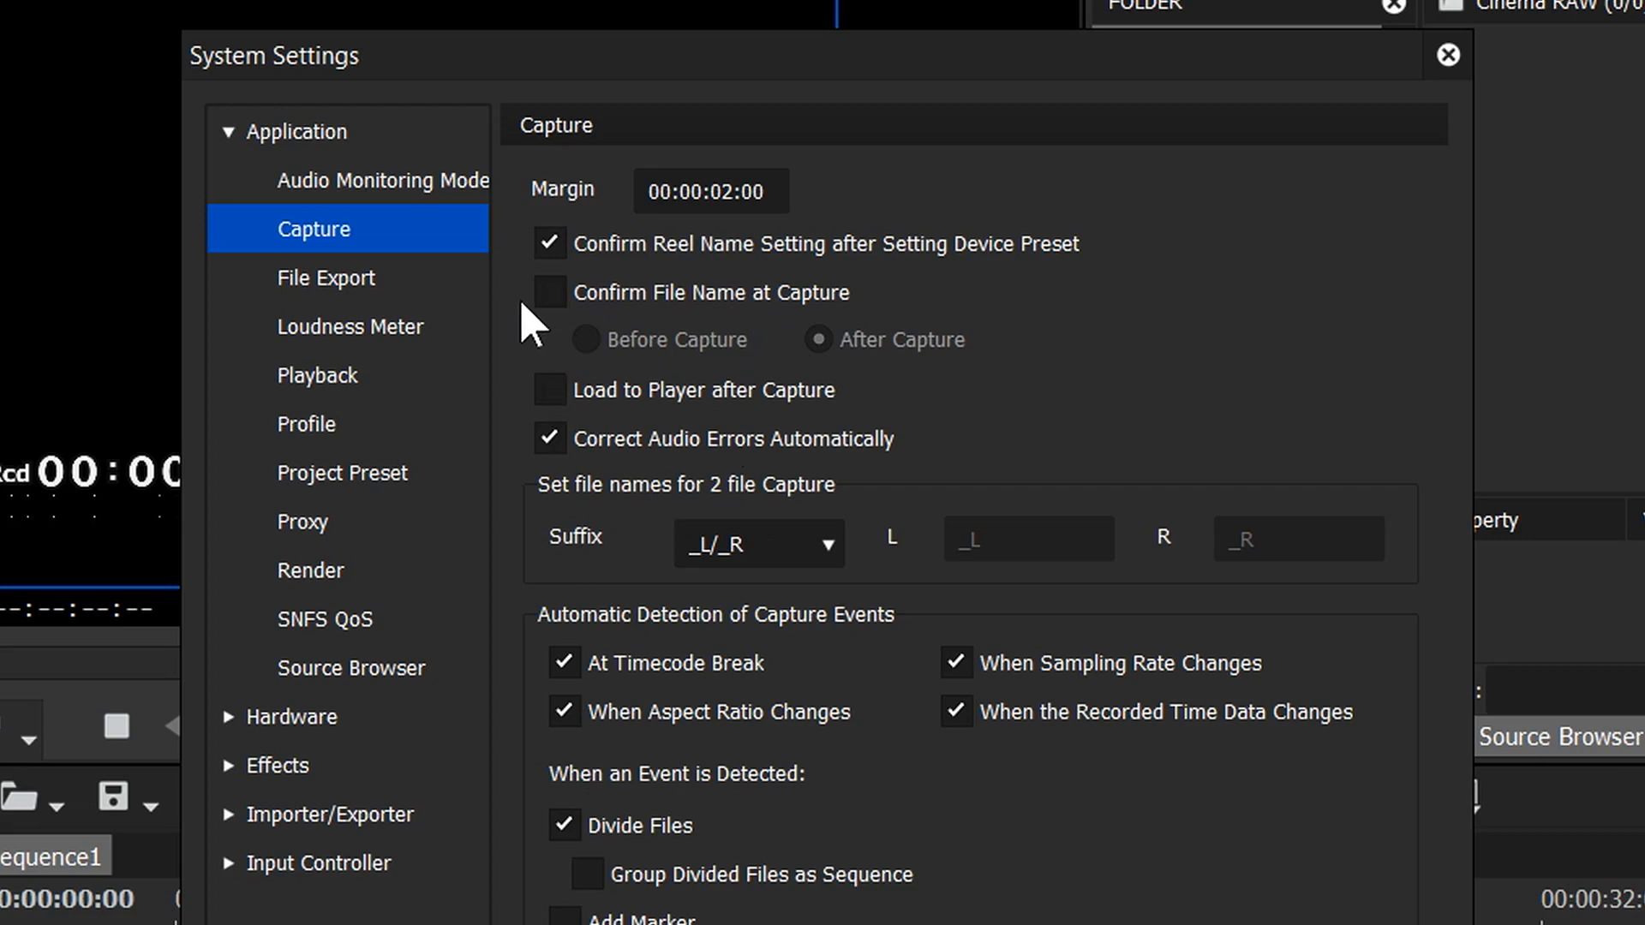
# Enable Confirm File Name at Capture and set it to After Capture
pyautogui.click(550, 291)
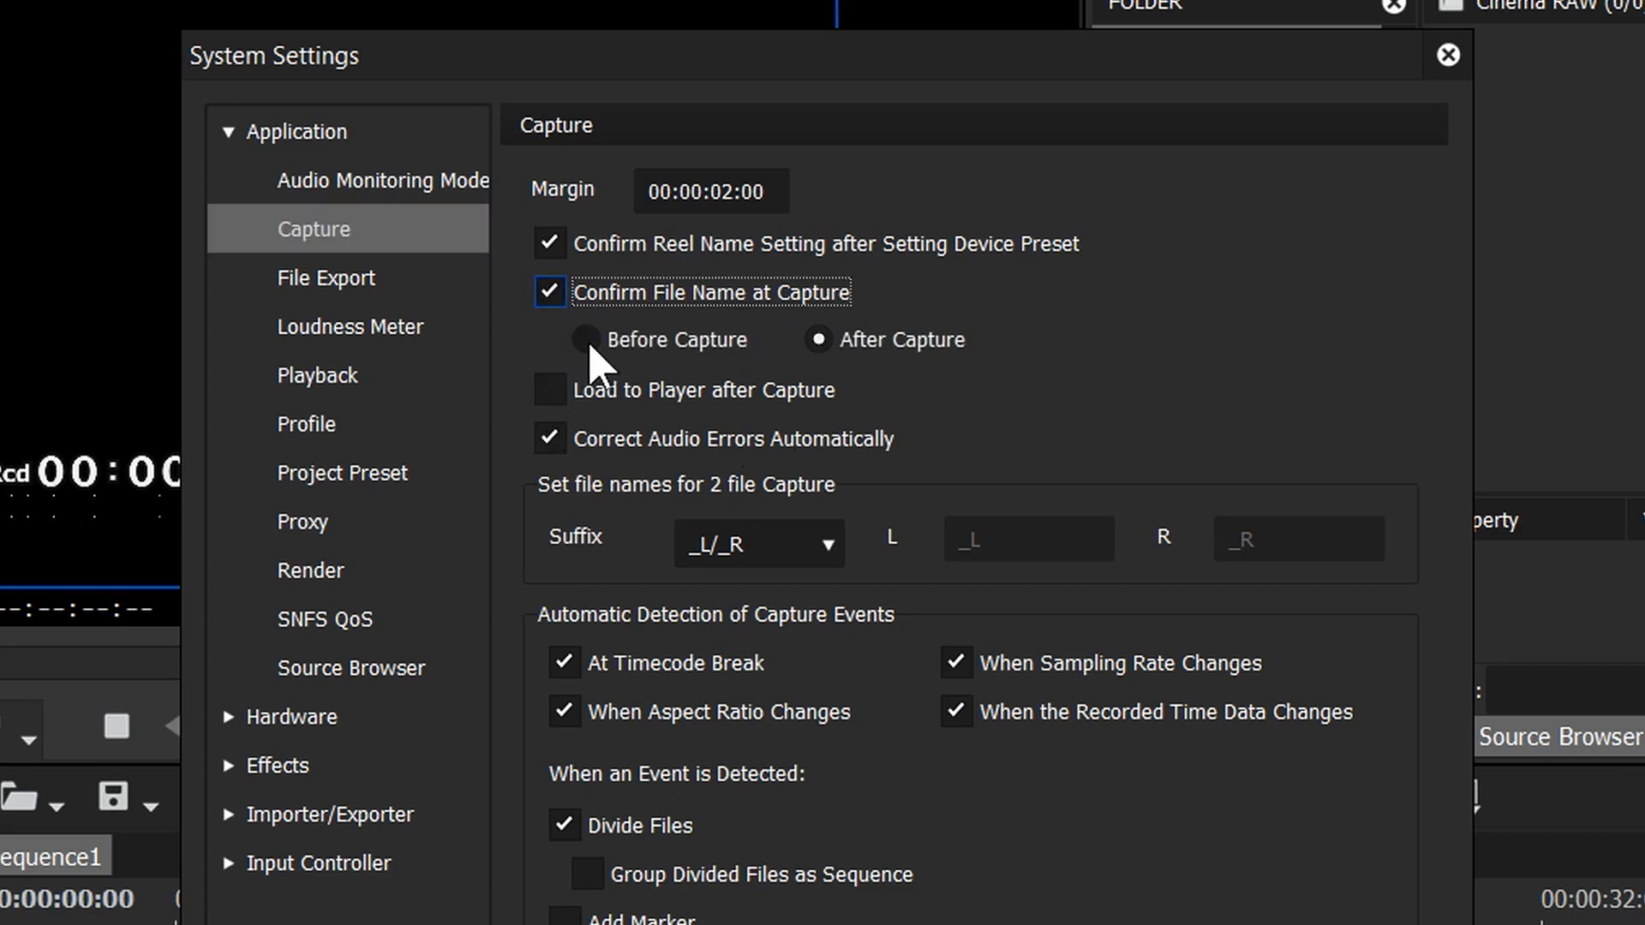
pyautogui.click(586, 339)
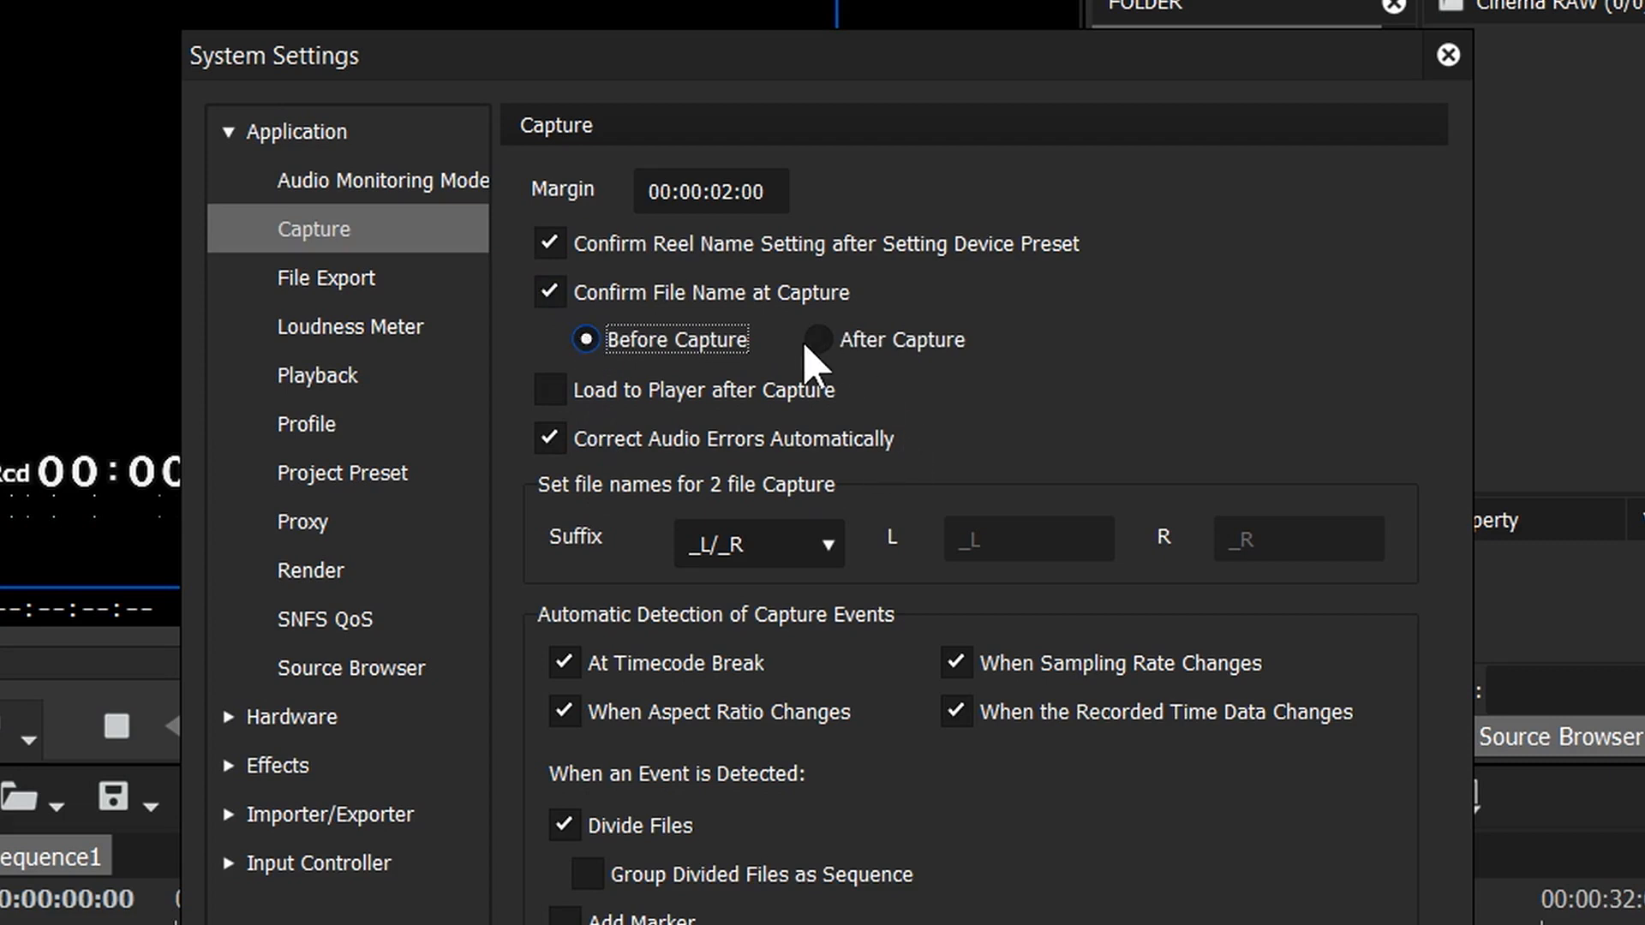
pyautogui.click(817, 339)
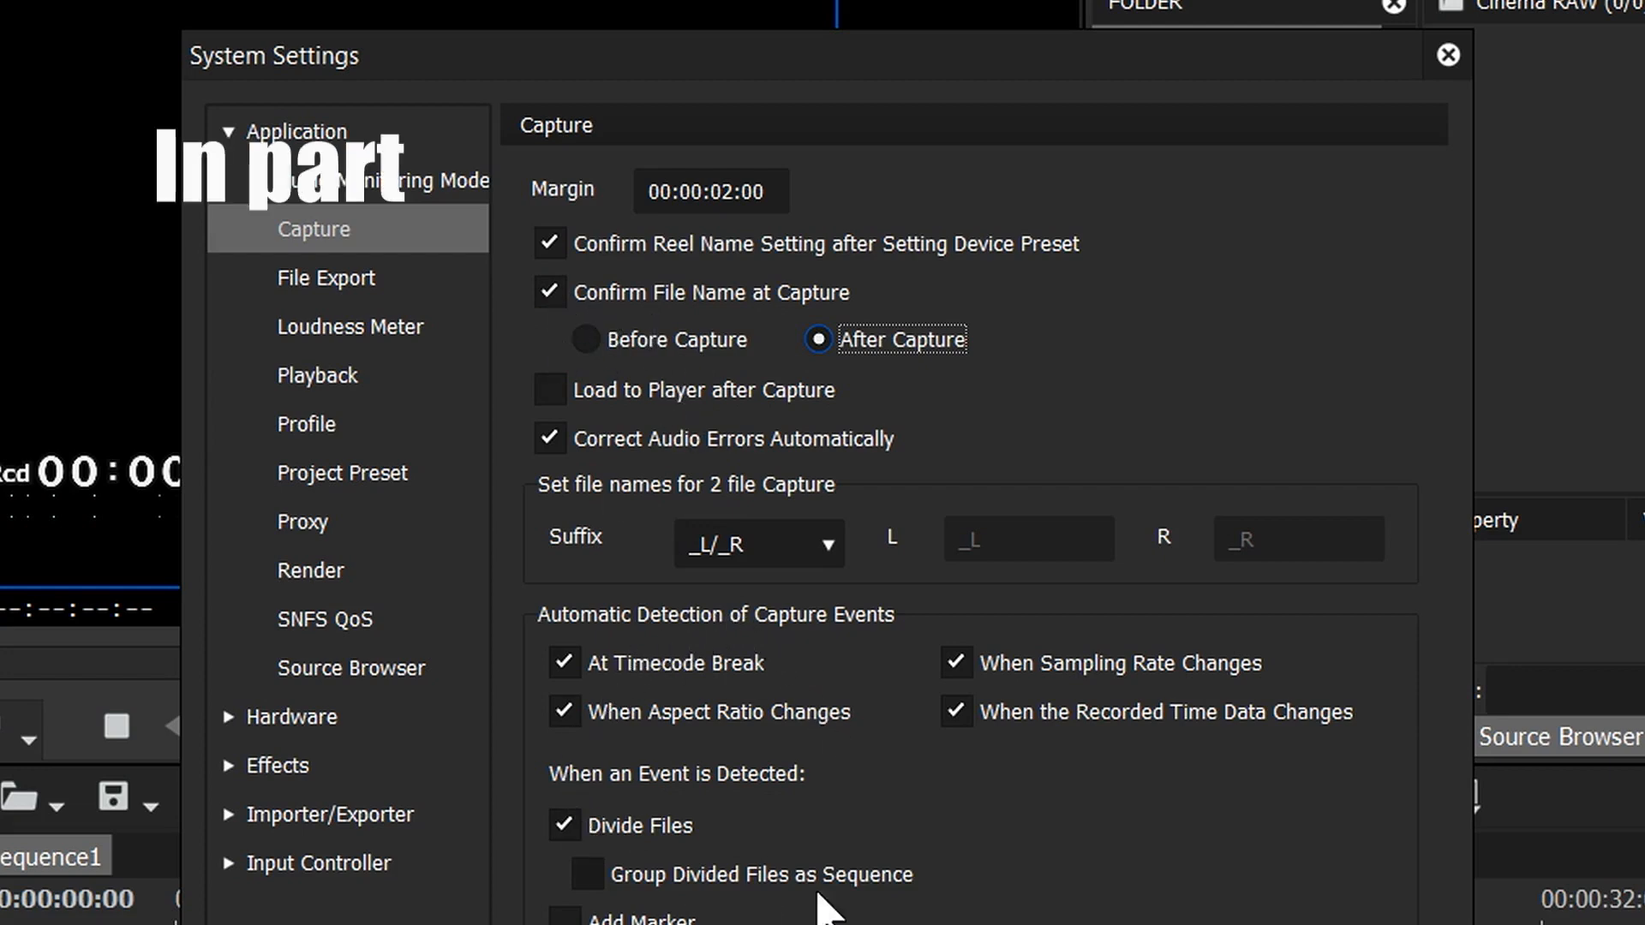
pyautogui.moveTo(1064, 687)
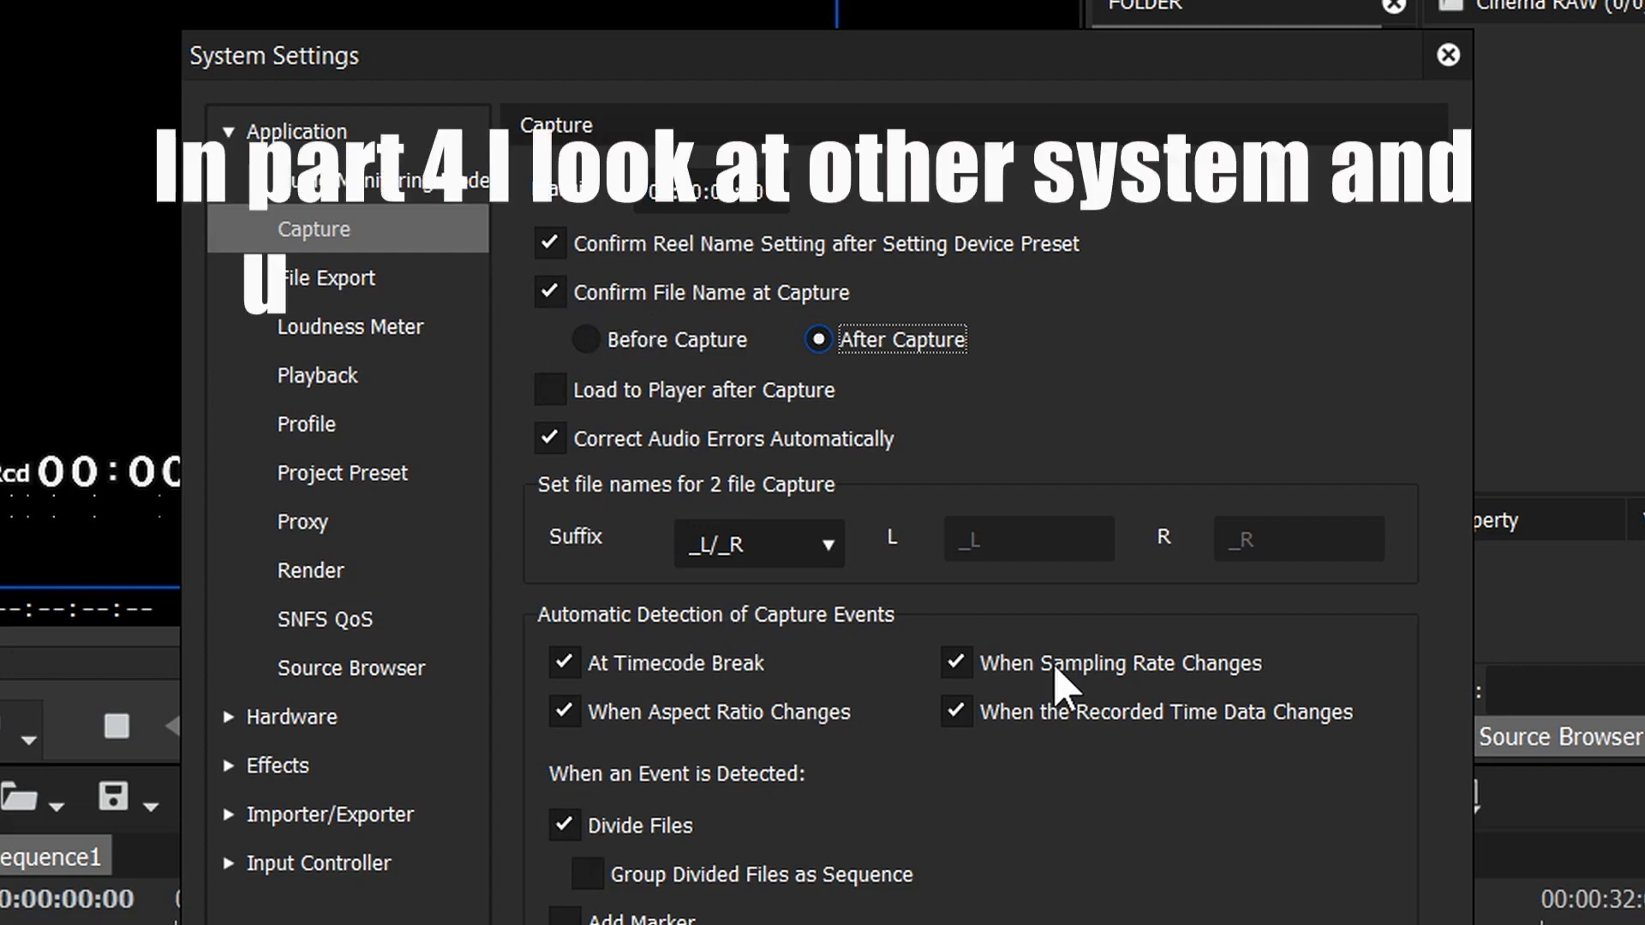